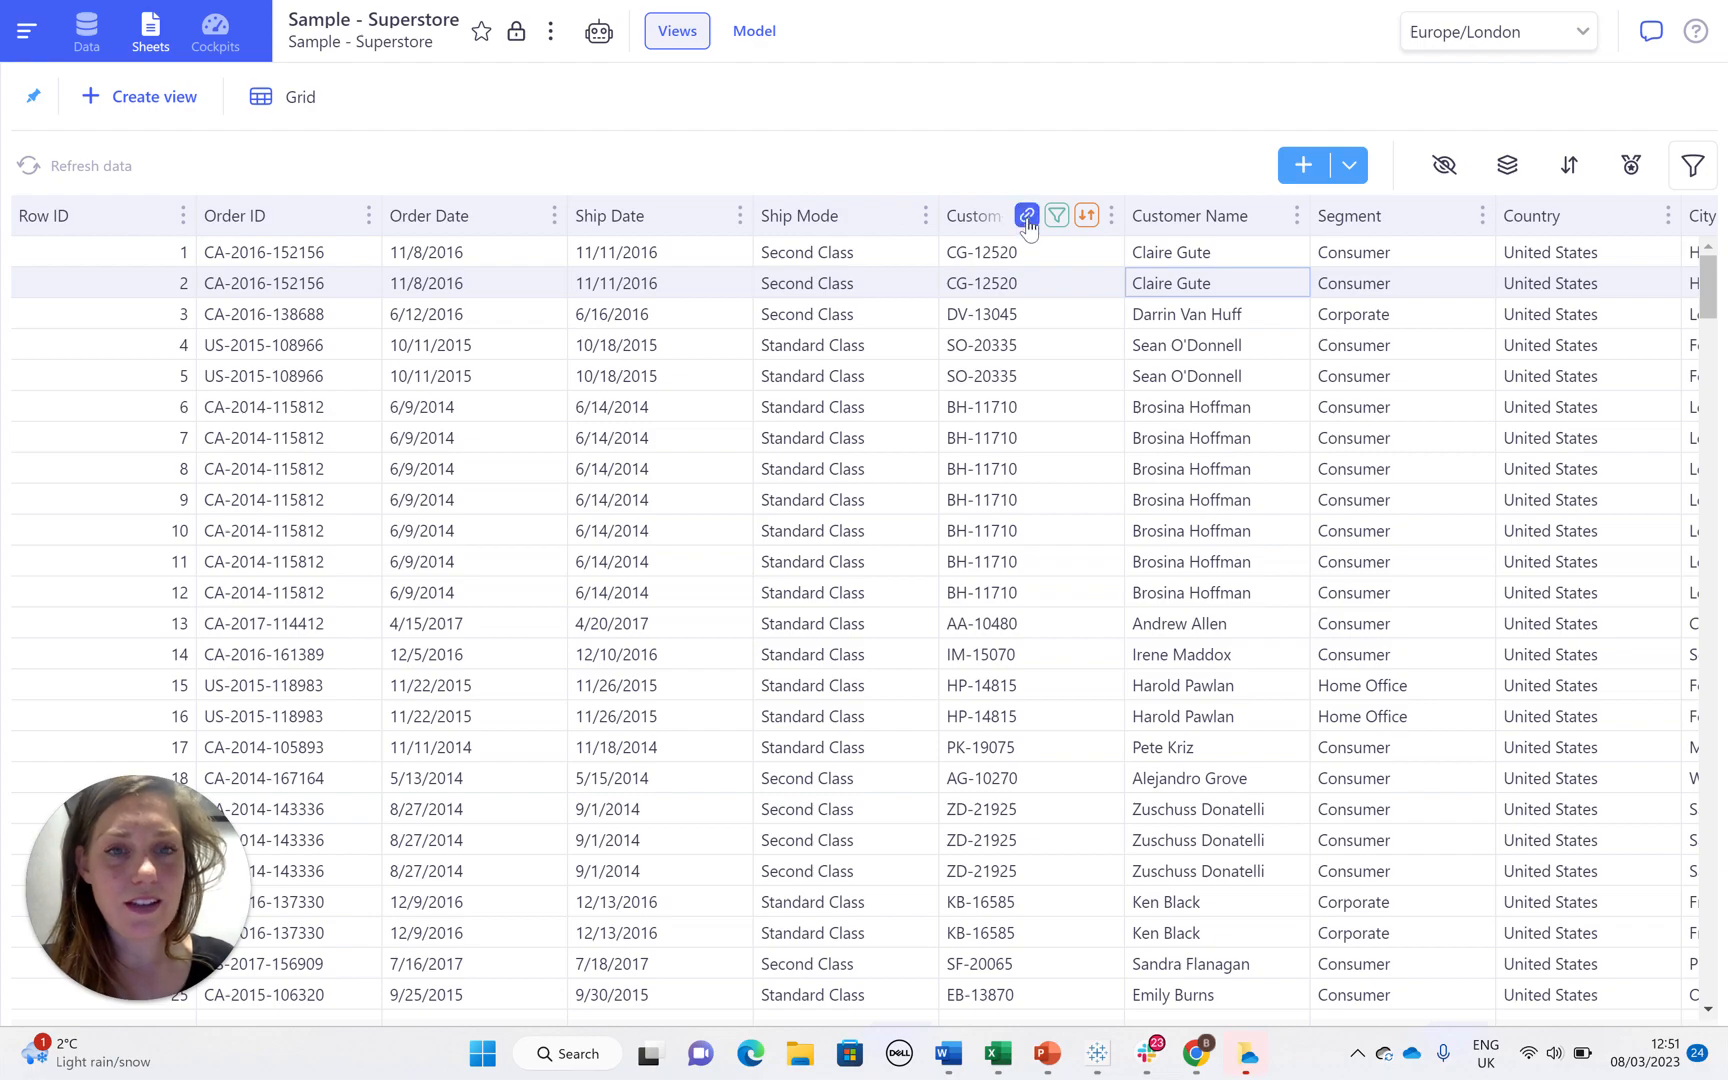
- Link a Grid detail view on Customer ID and show Darrin Van Huff's nine orders
click(1025, 215)
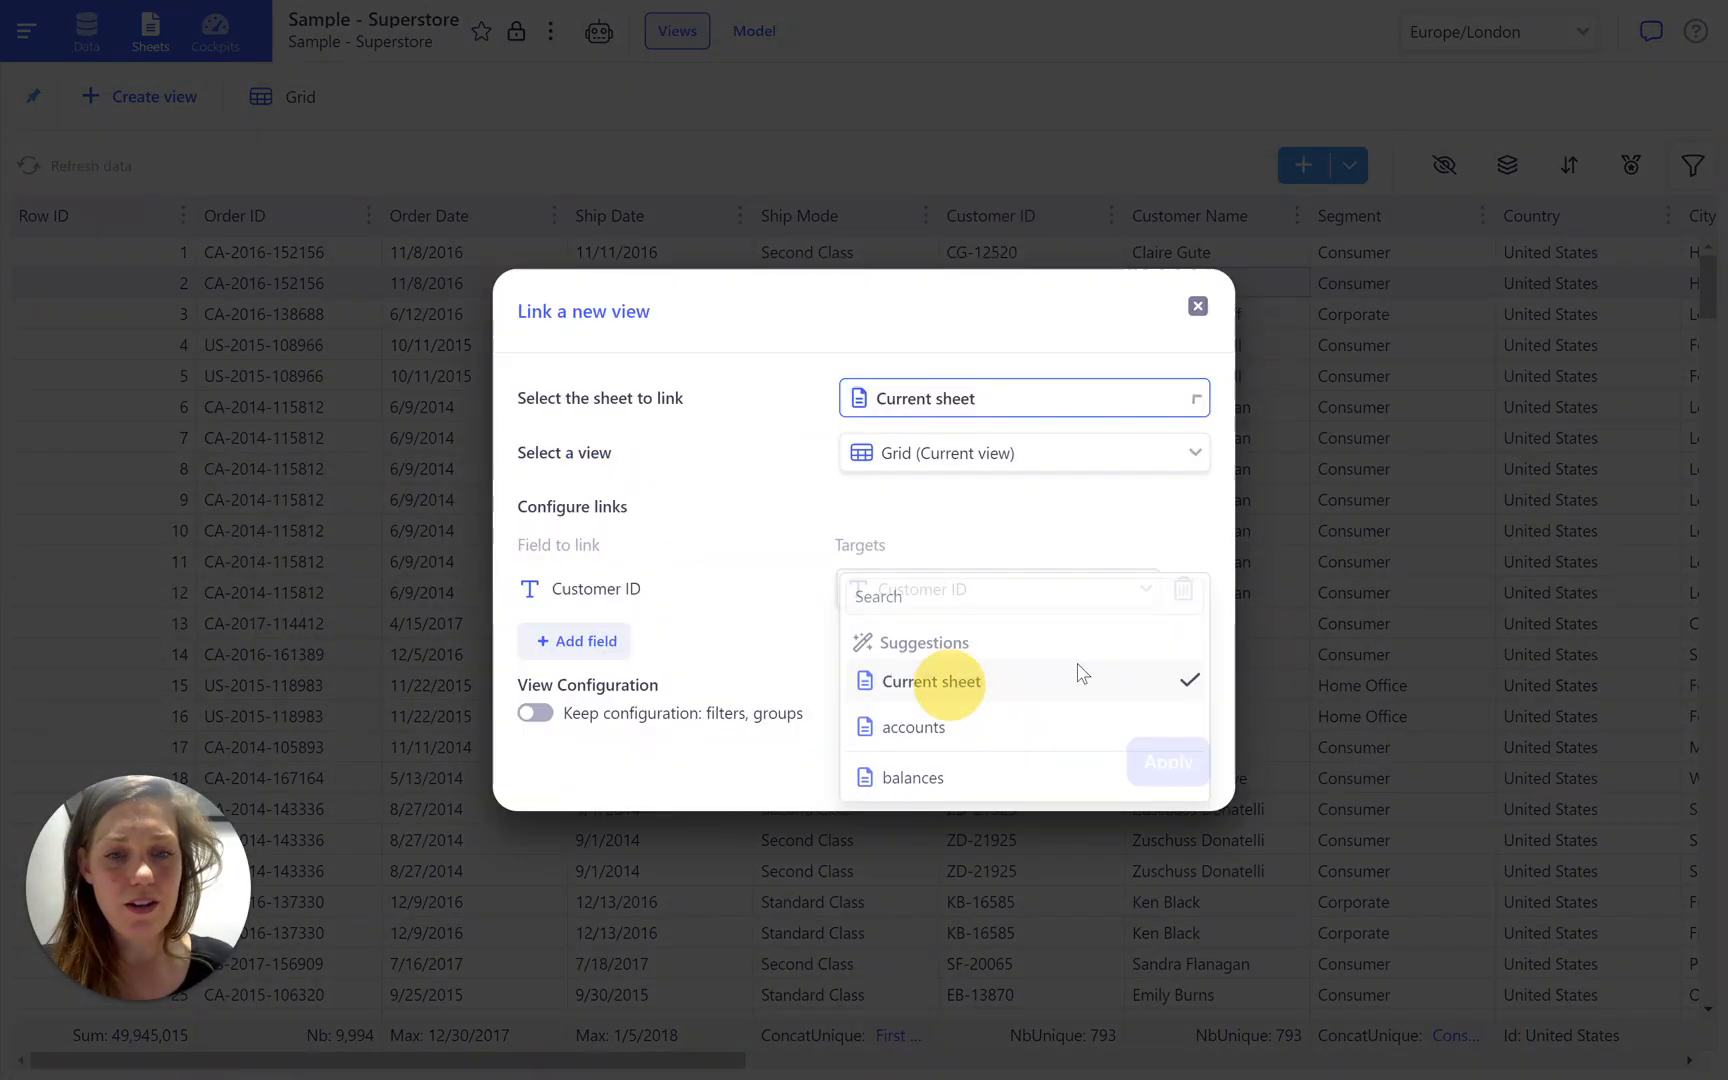
click(1167, 763)
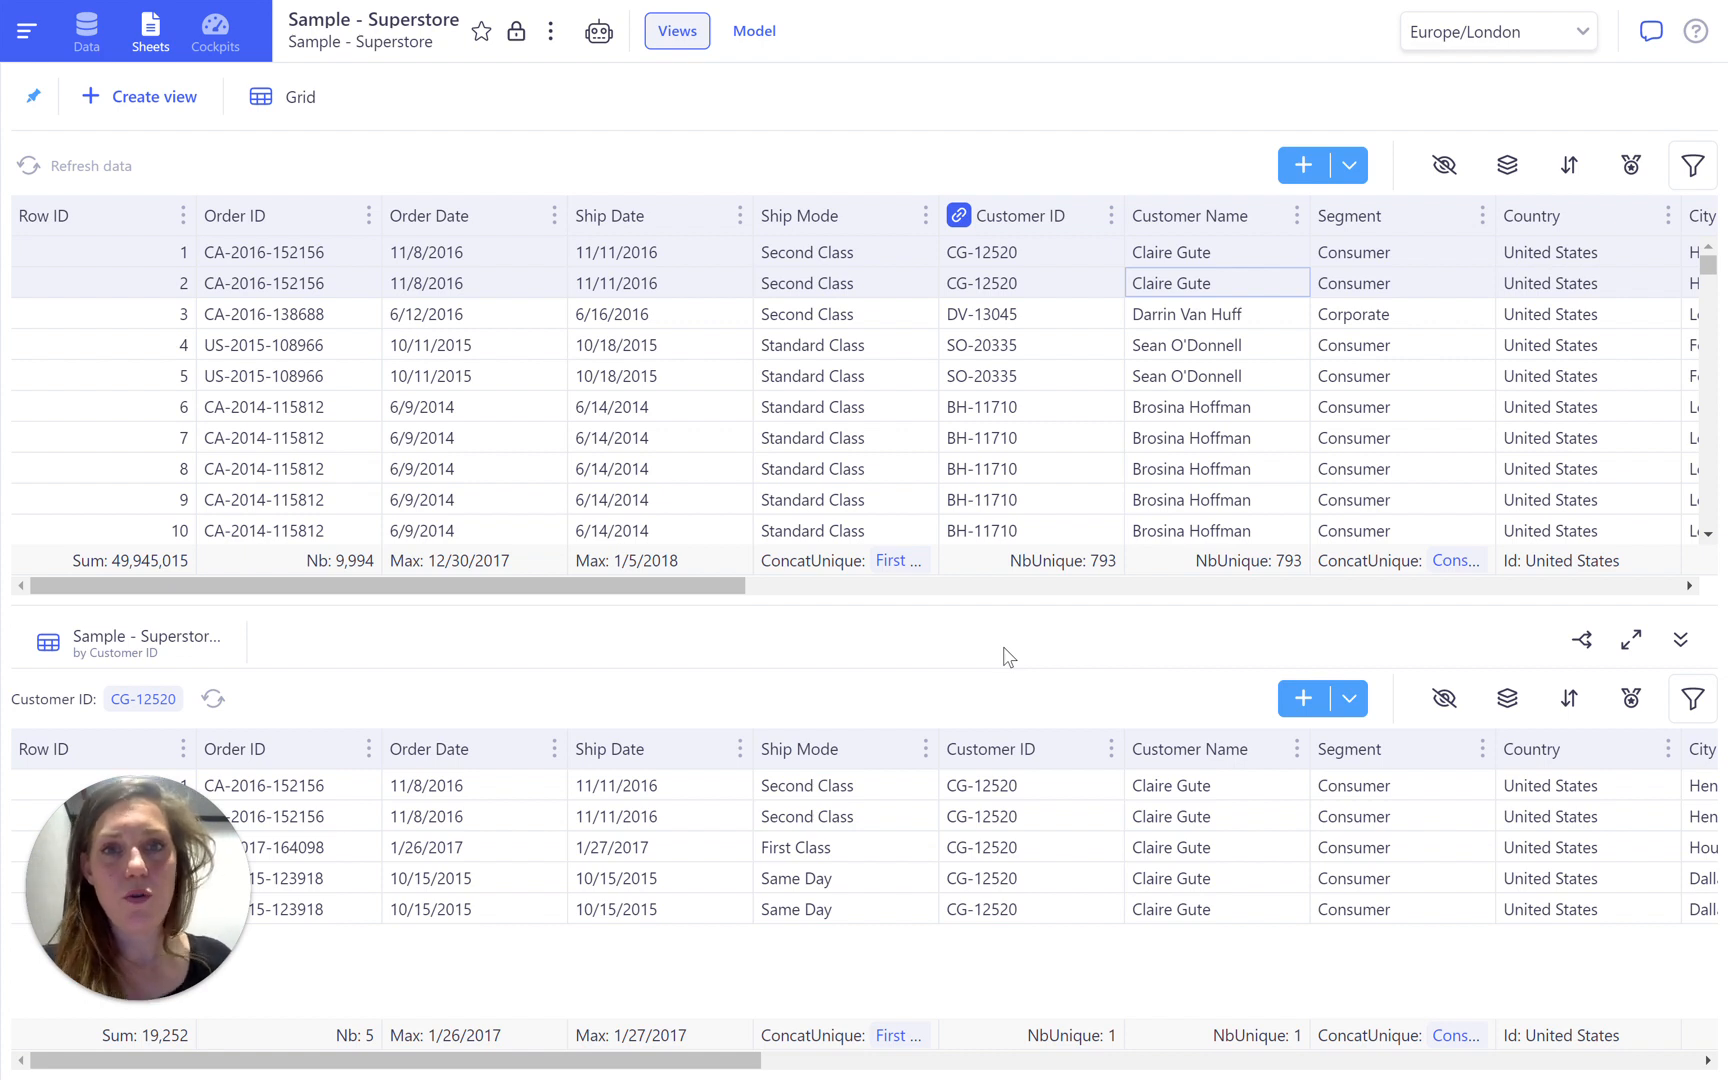
click(1188, 314)
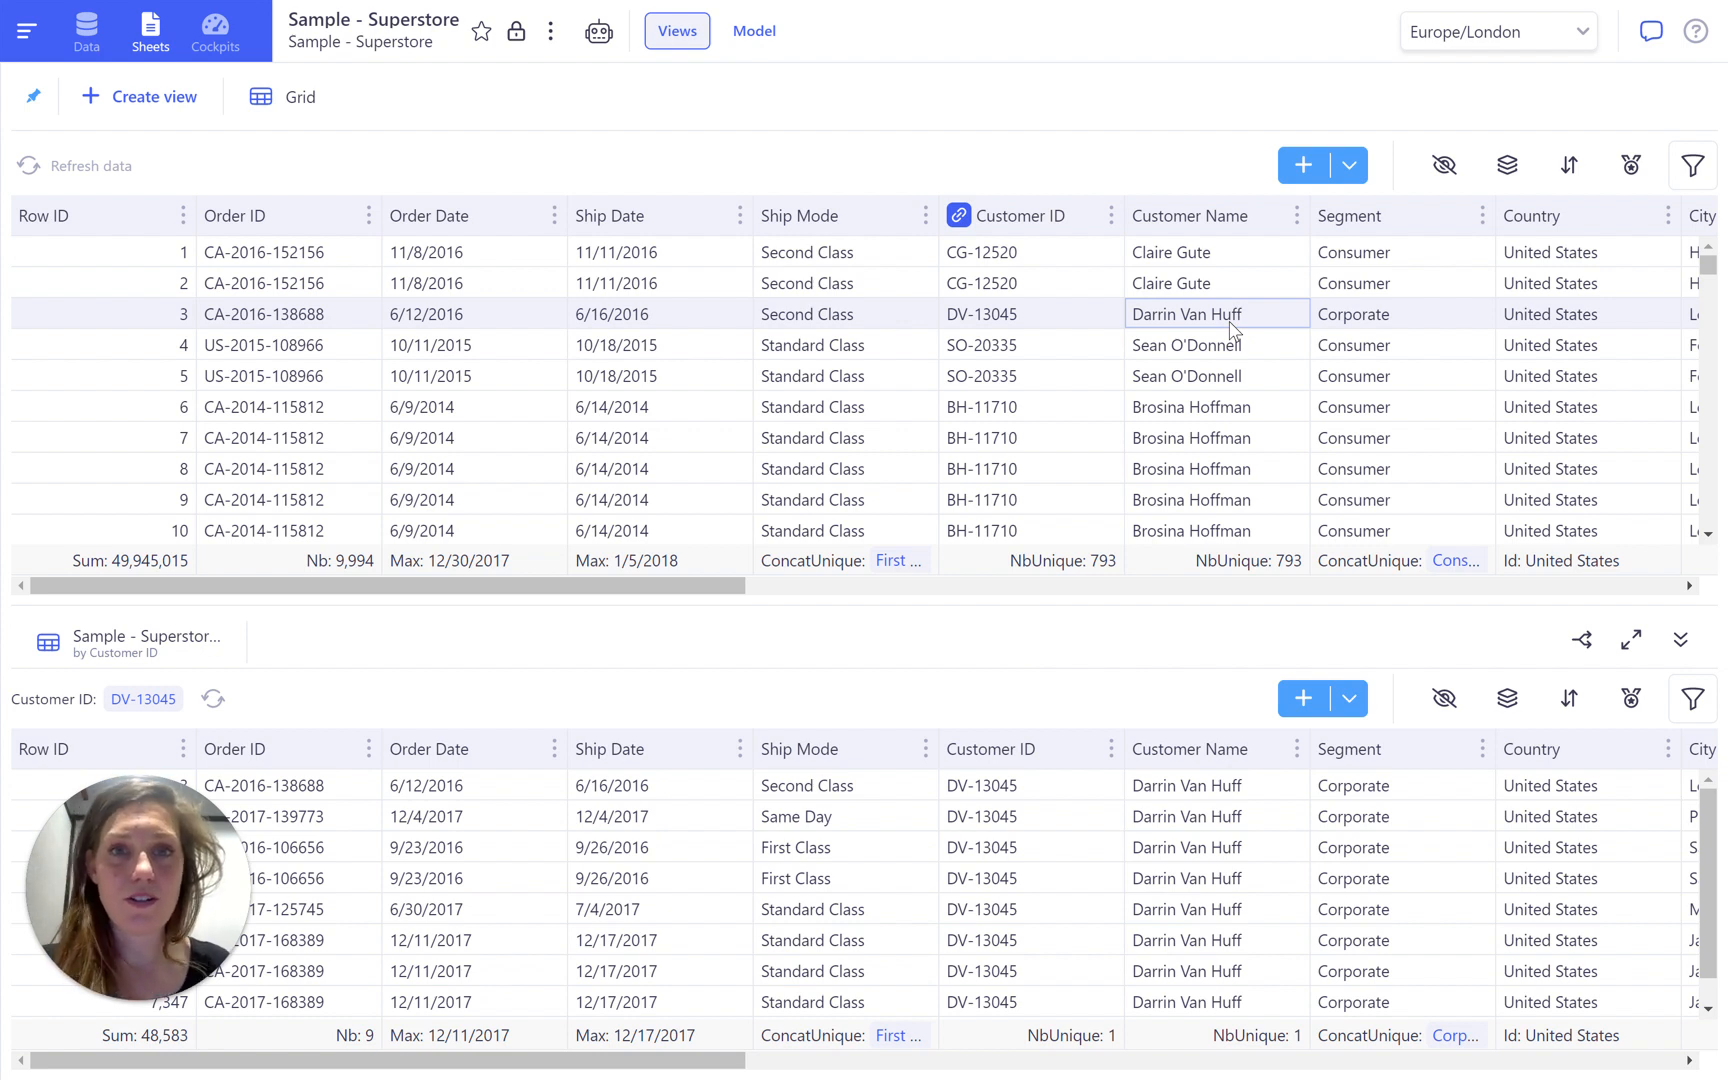
- Filter the linked view to Category = Technology and show Brosina Hoffman's seven orders
click(1692, 698)
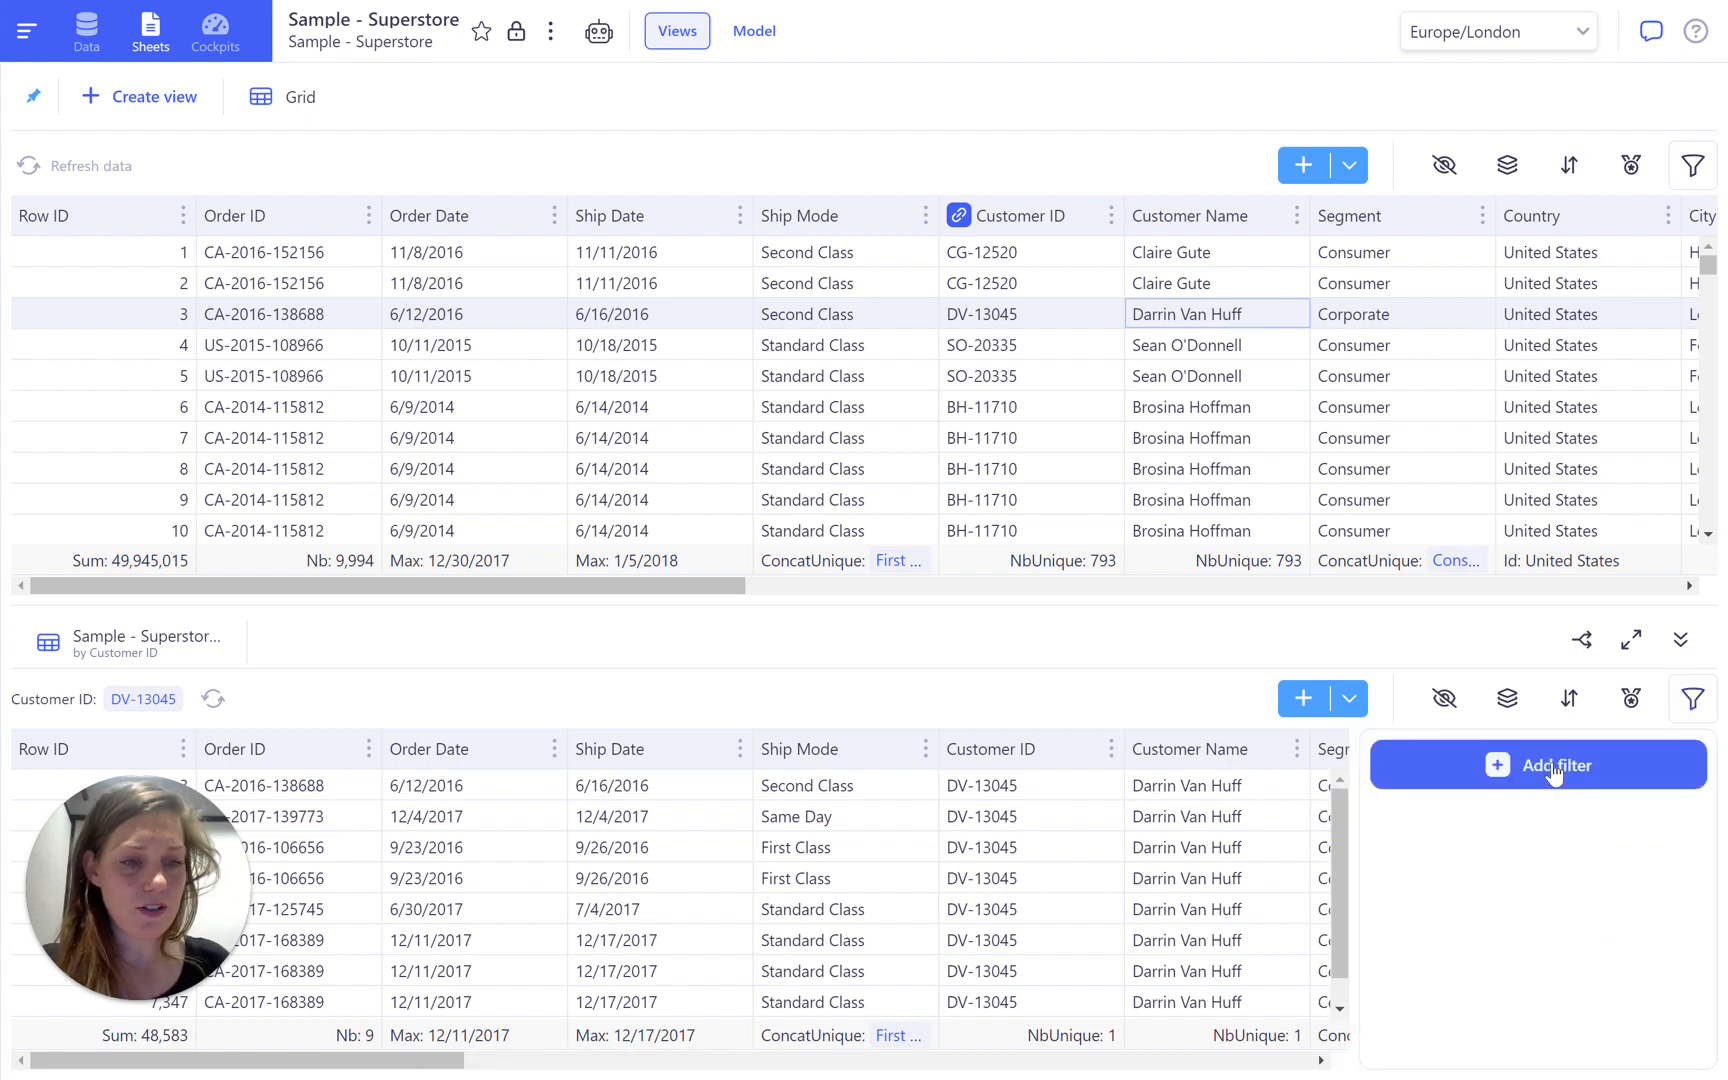
click(1535, 764)
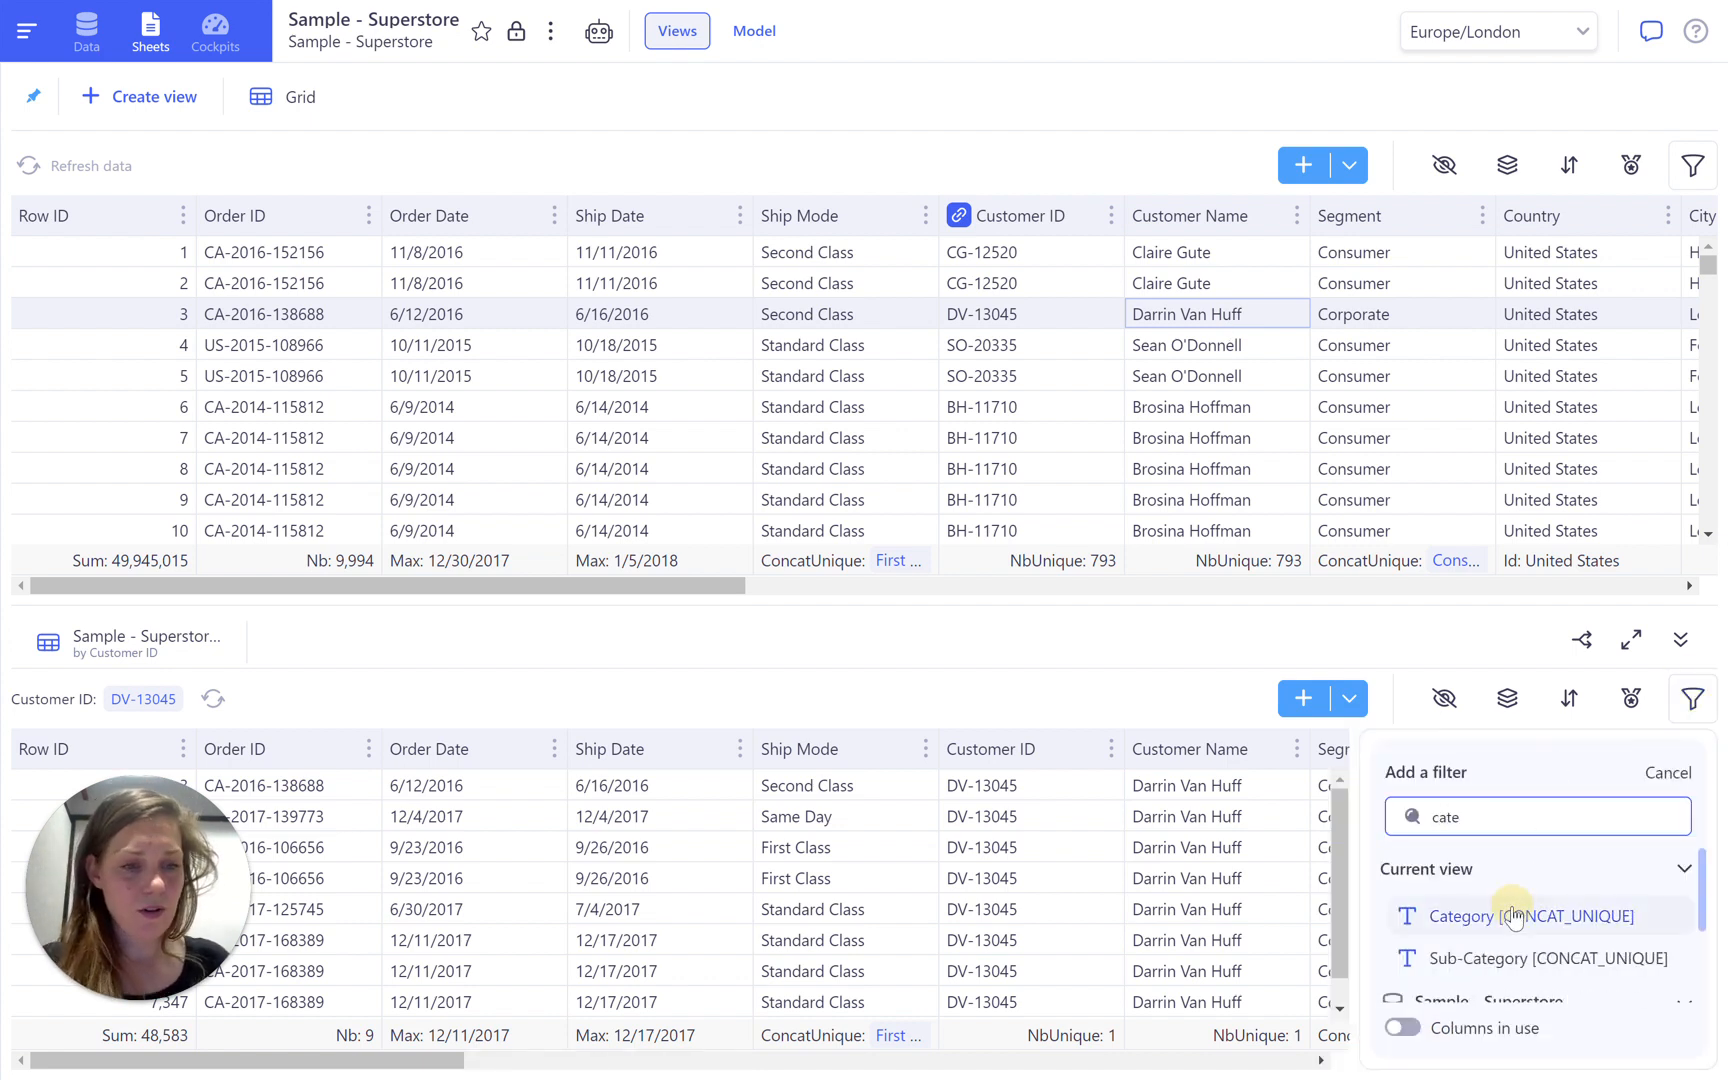
click(1530, 916)
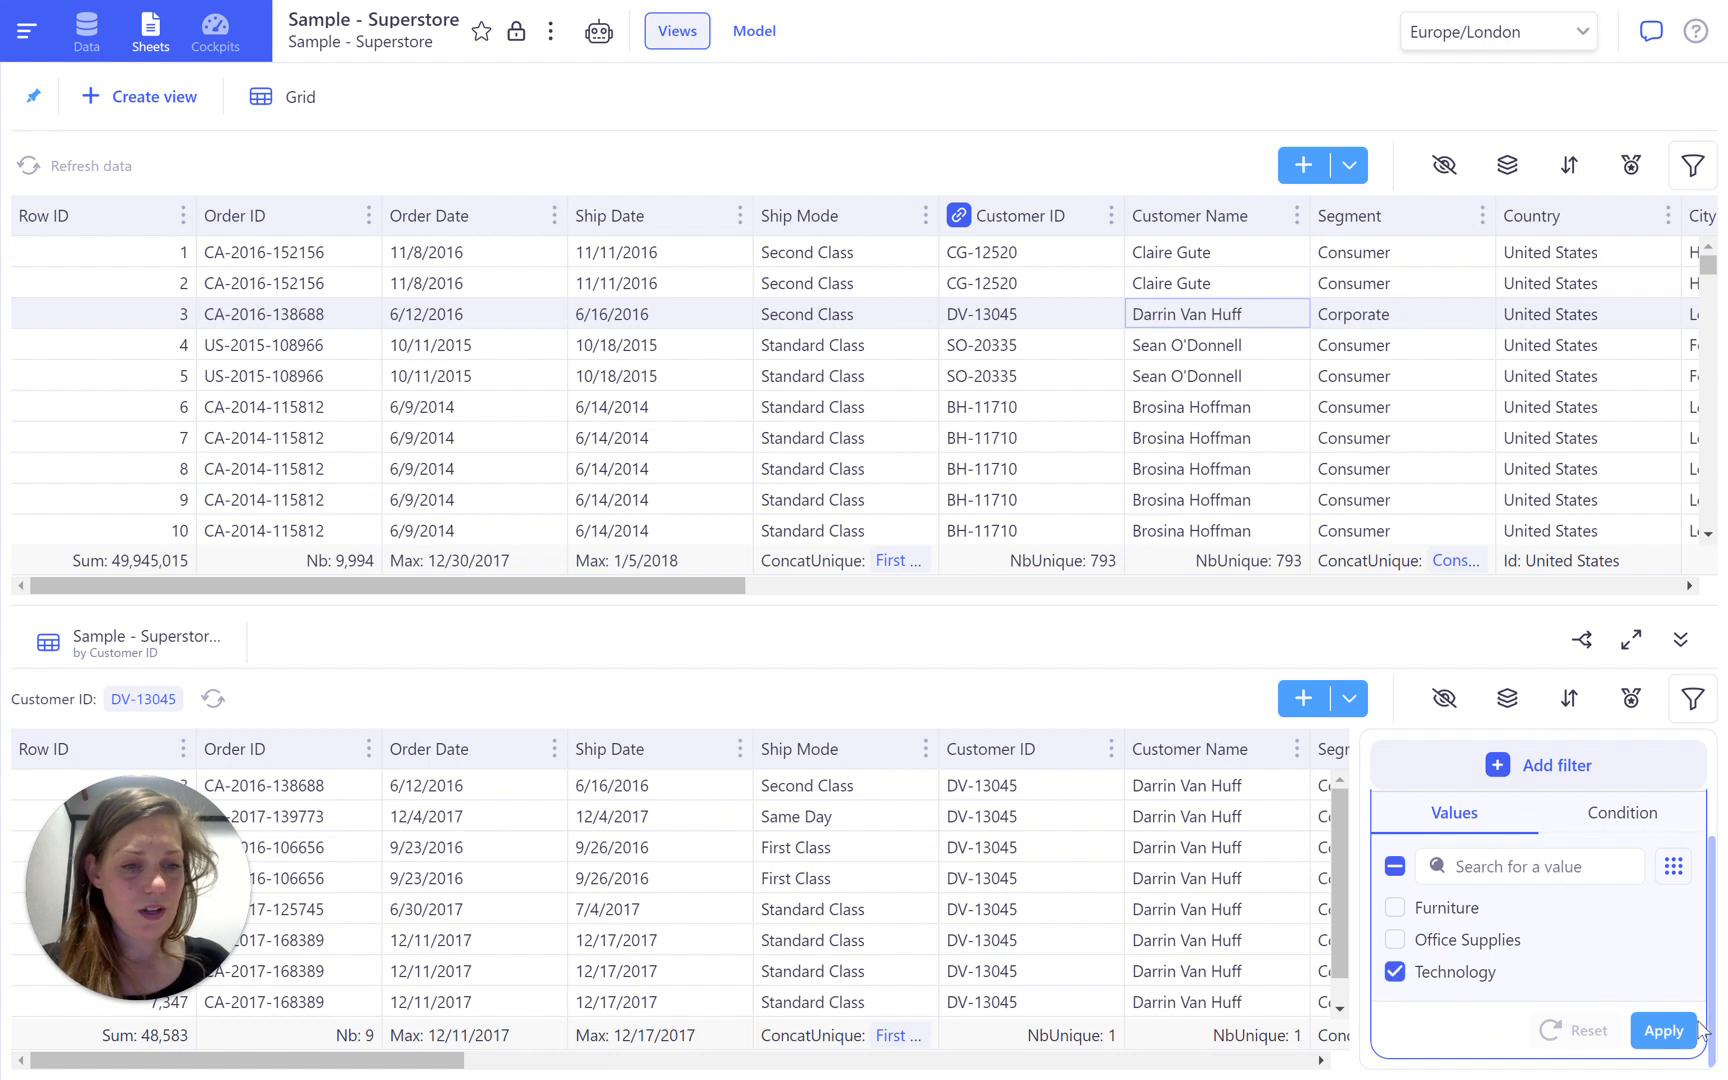
click(1663, 1030)
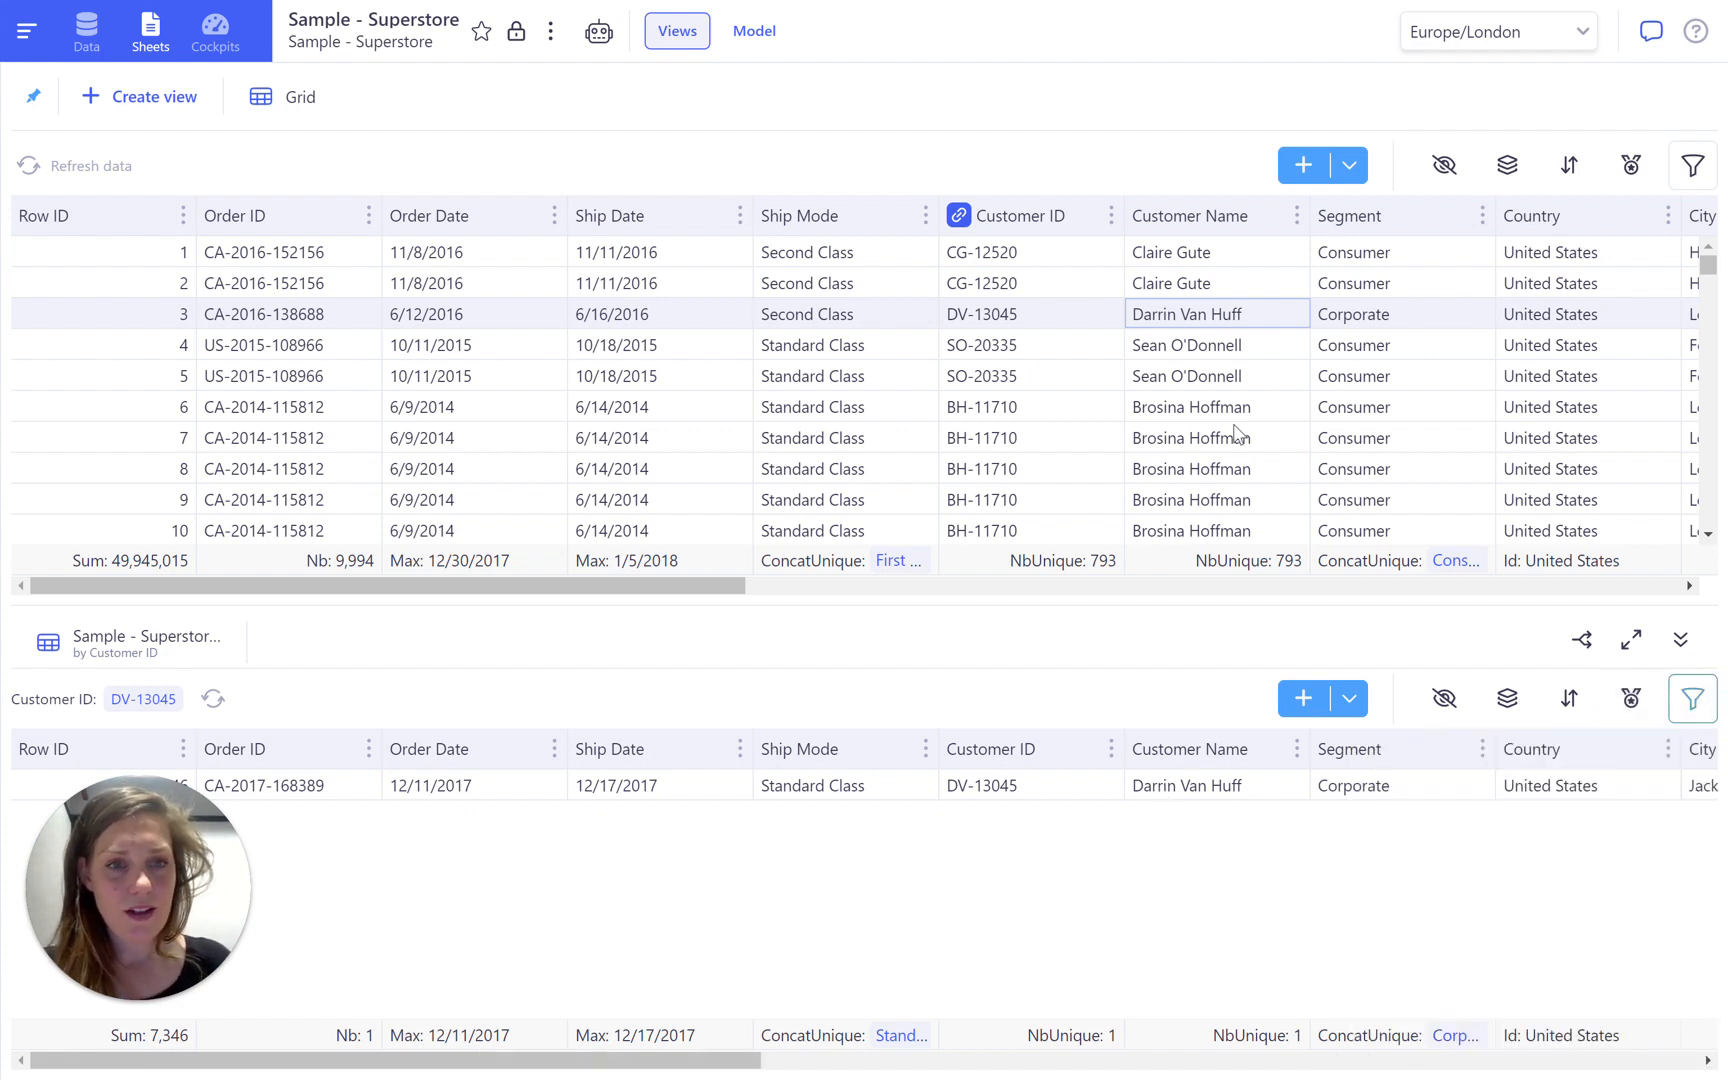
click(1216, 406)
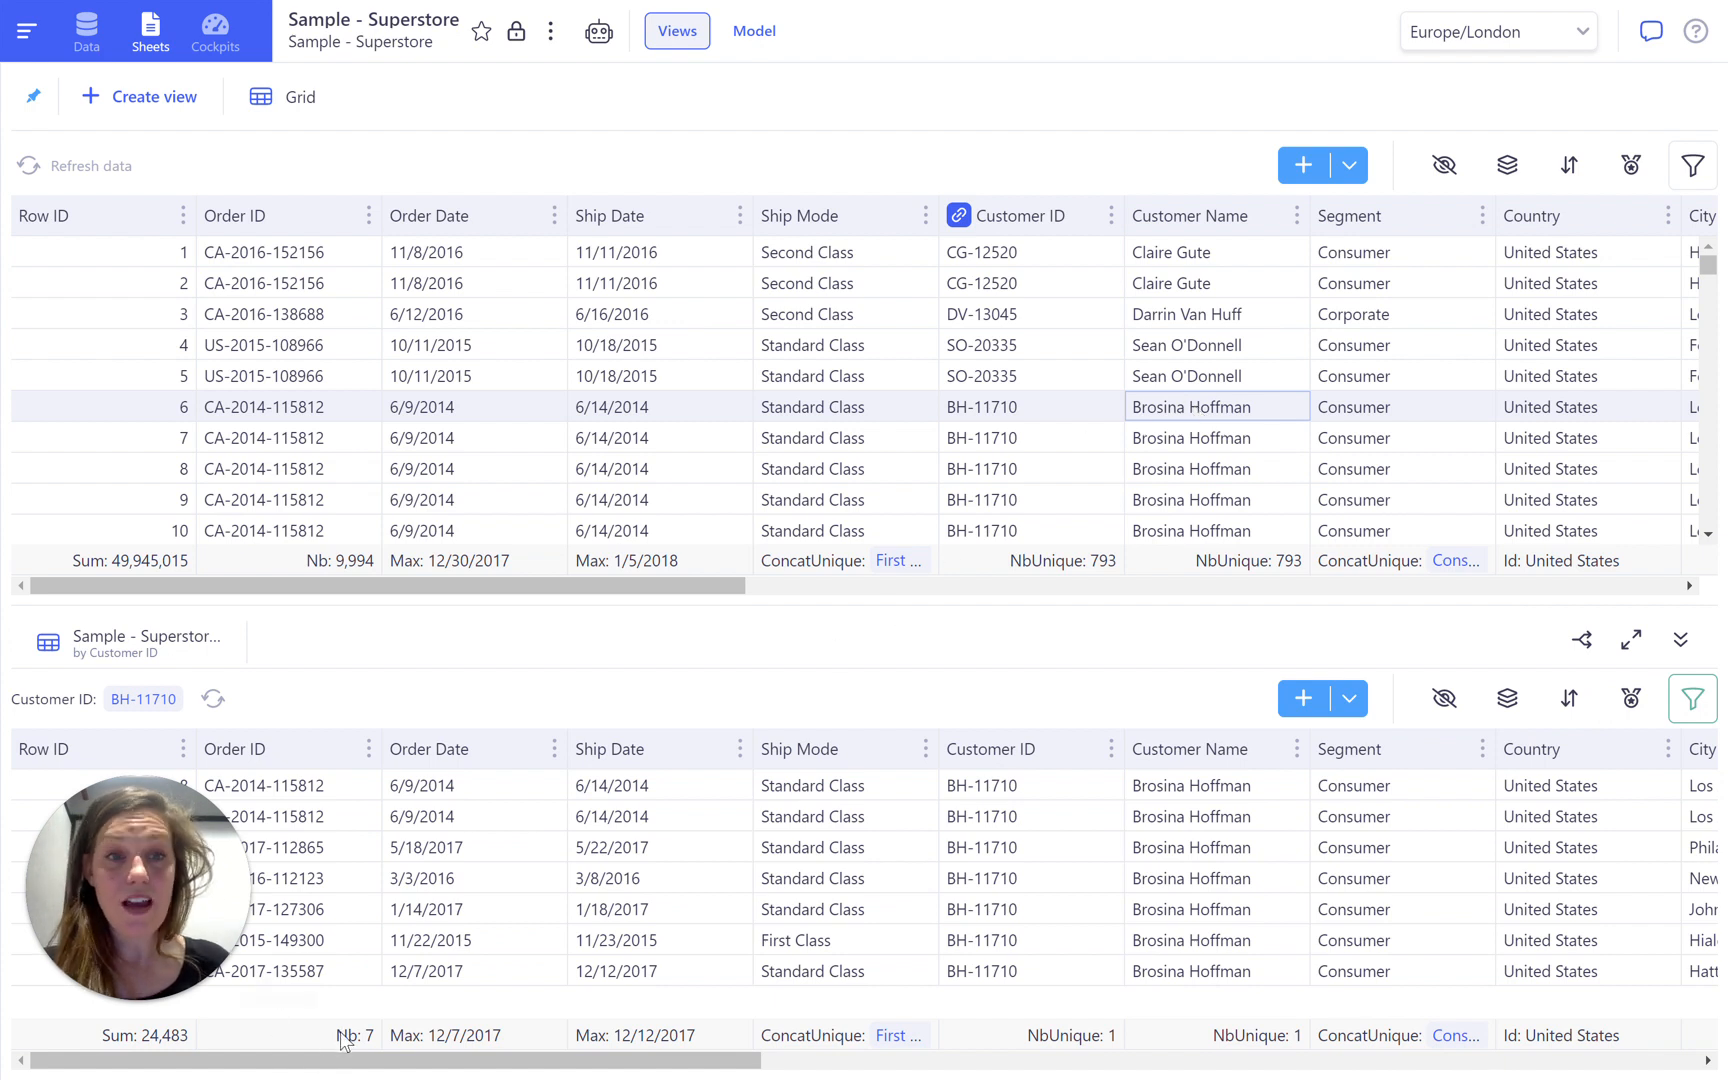
- Switch the Order ID footer to NbUnique and add it to the grid as a column
click(353, 1035)
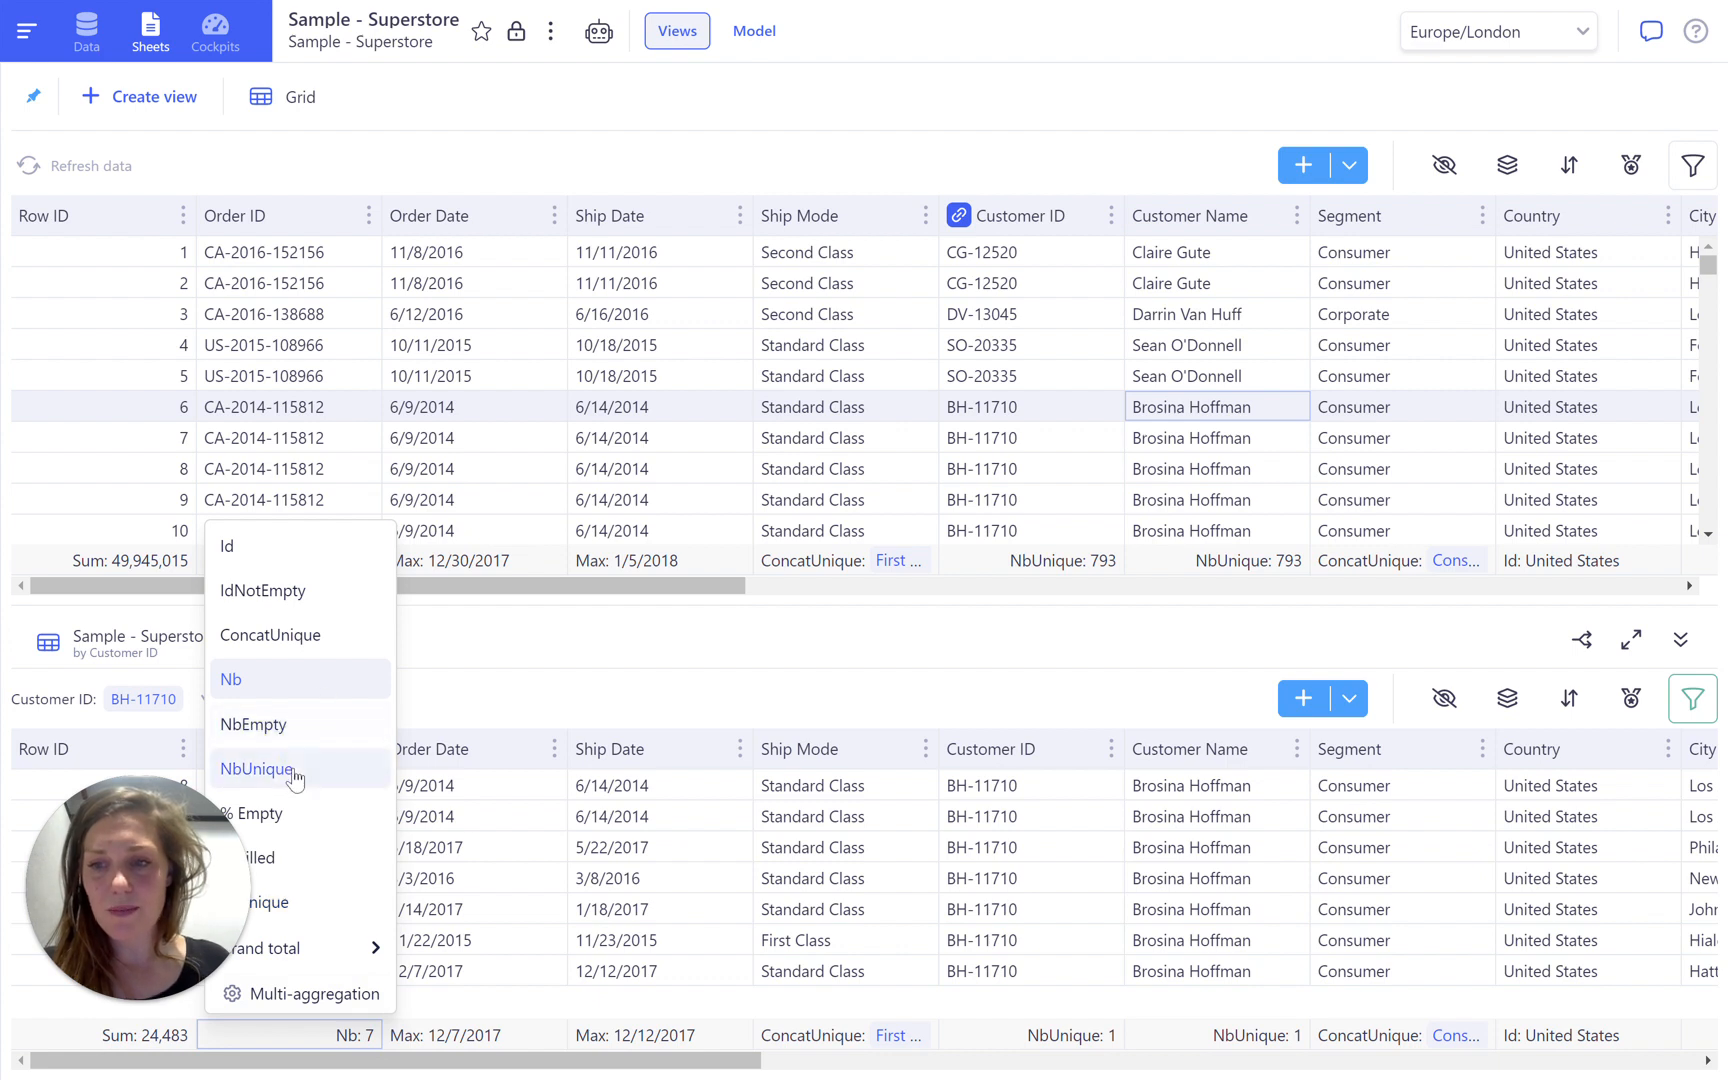
click(257, 768)
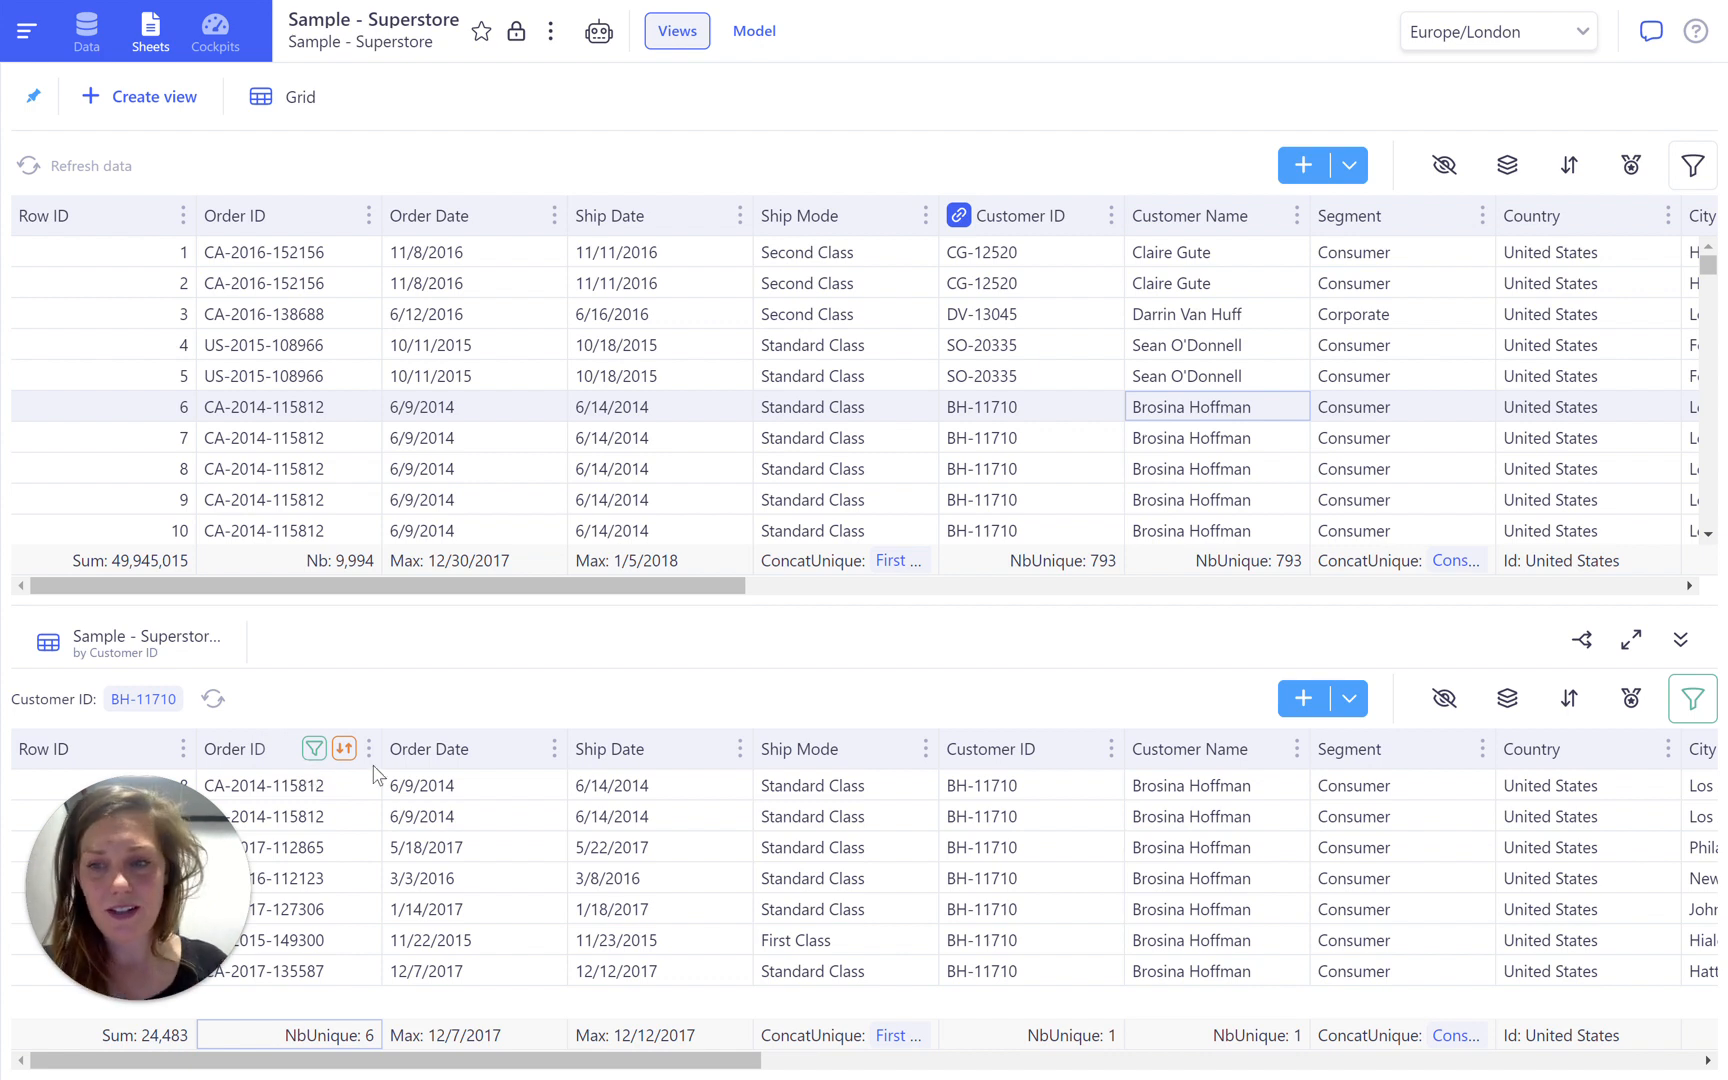
mouse_move(343, 1041)
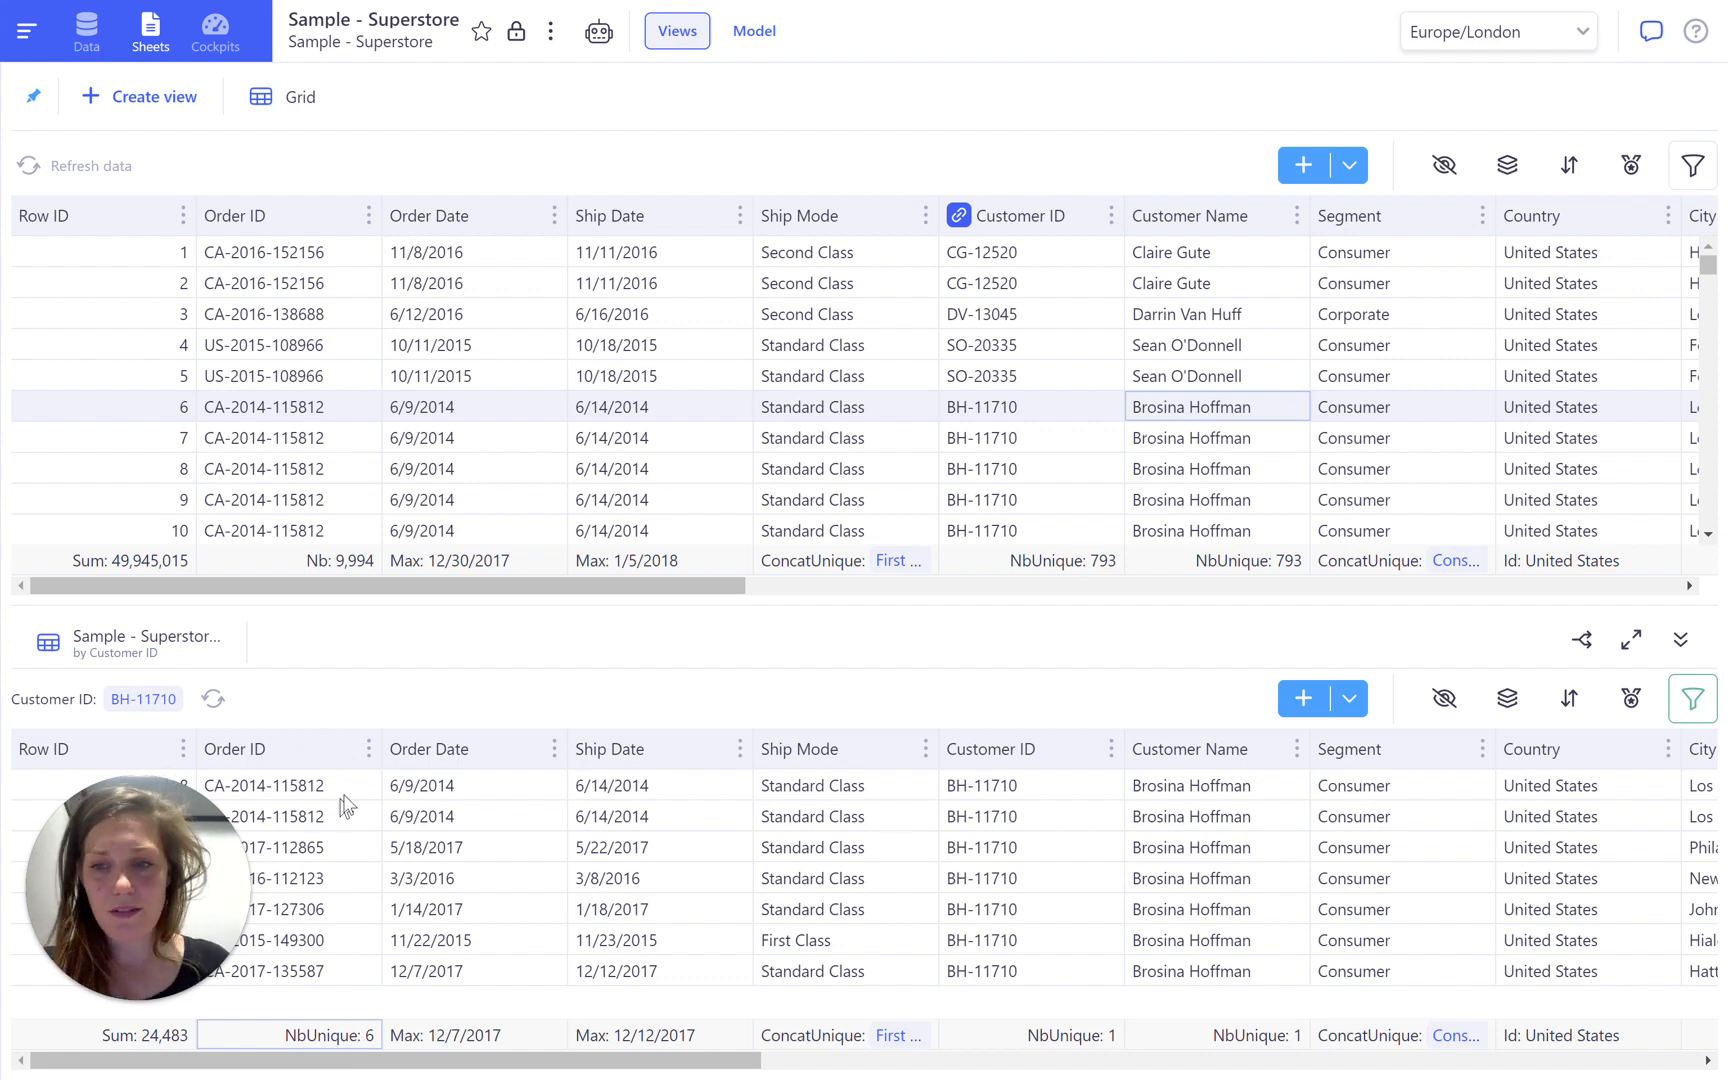
click(369, 748)
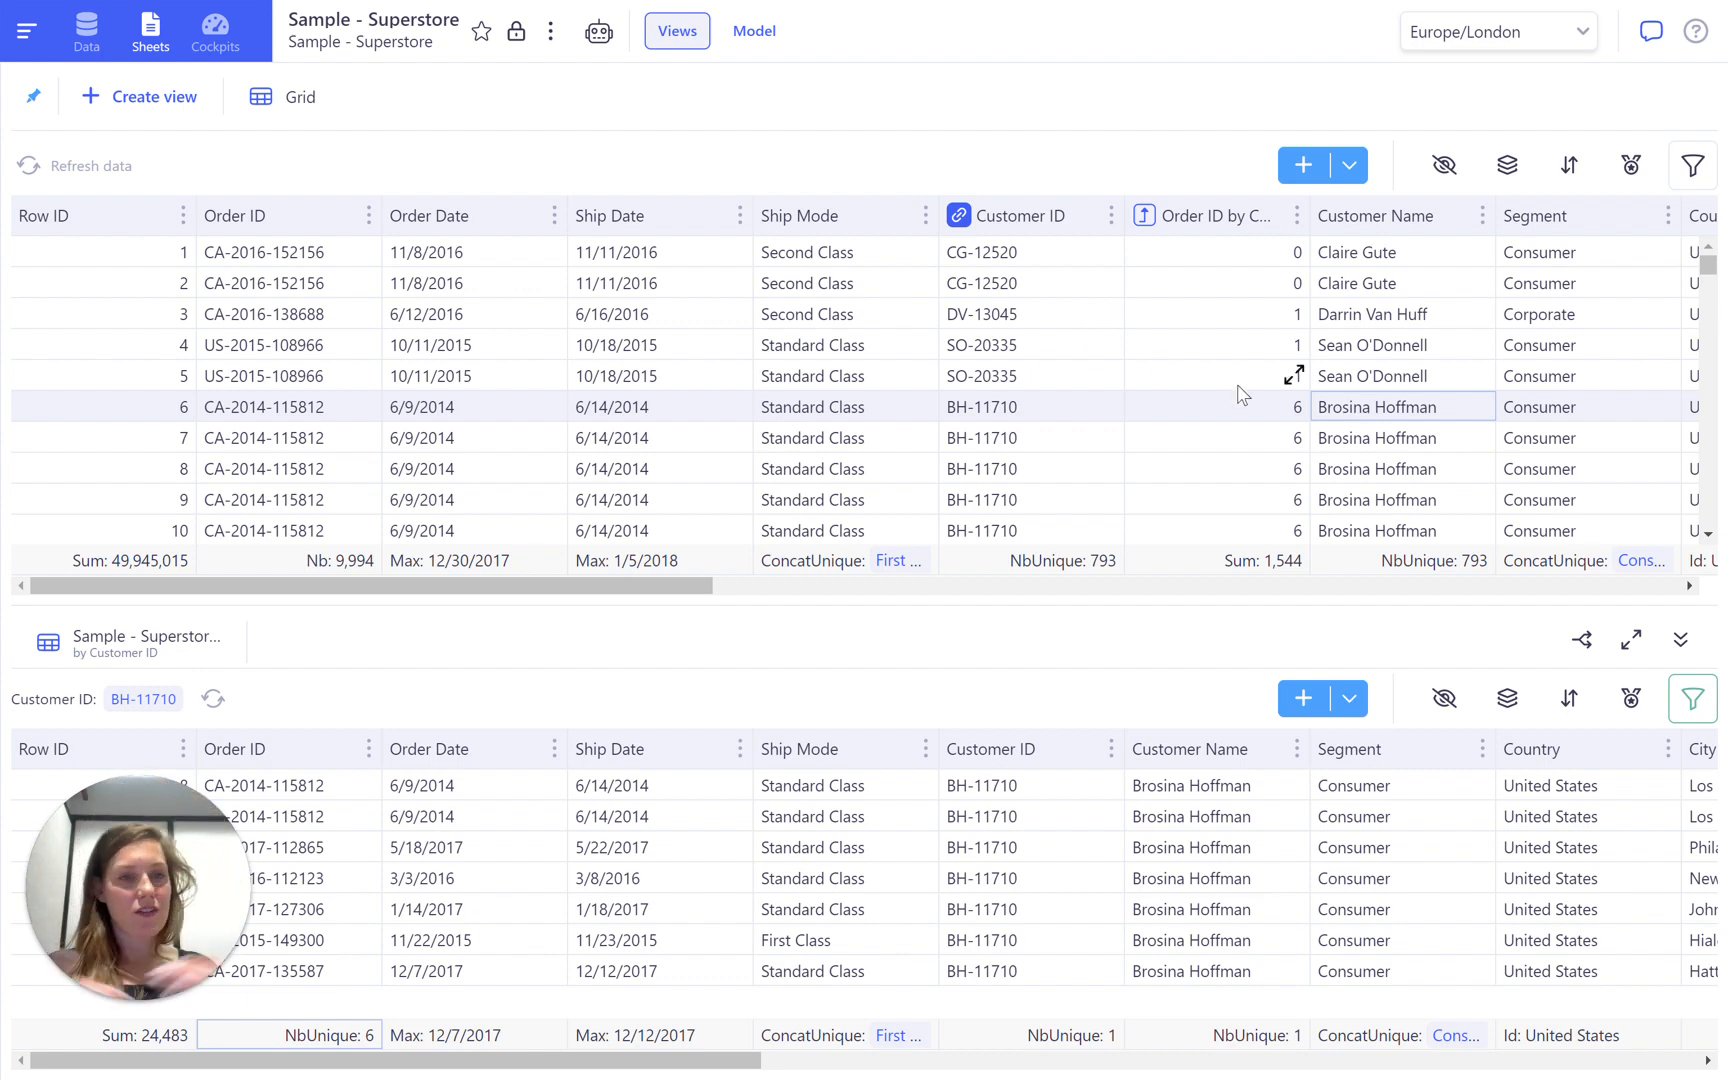
- Select Irene Maddox and verify her two linked orders are both Technology
scroll(down, 3)
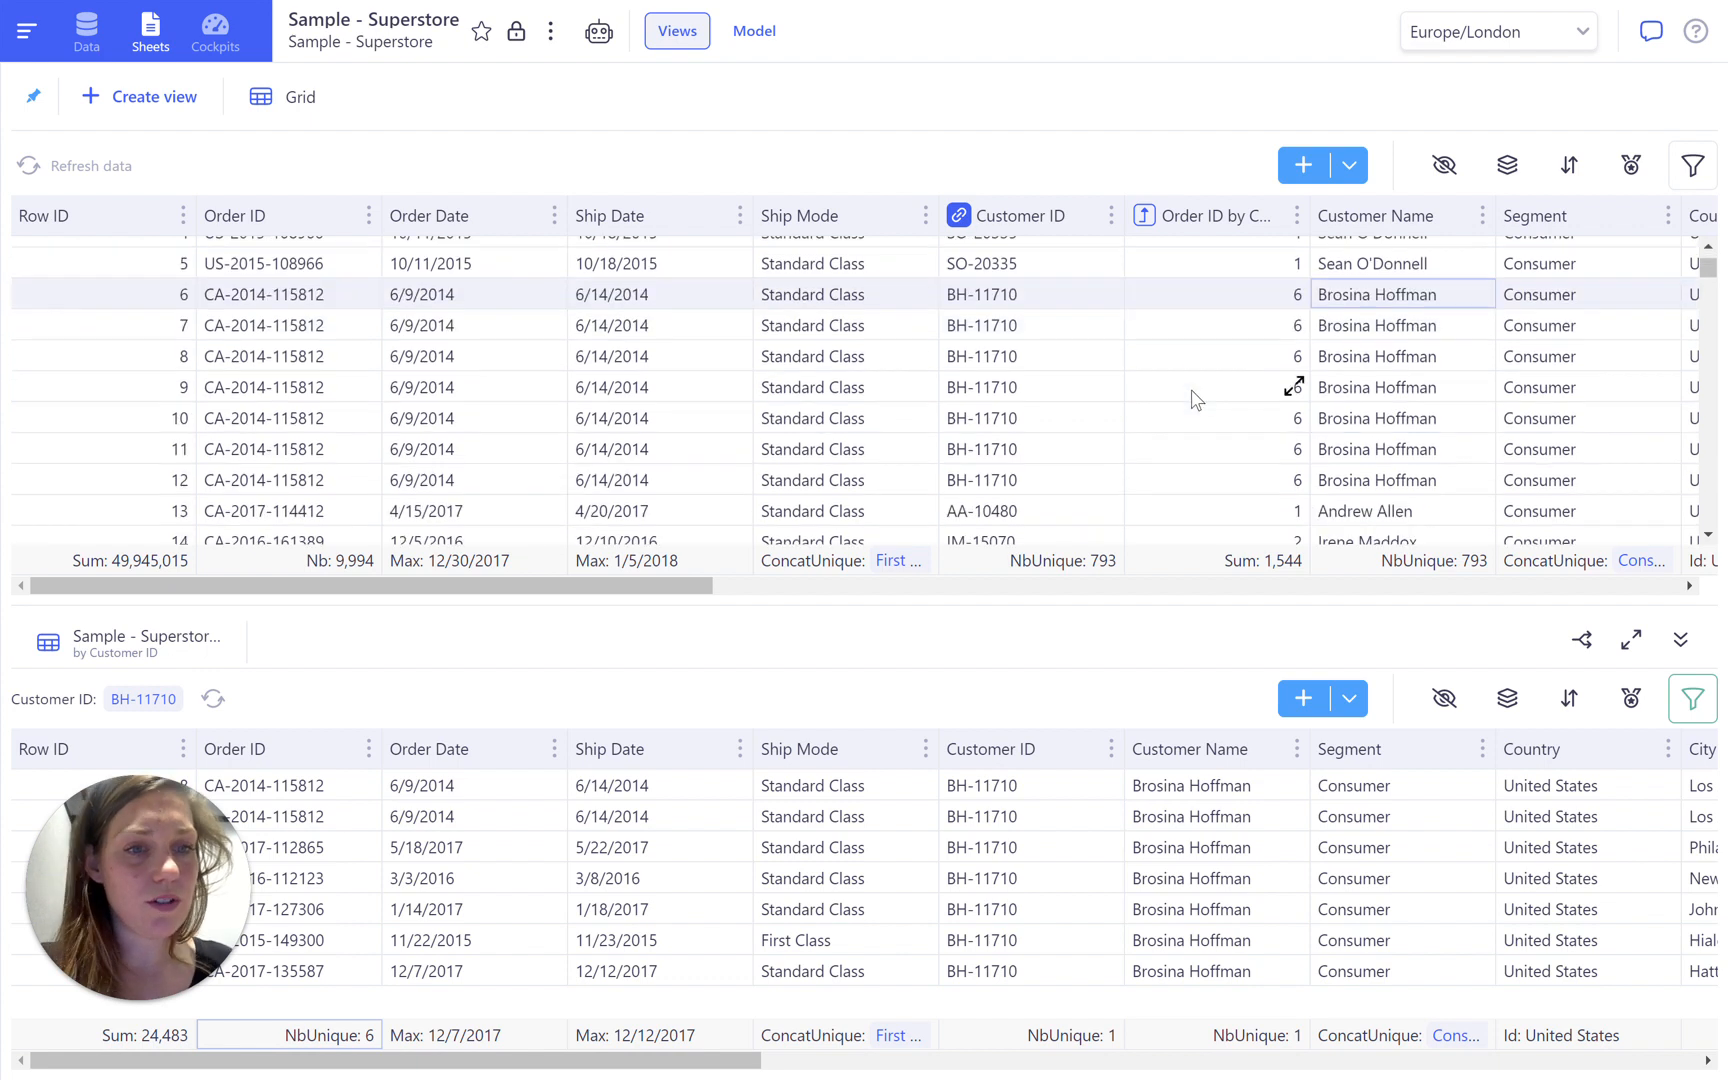
scroll(down, 3)
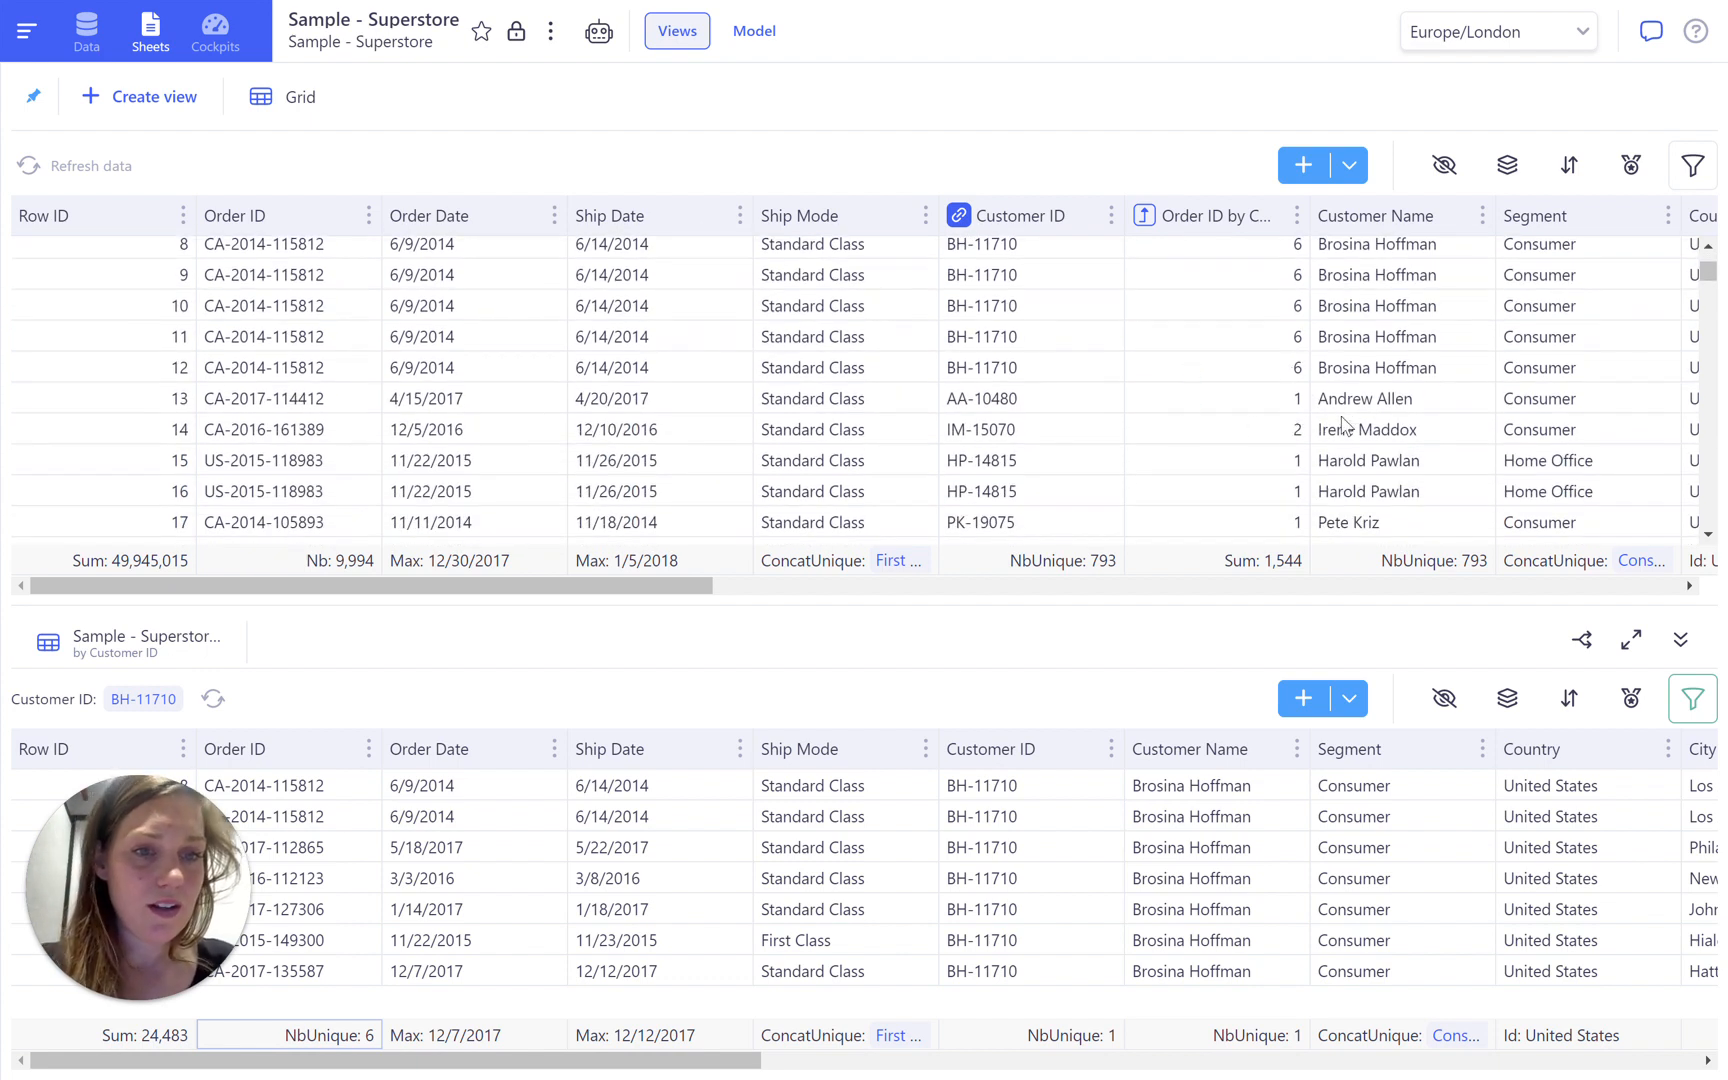
click(1367, 429)
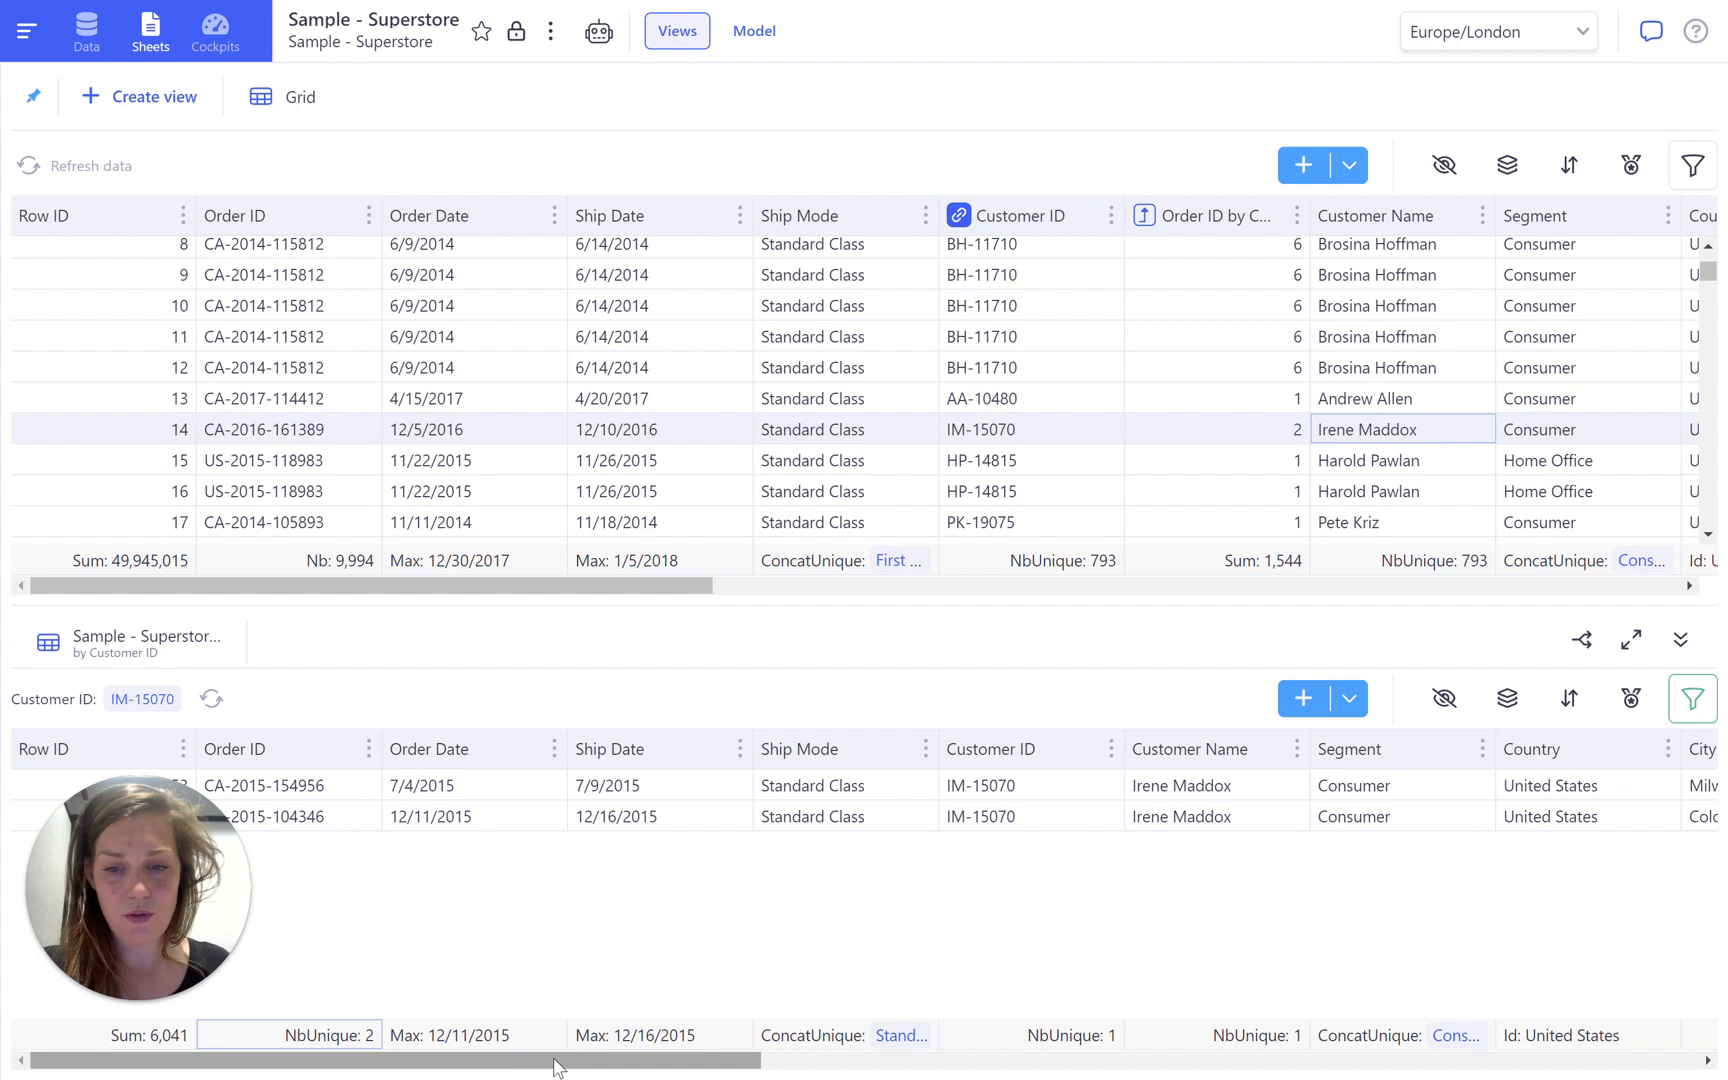
scroll(right, 3)
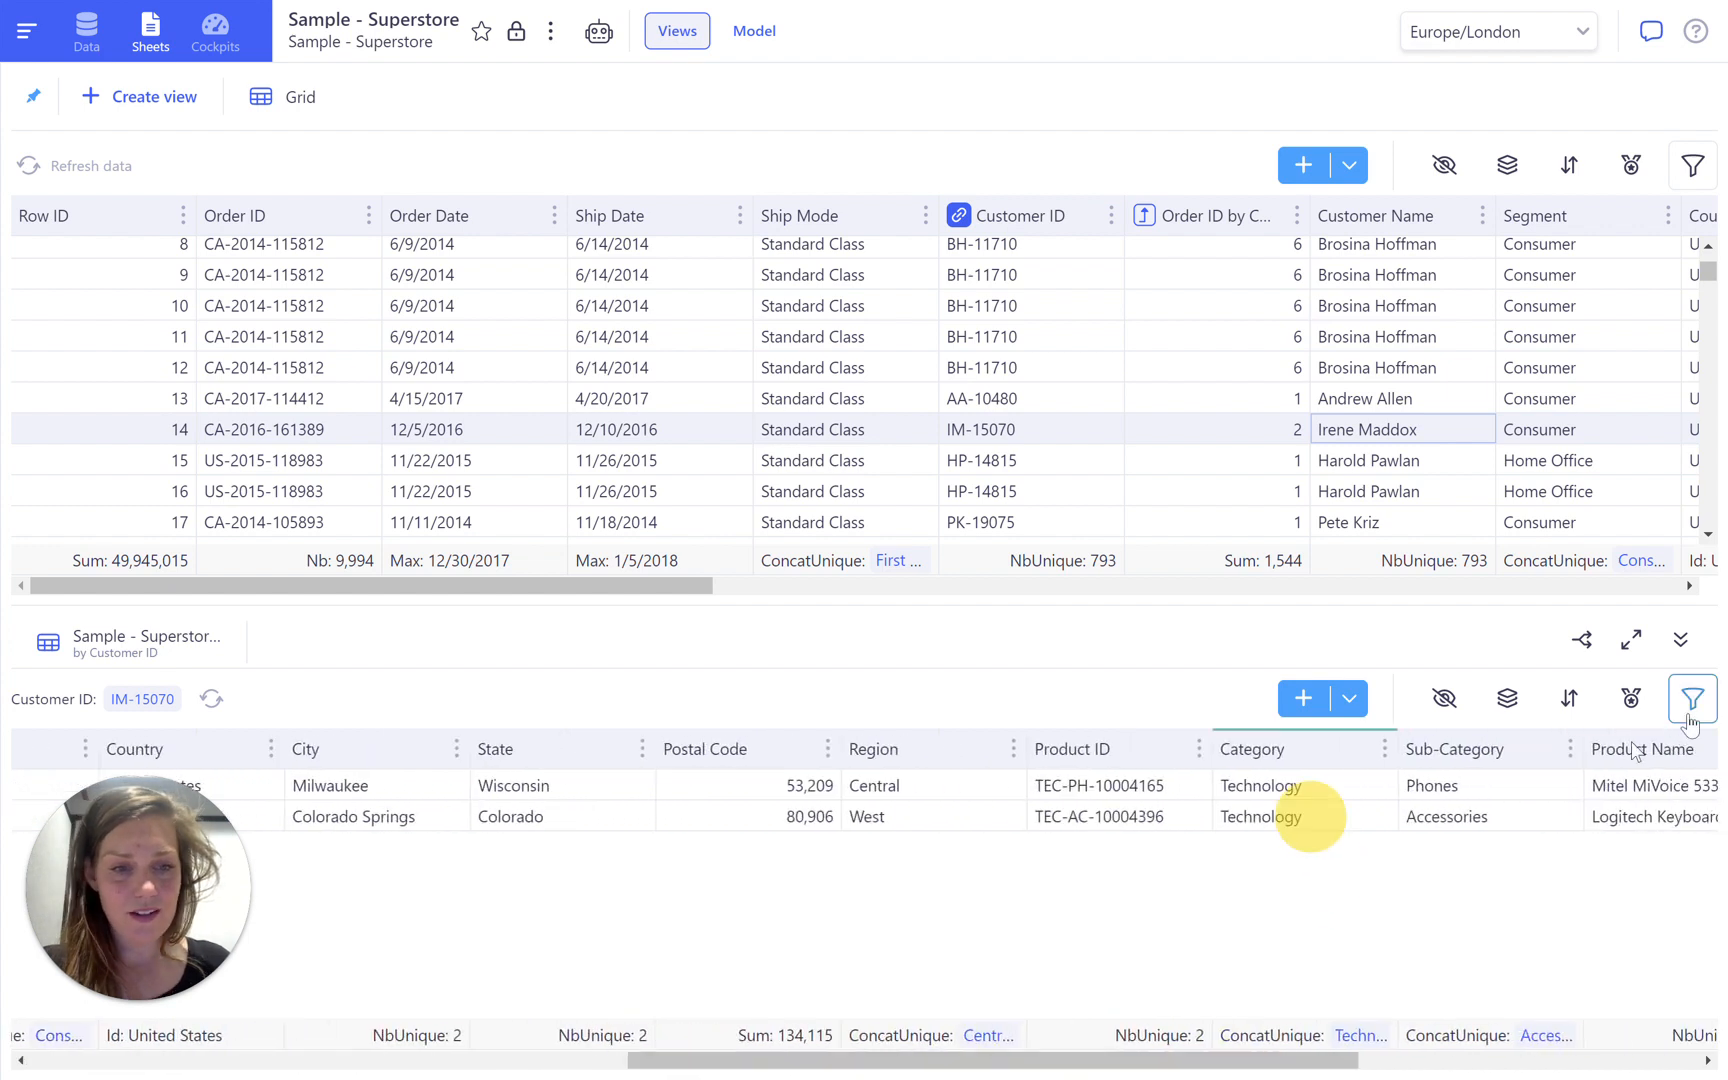
- Temporarily add Furniture to the category filter, then restore Technology only
click(1692, 698)
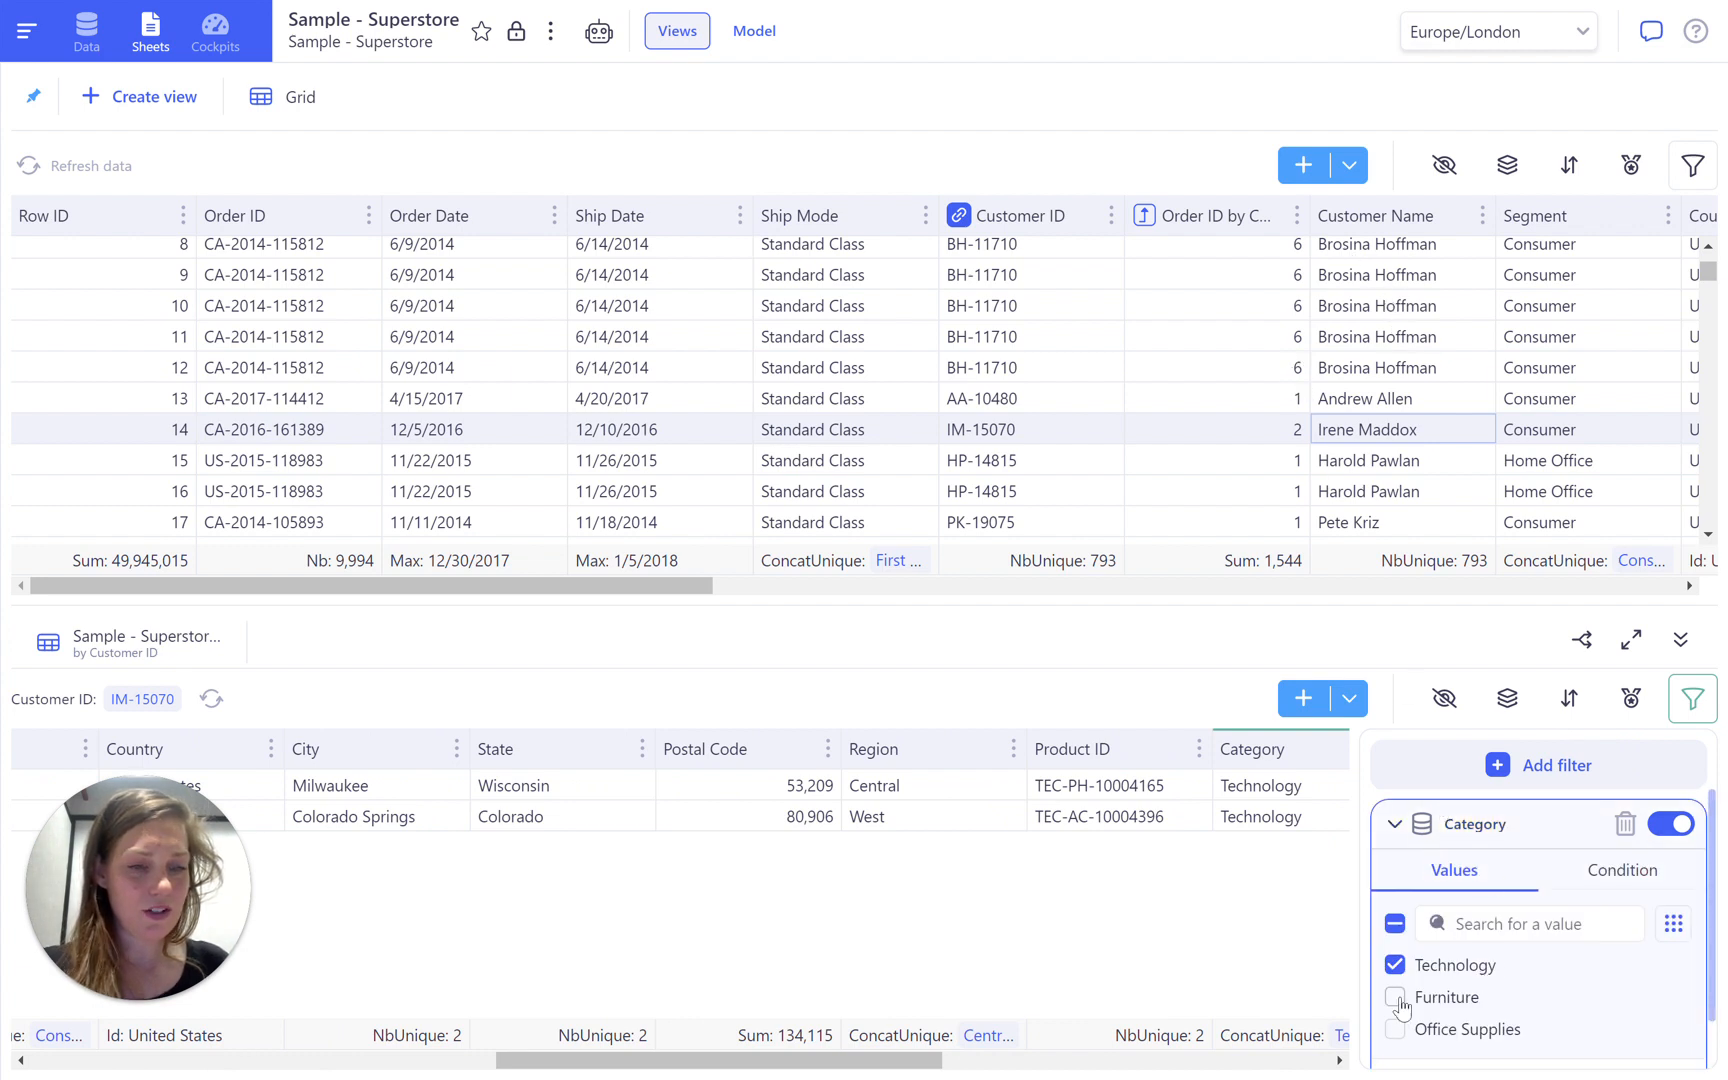
click(1395, 997)
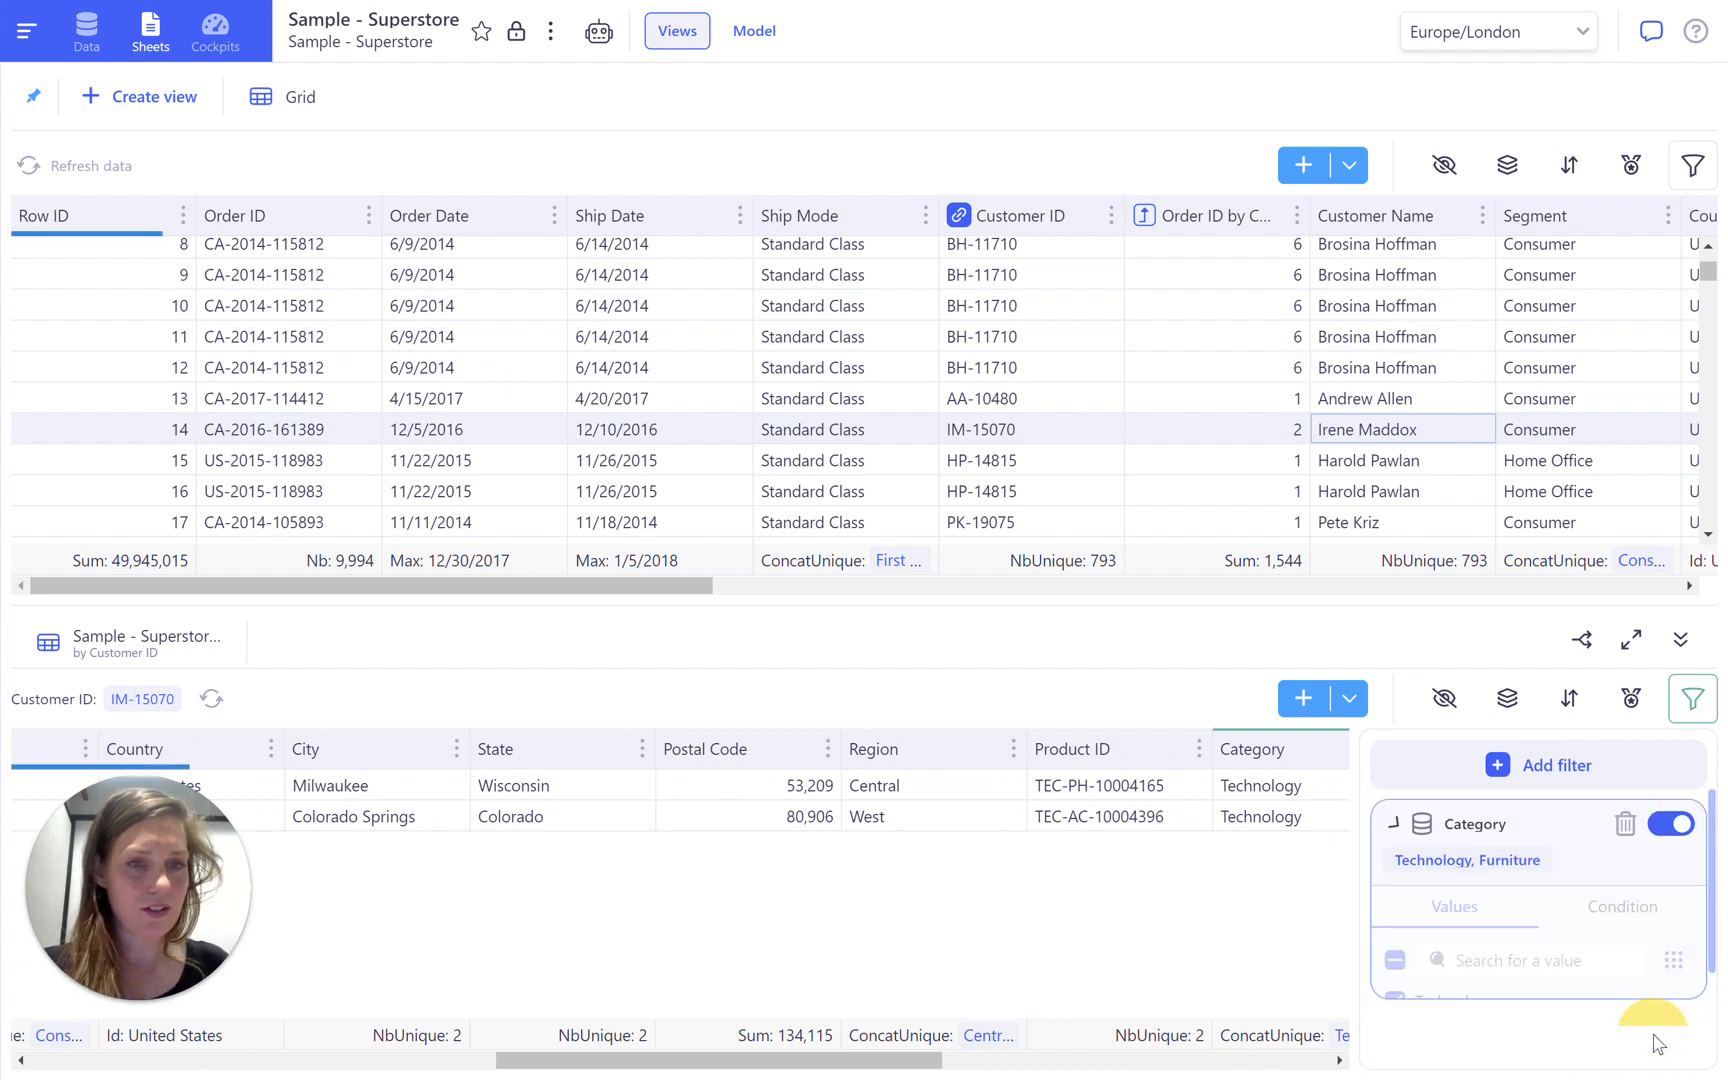
click(1395, 824)
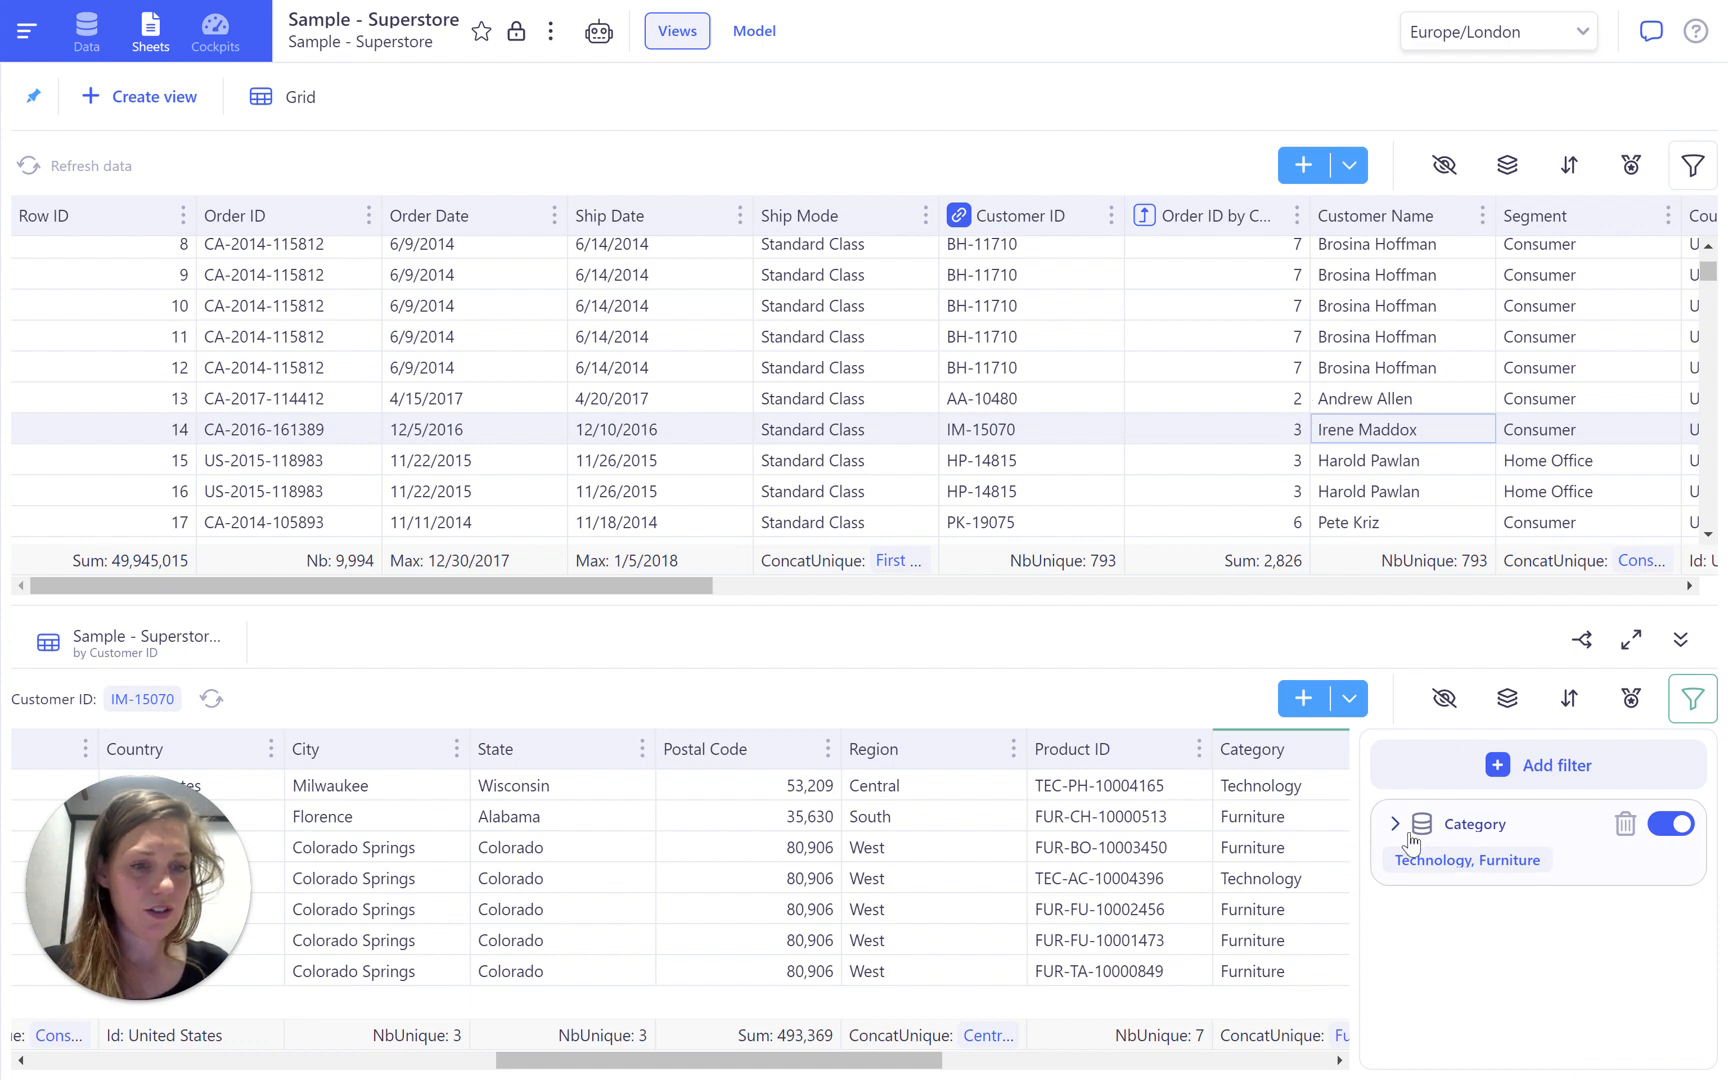
click(1395, 823)
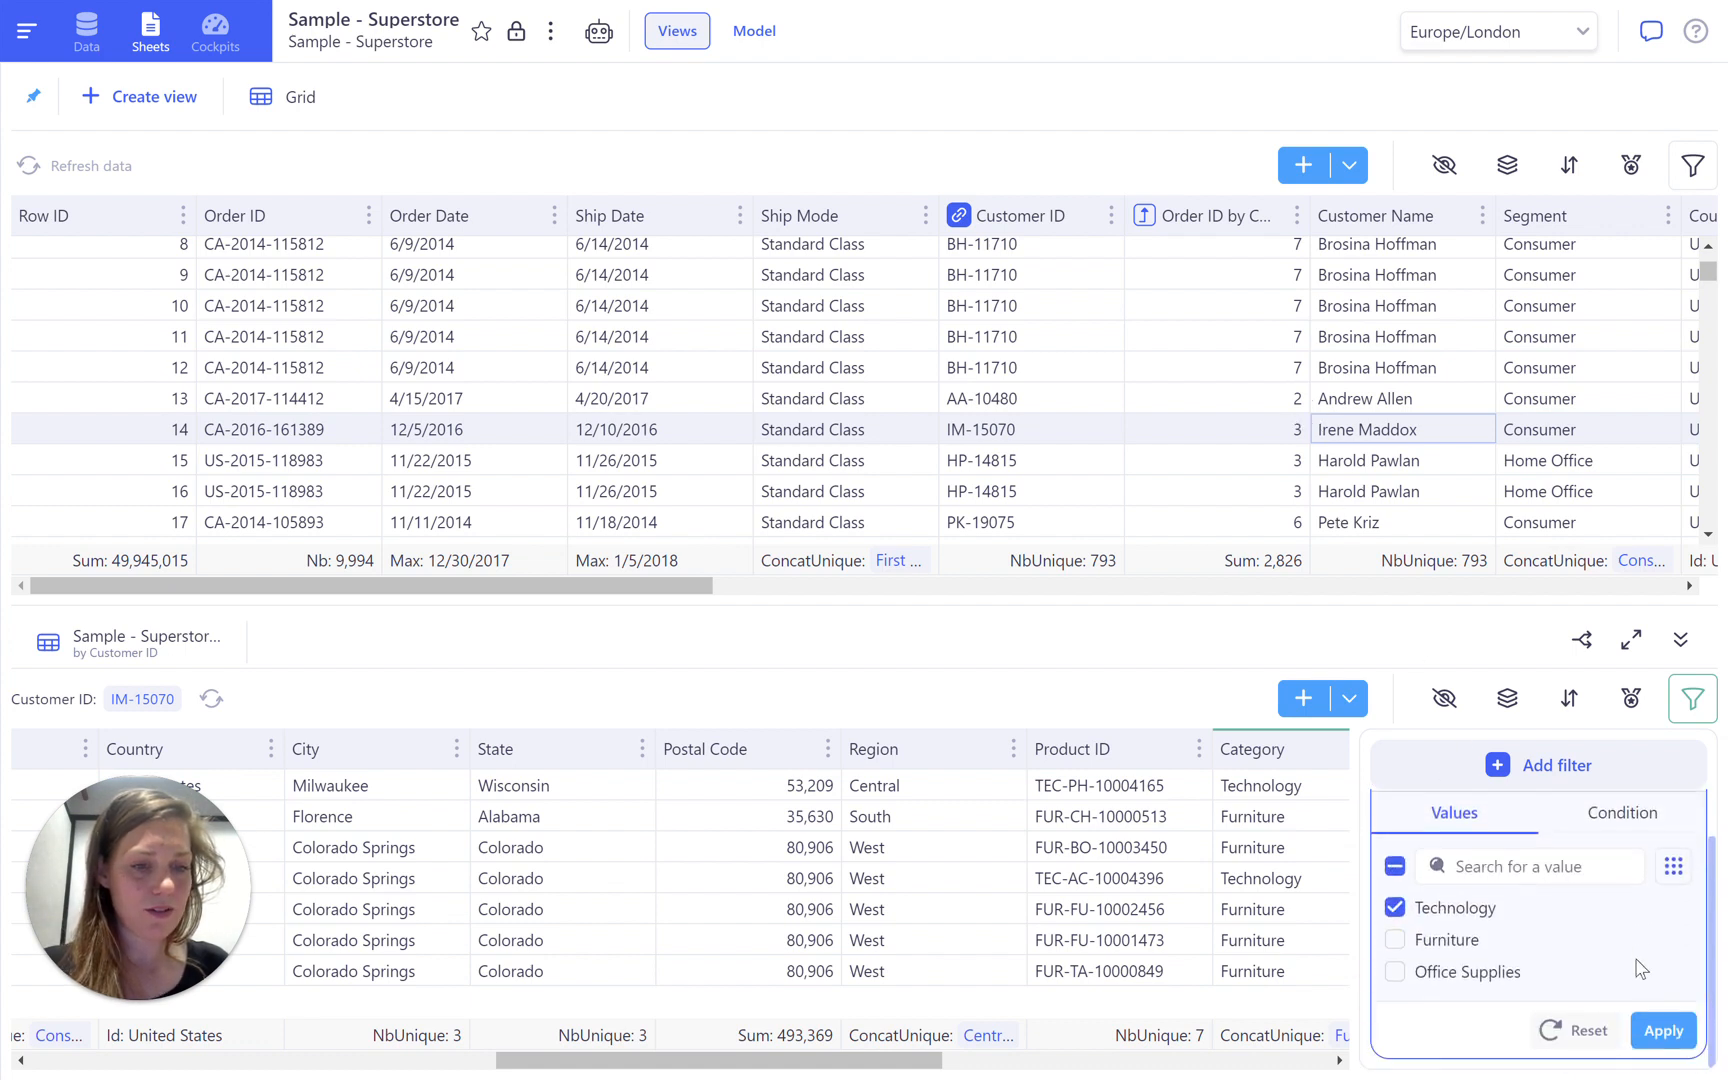
click(1662, 1030)
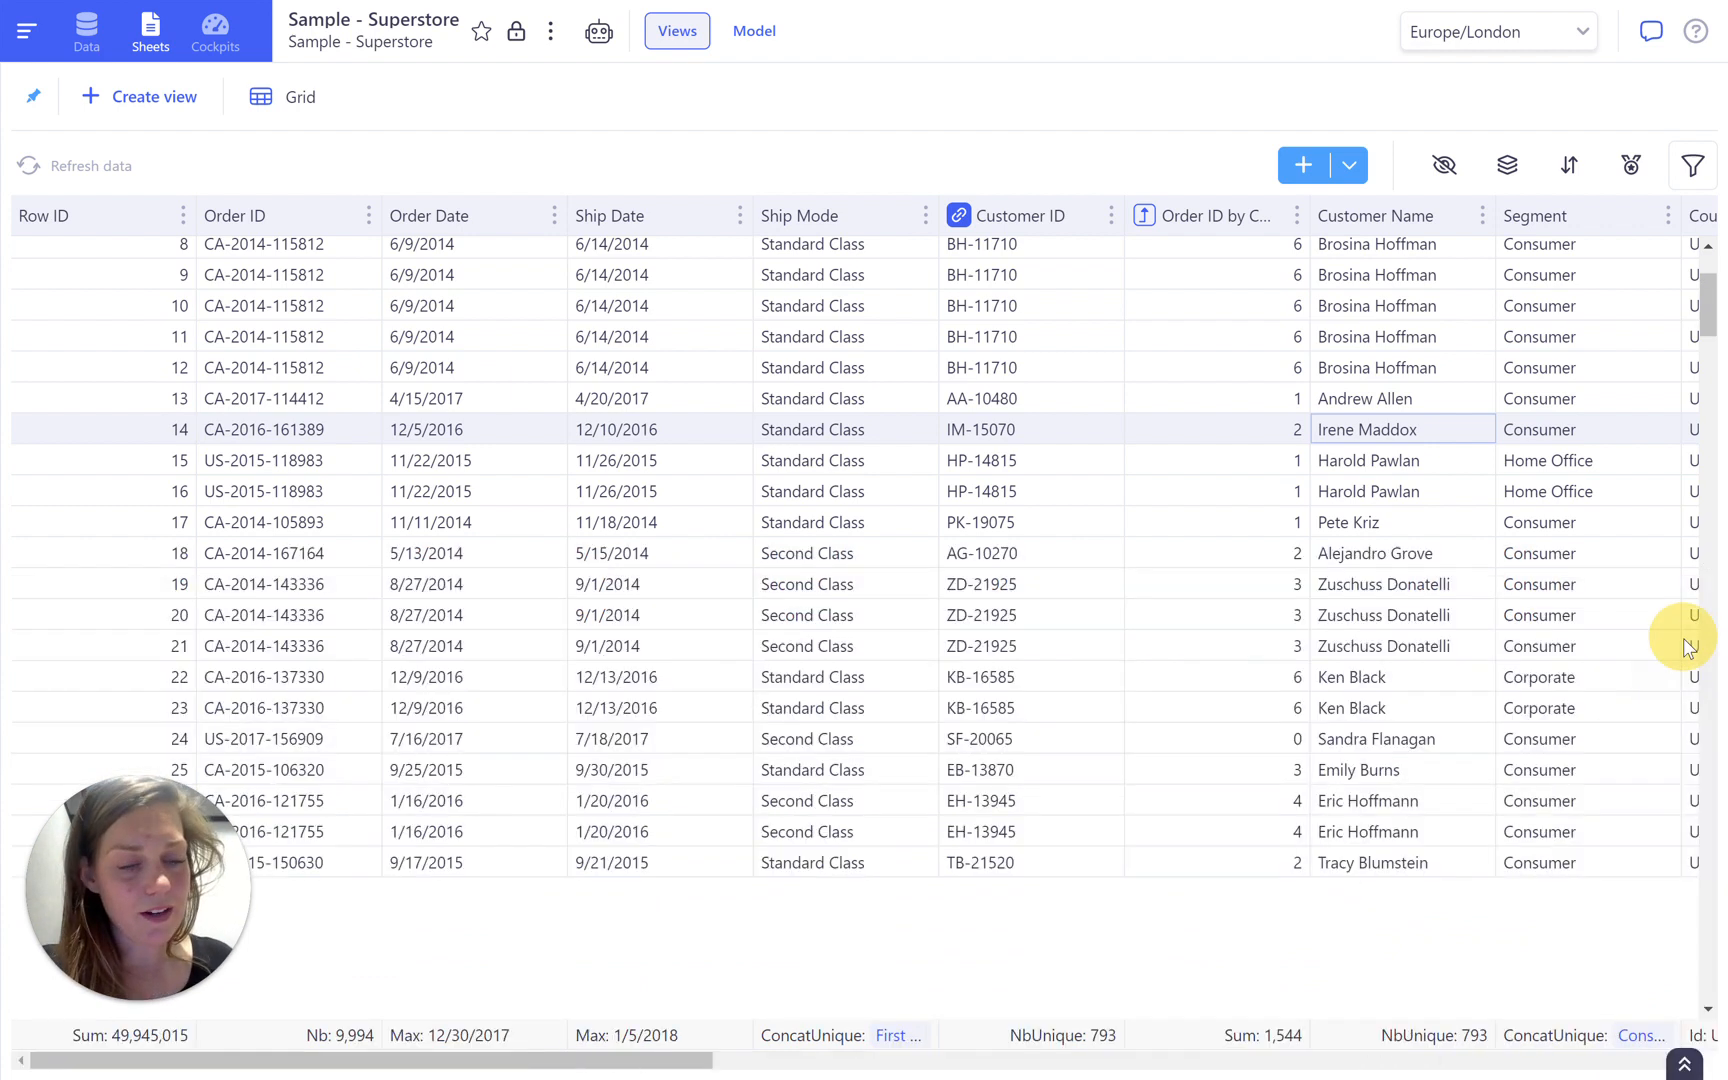
- Check two customers' unique order counts and show the add-column dropdown
scroll(down, 3)
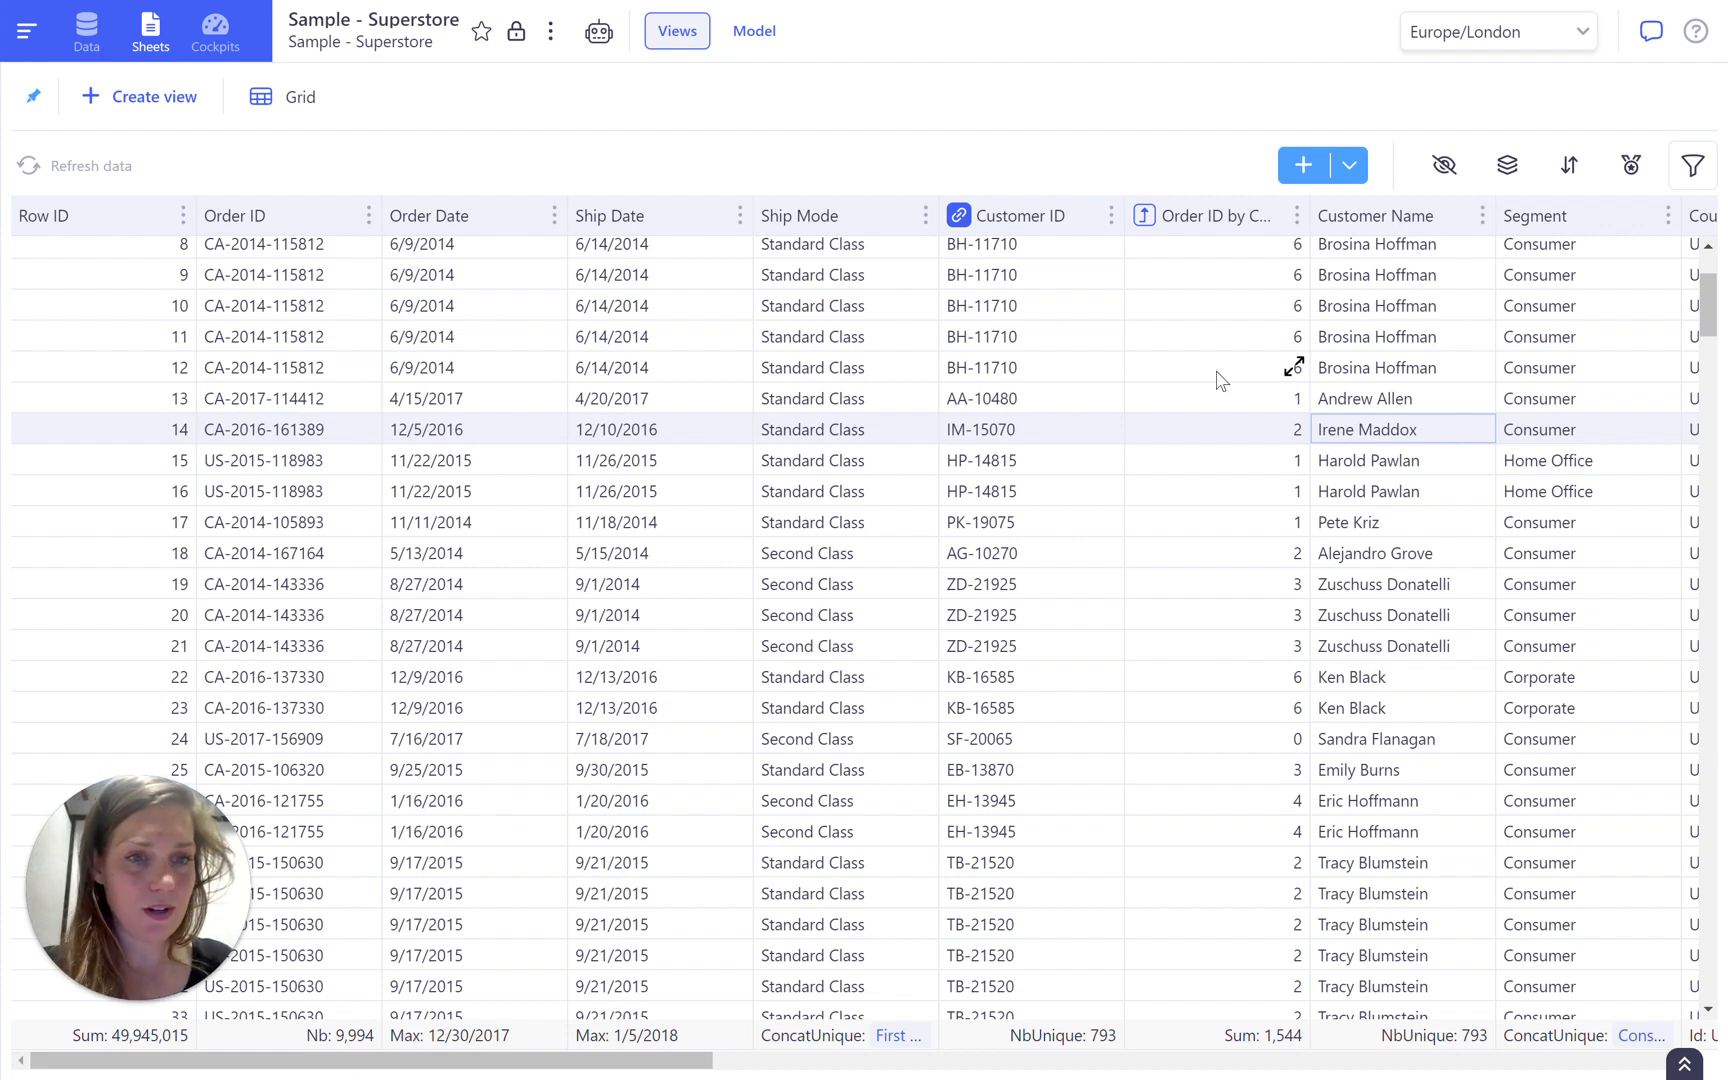
click(1212, 367)
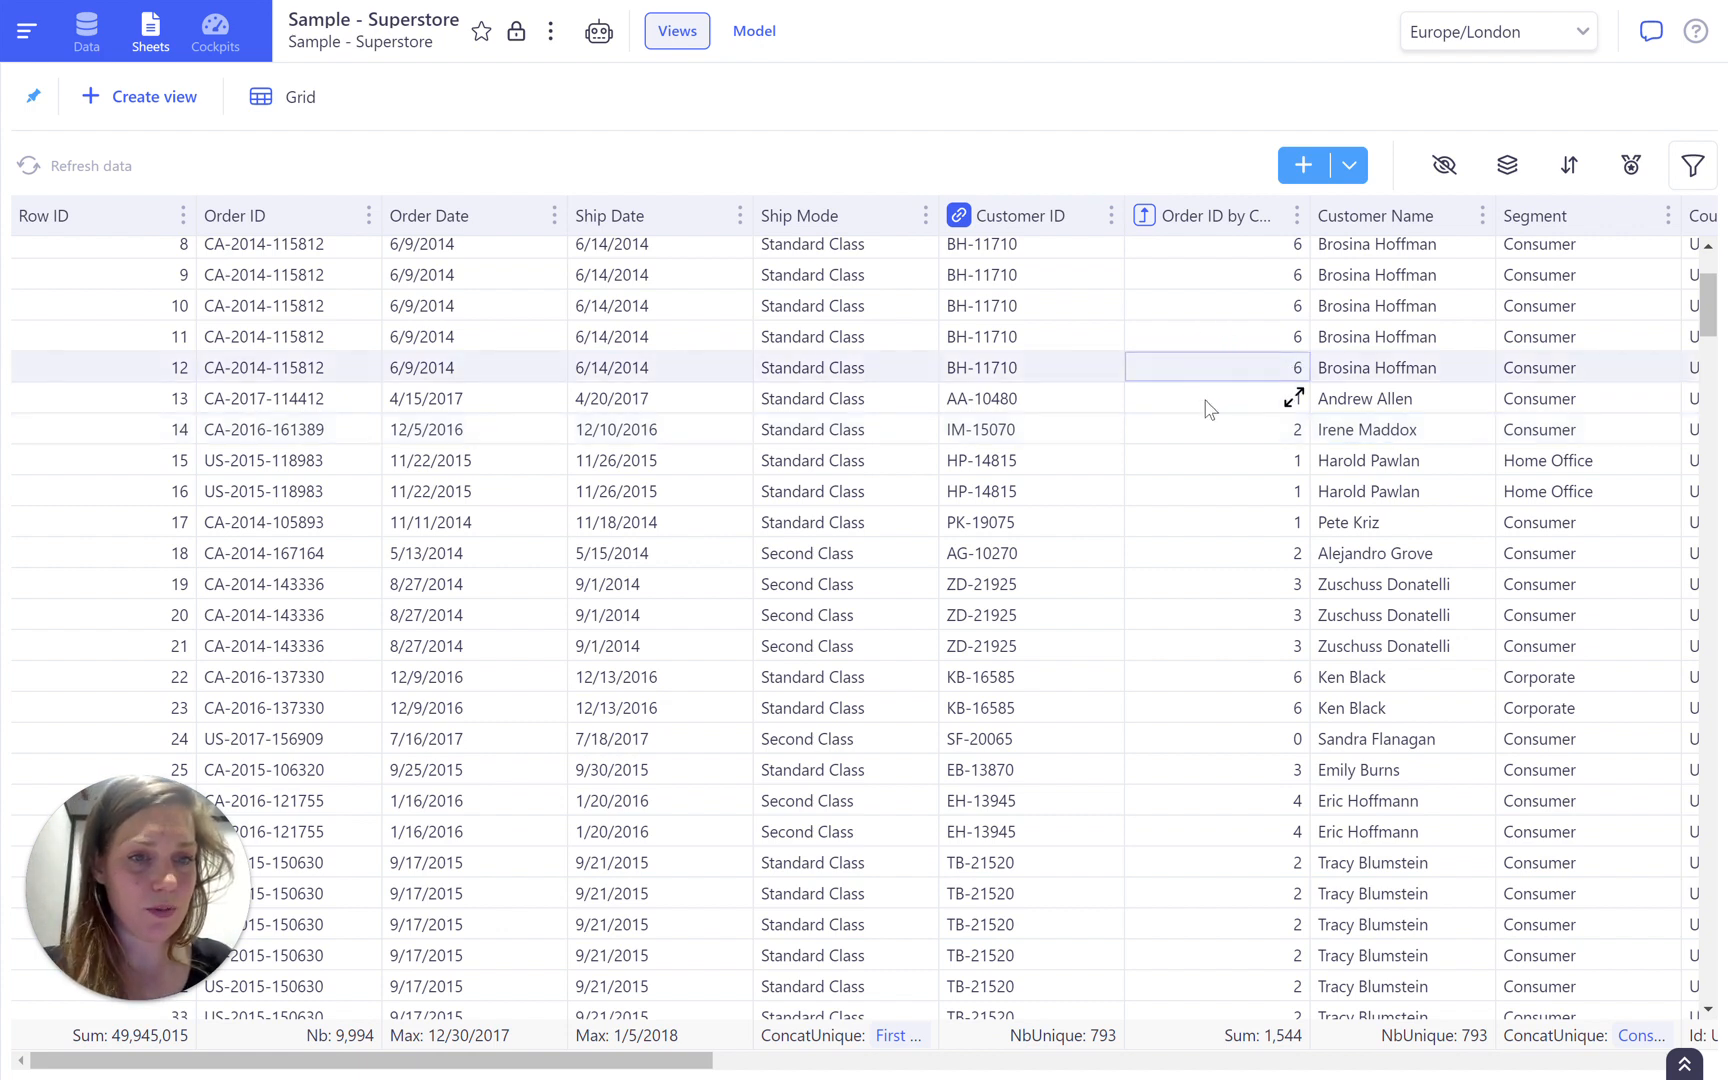
click(1212, 398)
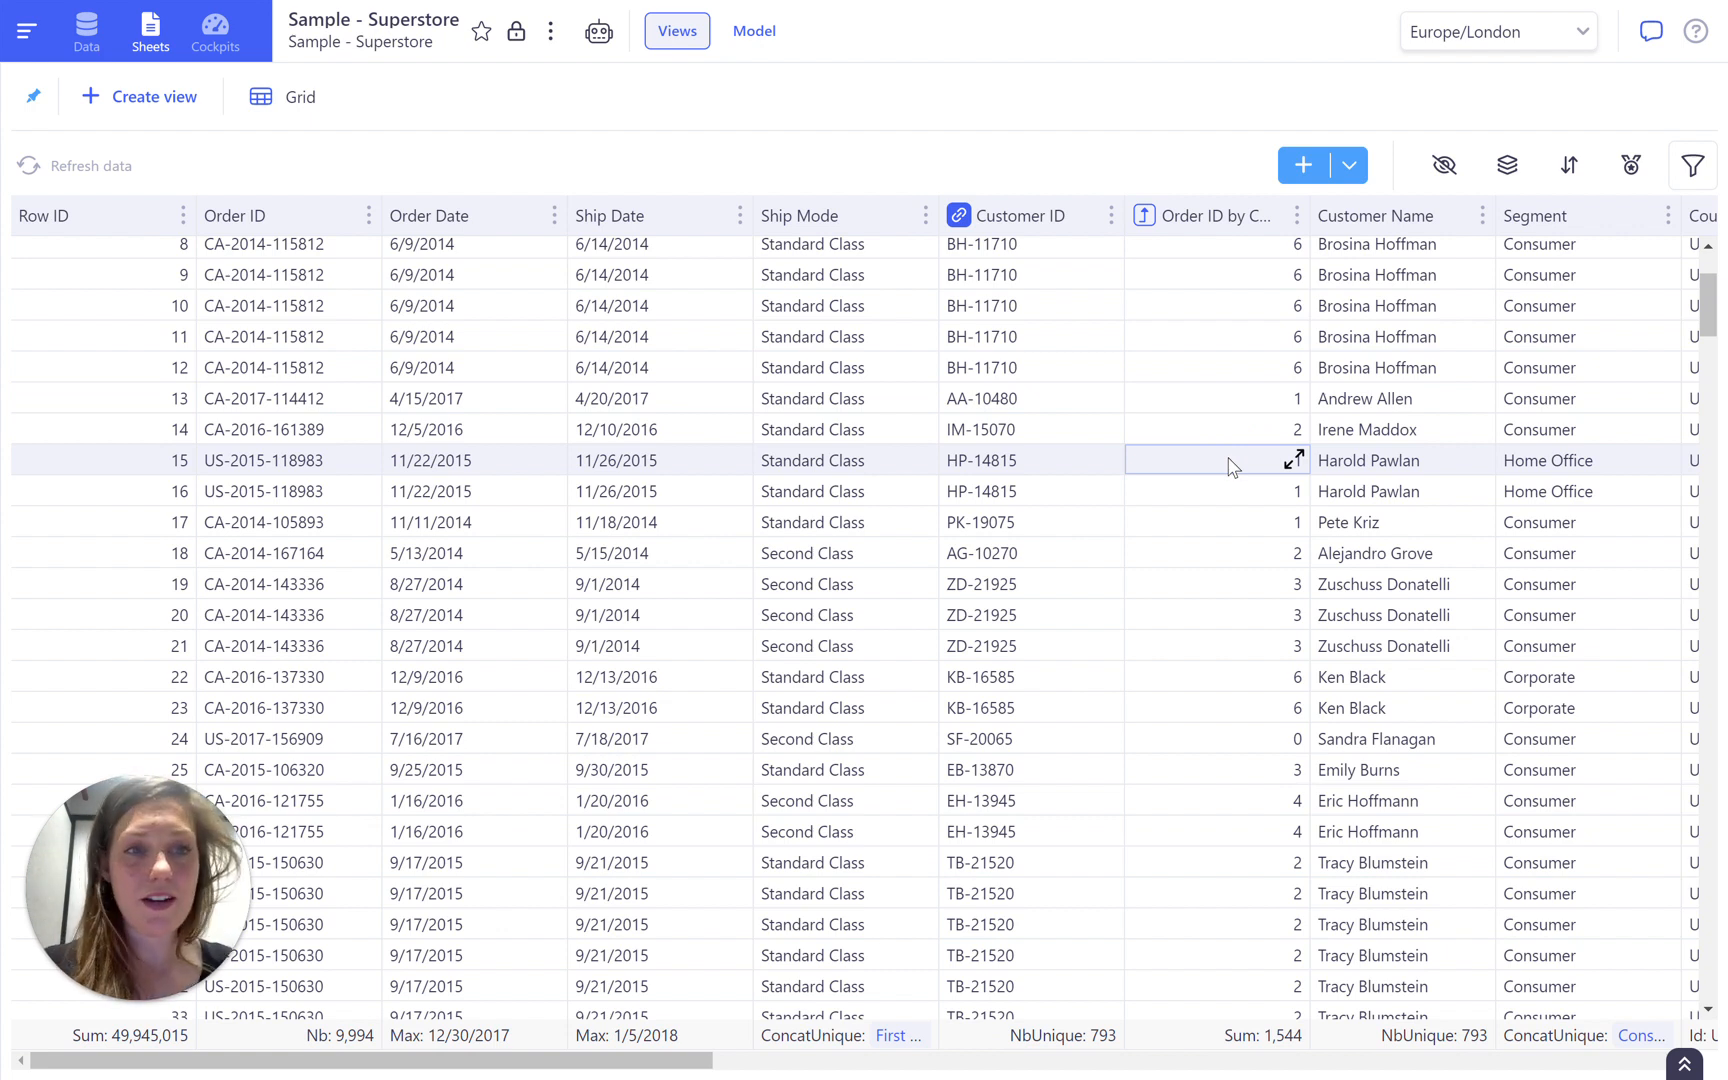
click(1349, 165)
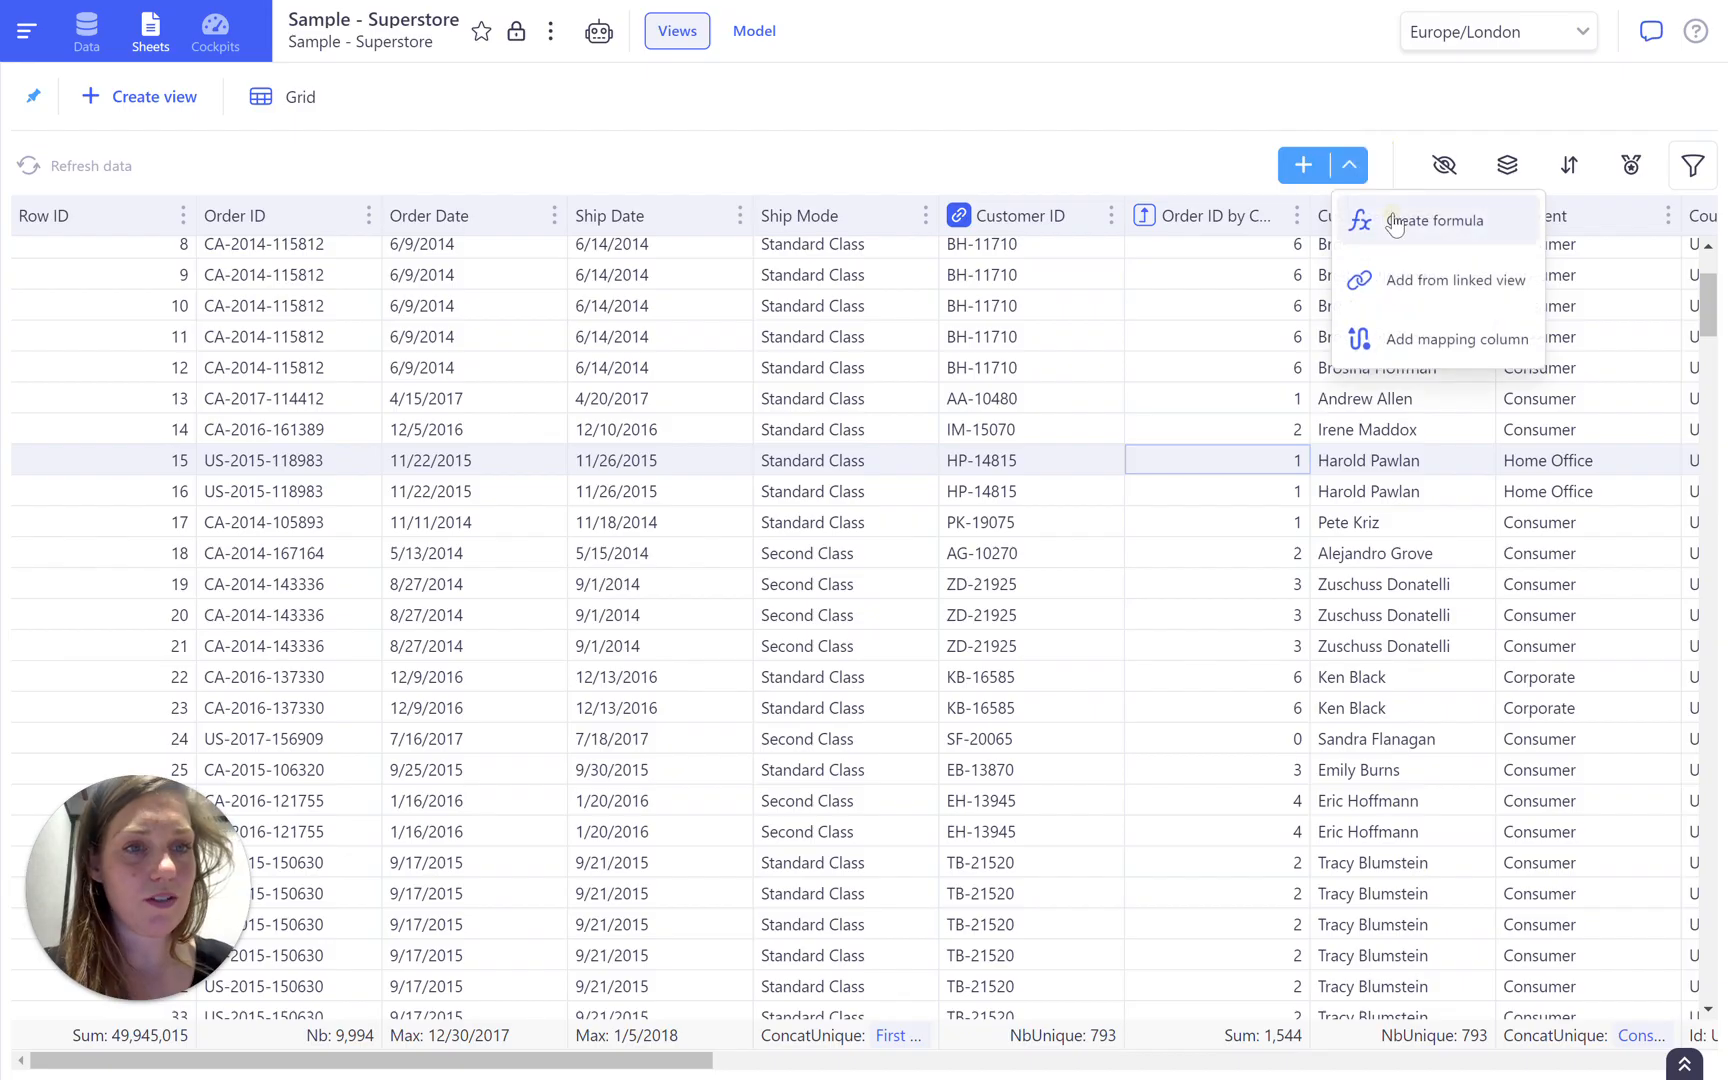
- Write the formula COUNT_UNIQUE_IF(Customer ID, Order ID by Customer ID >= 2) / COUNT_UNIQUE
click(1434, 220)
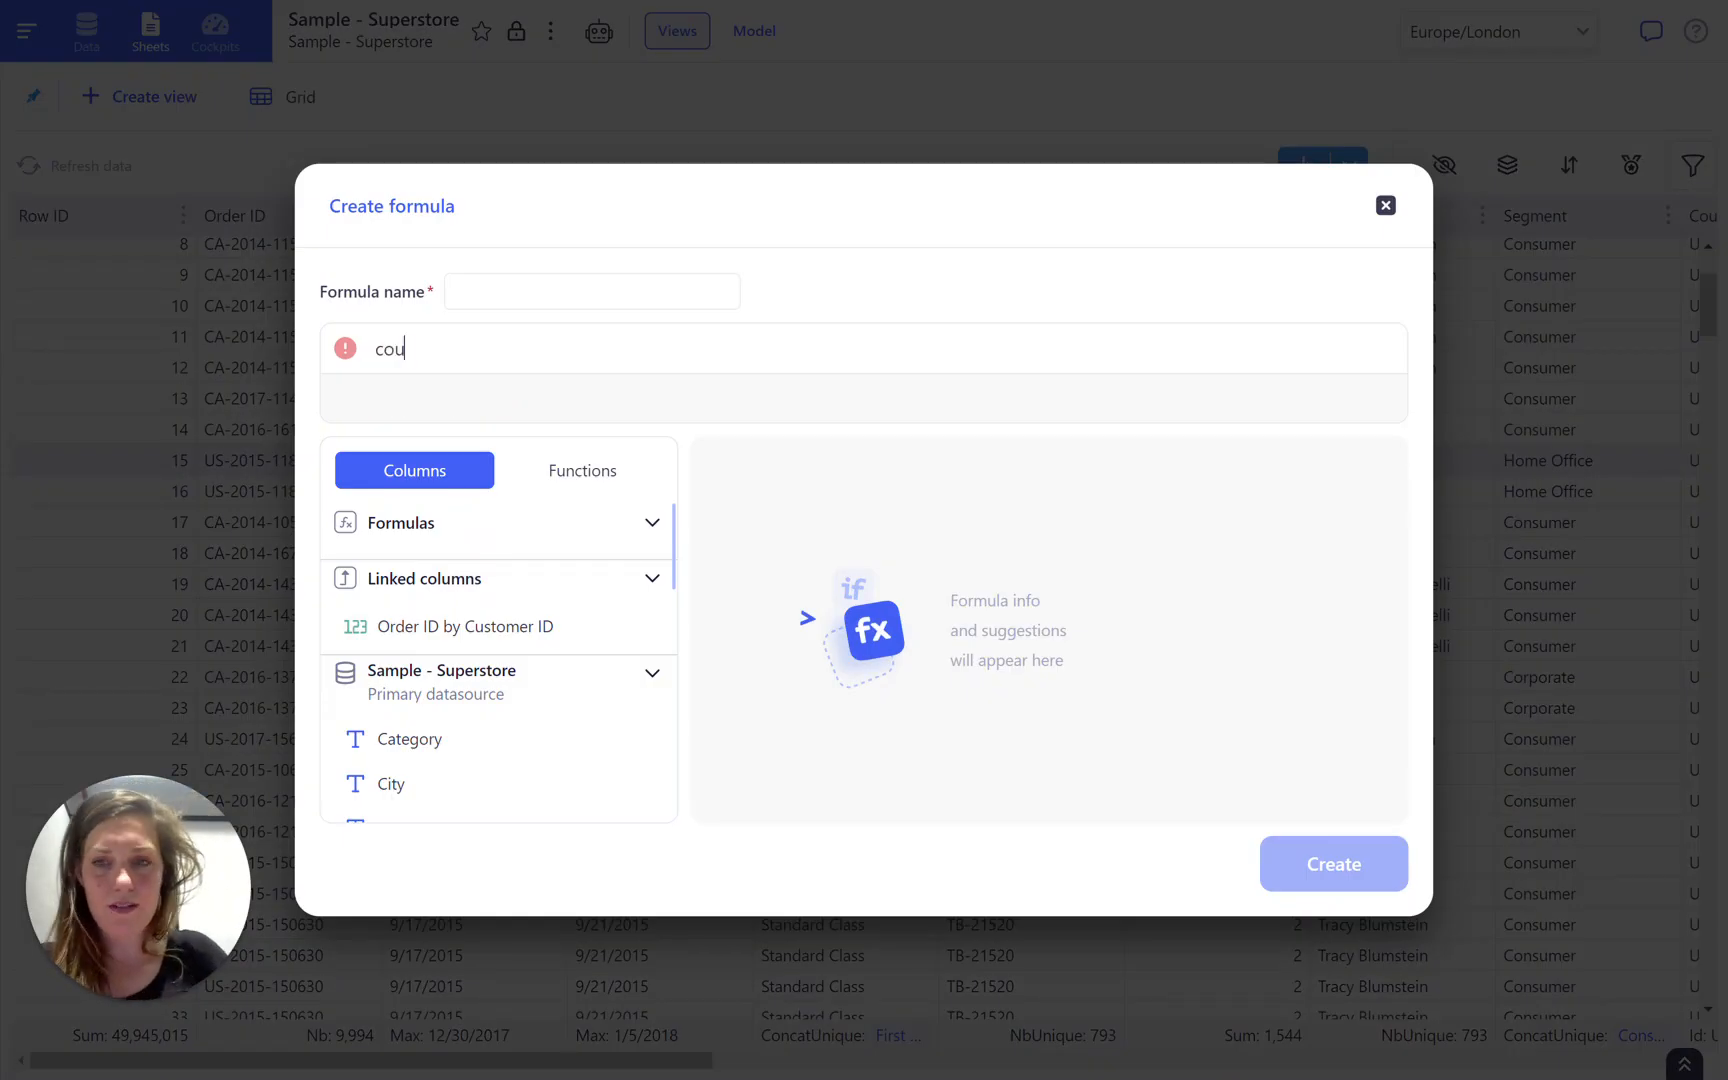
click(581, 471)
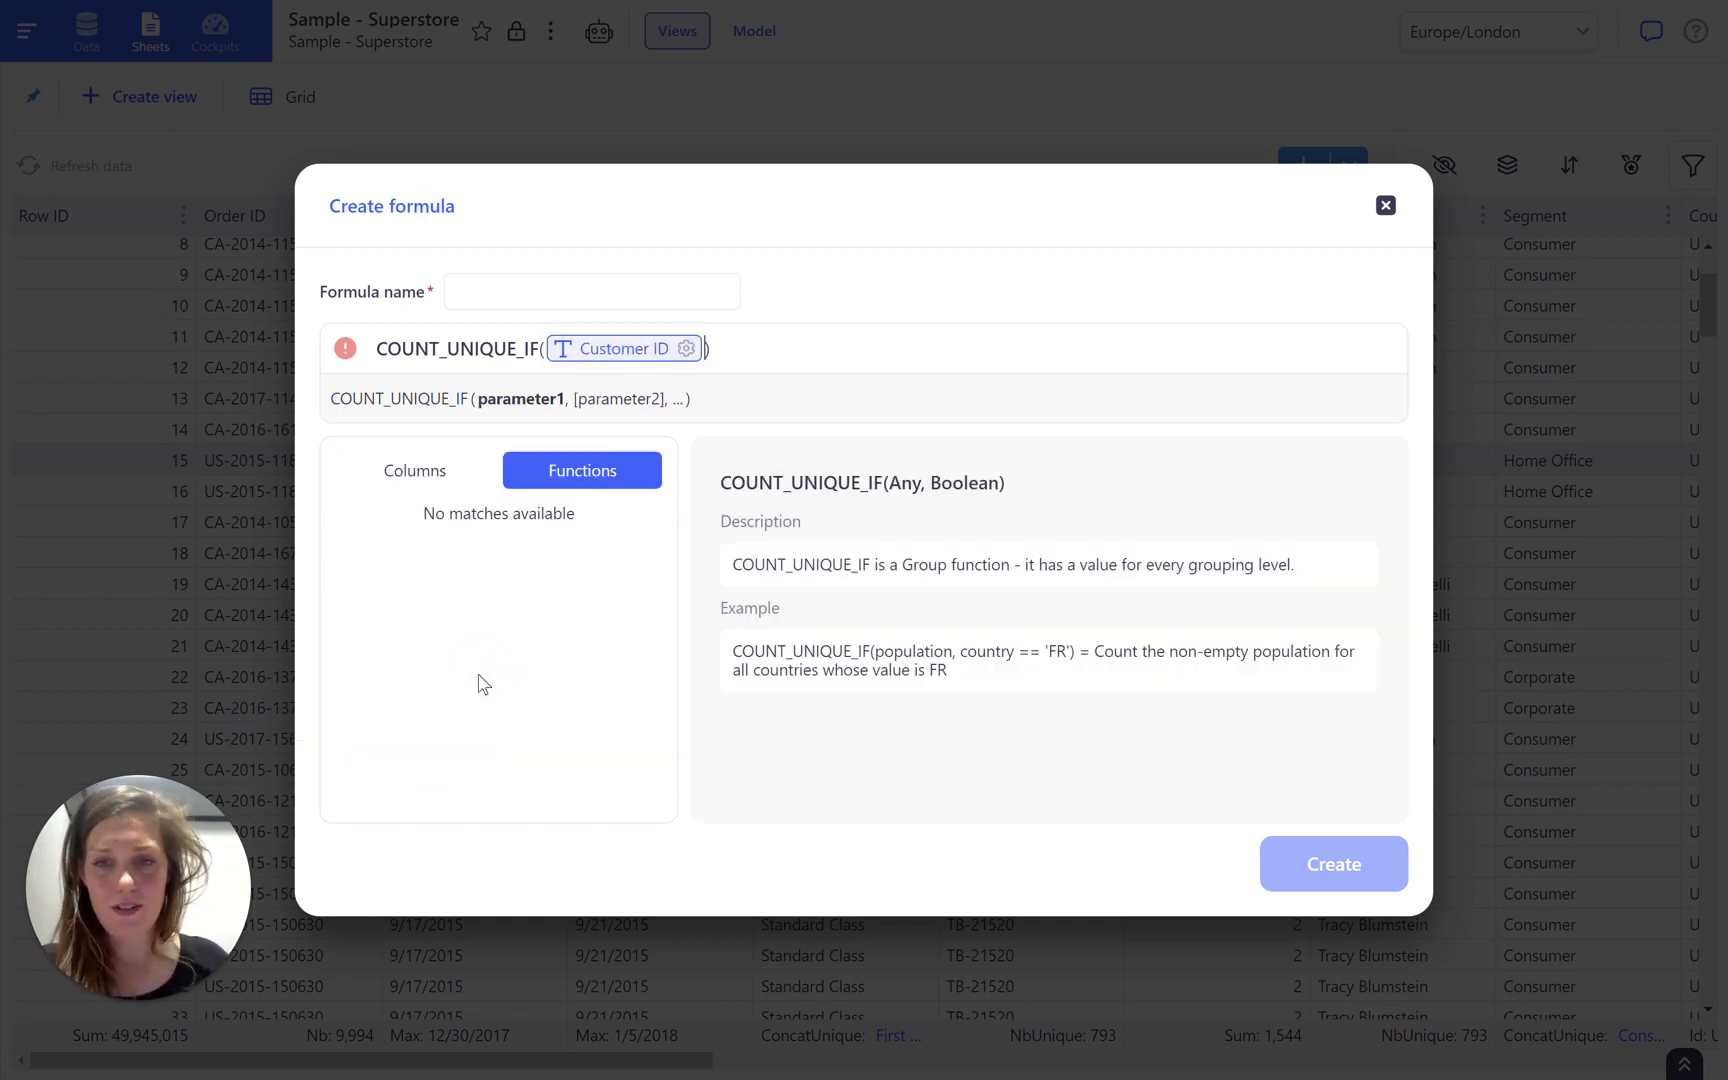
click(414, 471)
text(,Order ID by Customer ID >=2)
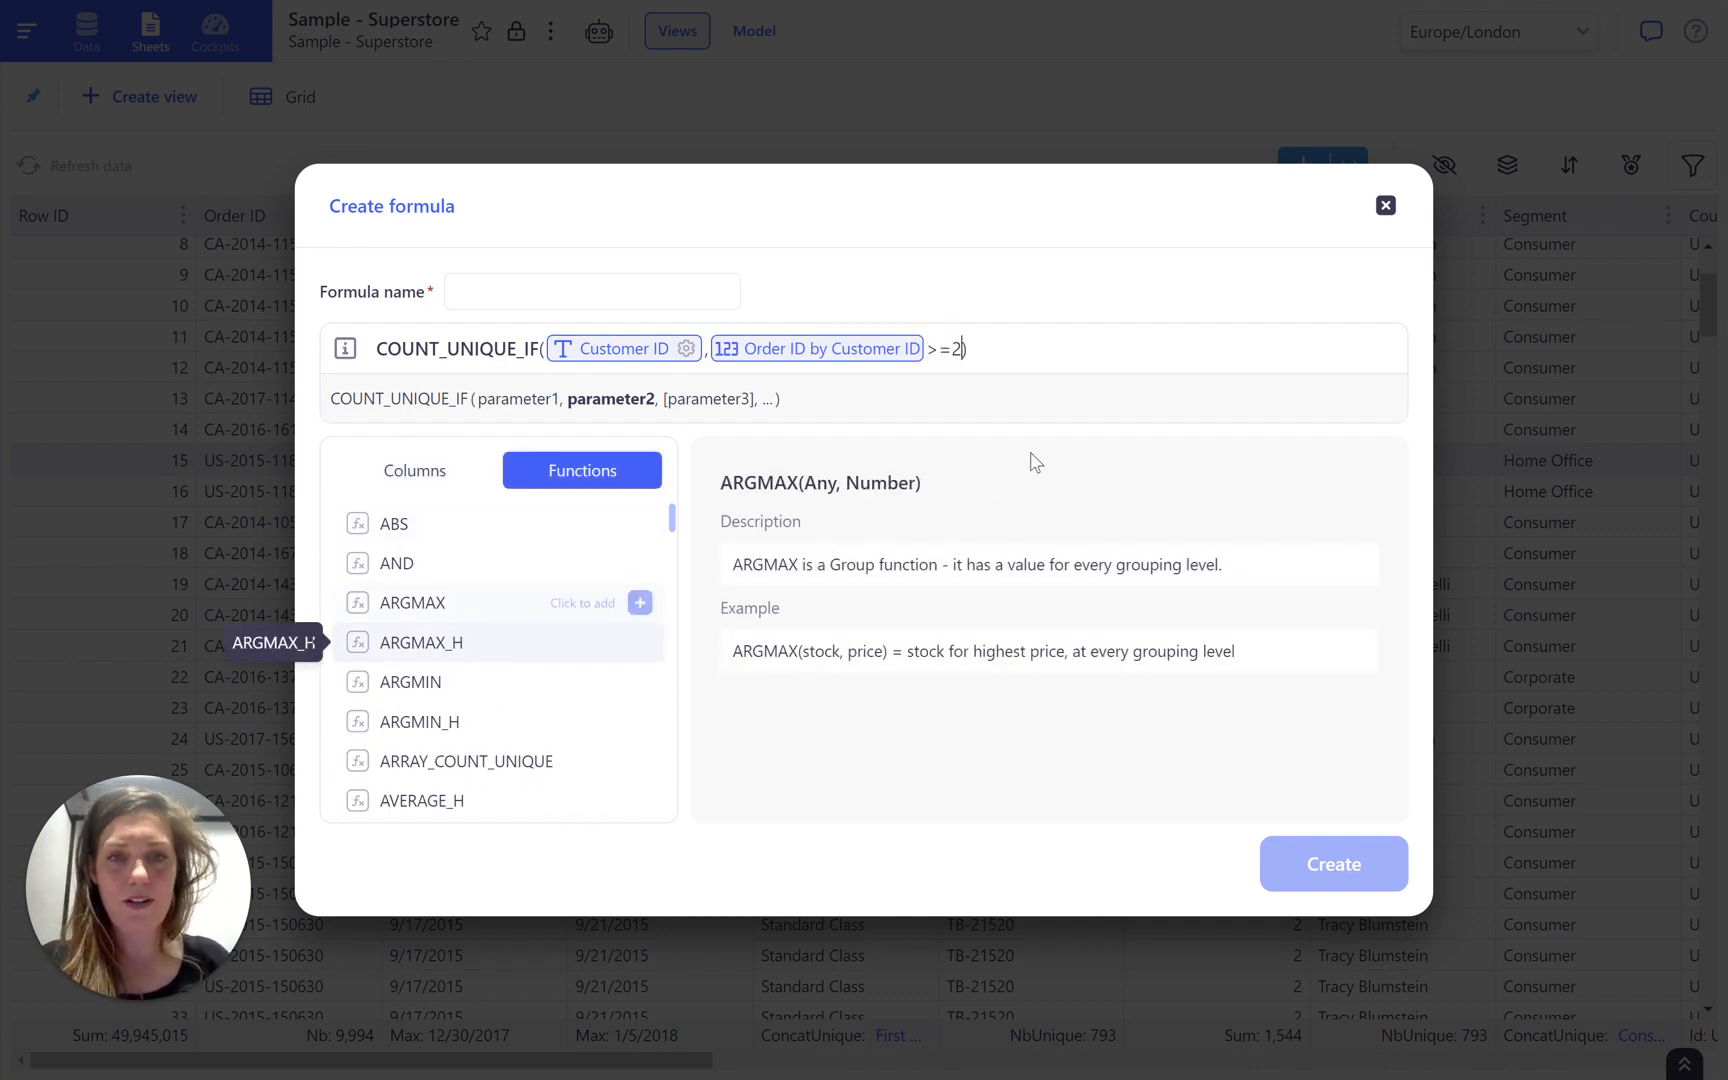
text()/)
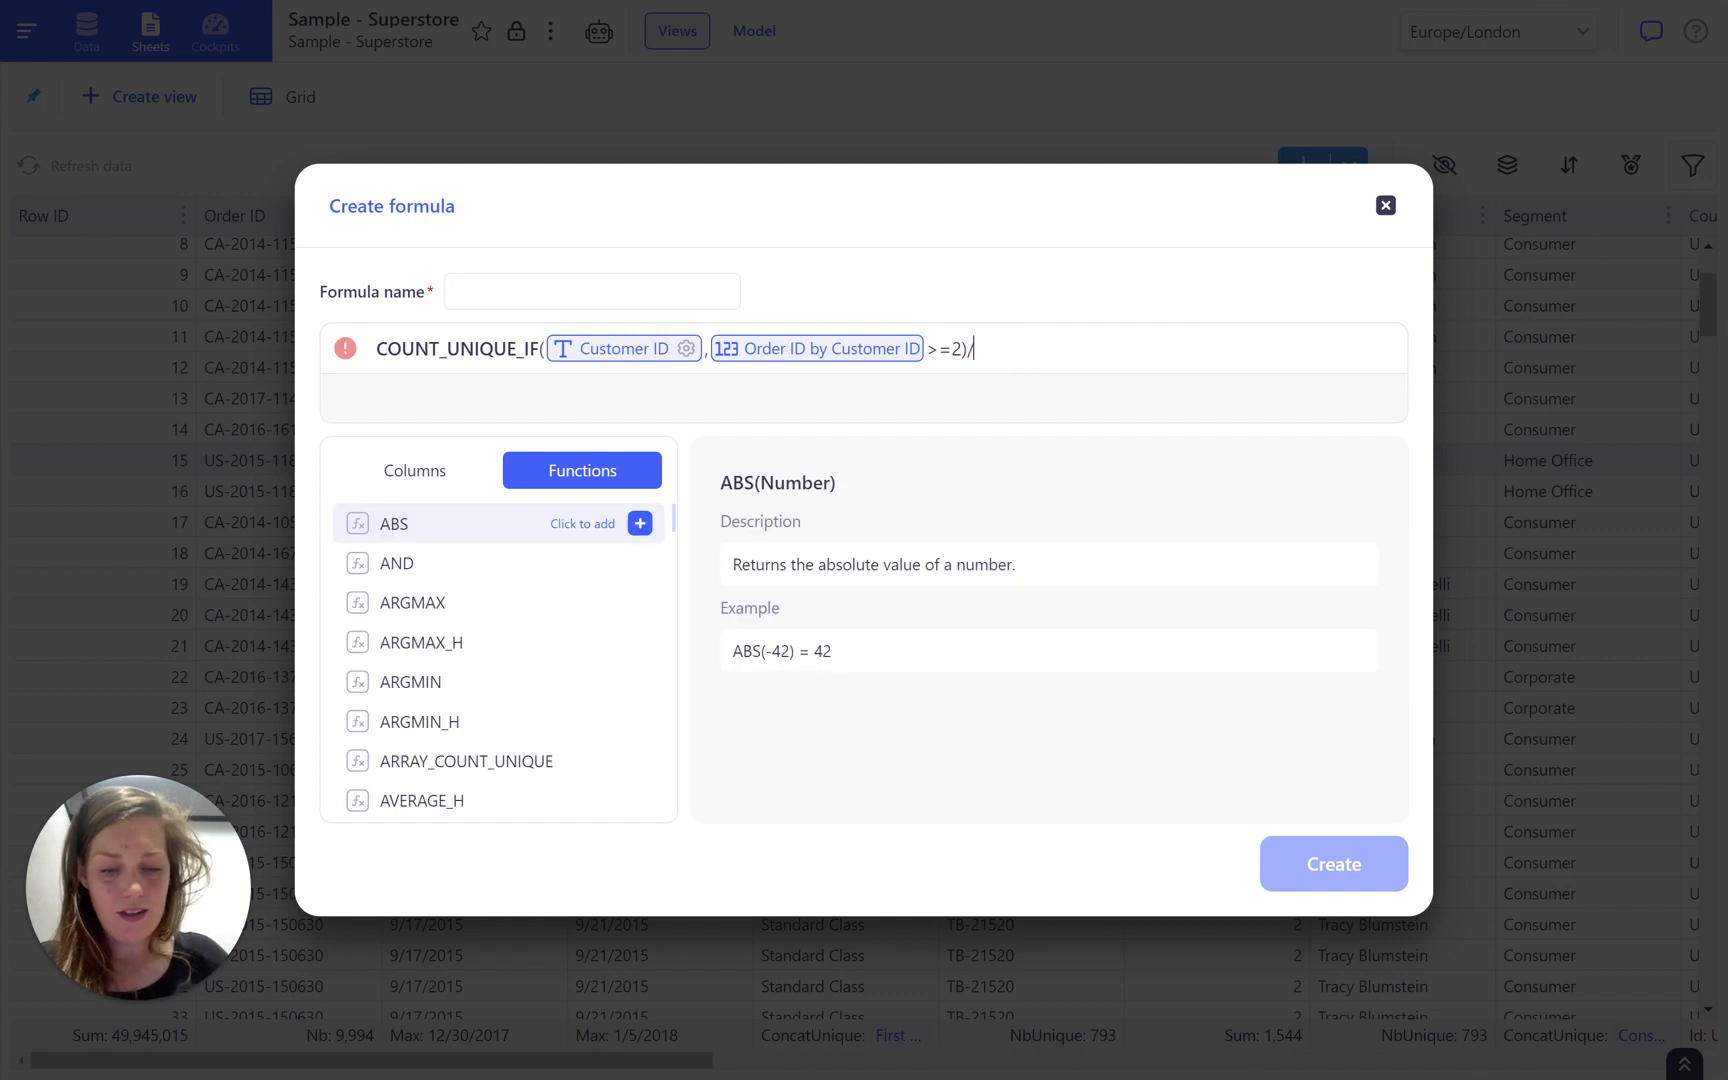
text(/cou)
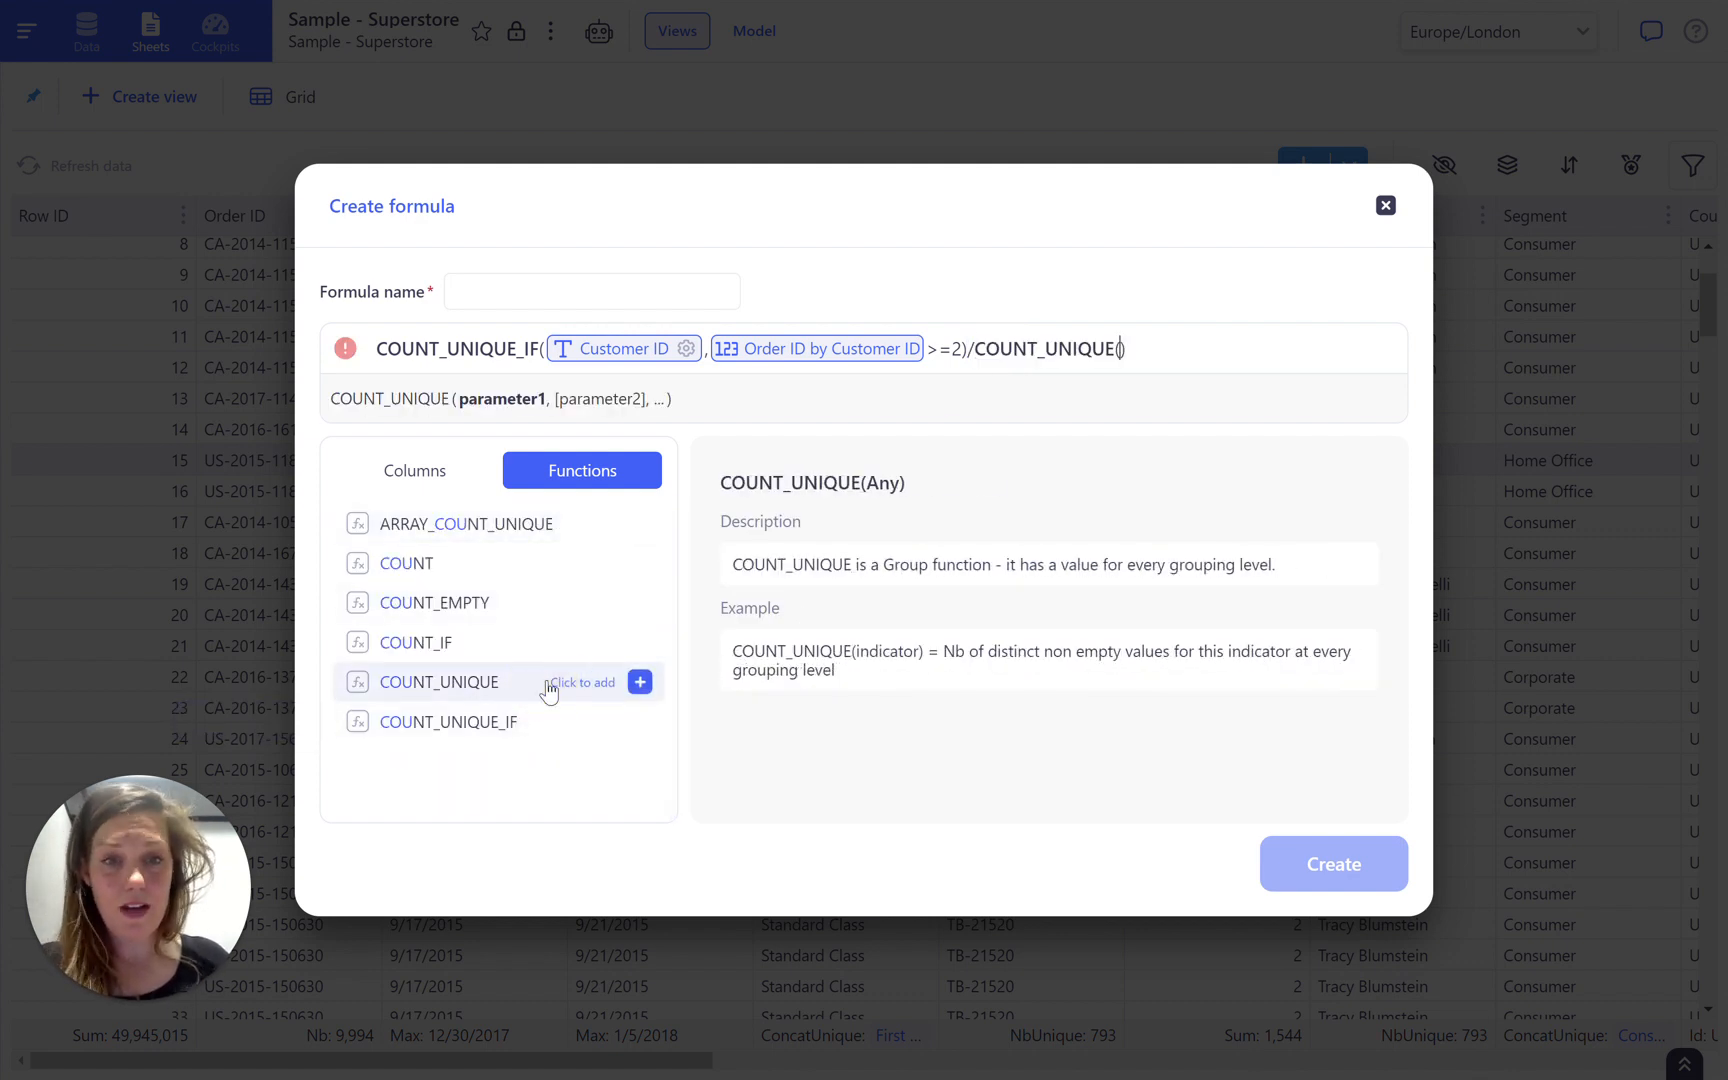
click(413, 471)
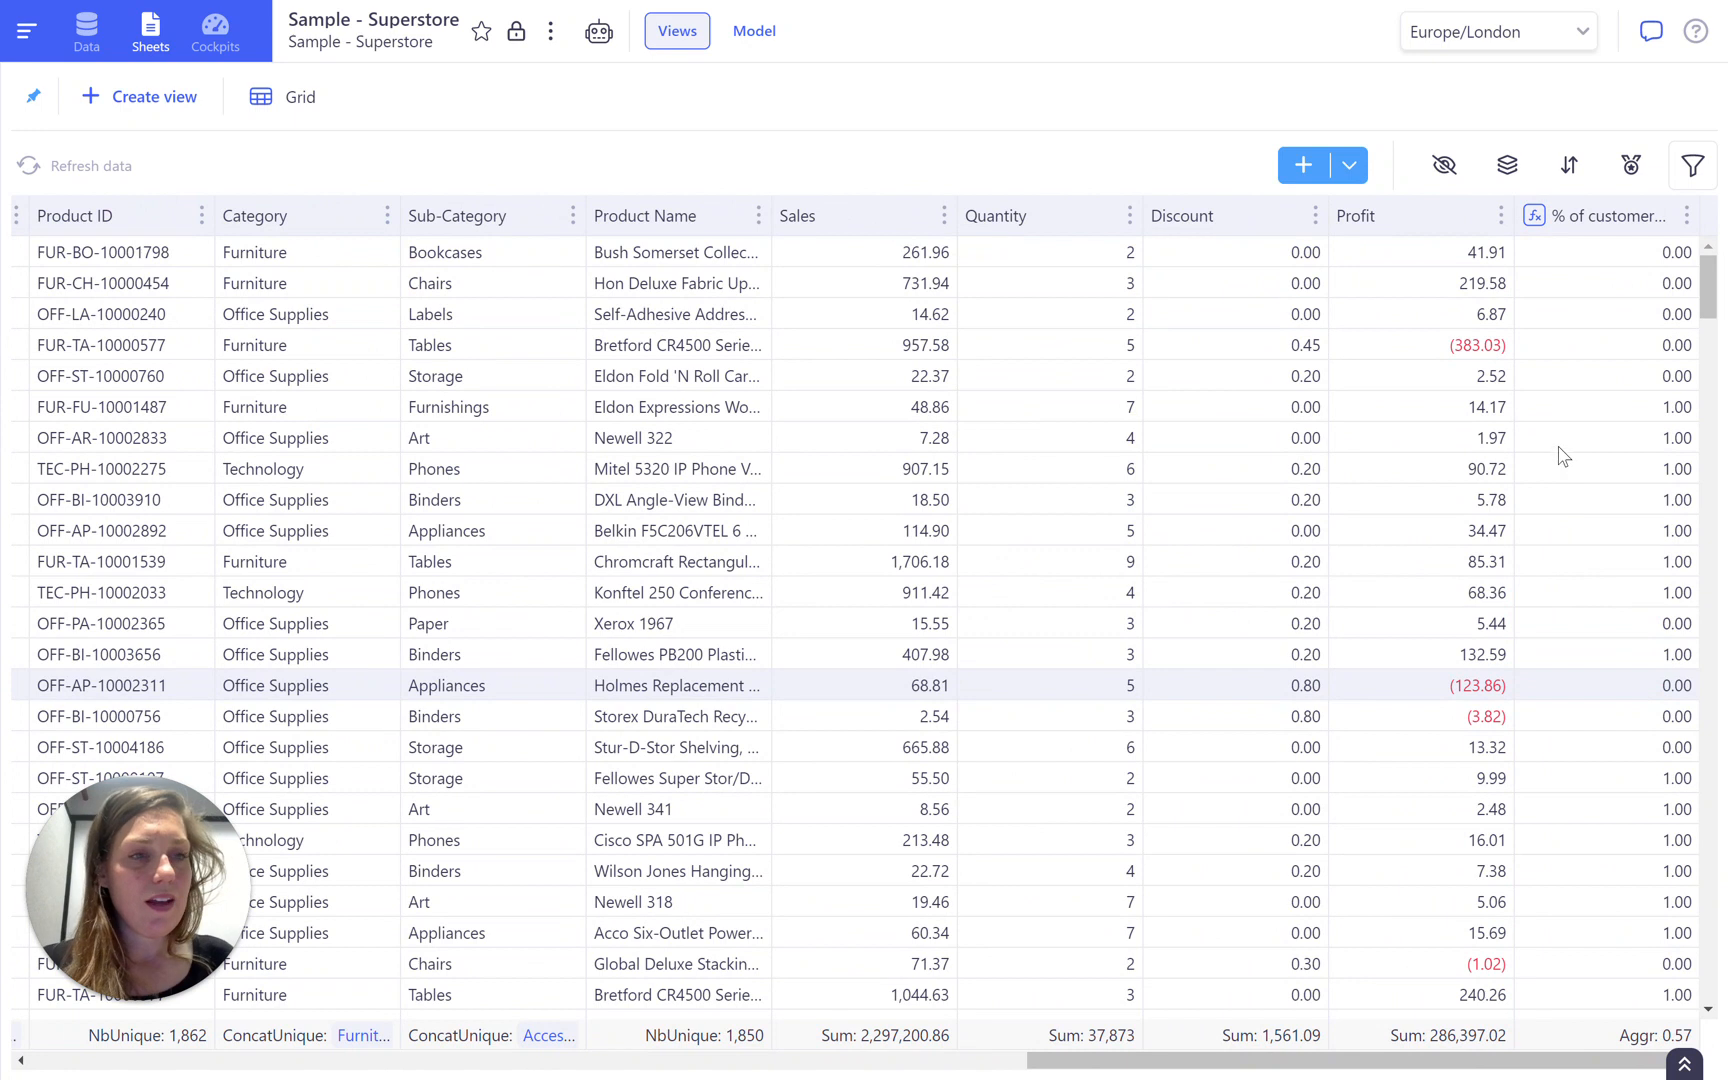
mouse_move(1508, 194)
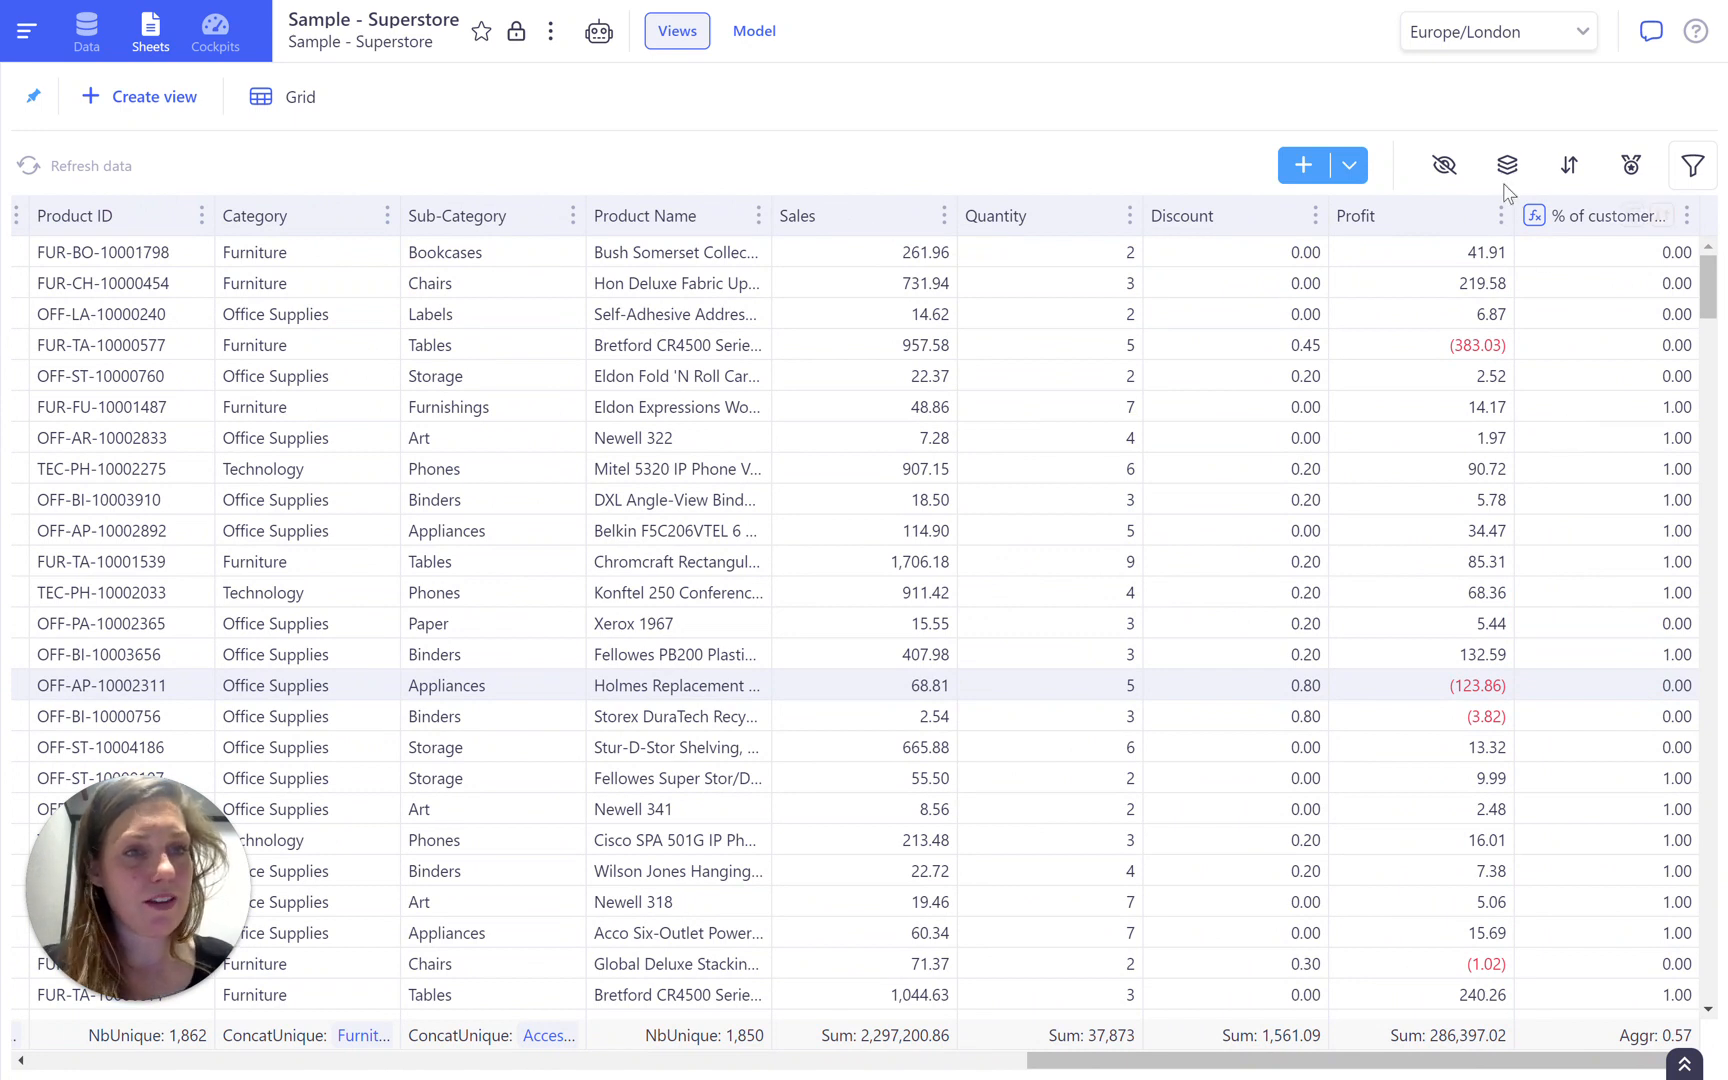
- Group the grid rows by State, searching 'sta' in Group by
click(1506, 165)
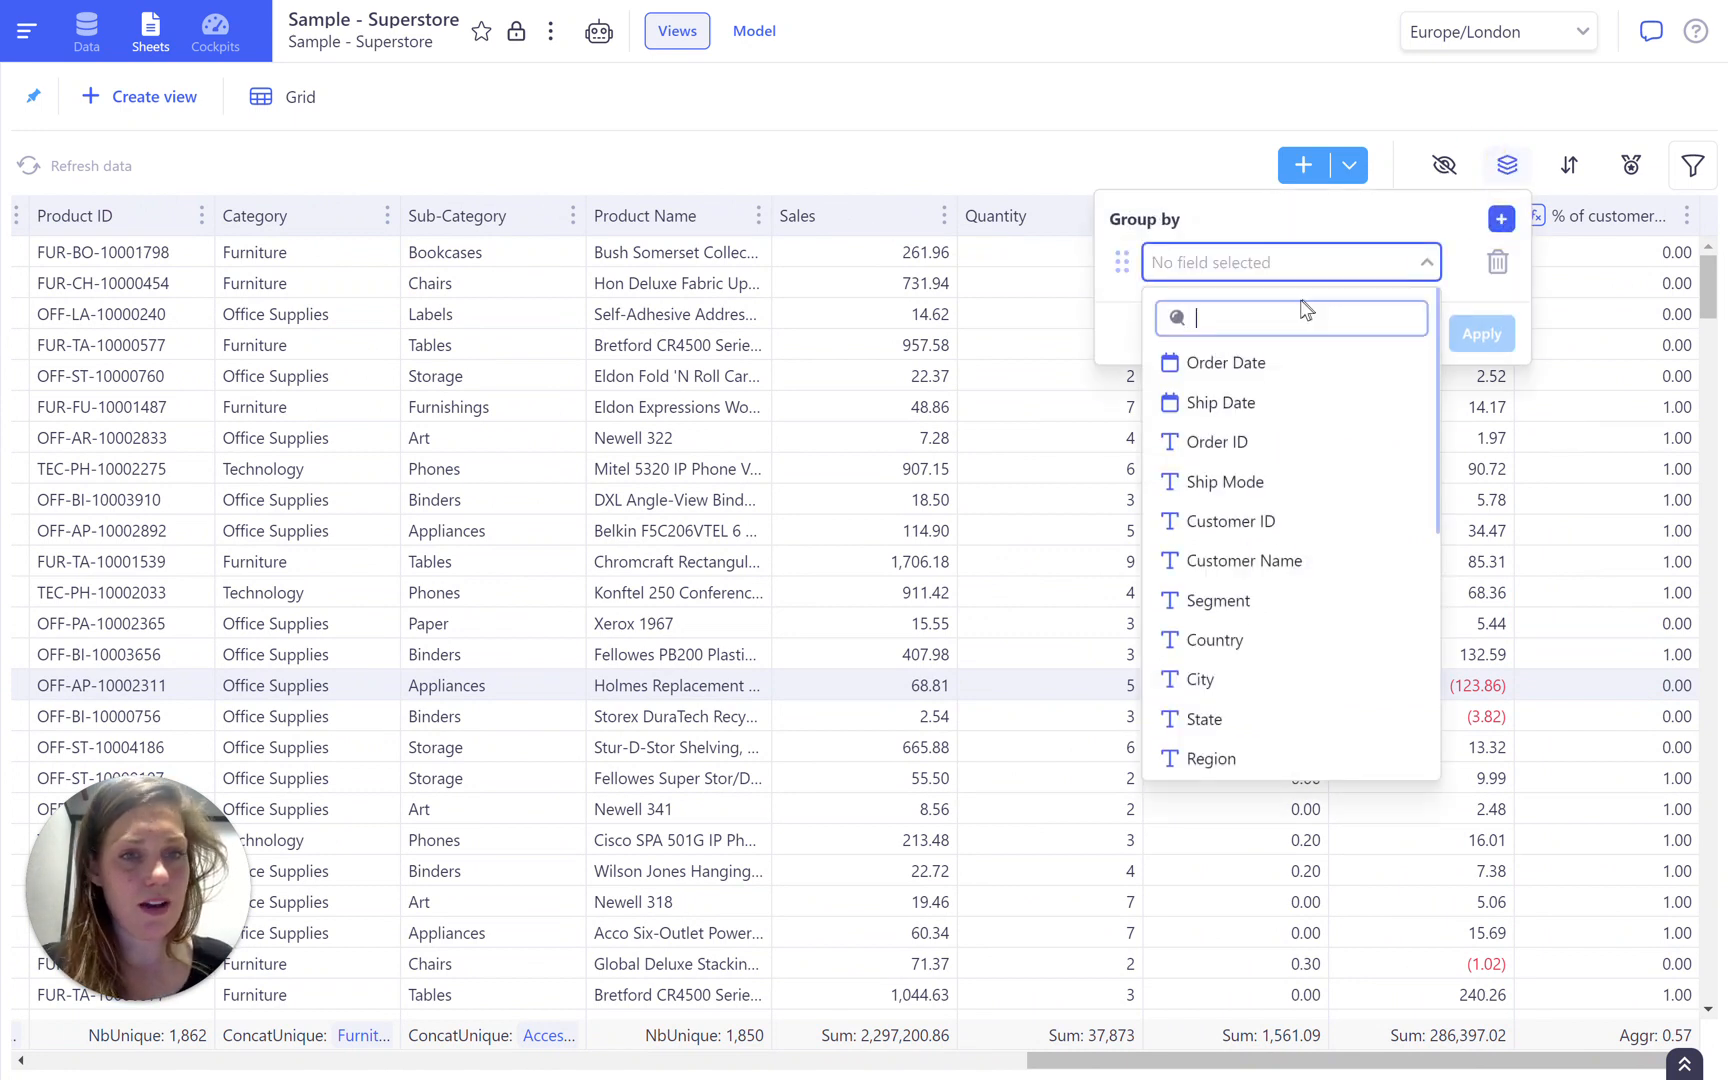
text(sta)
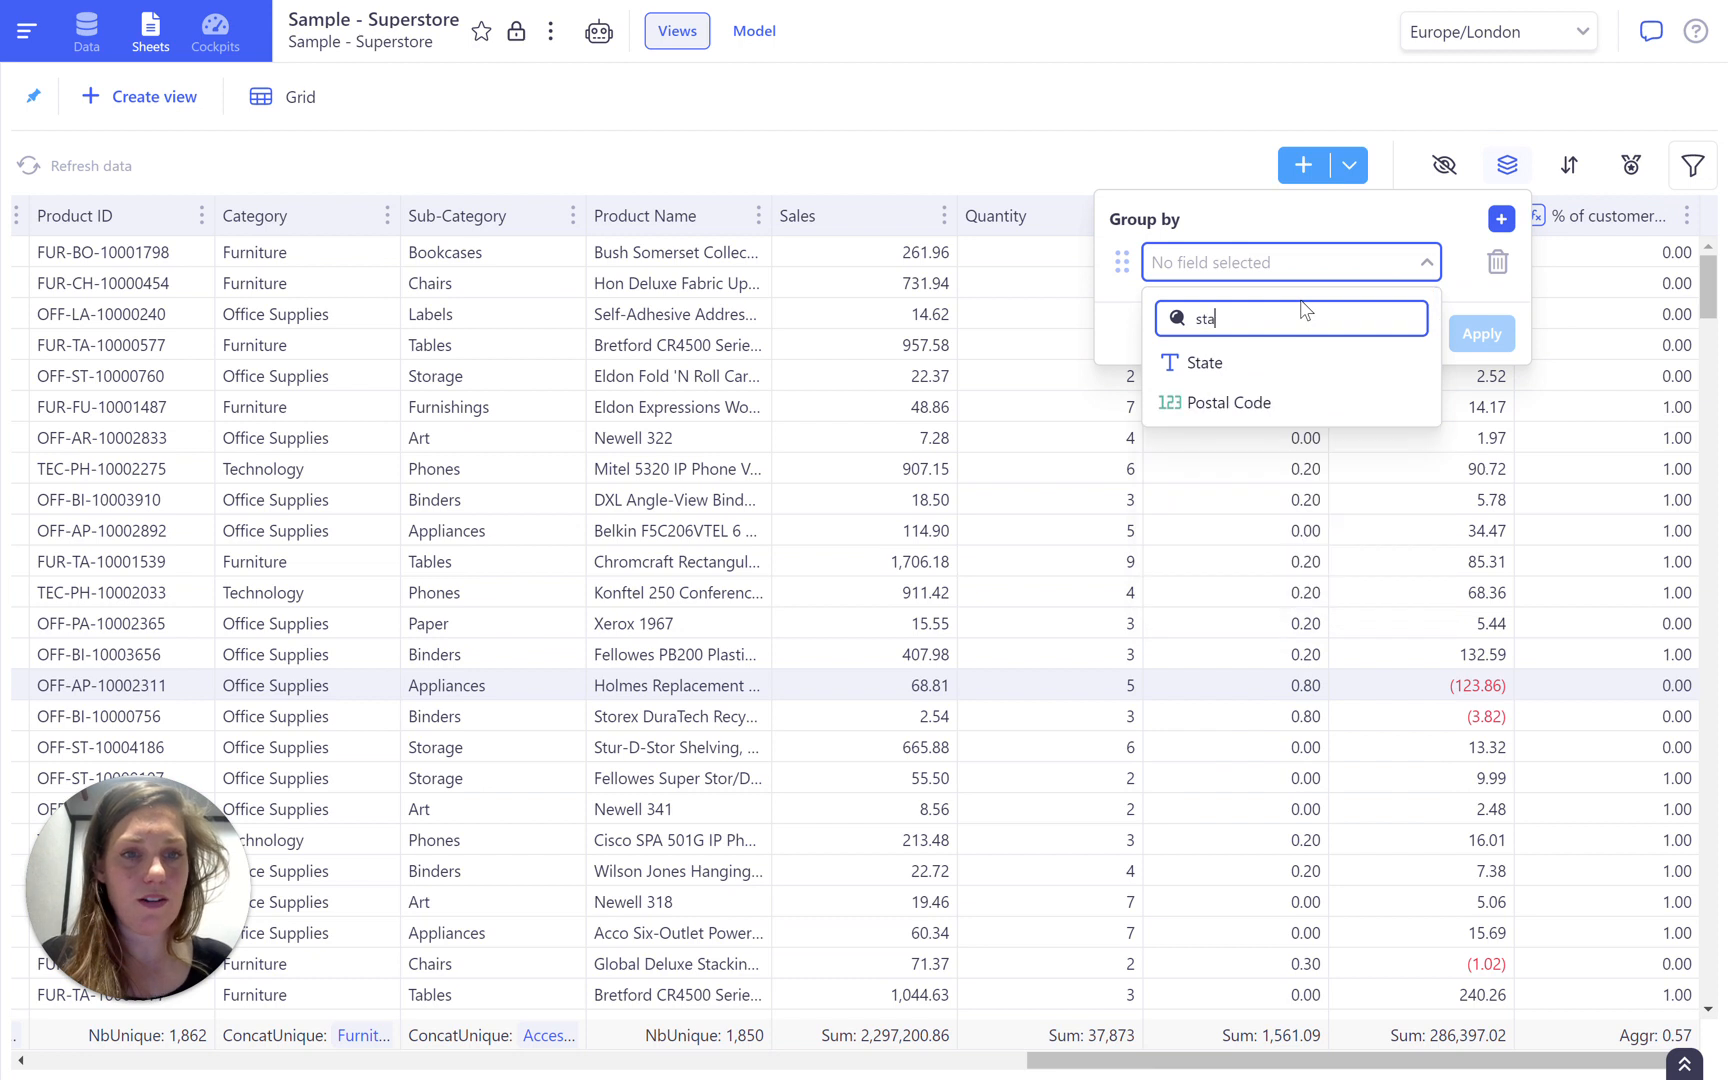
click(1203, 363)
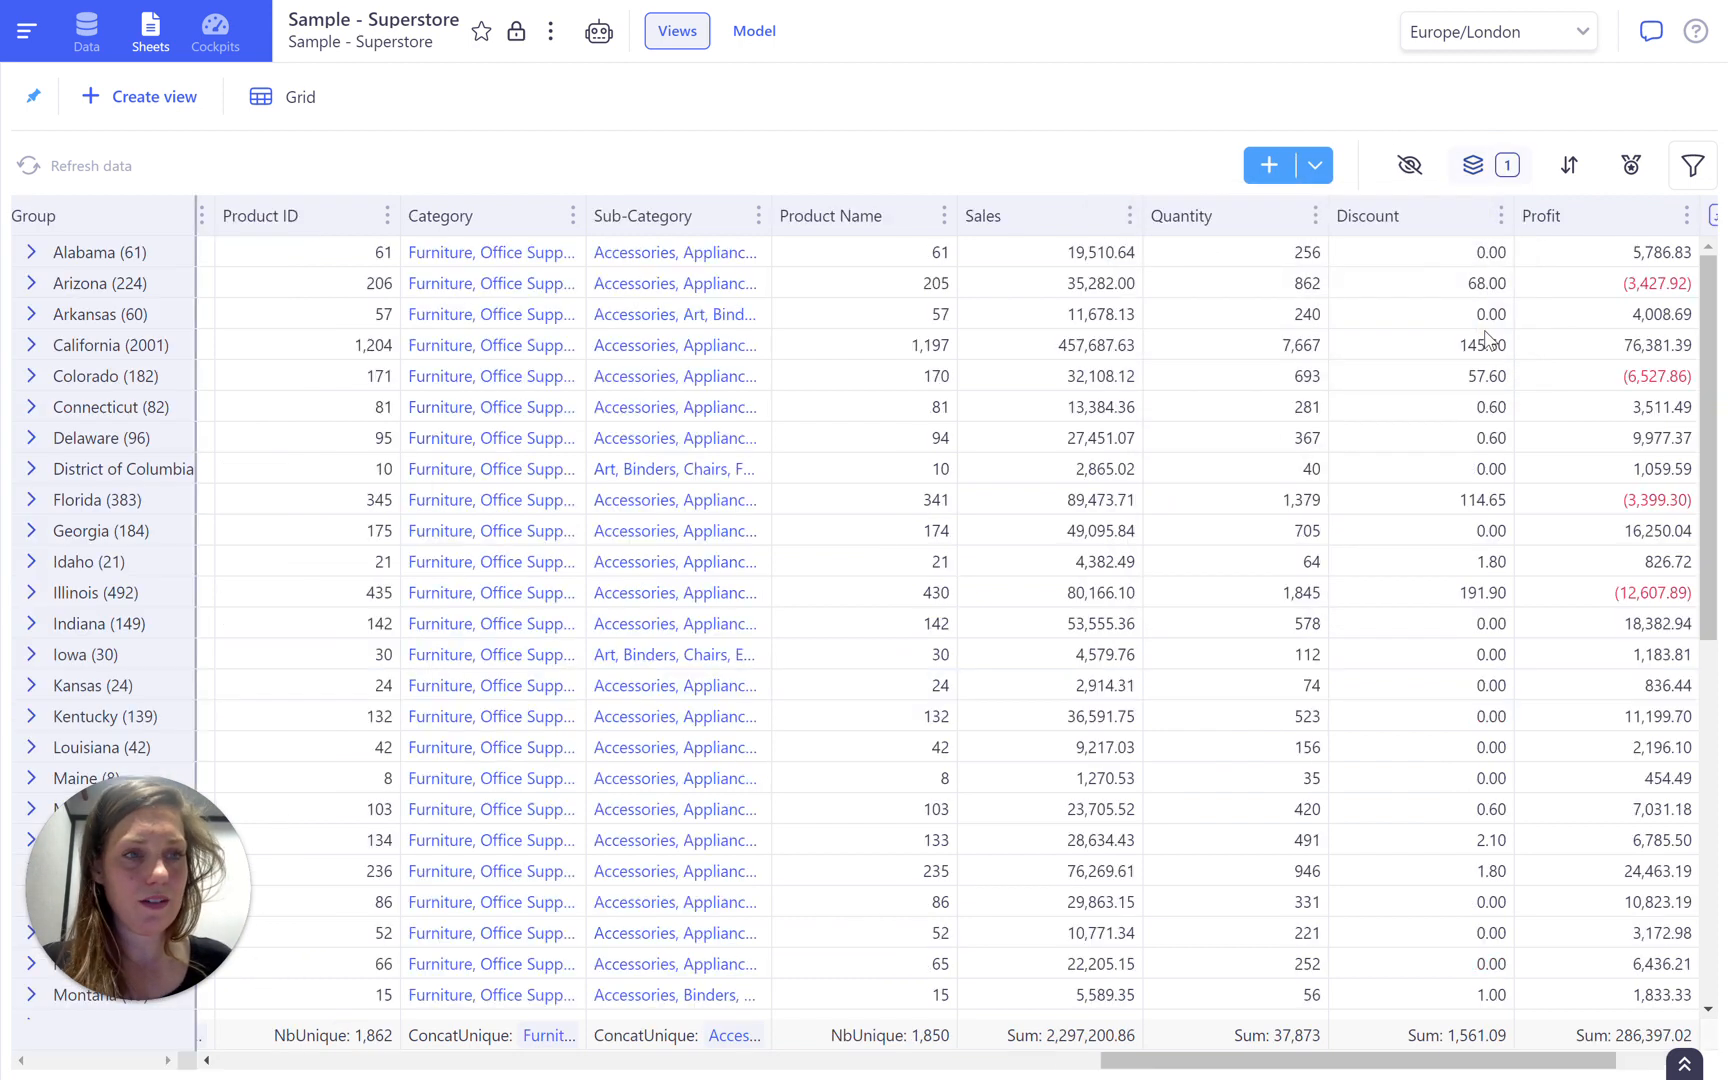
scroll(right, 3)
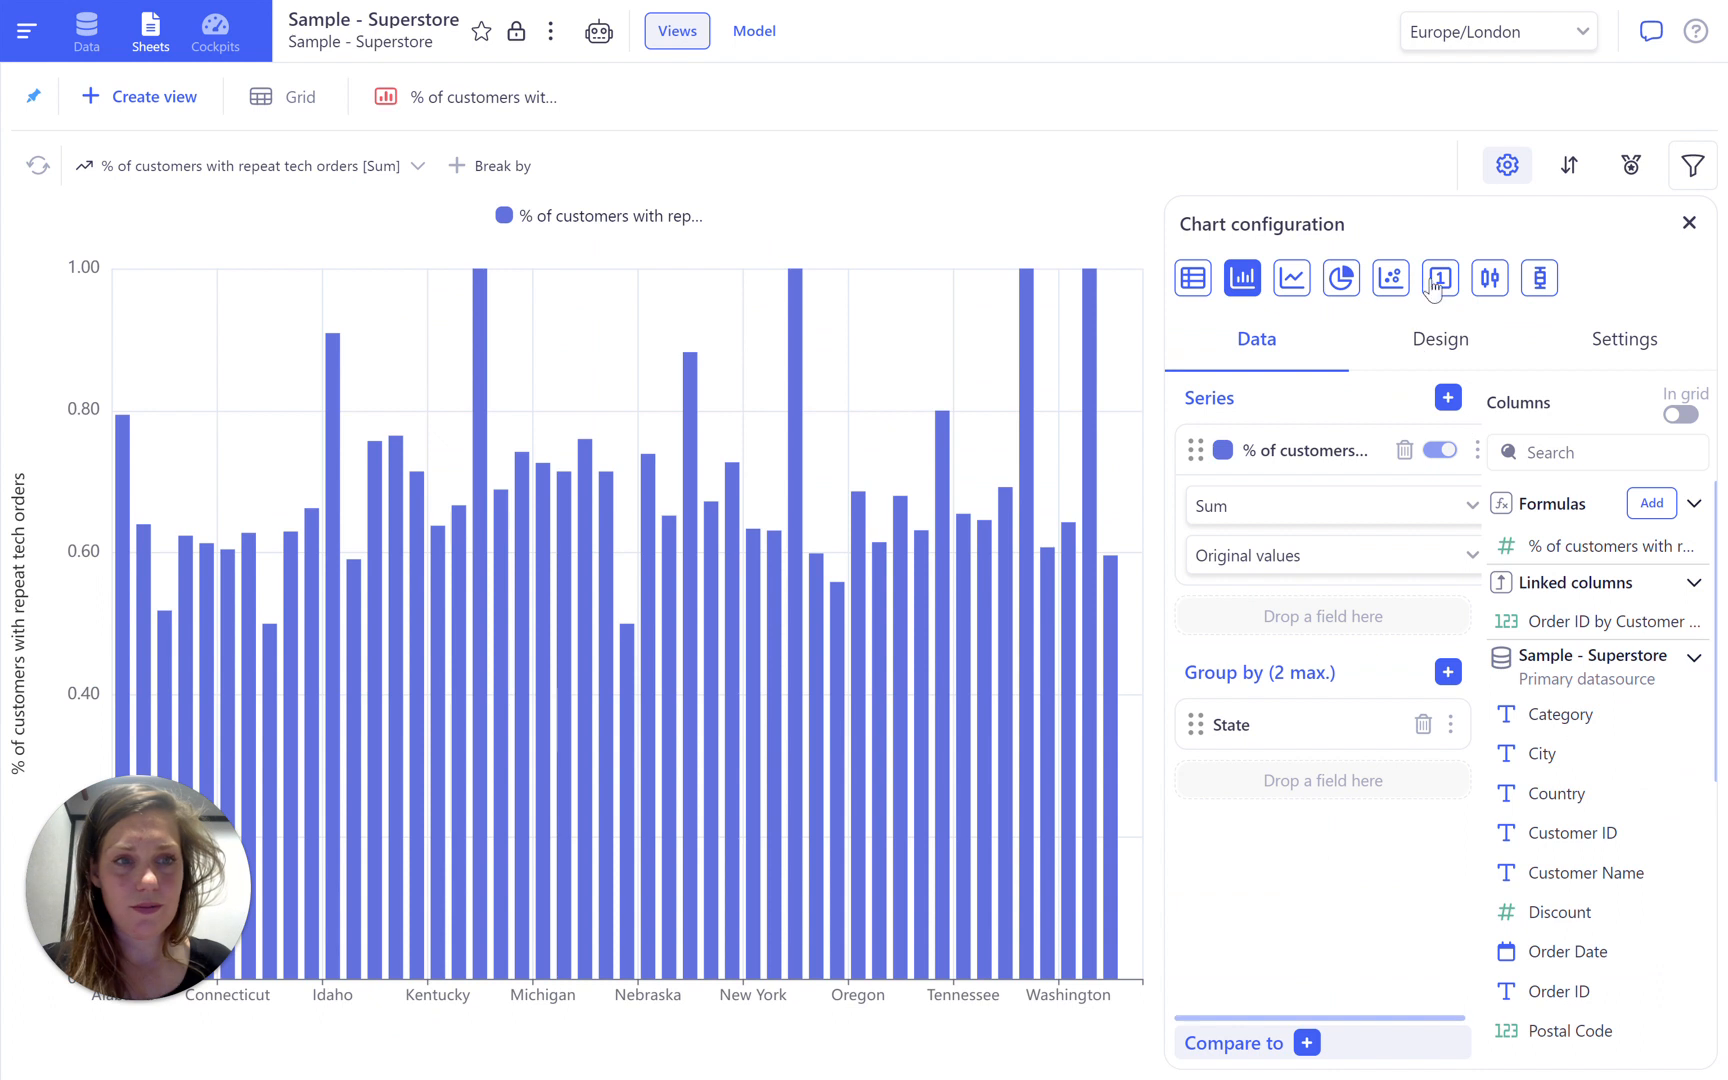
- Sort the state bars descending by % of customers with repeat tech orders
click(1568, 165)
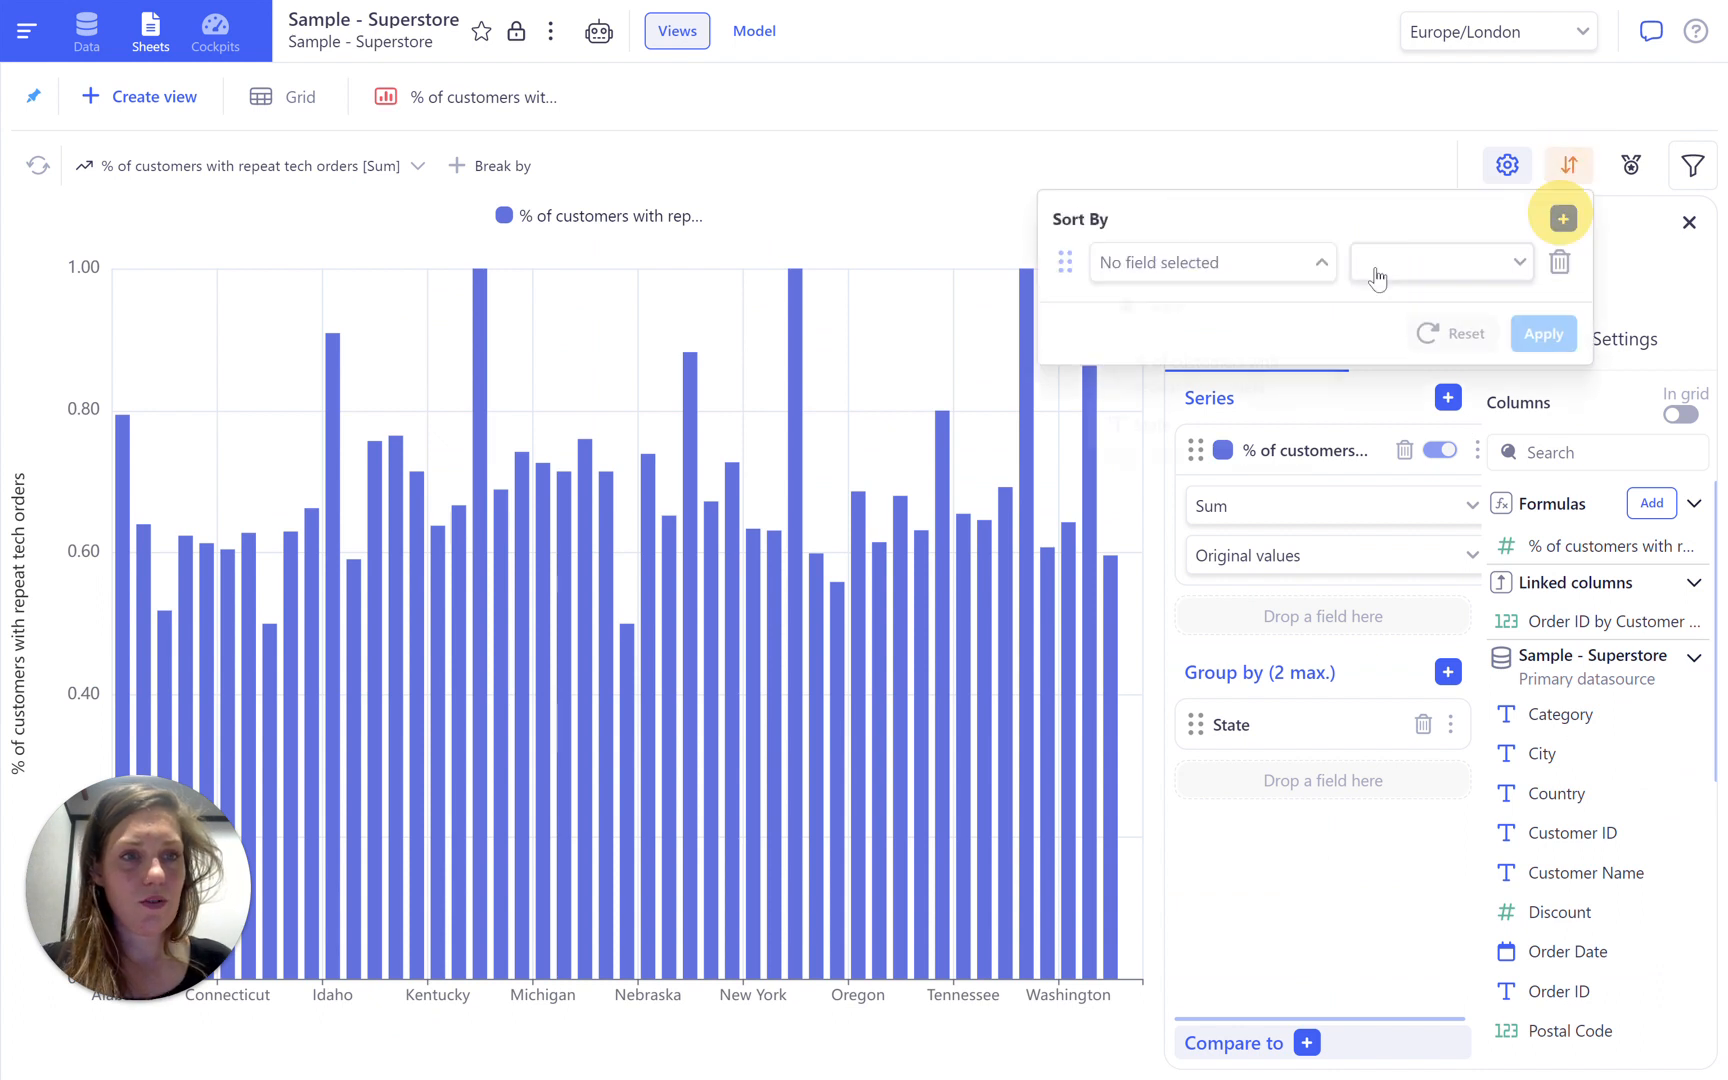
click(1210, 262)
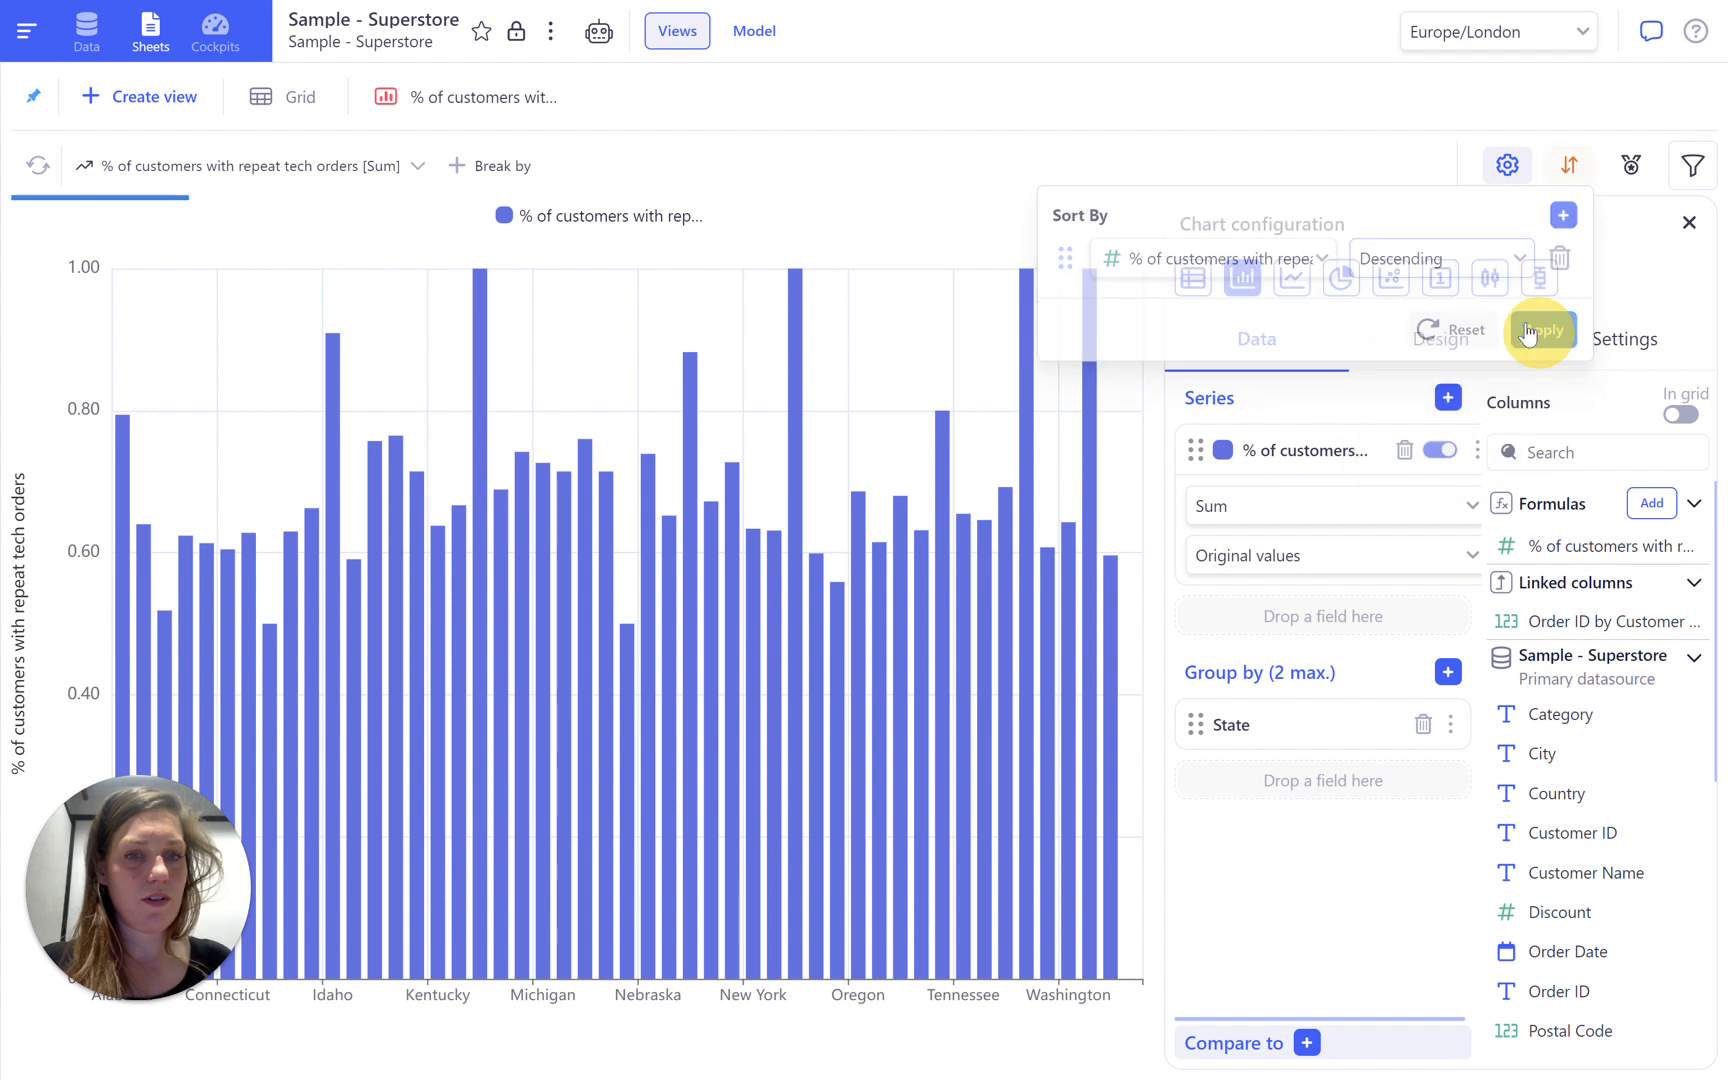
click(1541, 331)
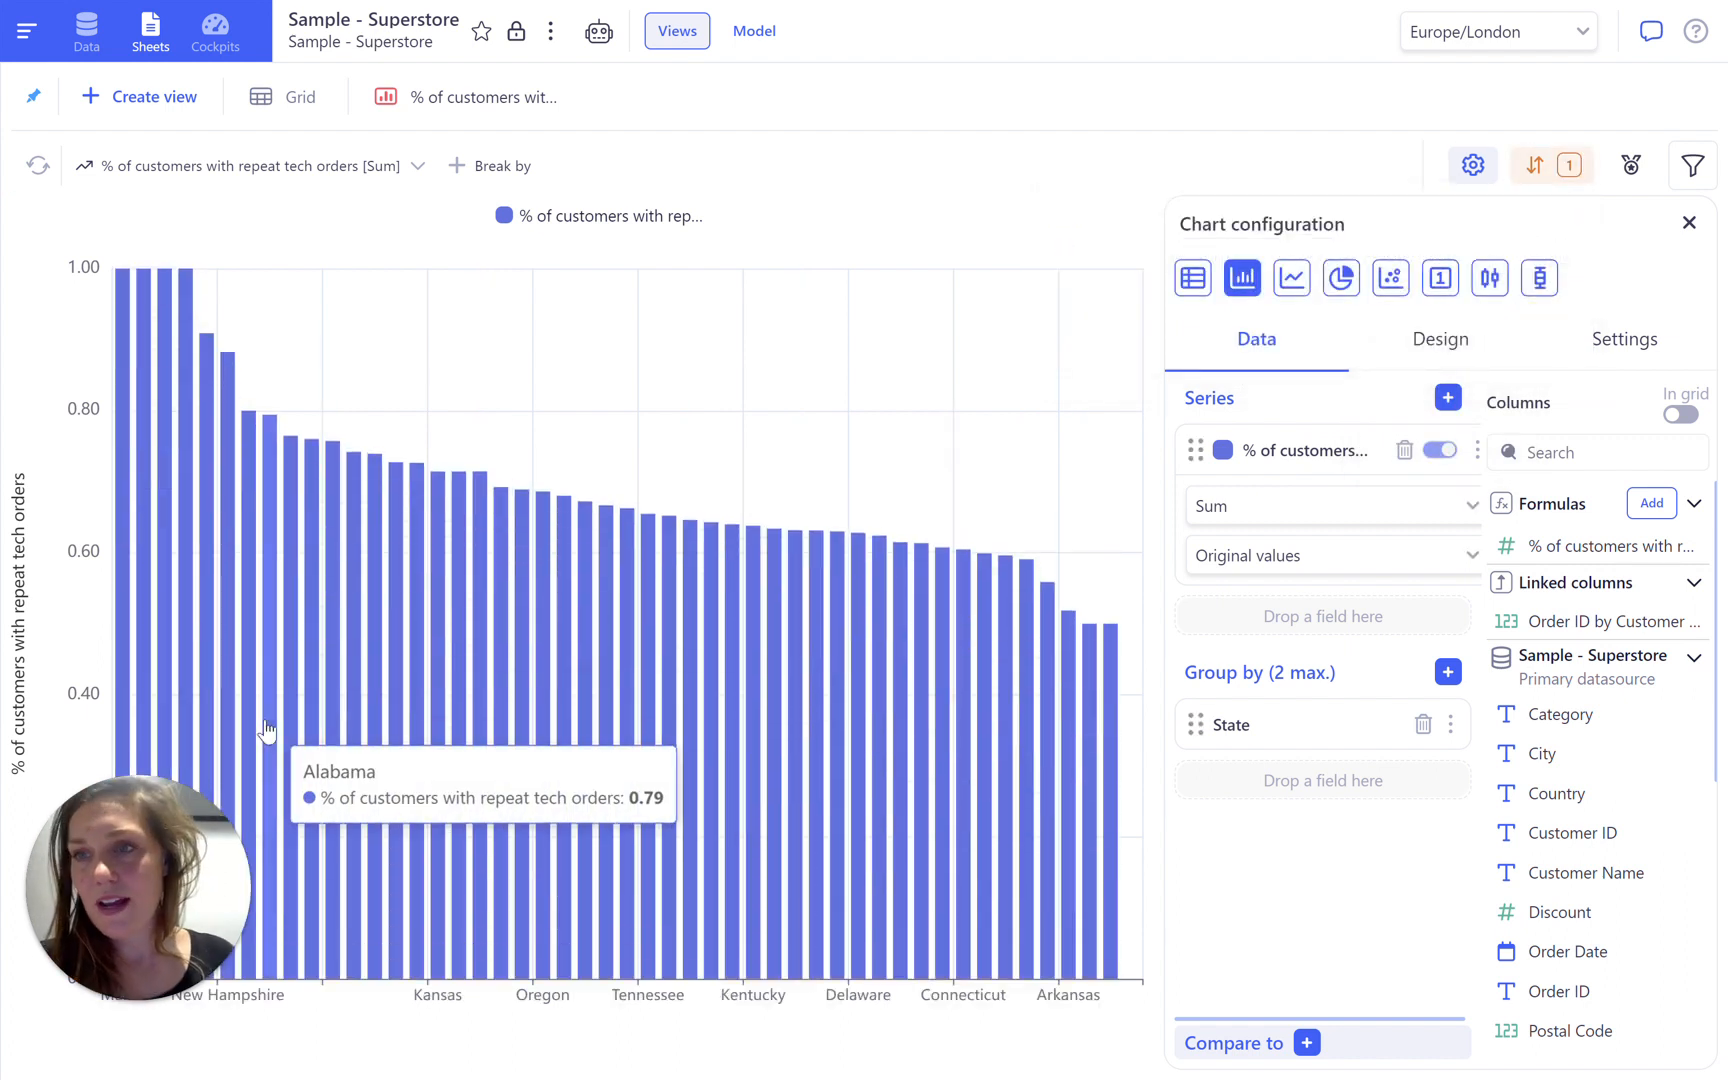
mouse_move(127, 309)
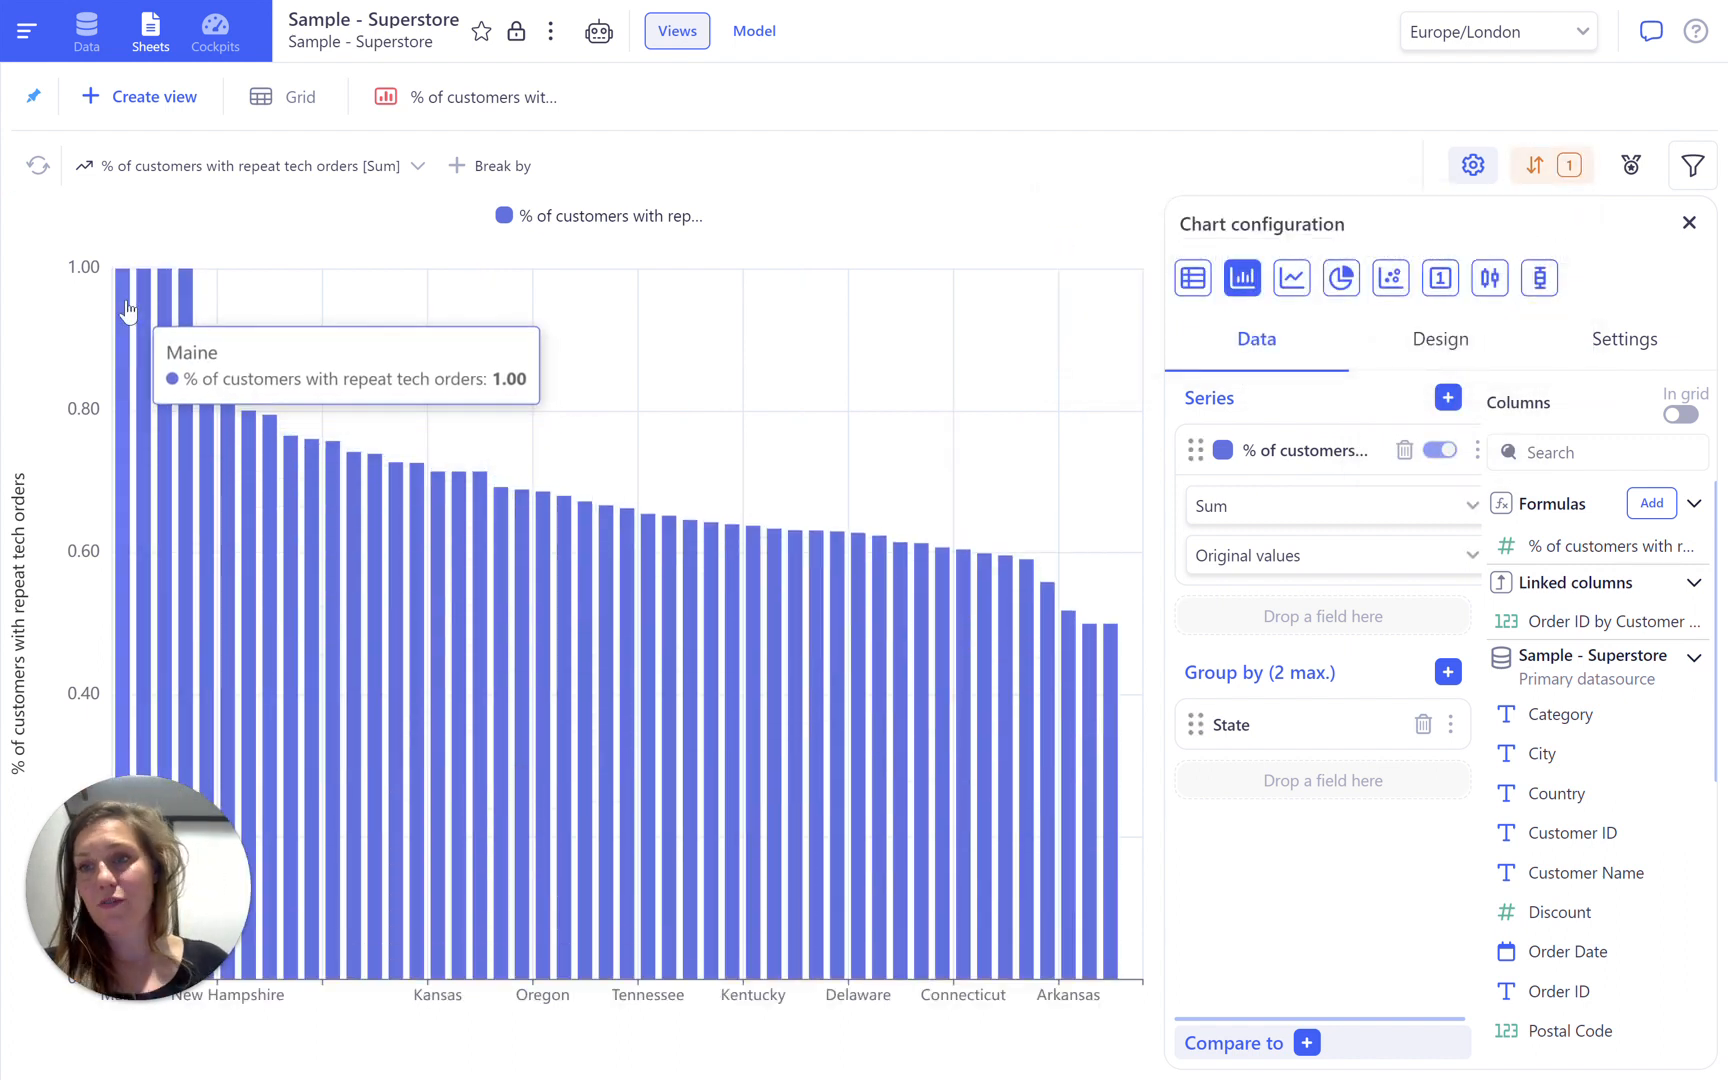
mouse_move(182, 325)
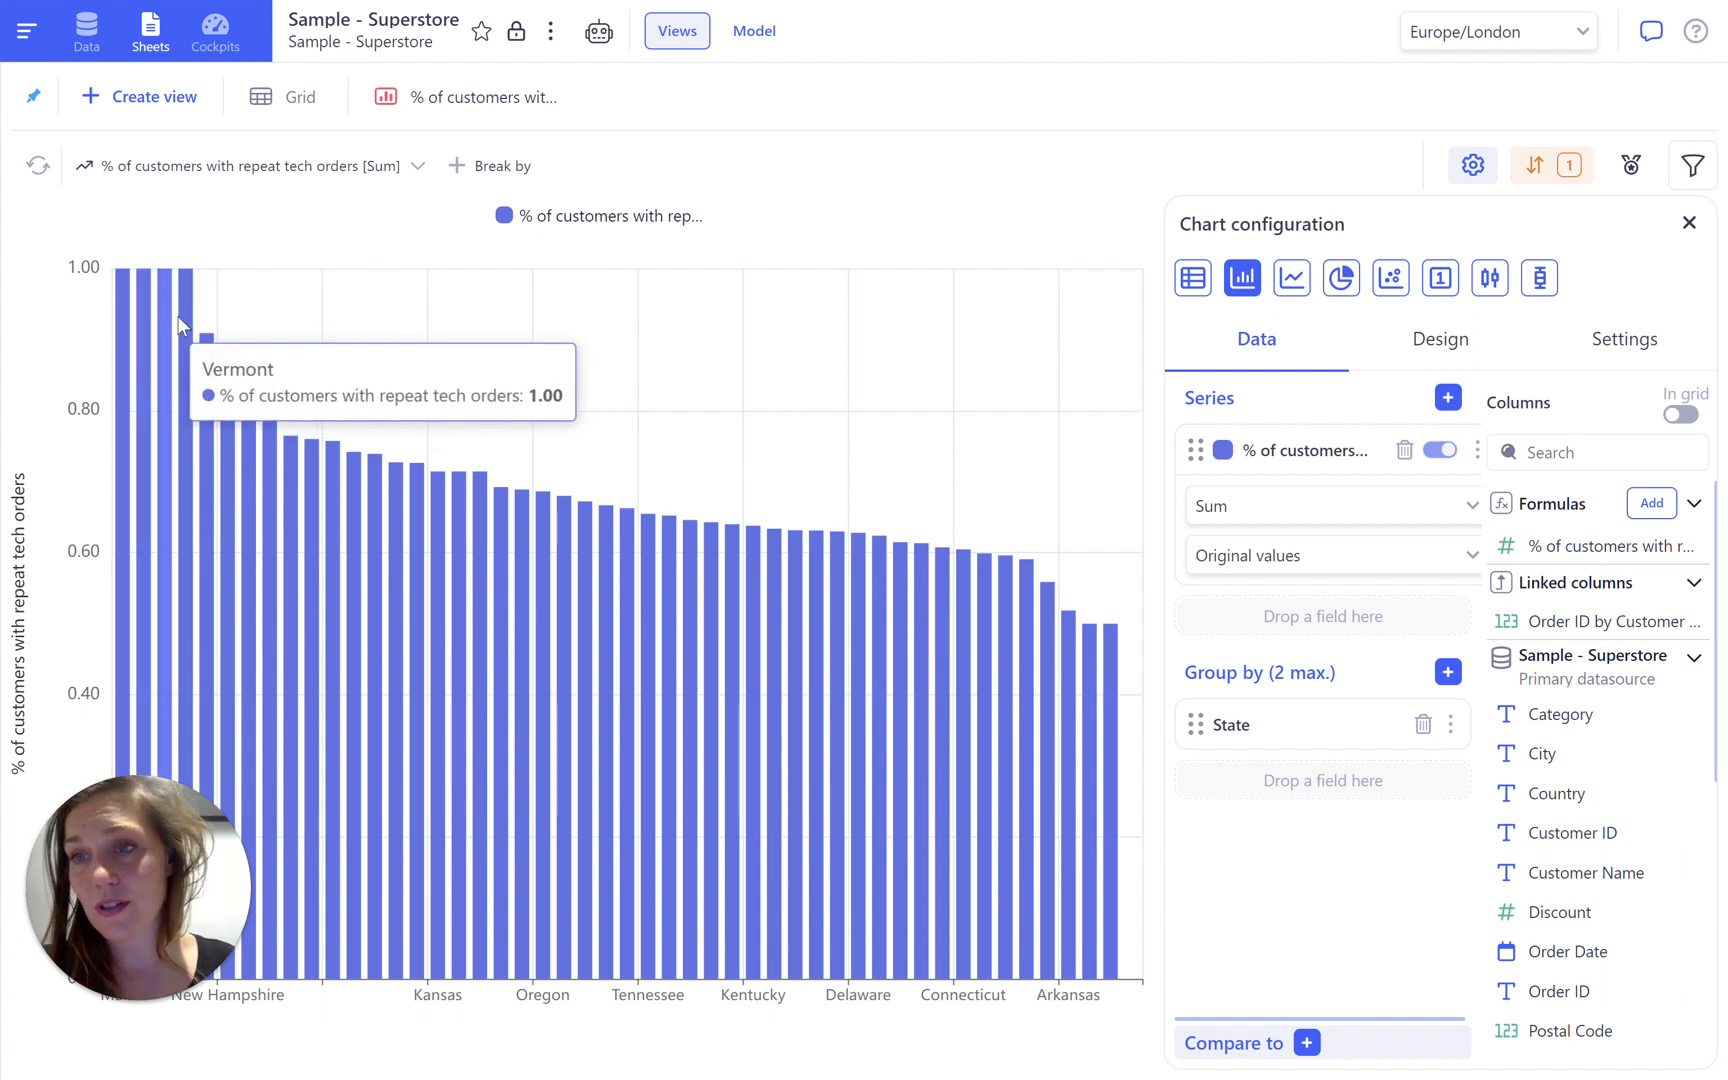
mouse_move(190, 320)
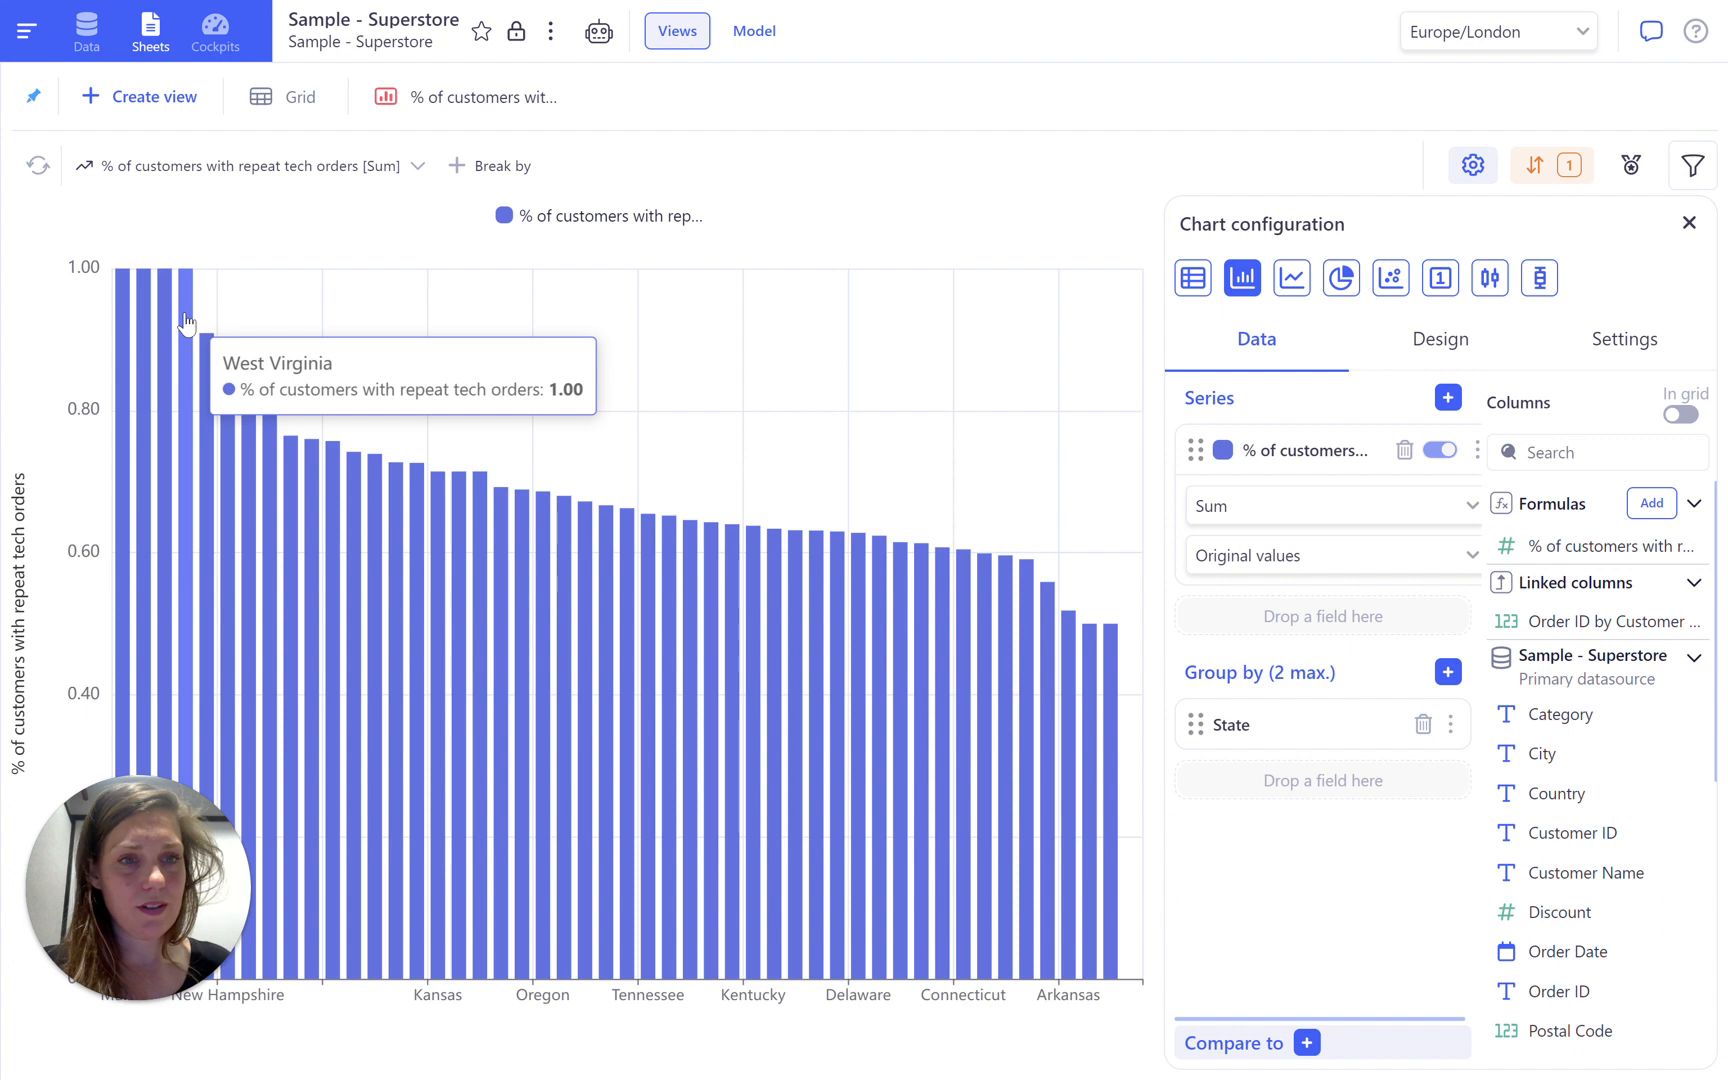
click(1688, 223)
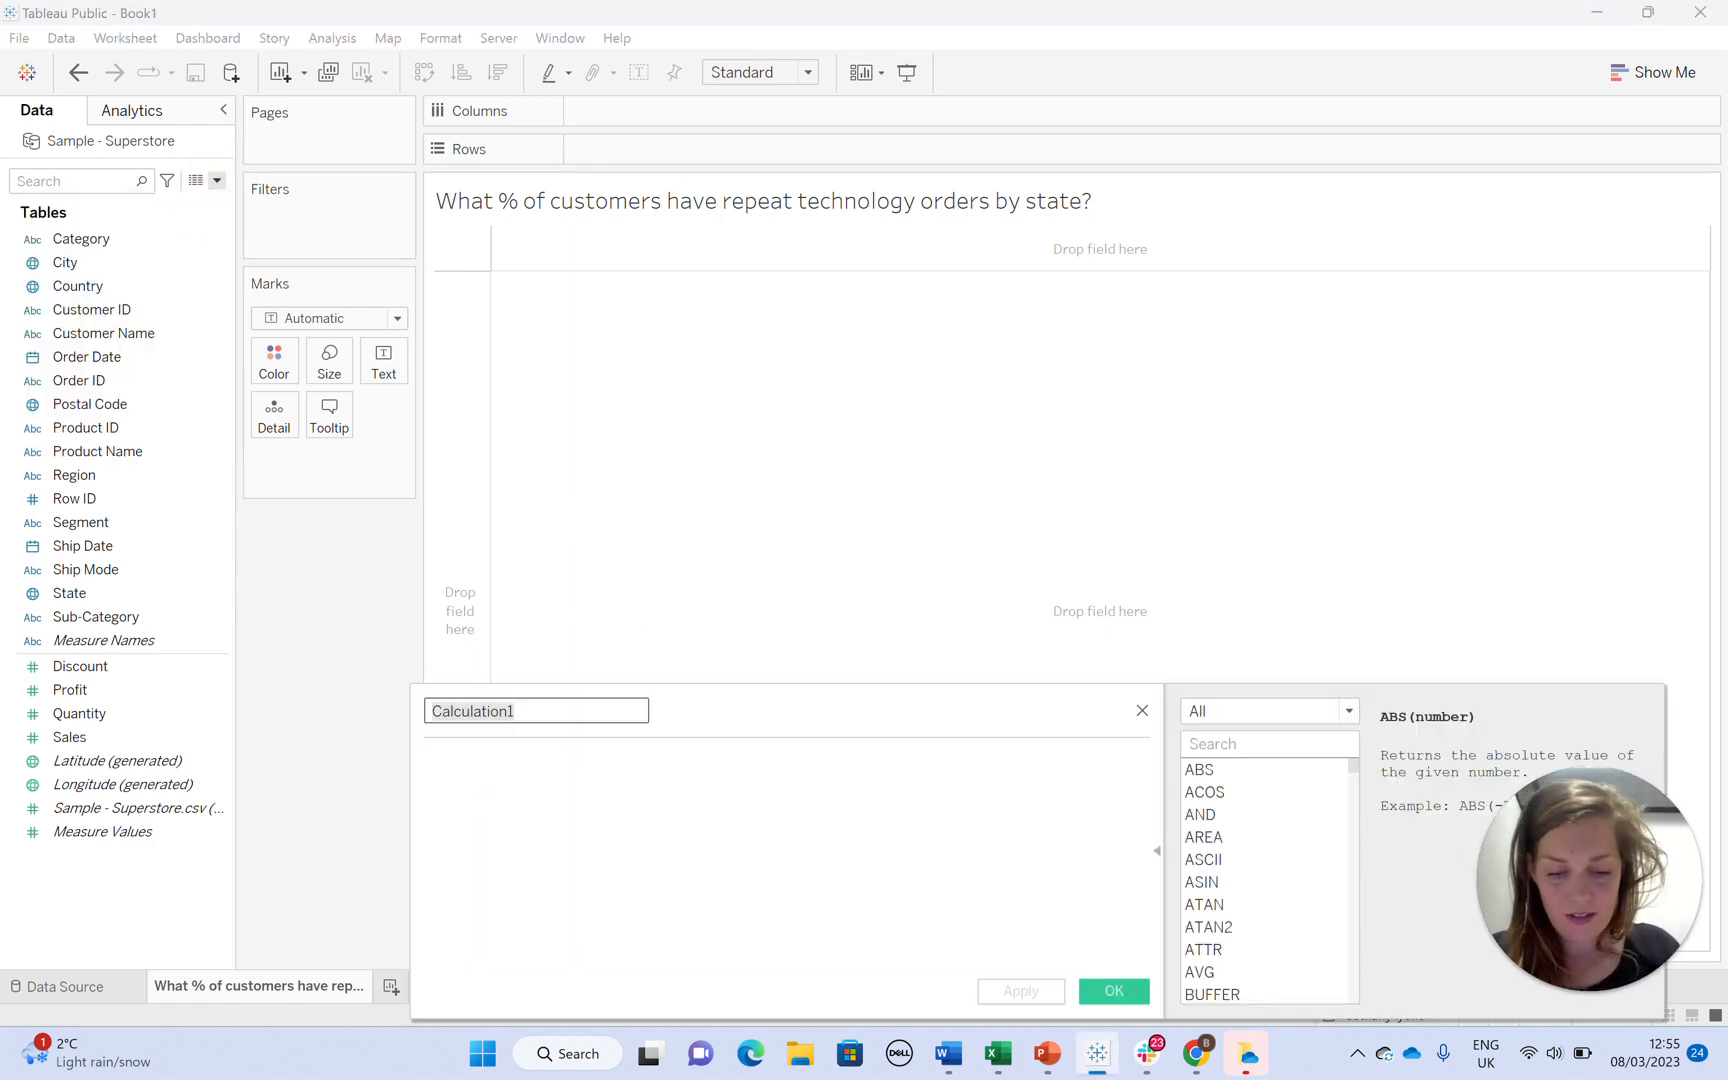
- Write the 'Technology items' calculation as IIF([Category]="Technology",1,0)
text(Technology)
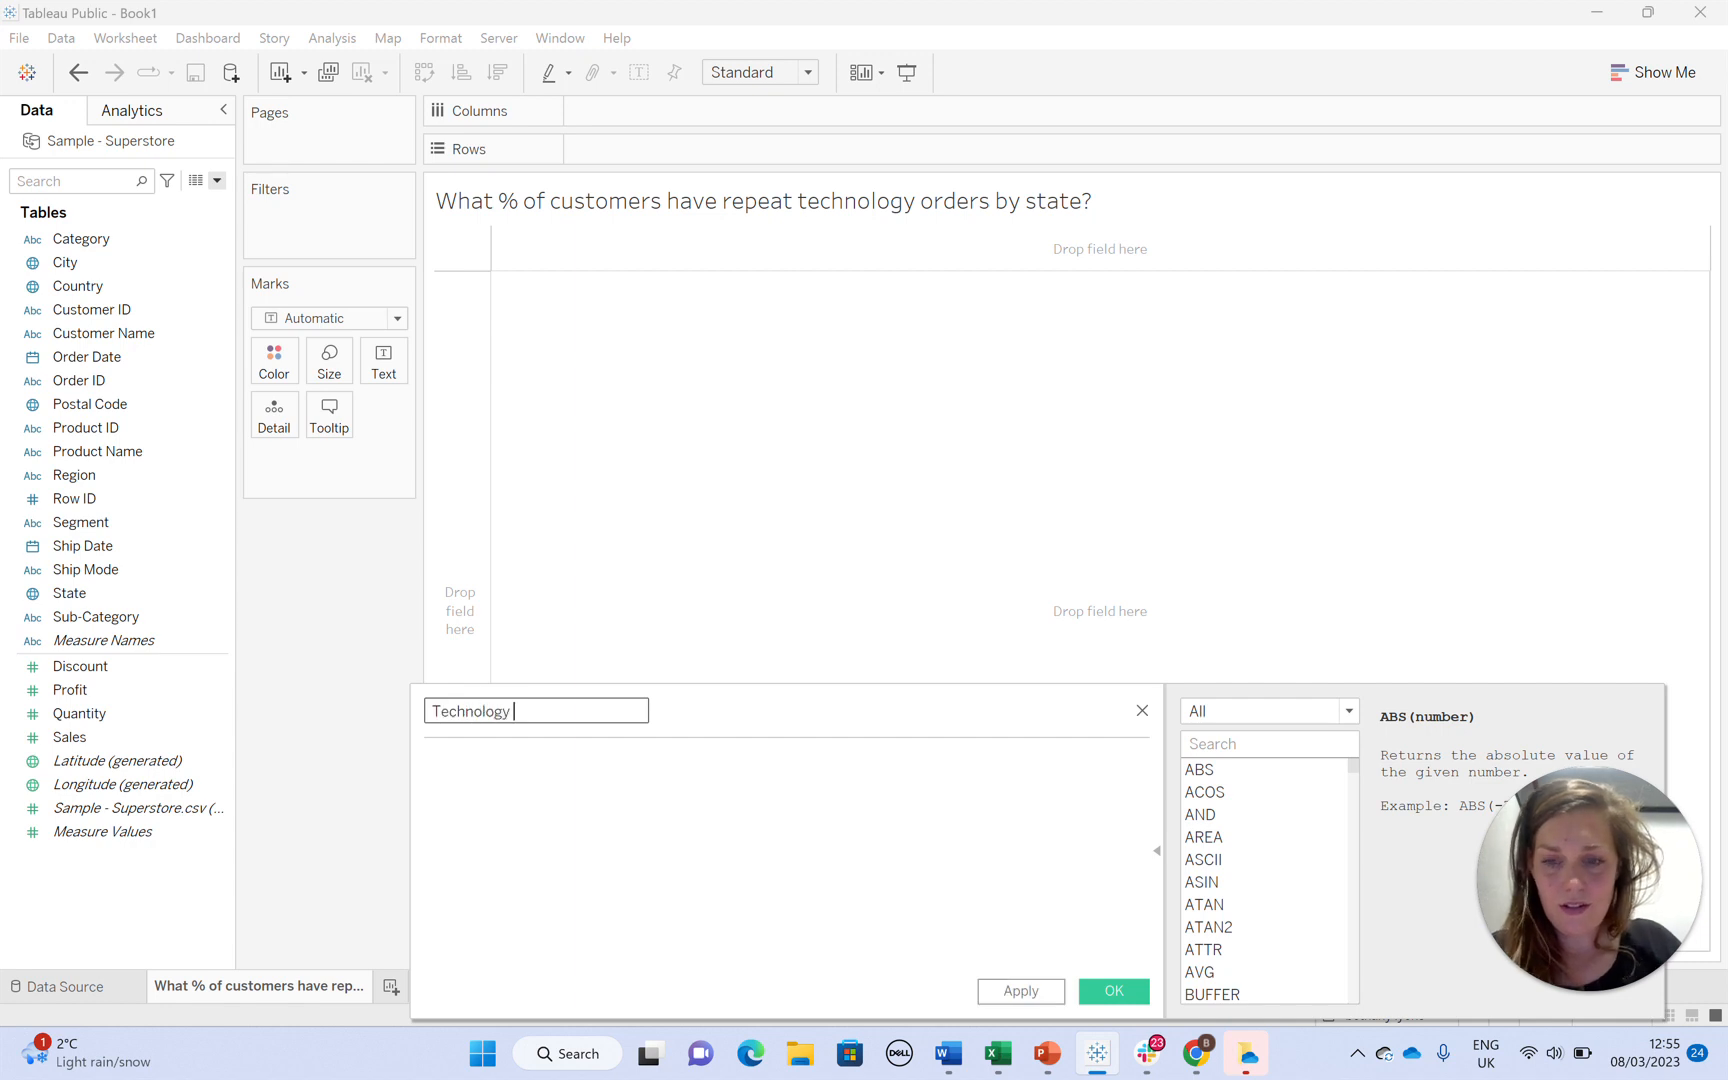
text(items)
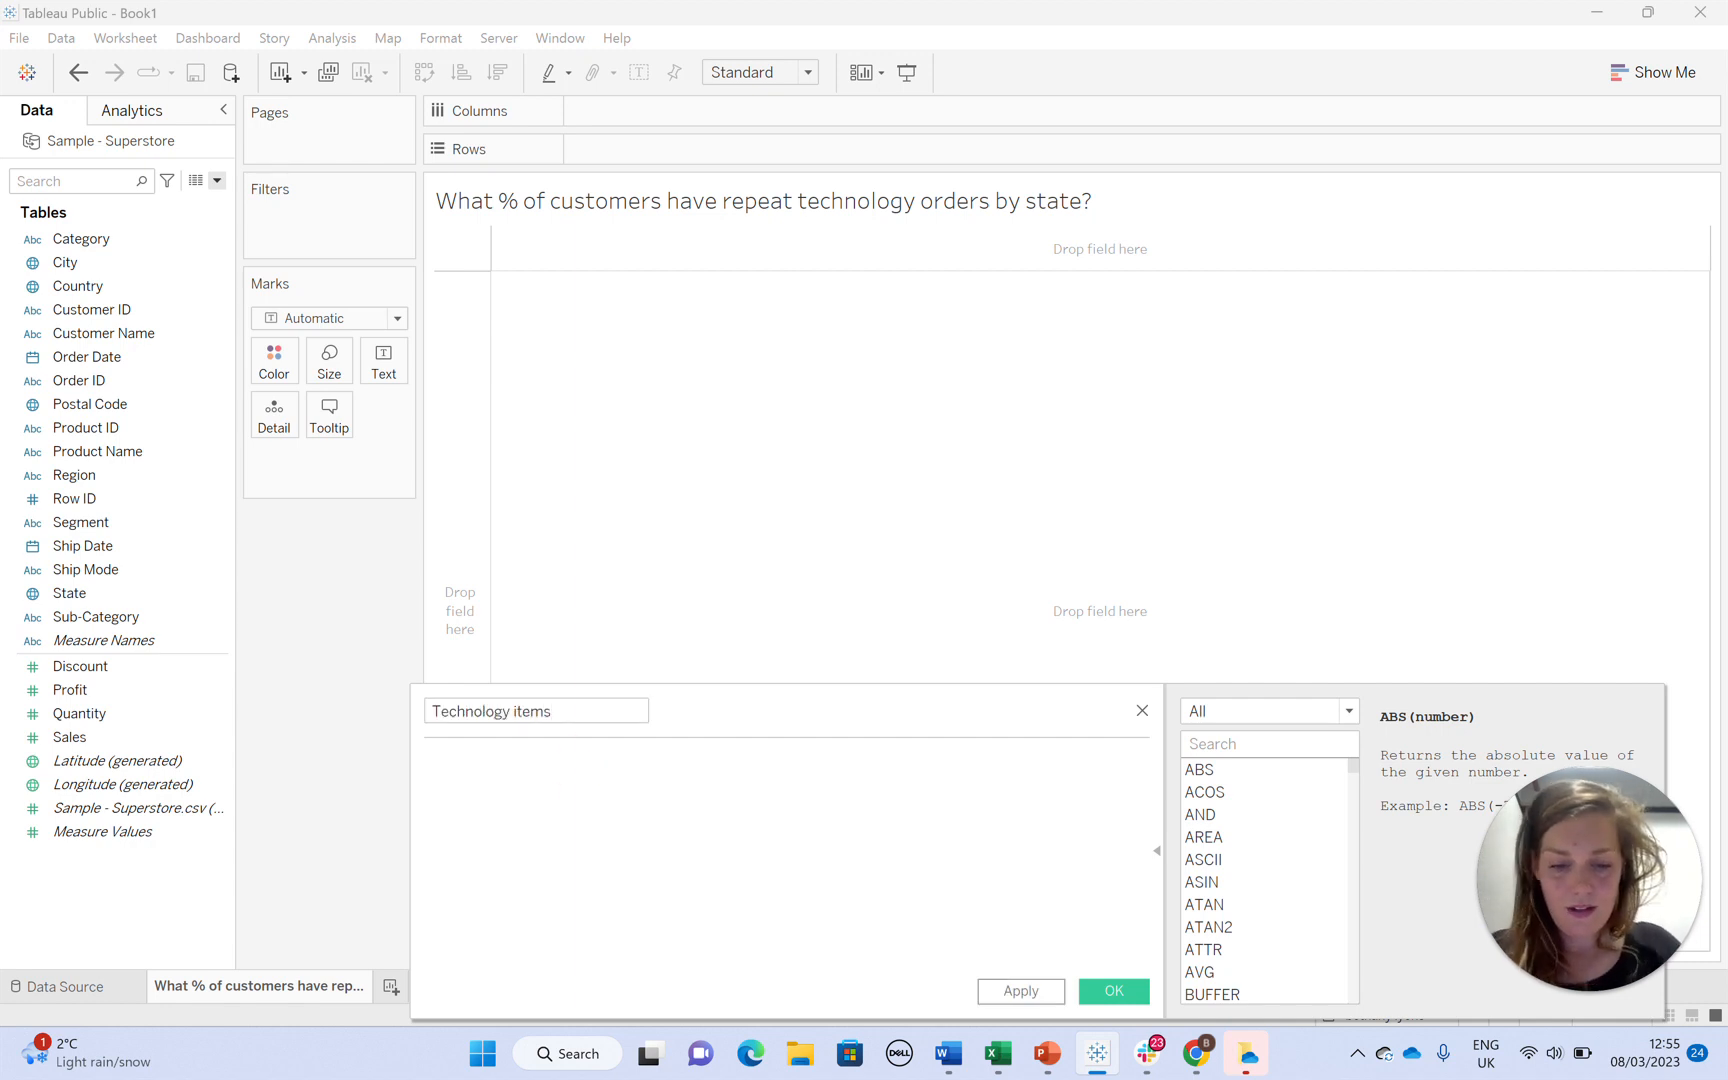
text(IIF()
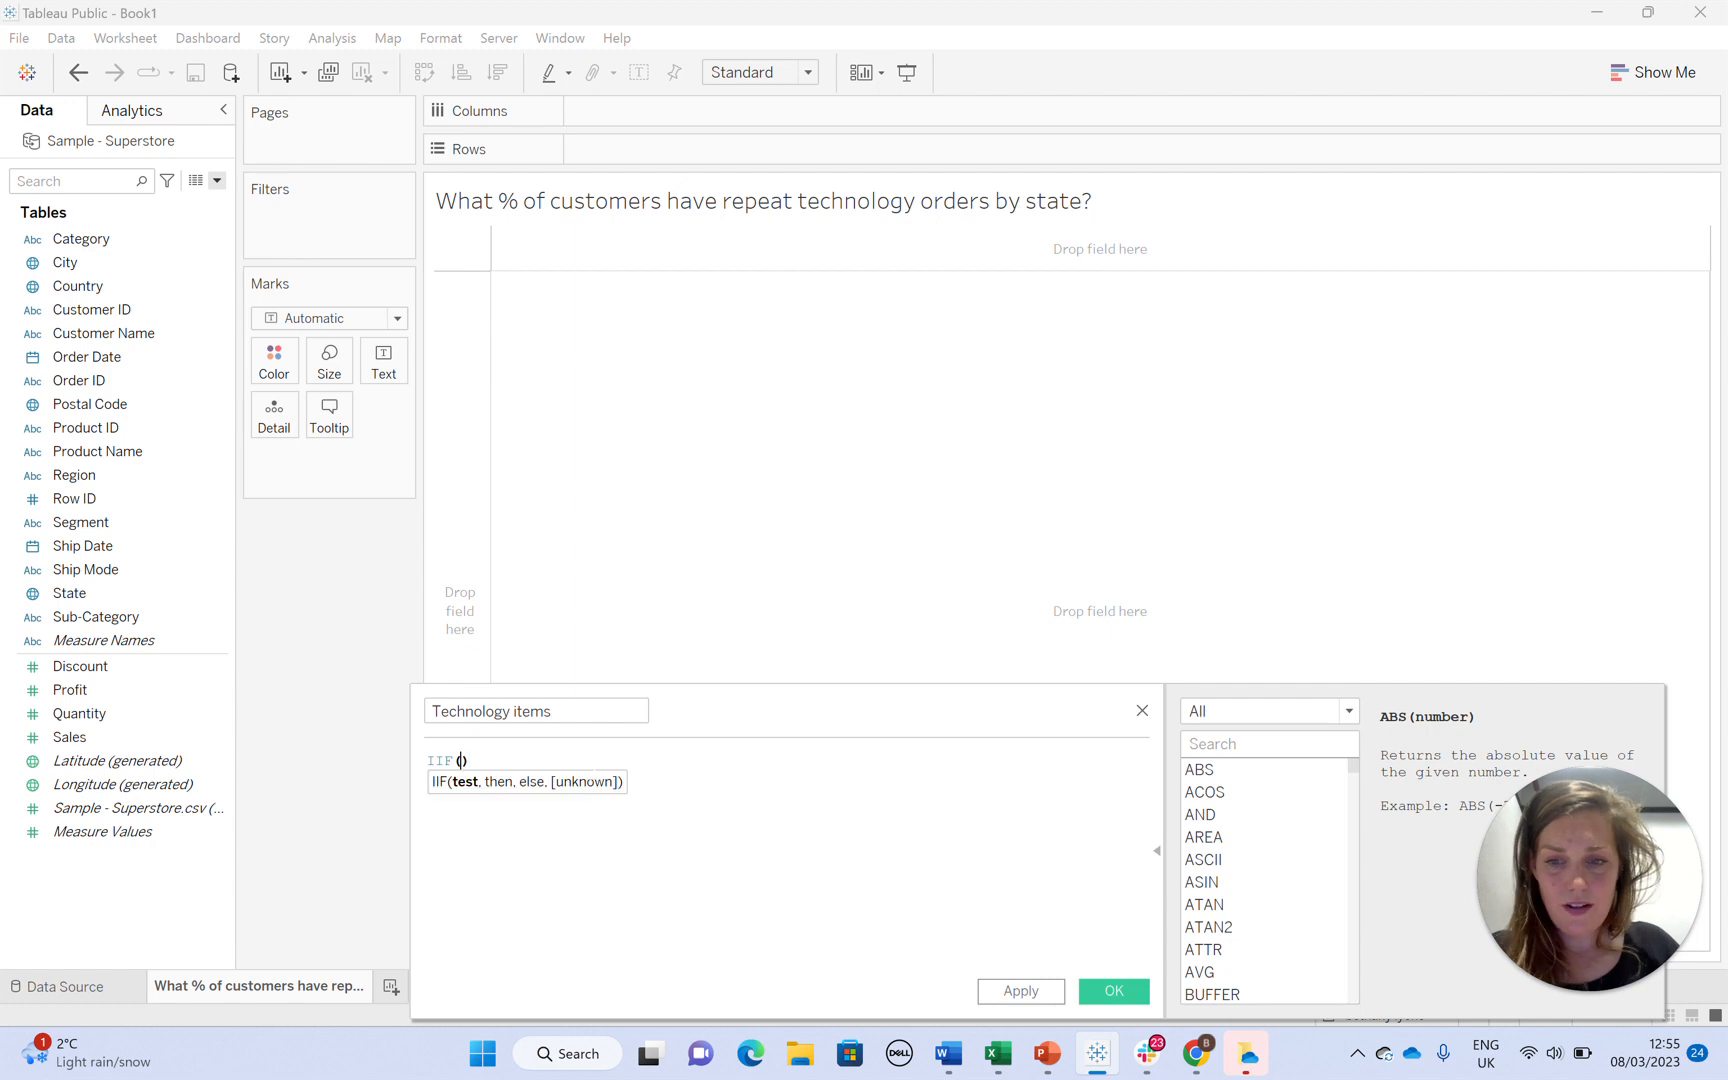
text([Category])
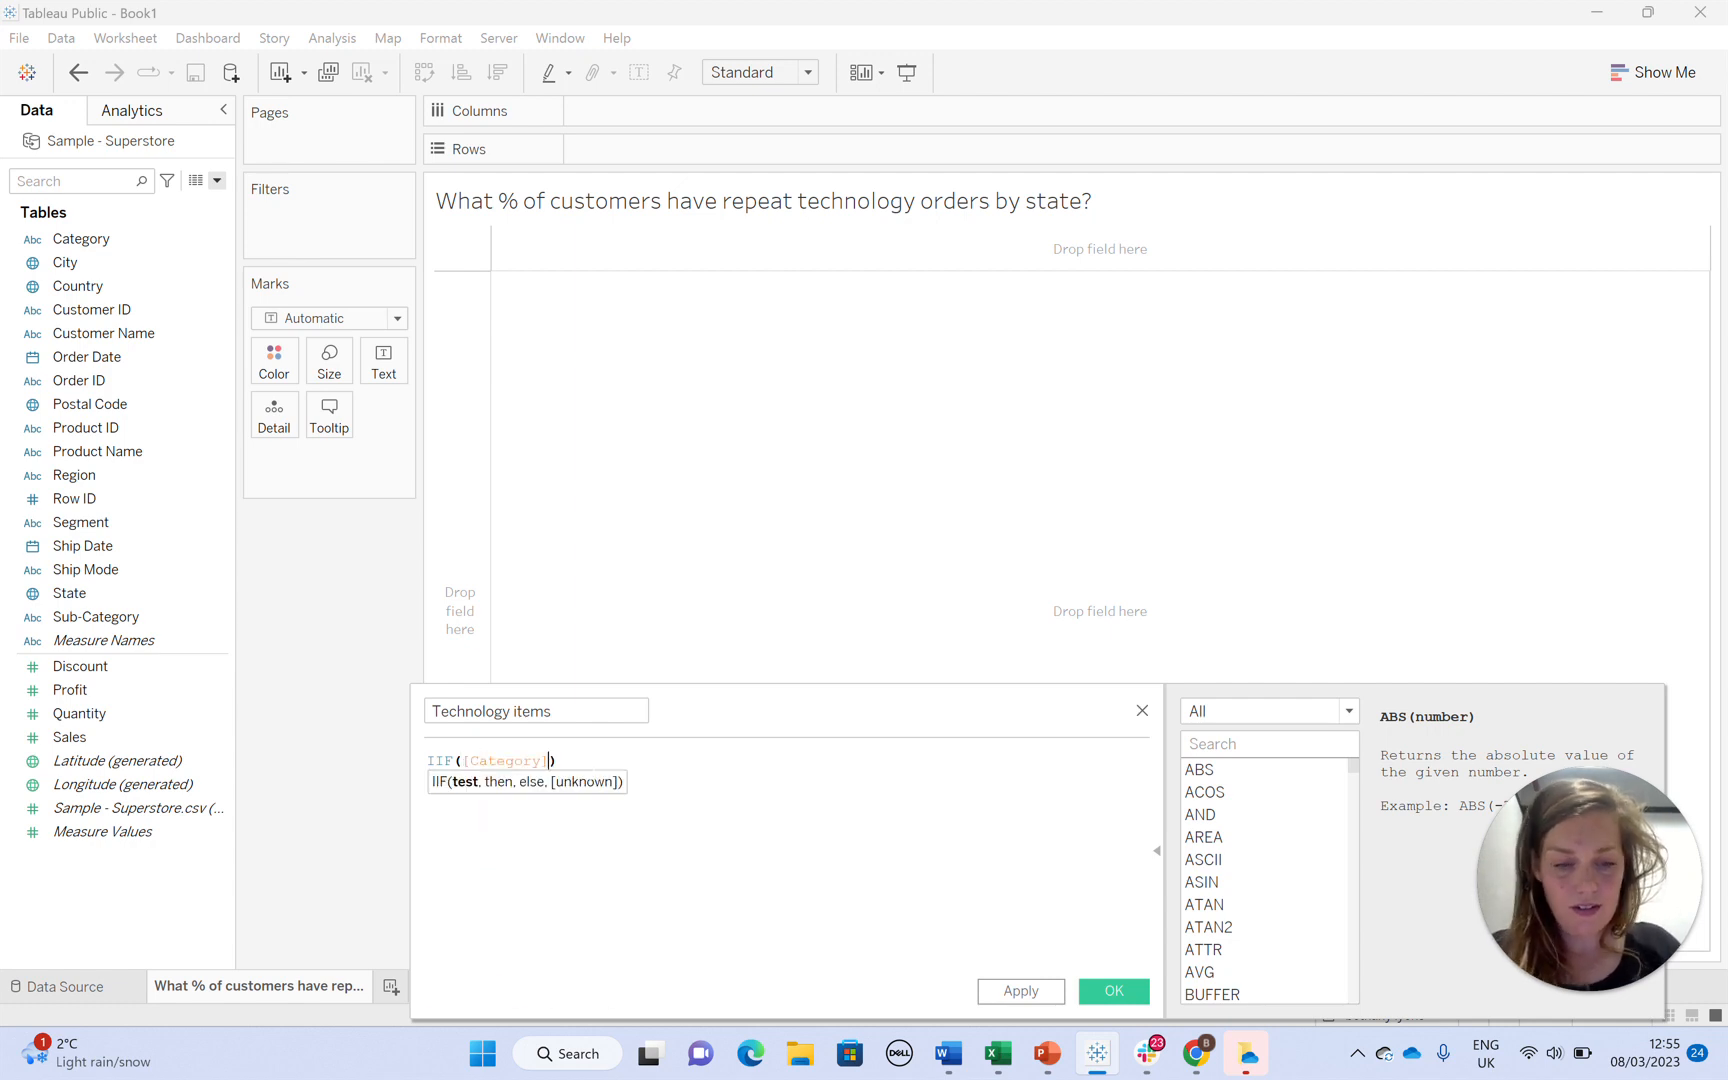
text(="T)
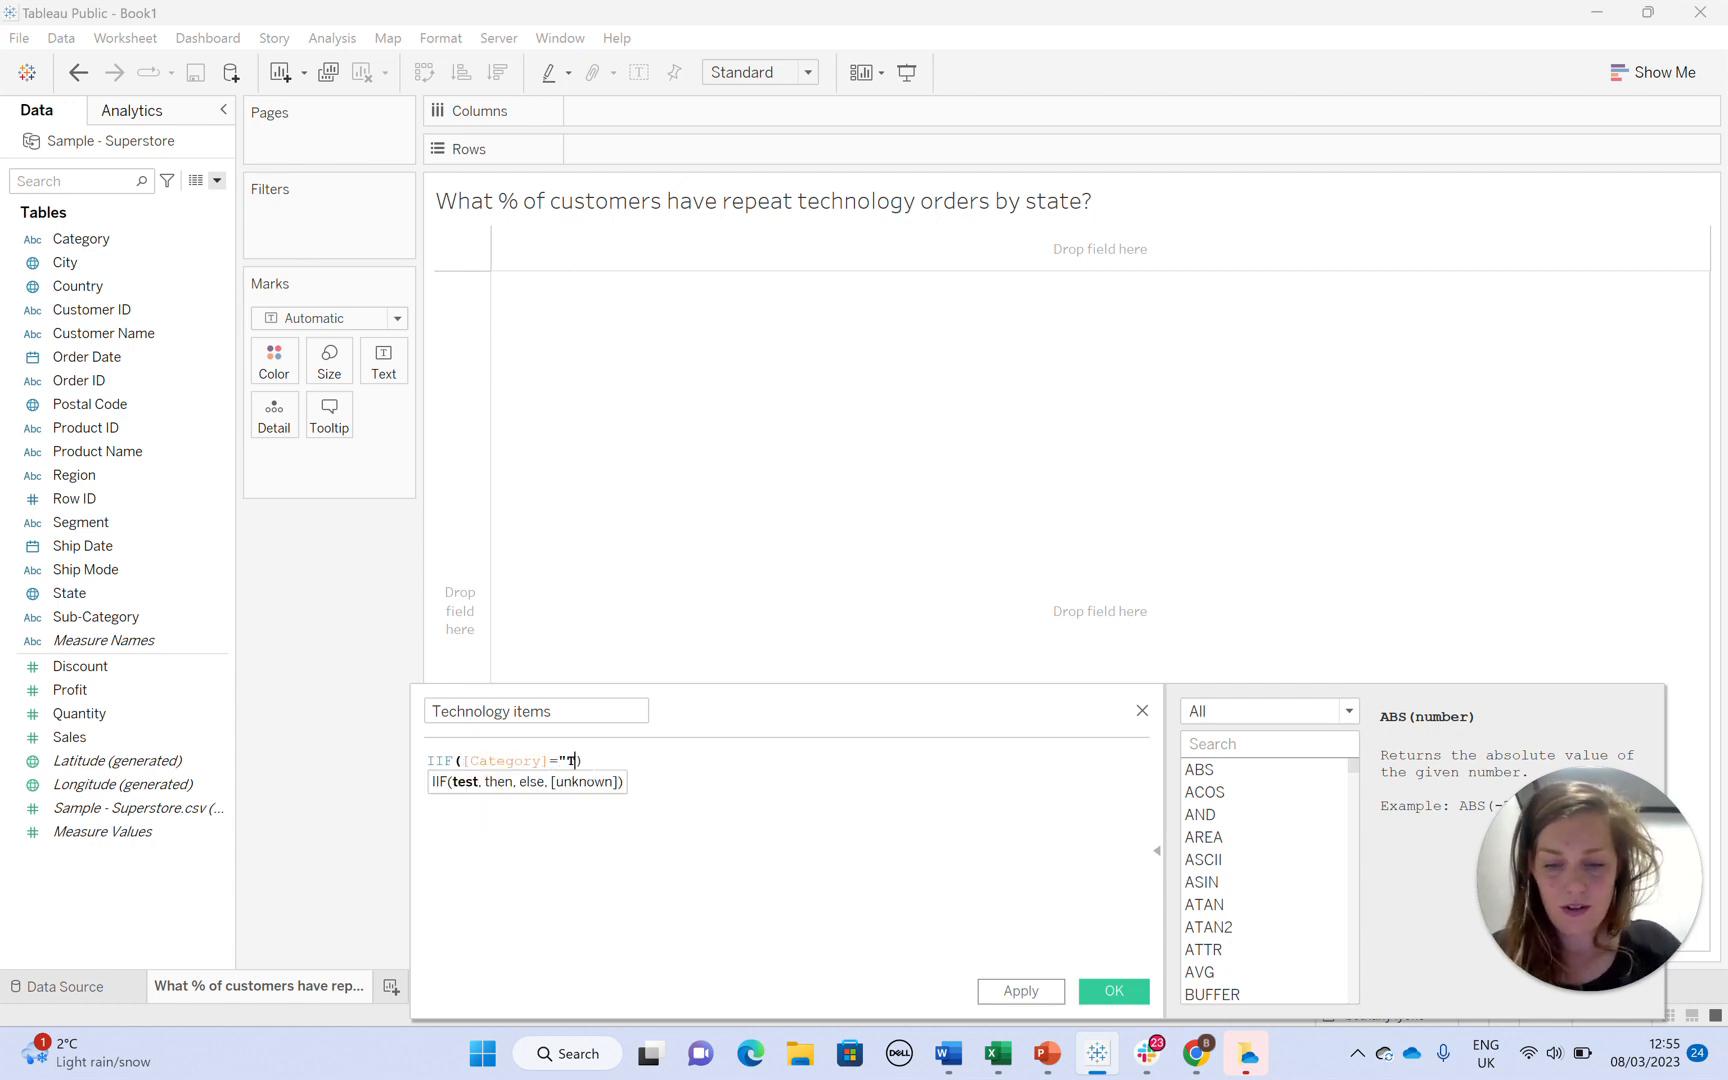
text(echnology)
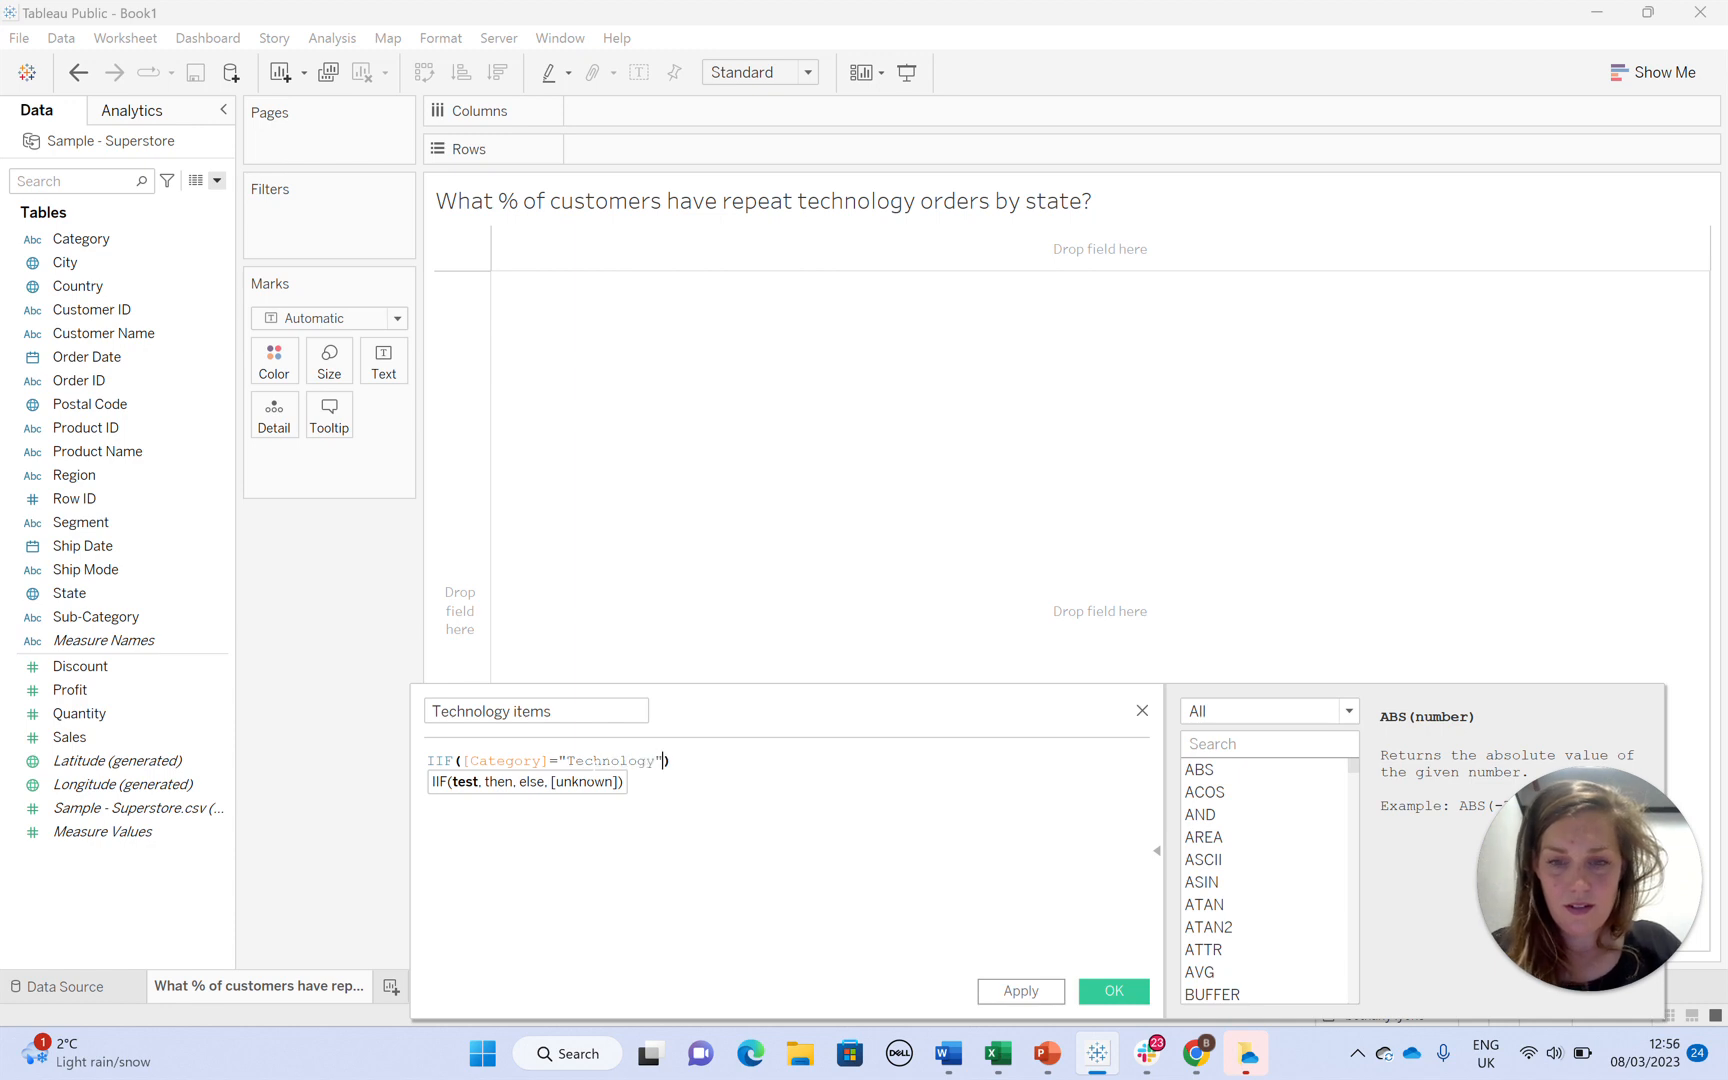
text(,1,0)
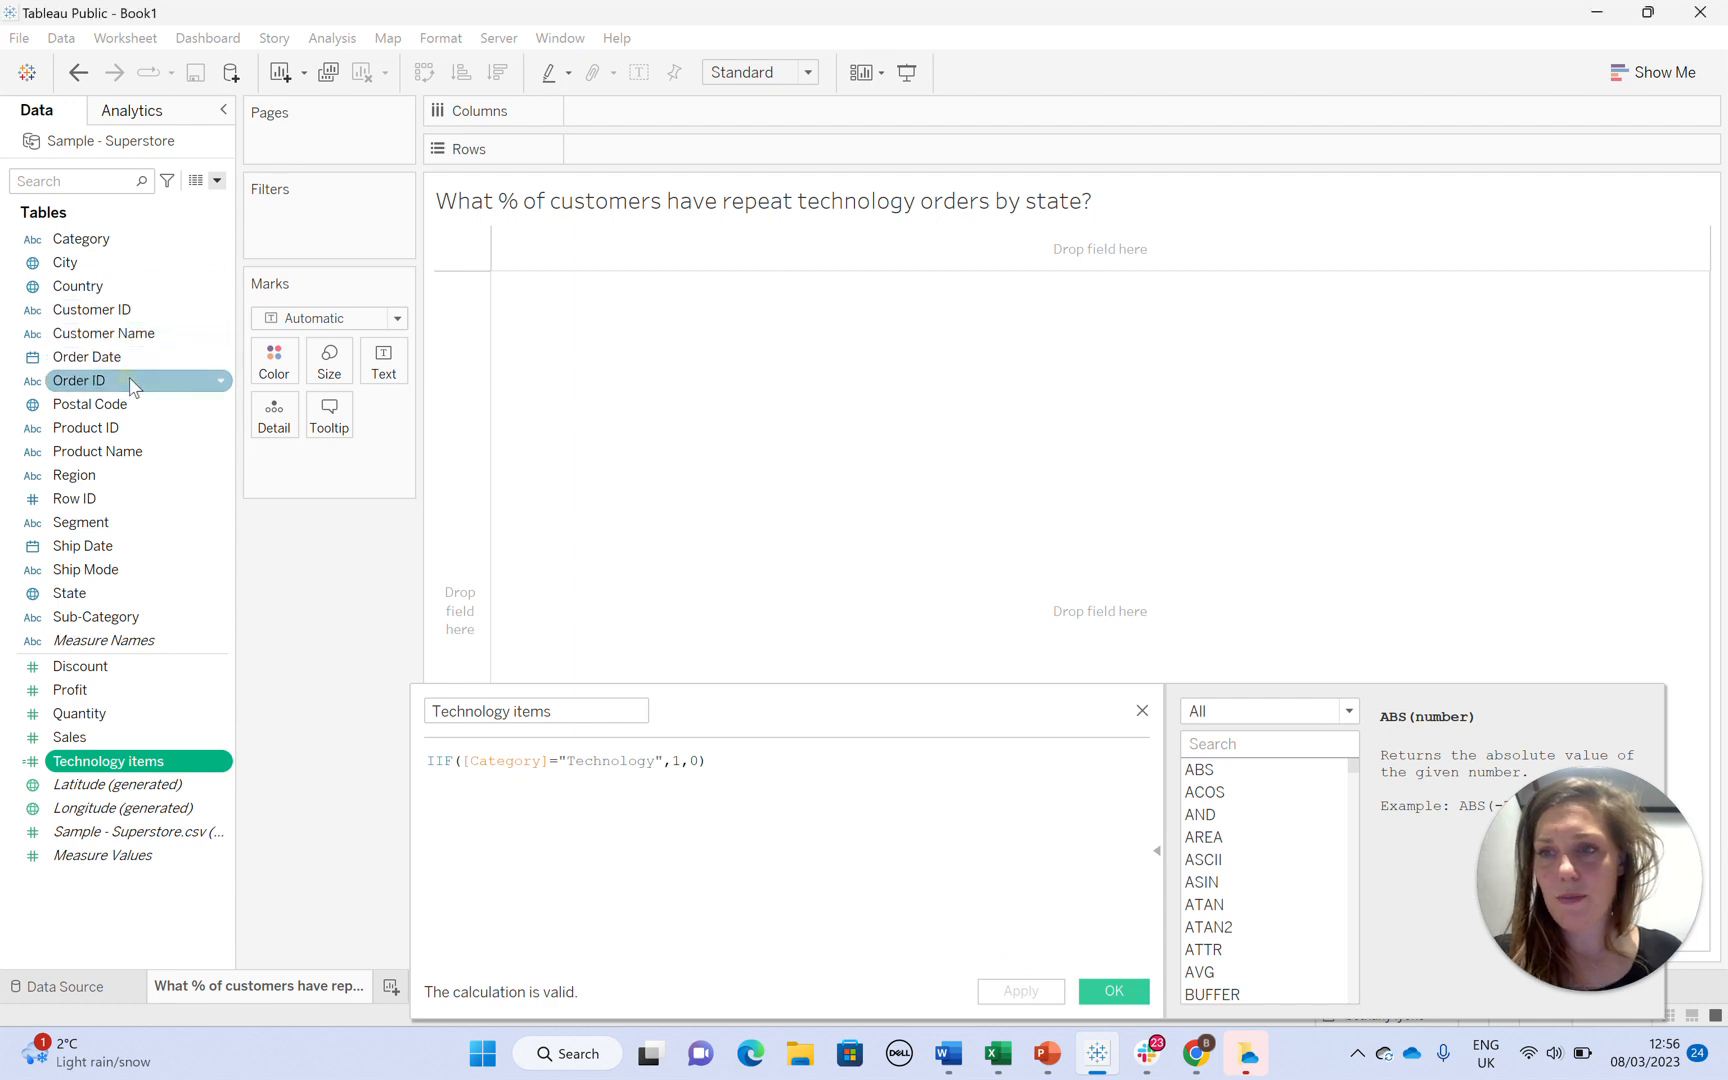
- Add Order ID and Category to Rows, then close the Technology items calculation editor
drag(78, 380, 650, 149)
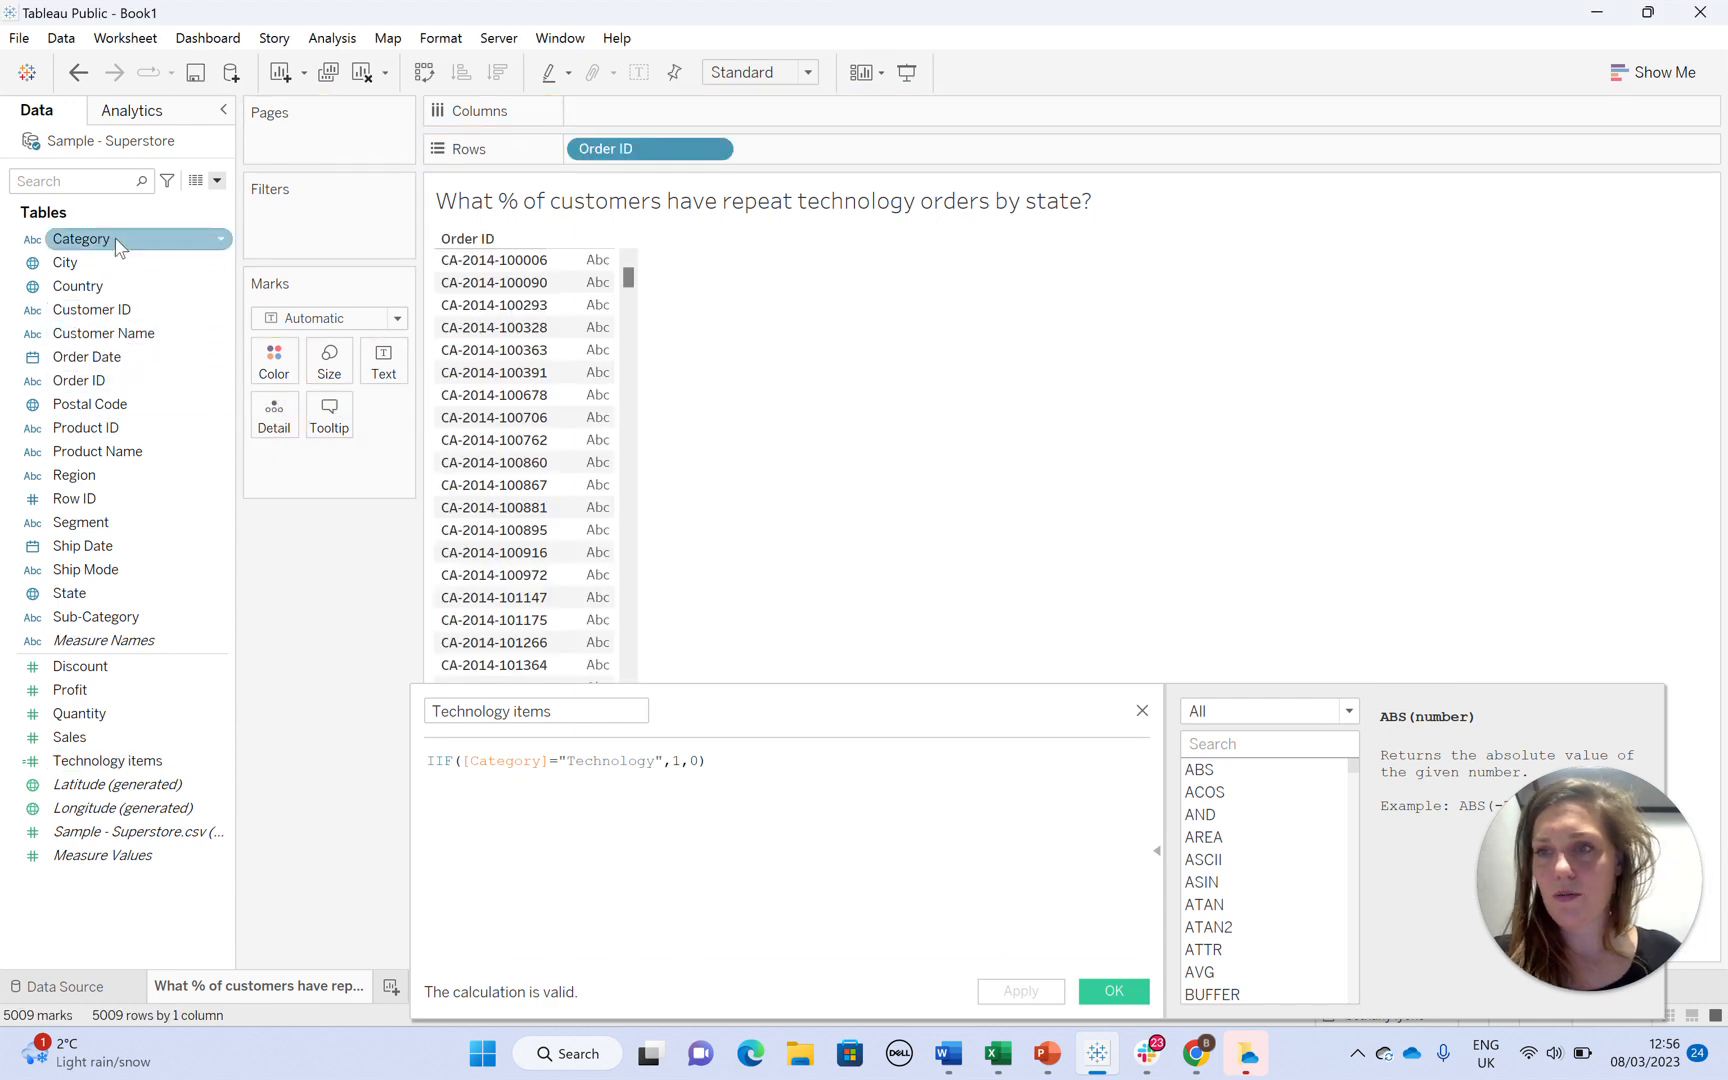
drag(80, 238, 776, 149)
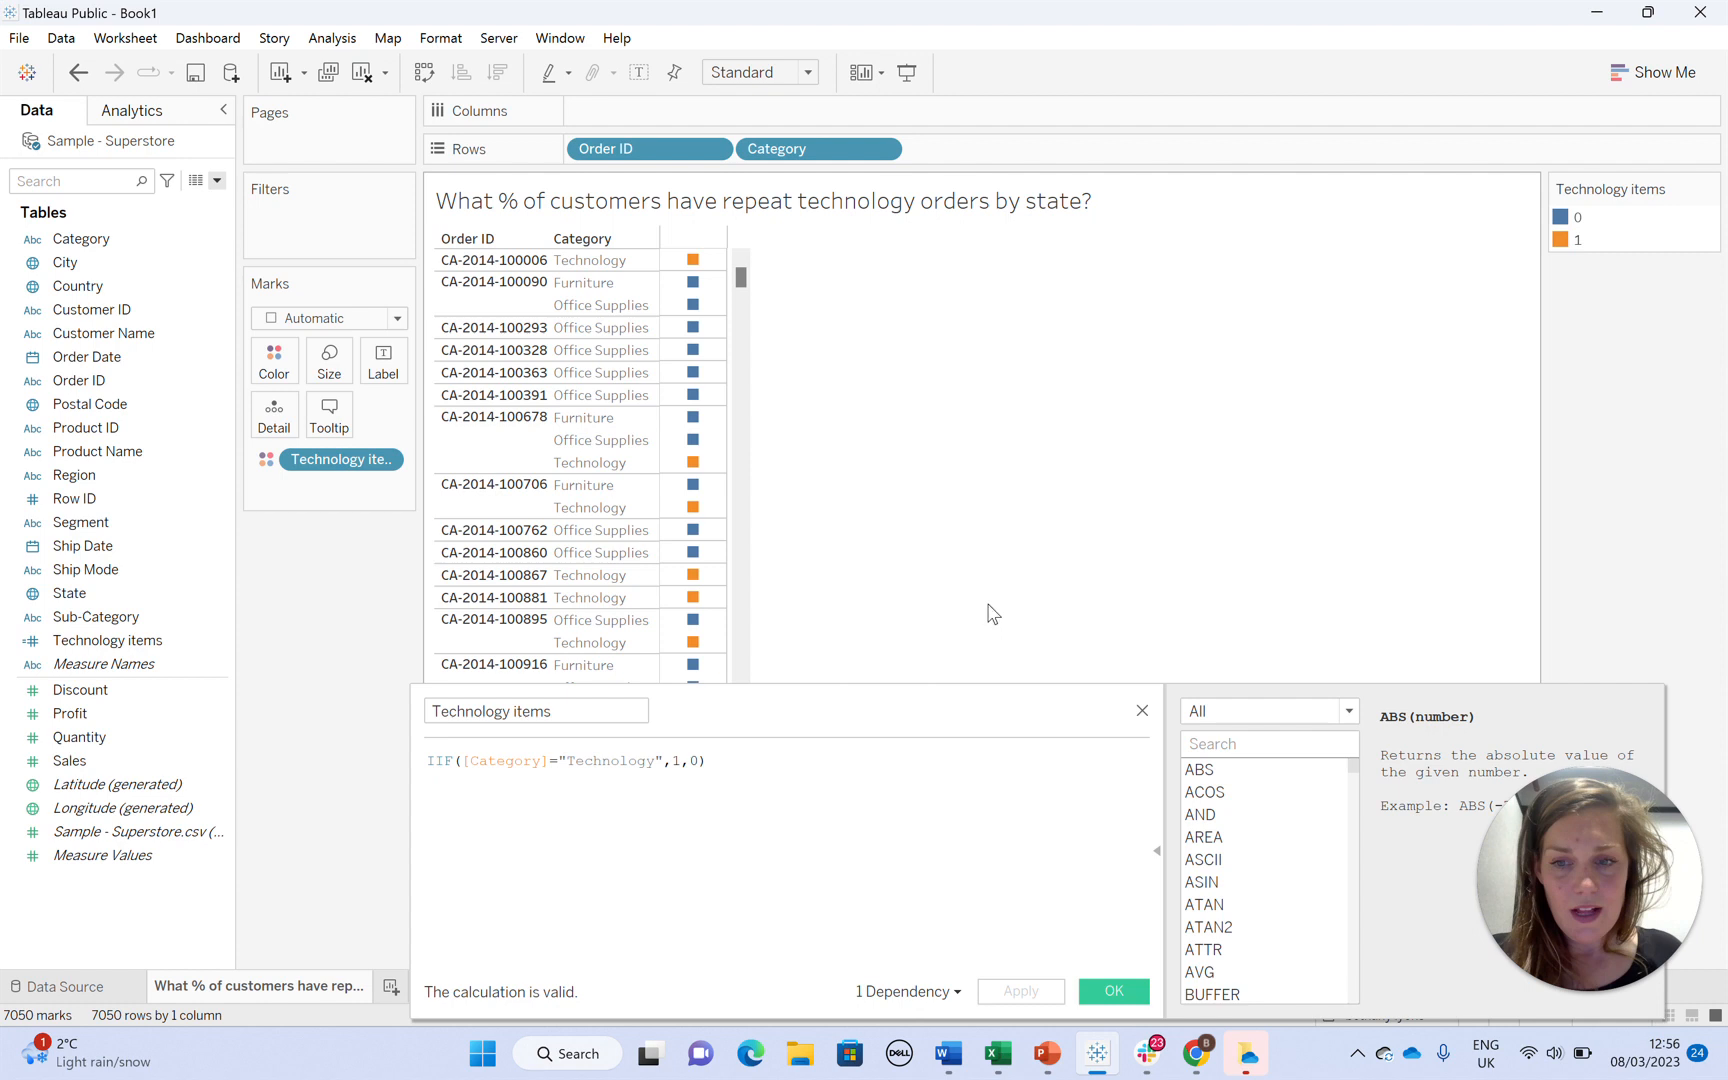
click(1112, 991)
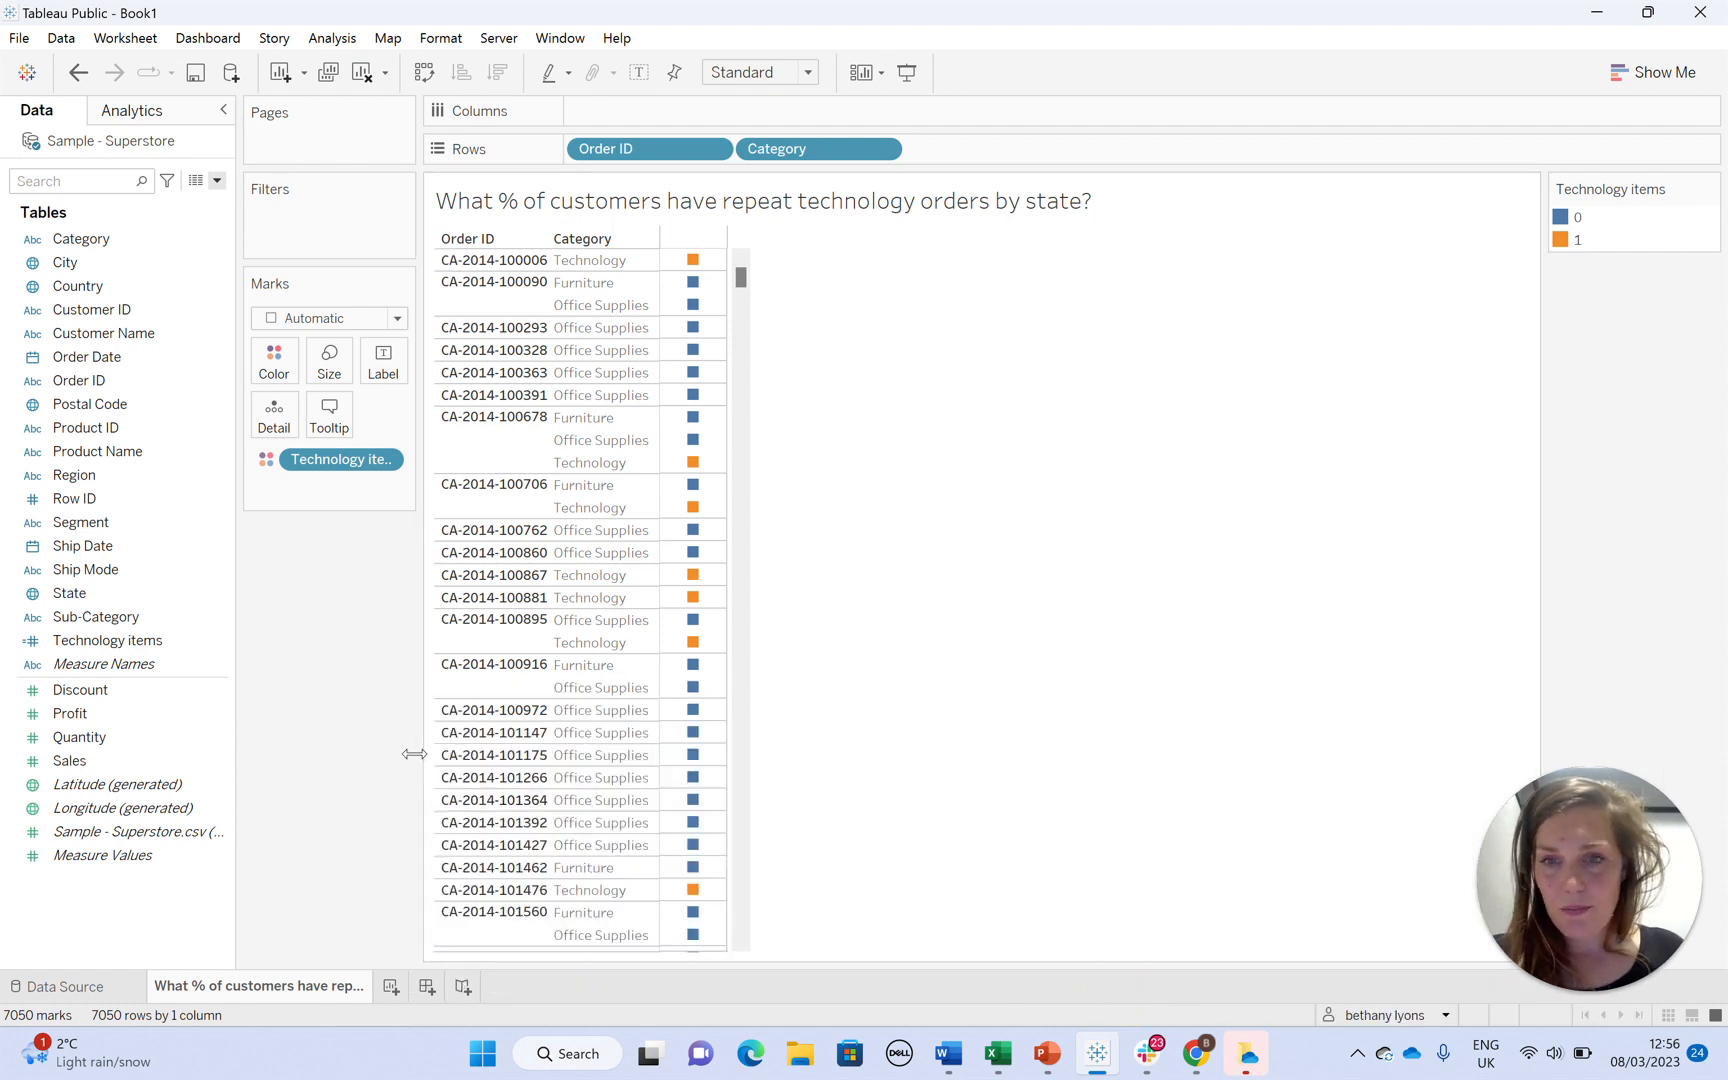
mouse_move(367, 650)
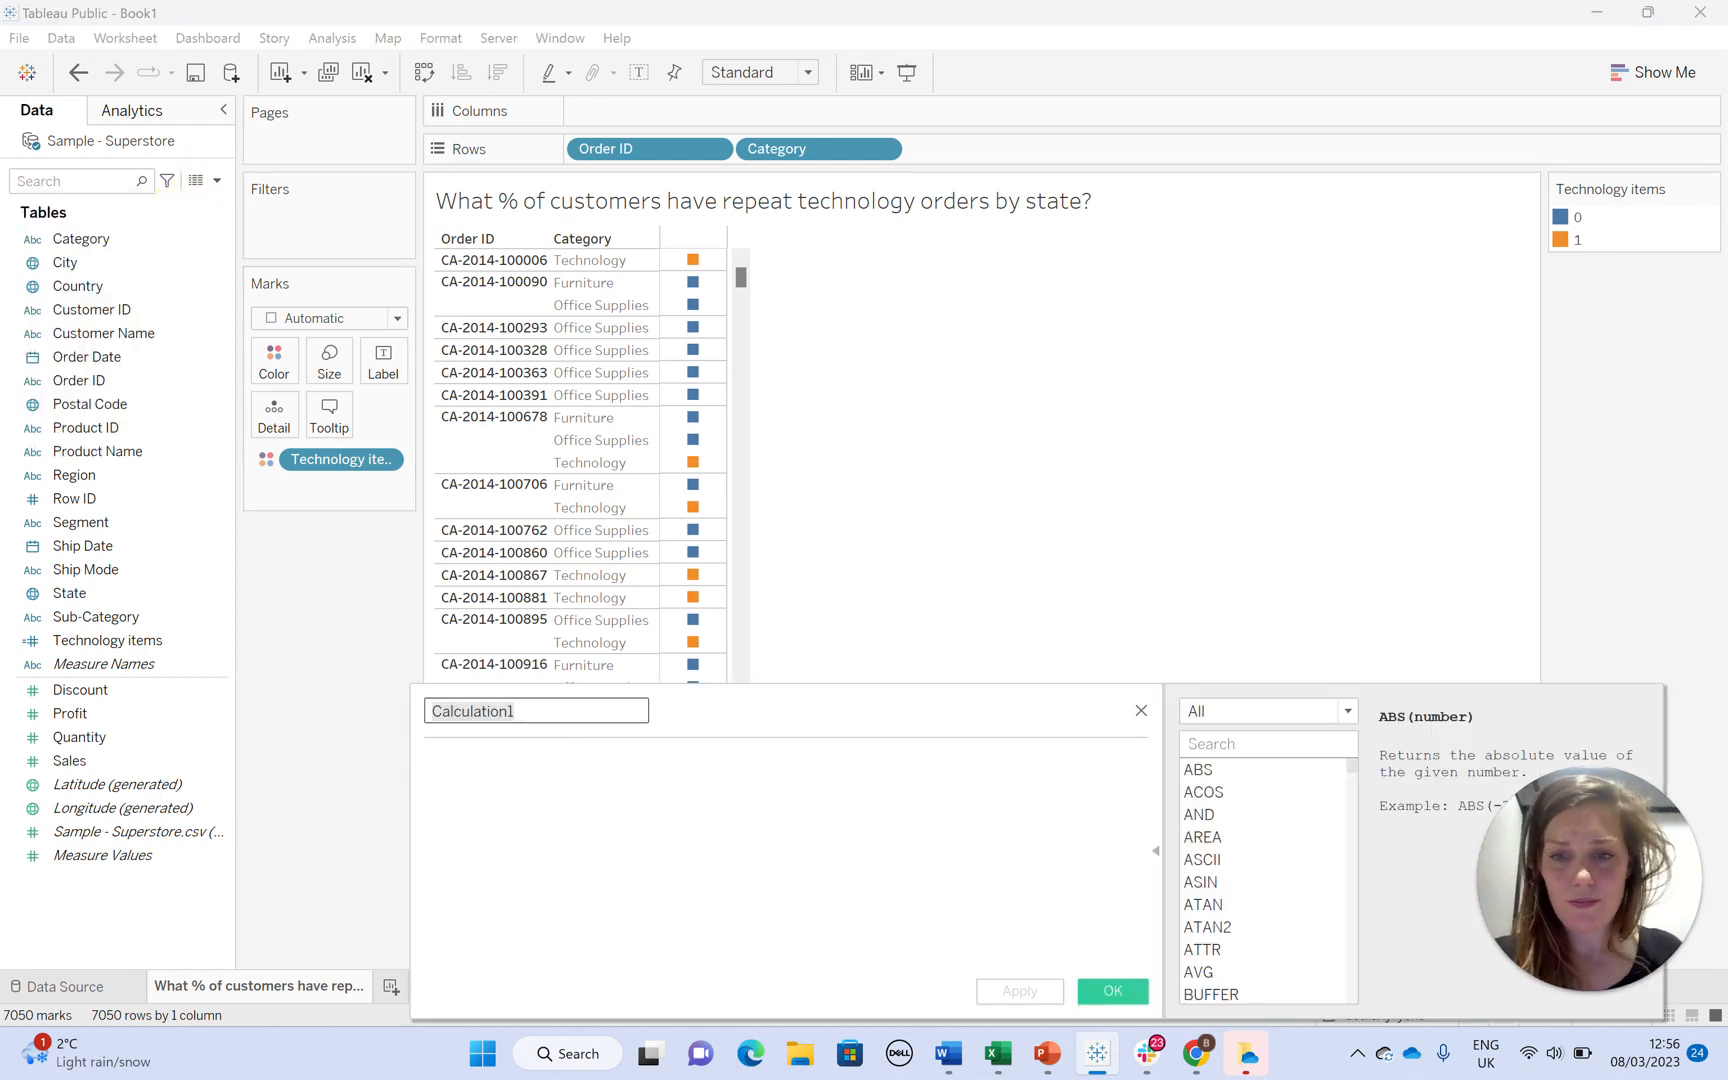
- Define 'Orders that have technology' as {FIXED [Order ID]: MAX([Technology items])} and add Technology items to the view
text(Orders)
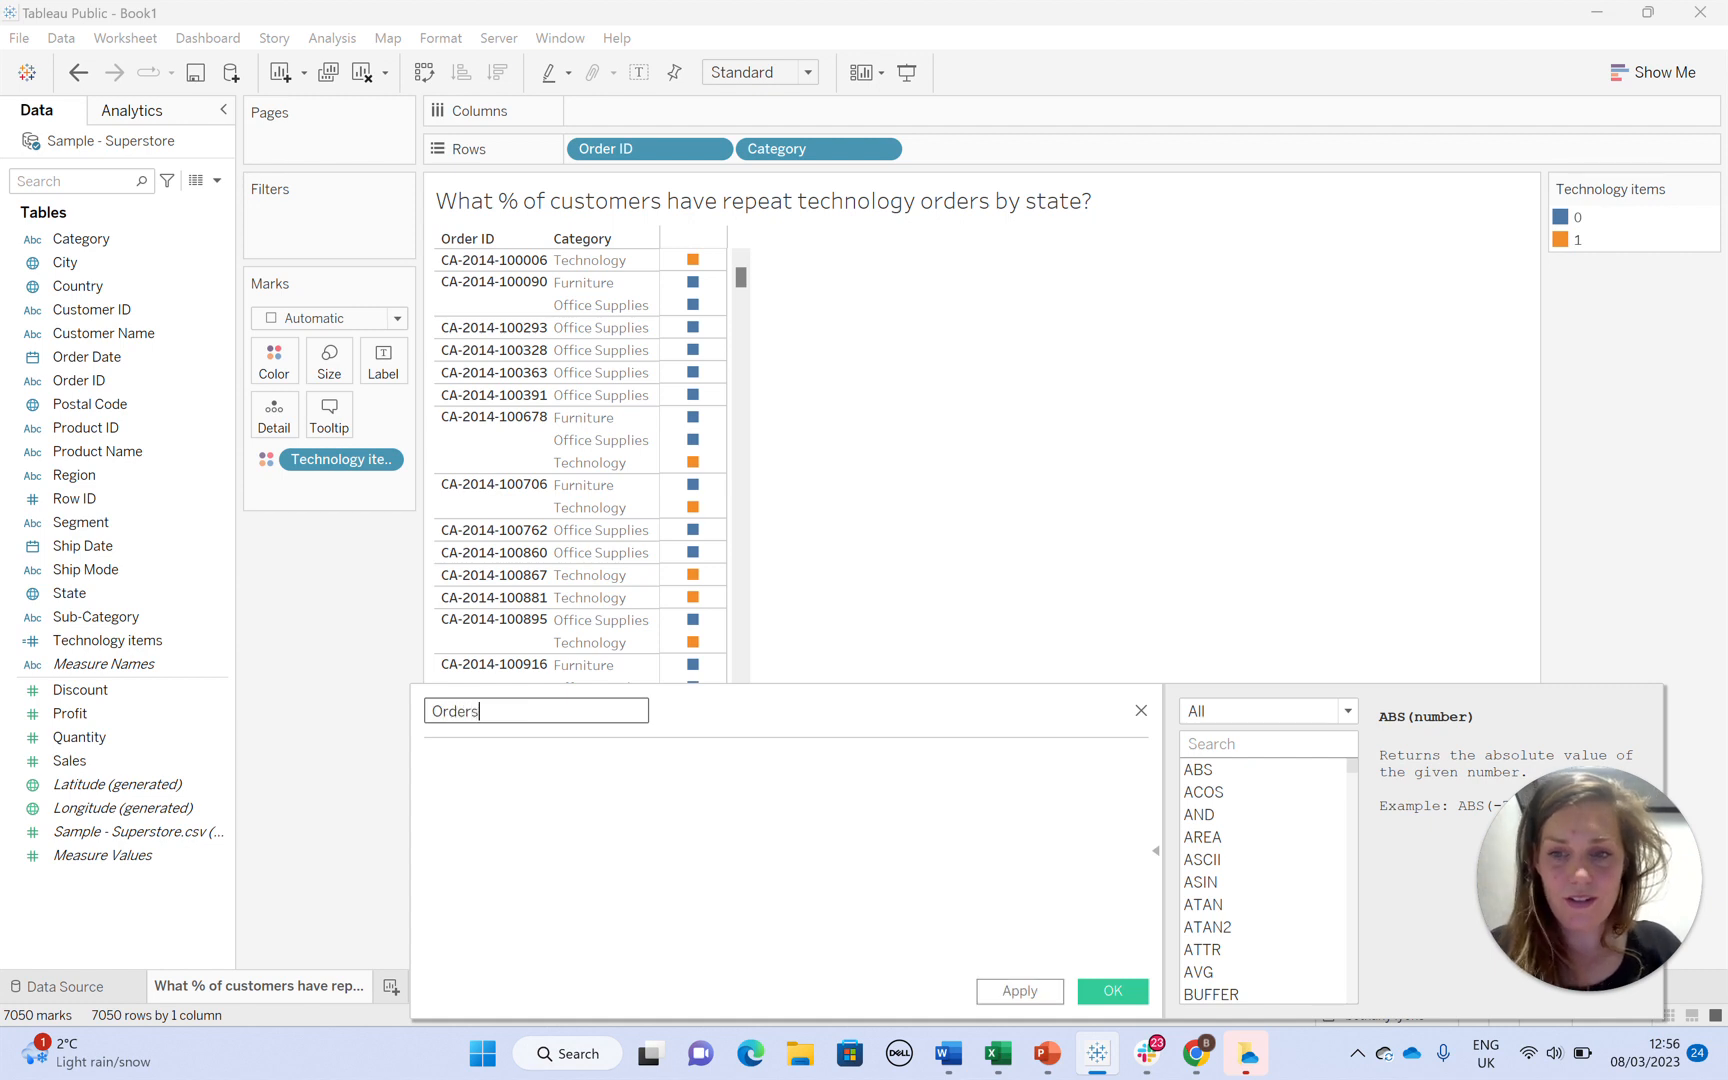
text(that have t)
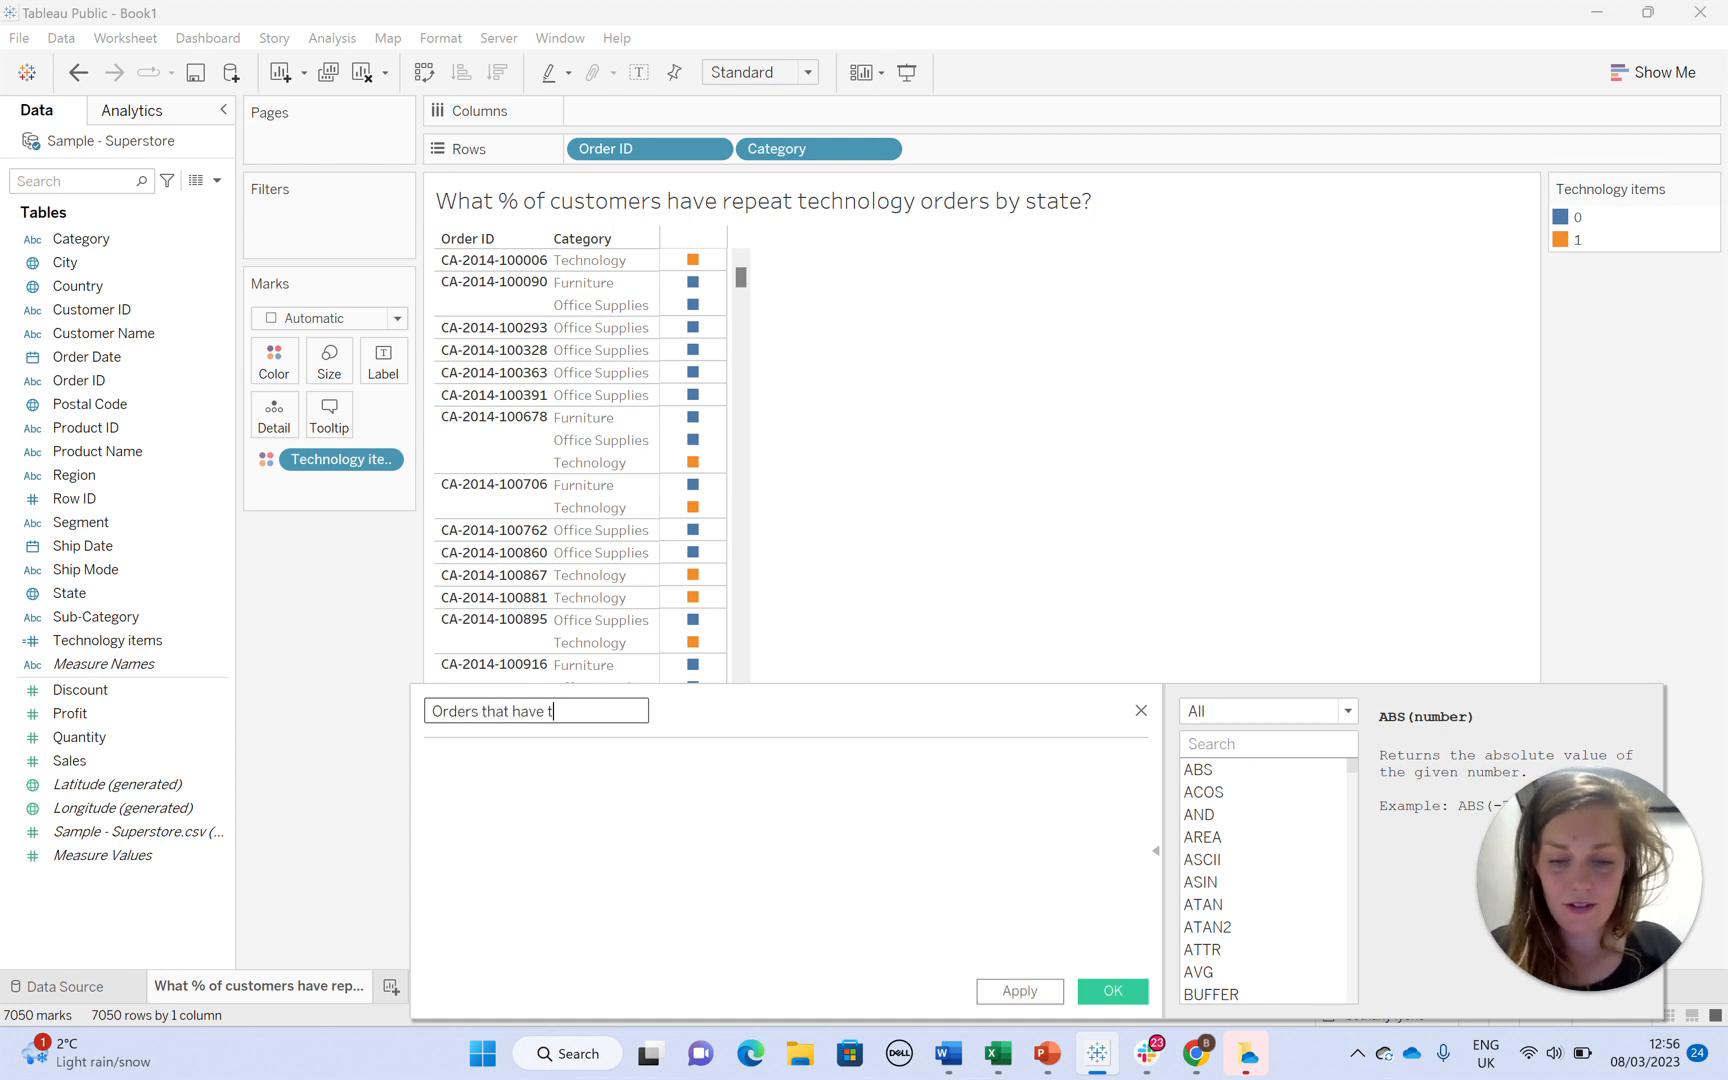
text(echnology)
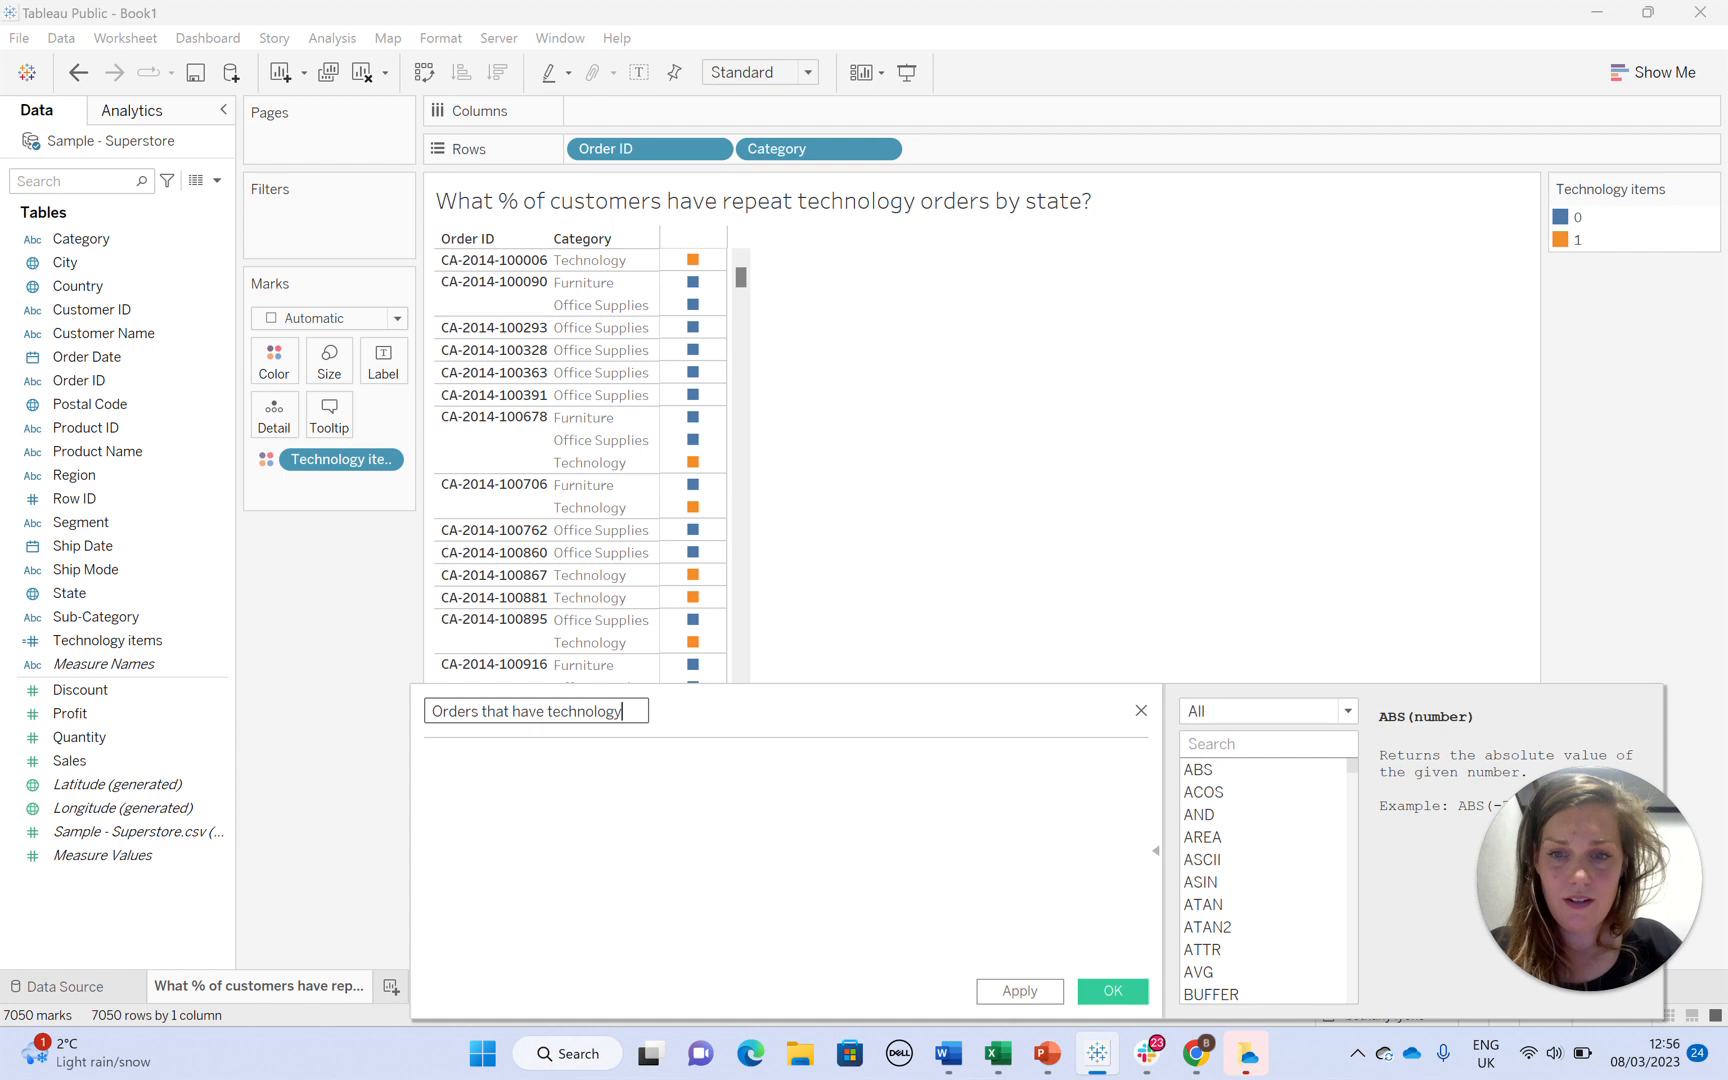
text({})
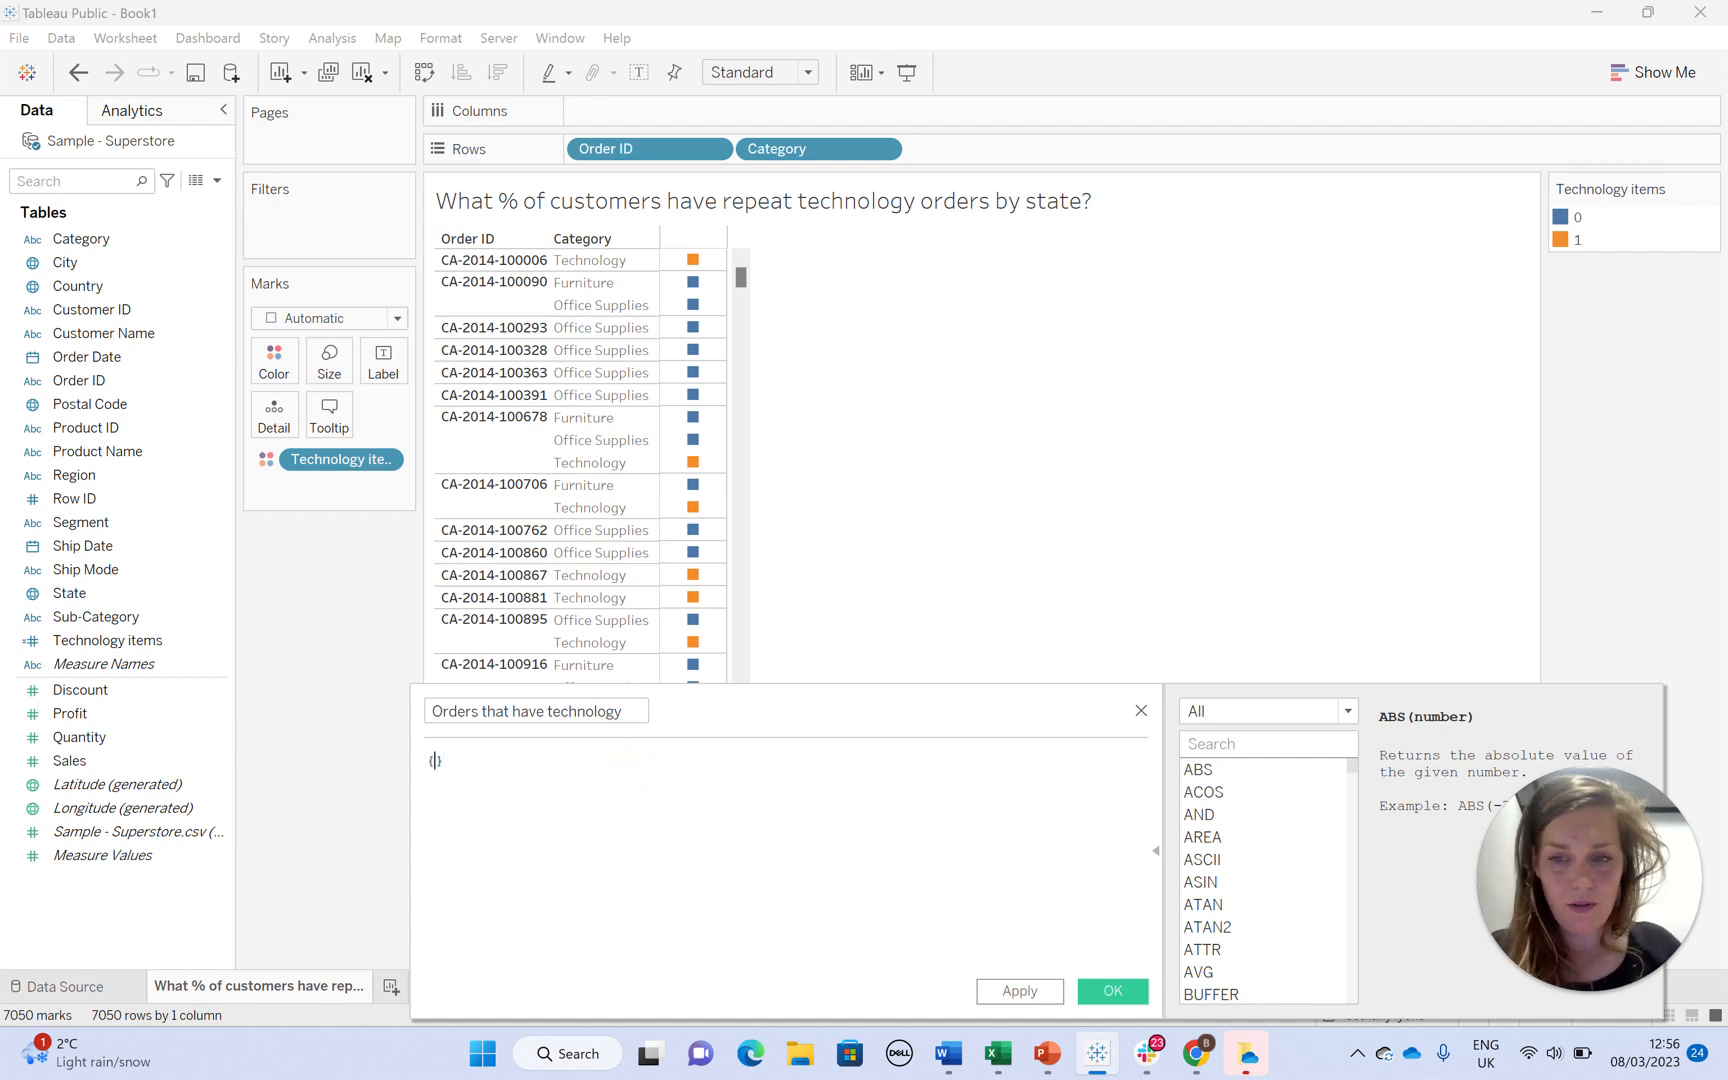
text({FIXED ord)
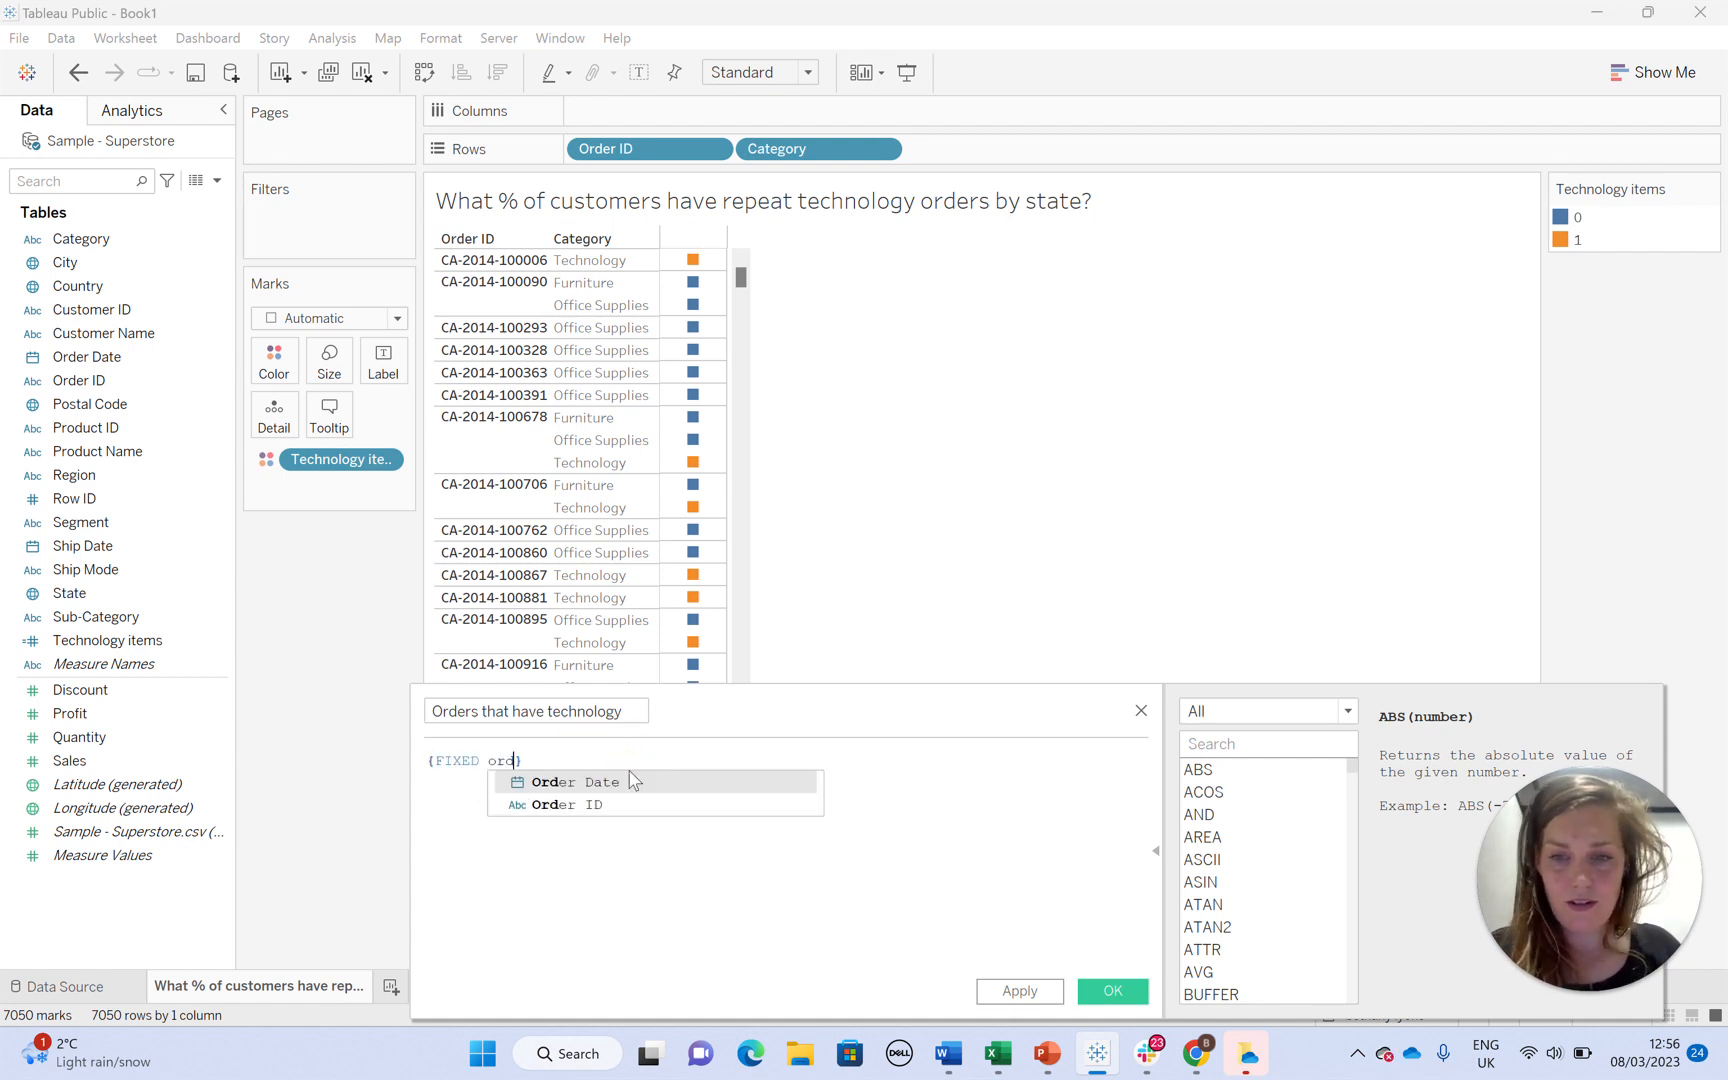
click(566, 804)
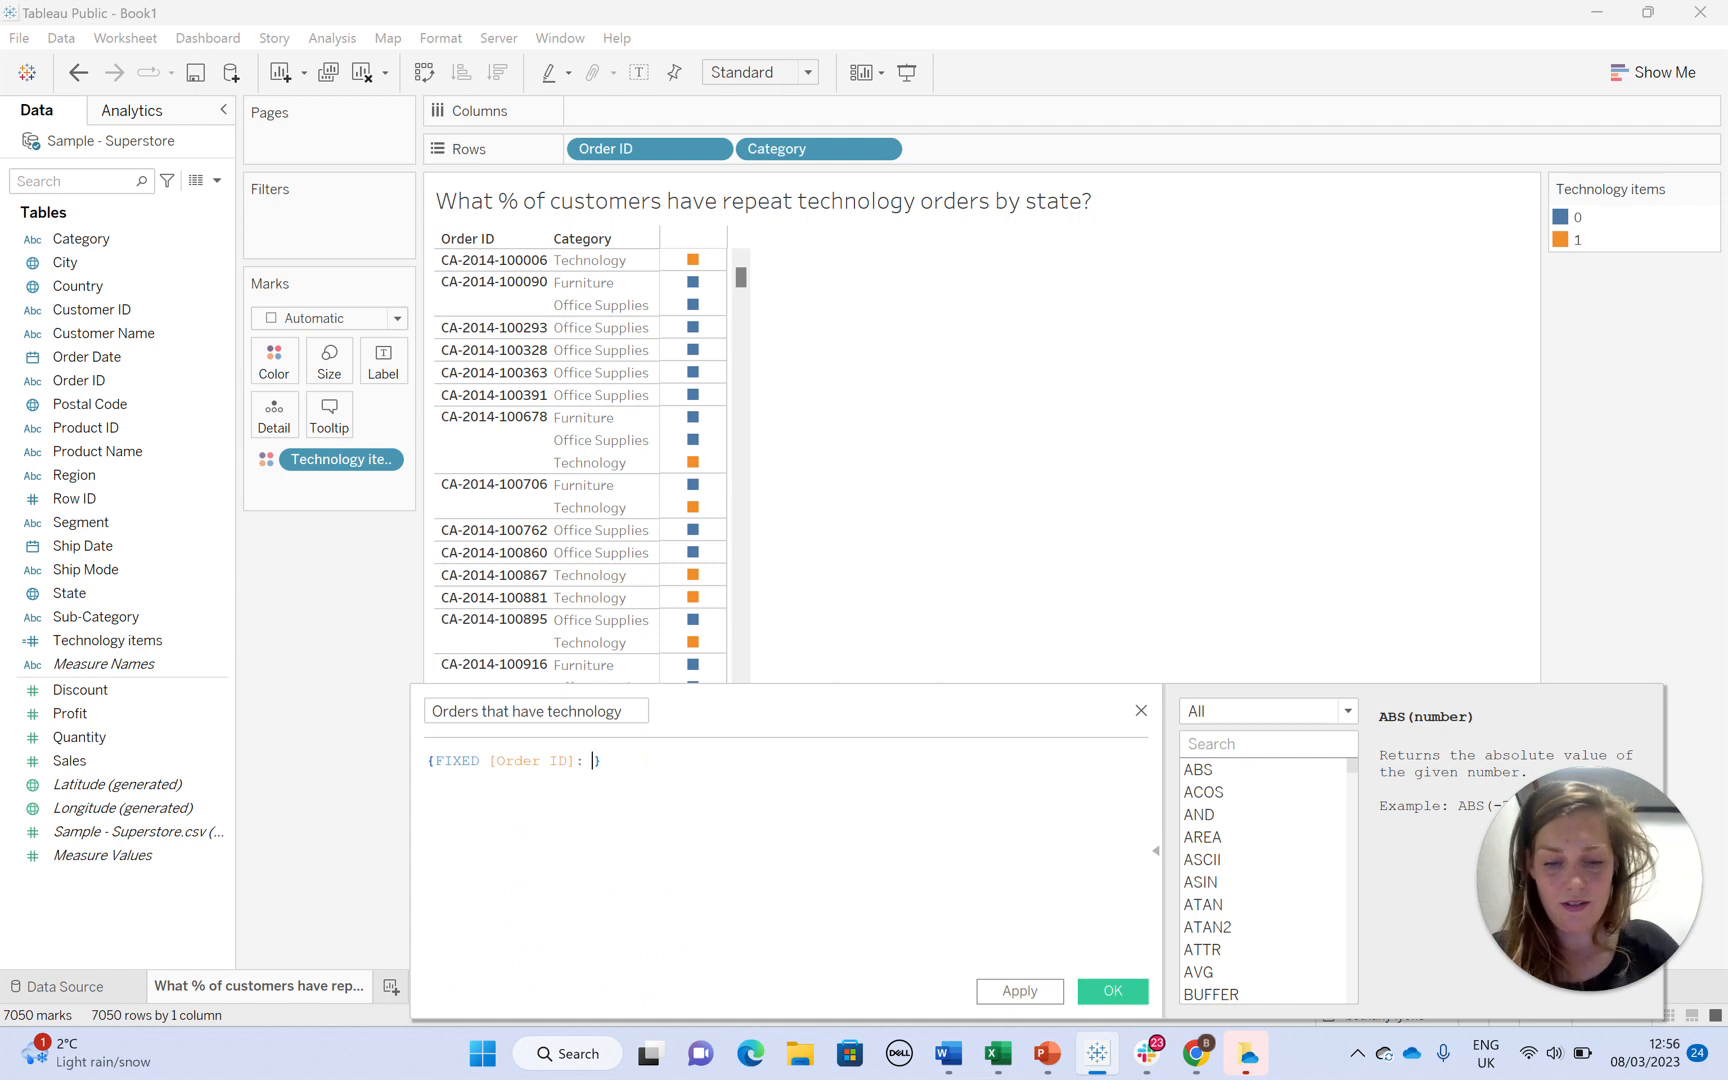
text(MAX())
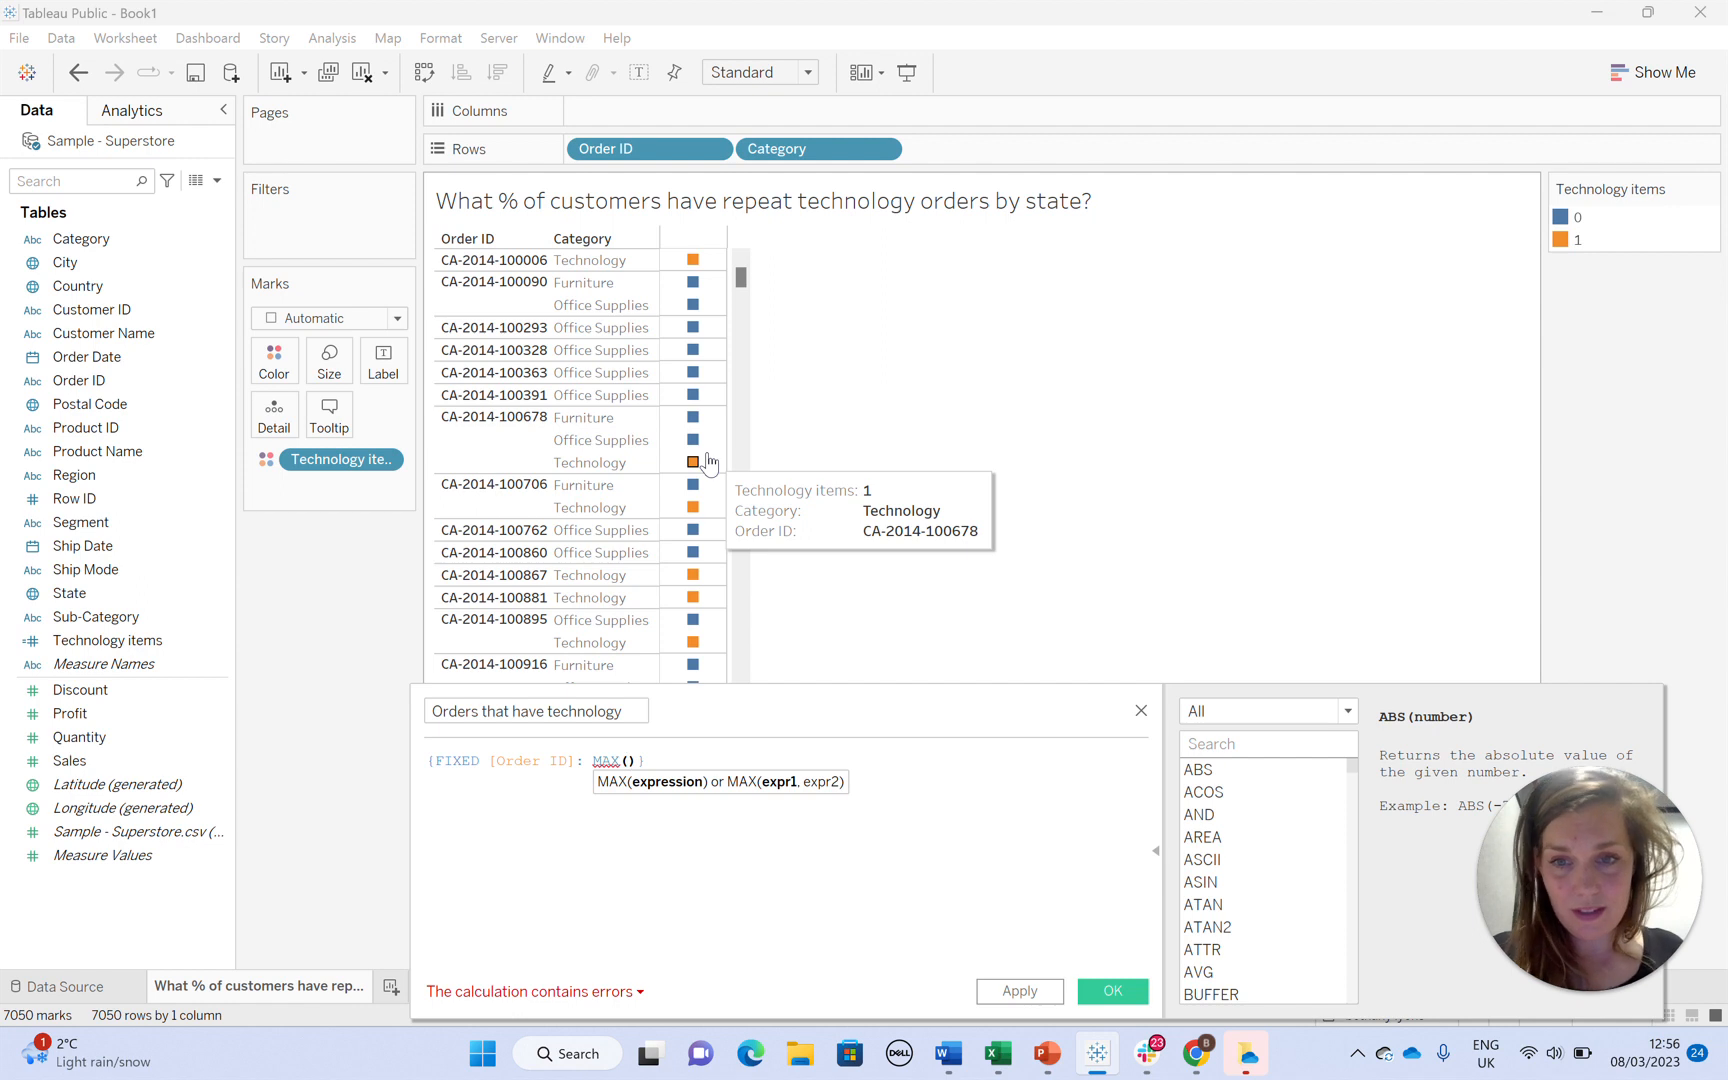
drag(342, 460, 609, 790)
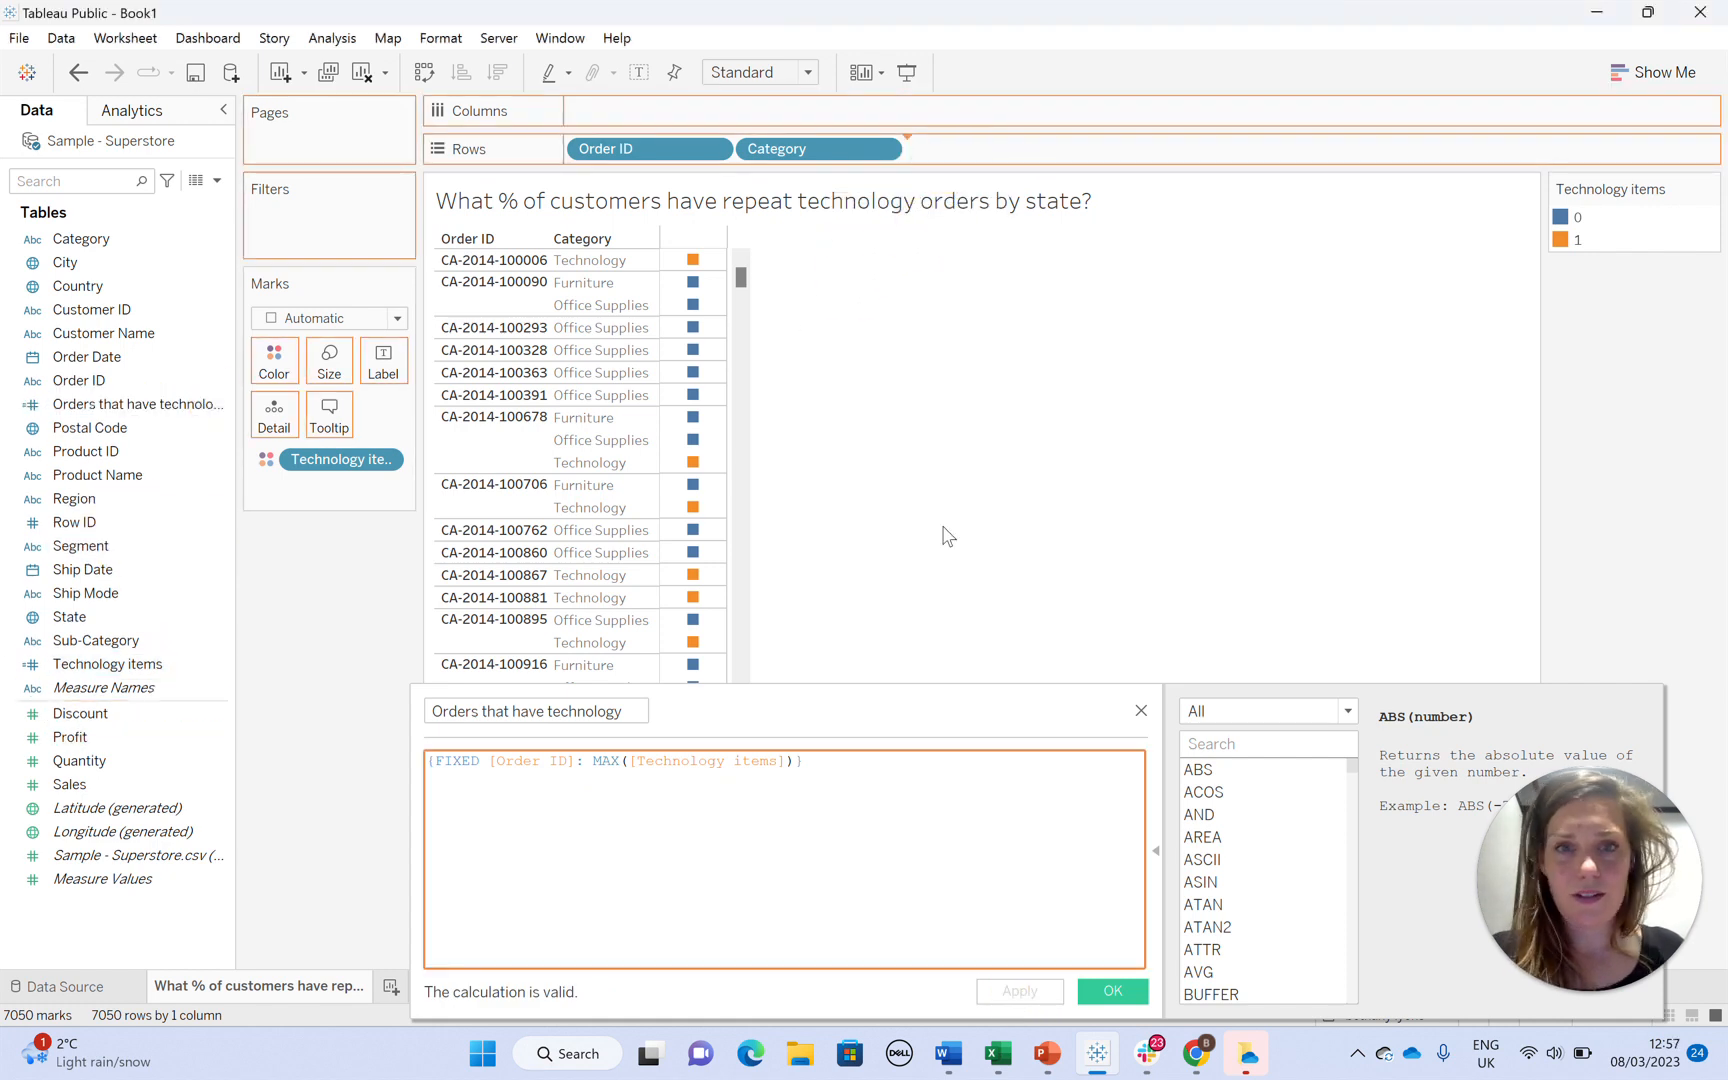
drag(342, 460, 986, 149)
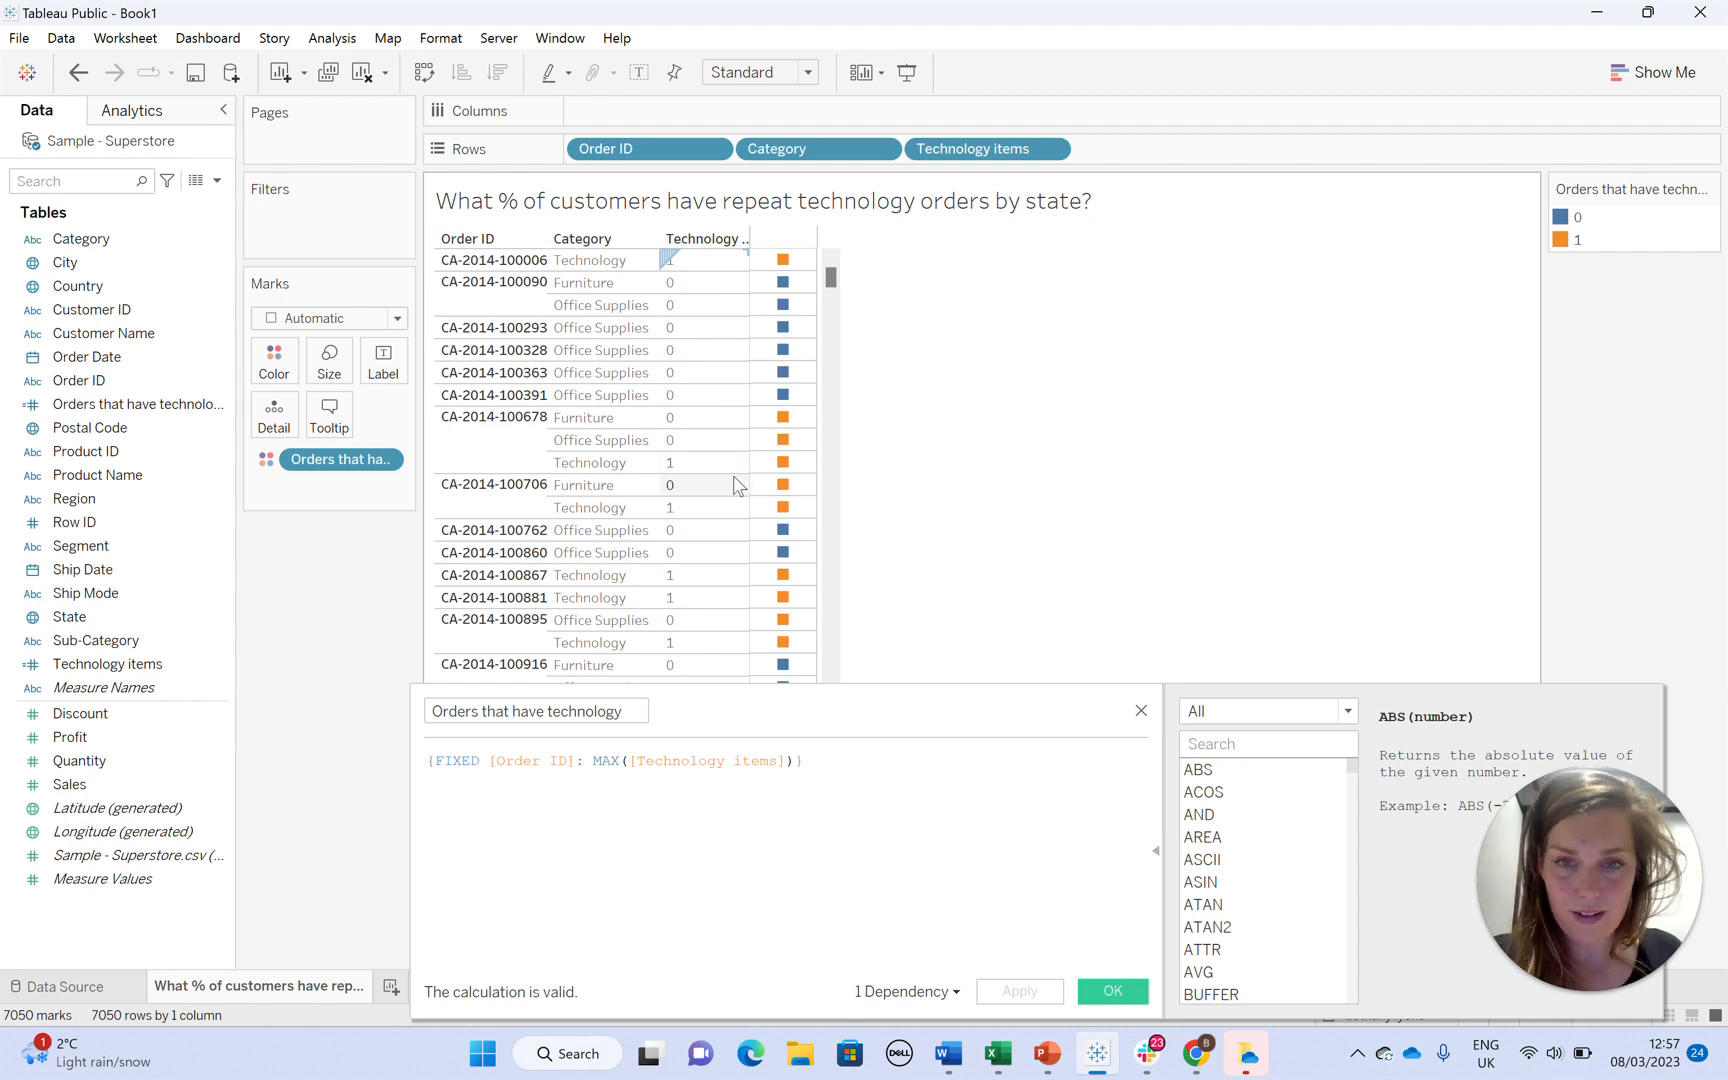
mouse_move(782, 462)
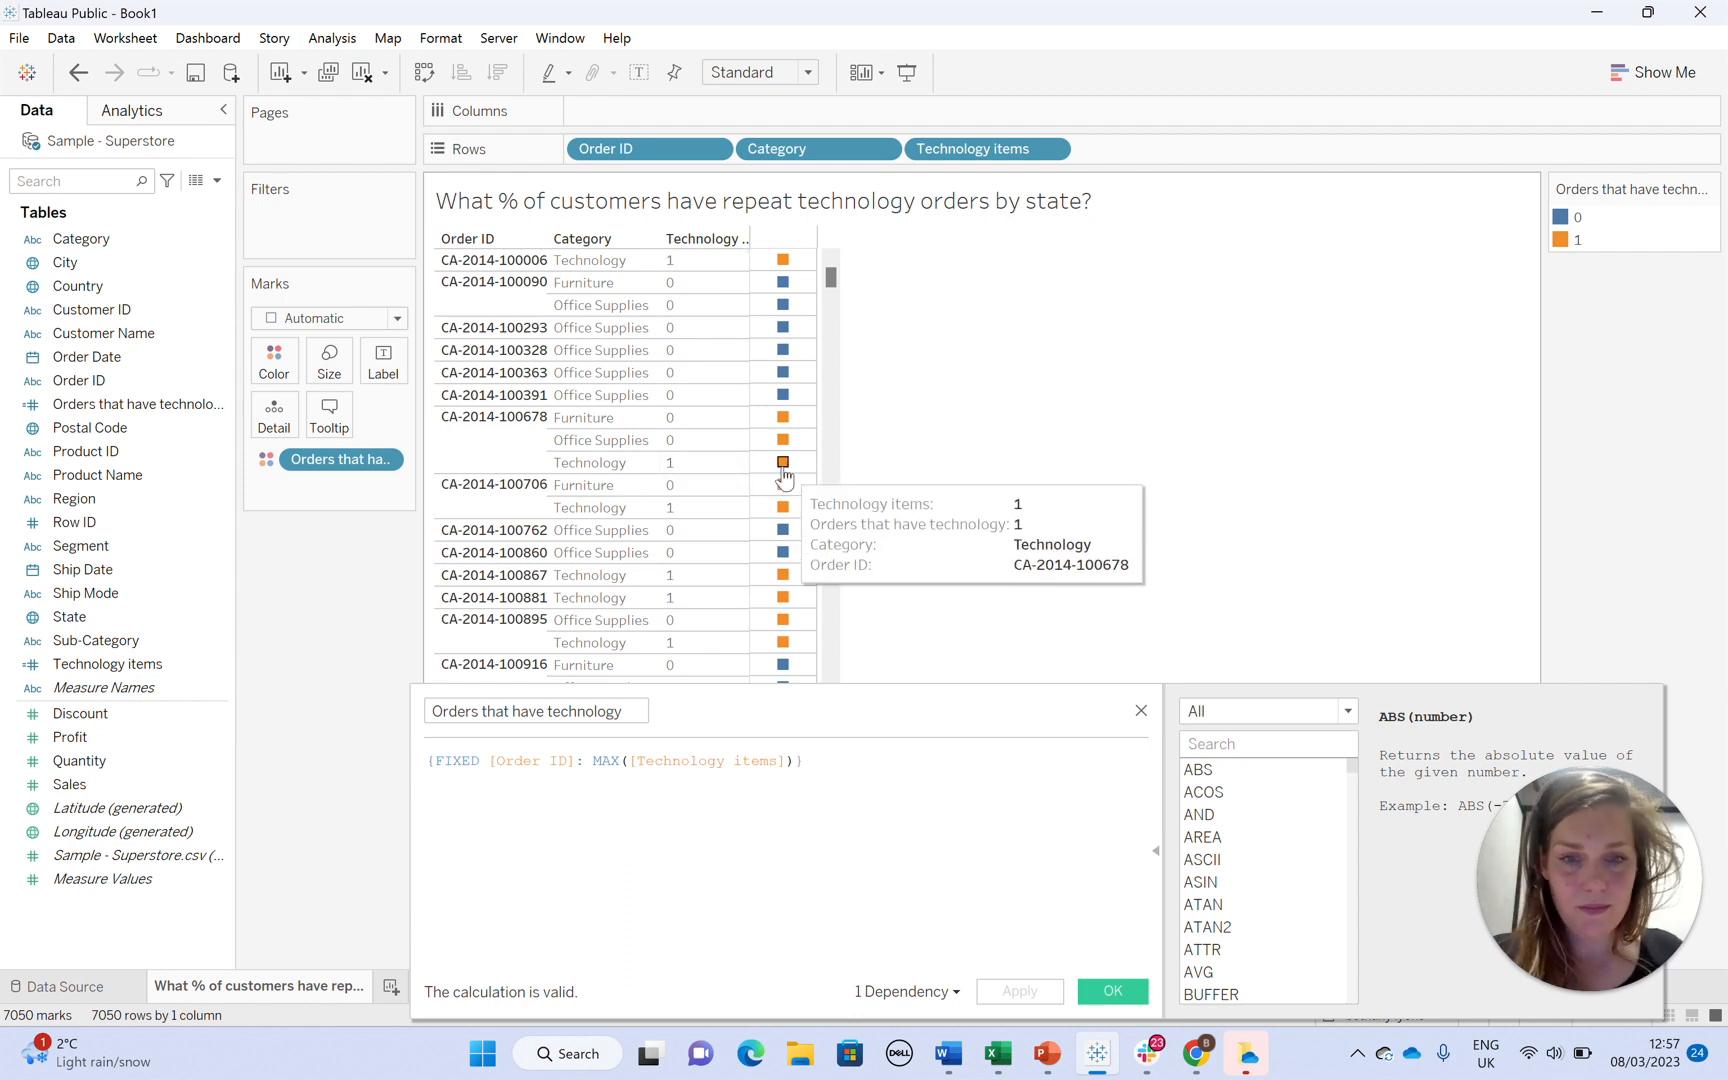
mouse_move(782, 461)
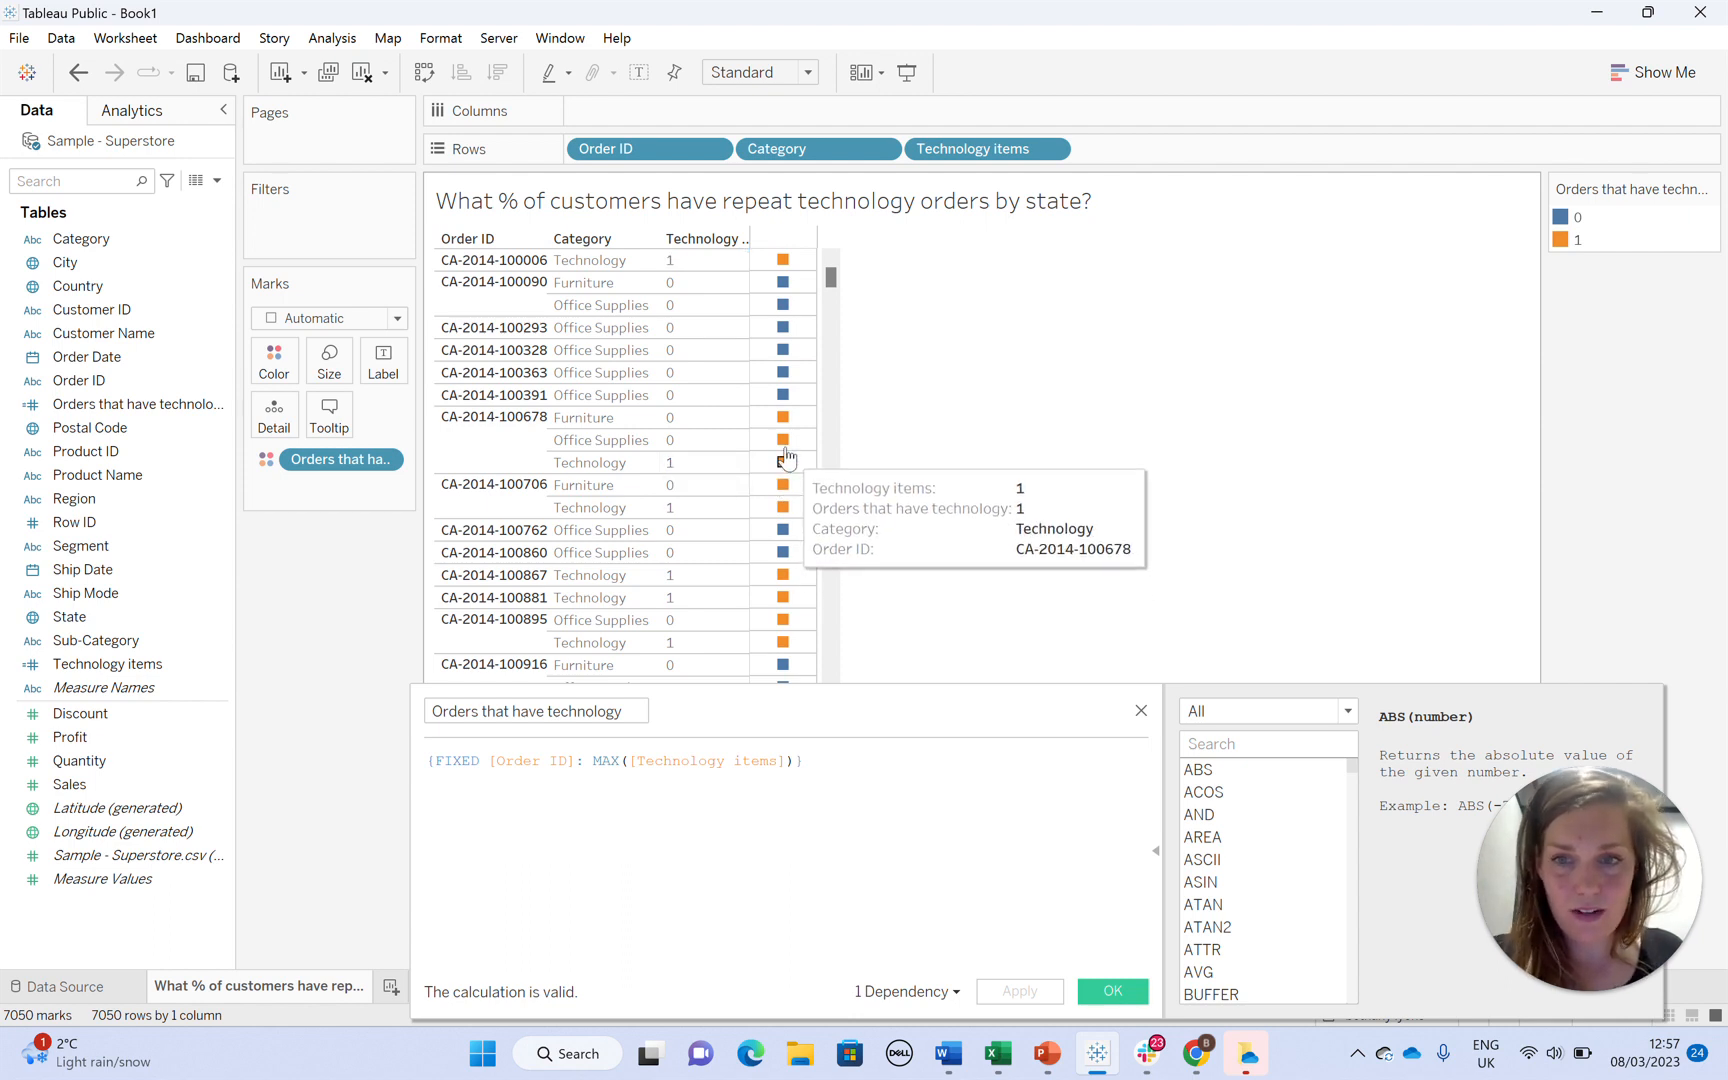
mouse_move(784, 419)
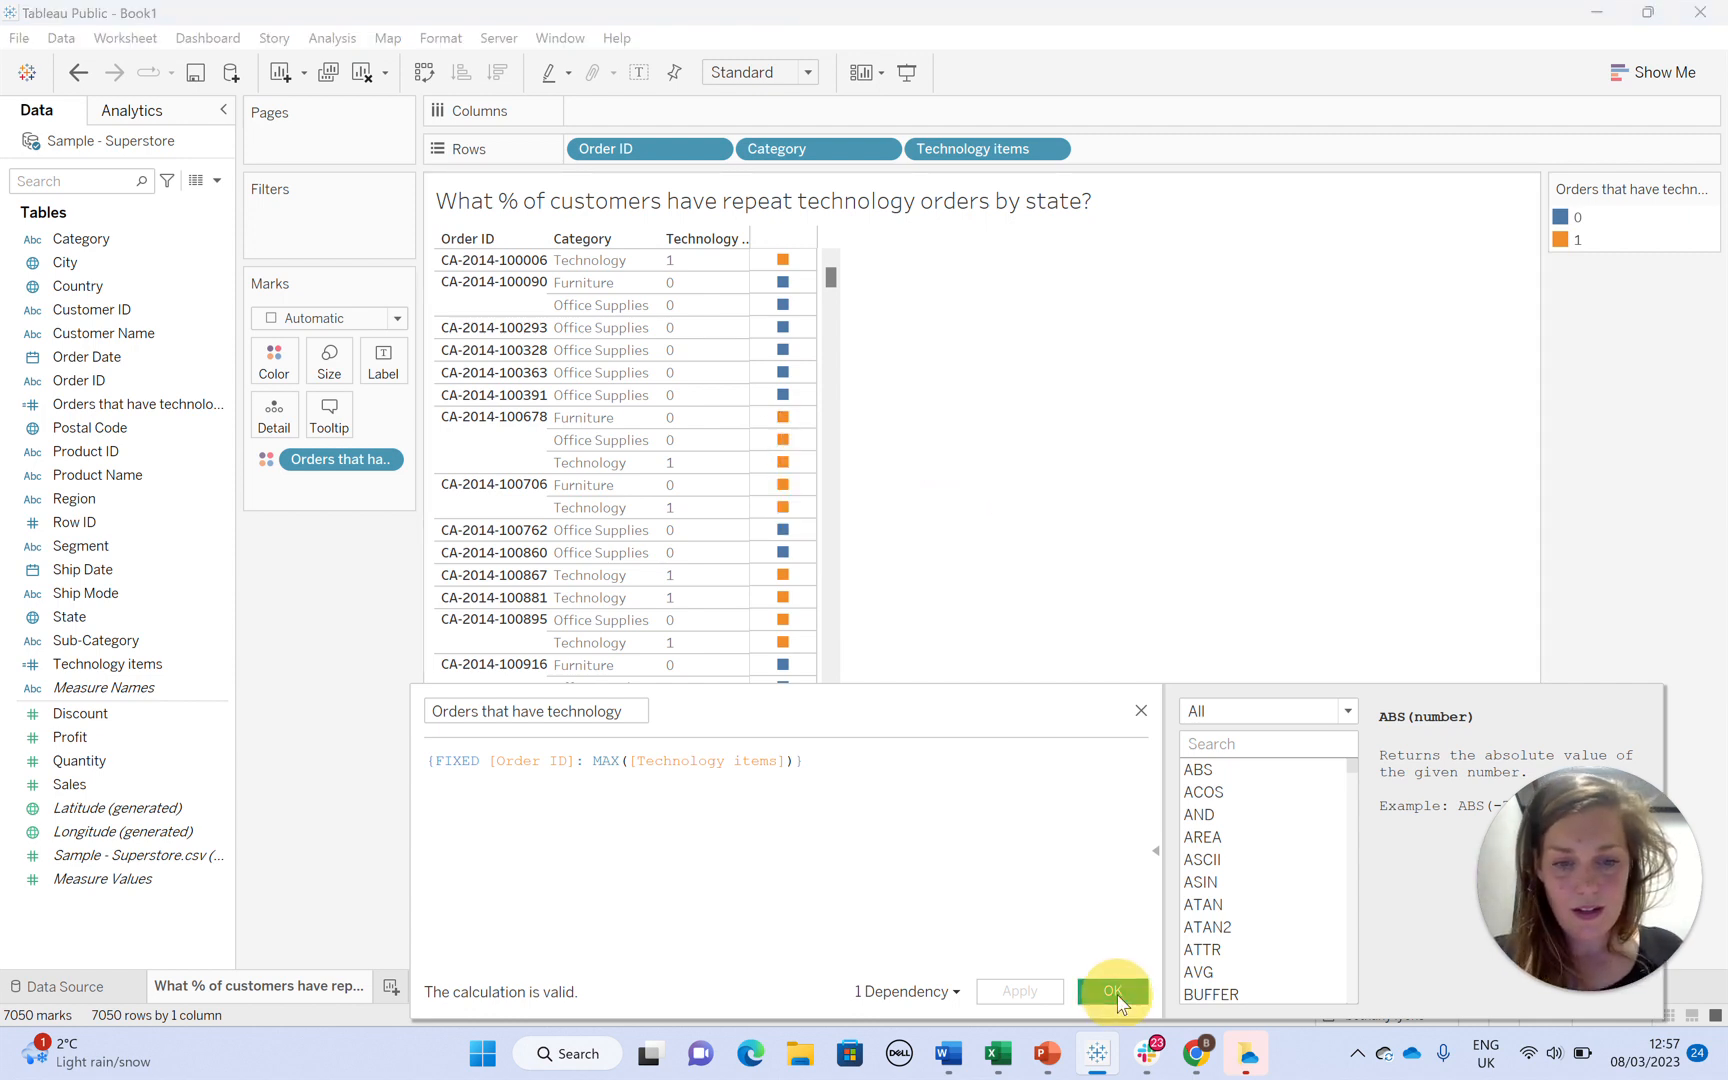
- Save the technology flag, then create 'Number of tech orders per customer' summing Orders that have technology
click(1112, 991)
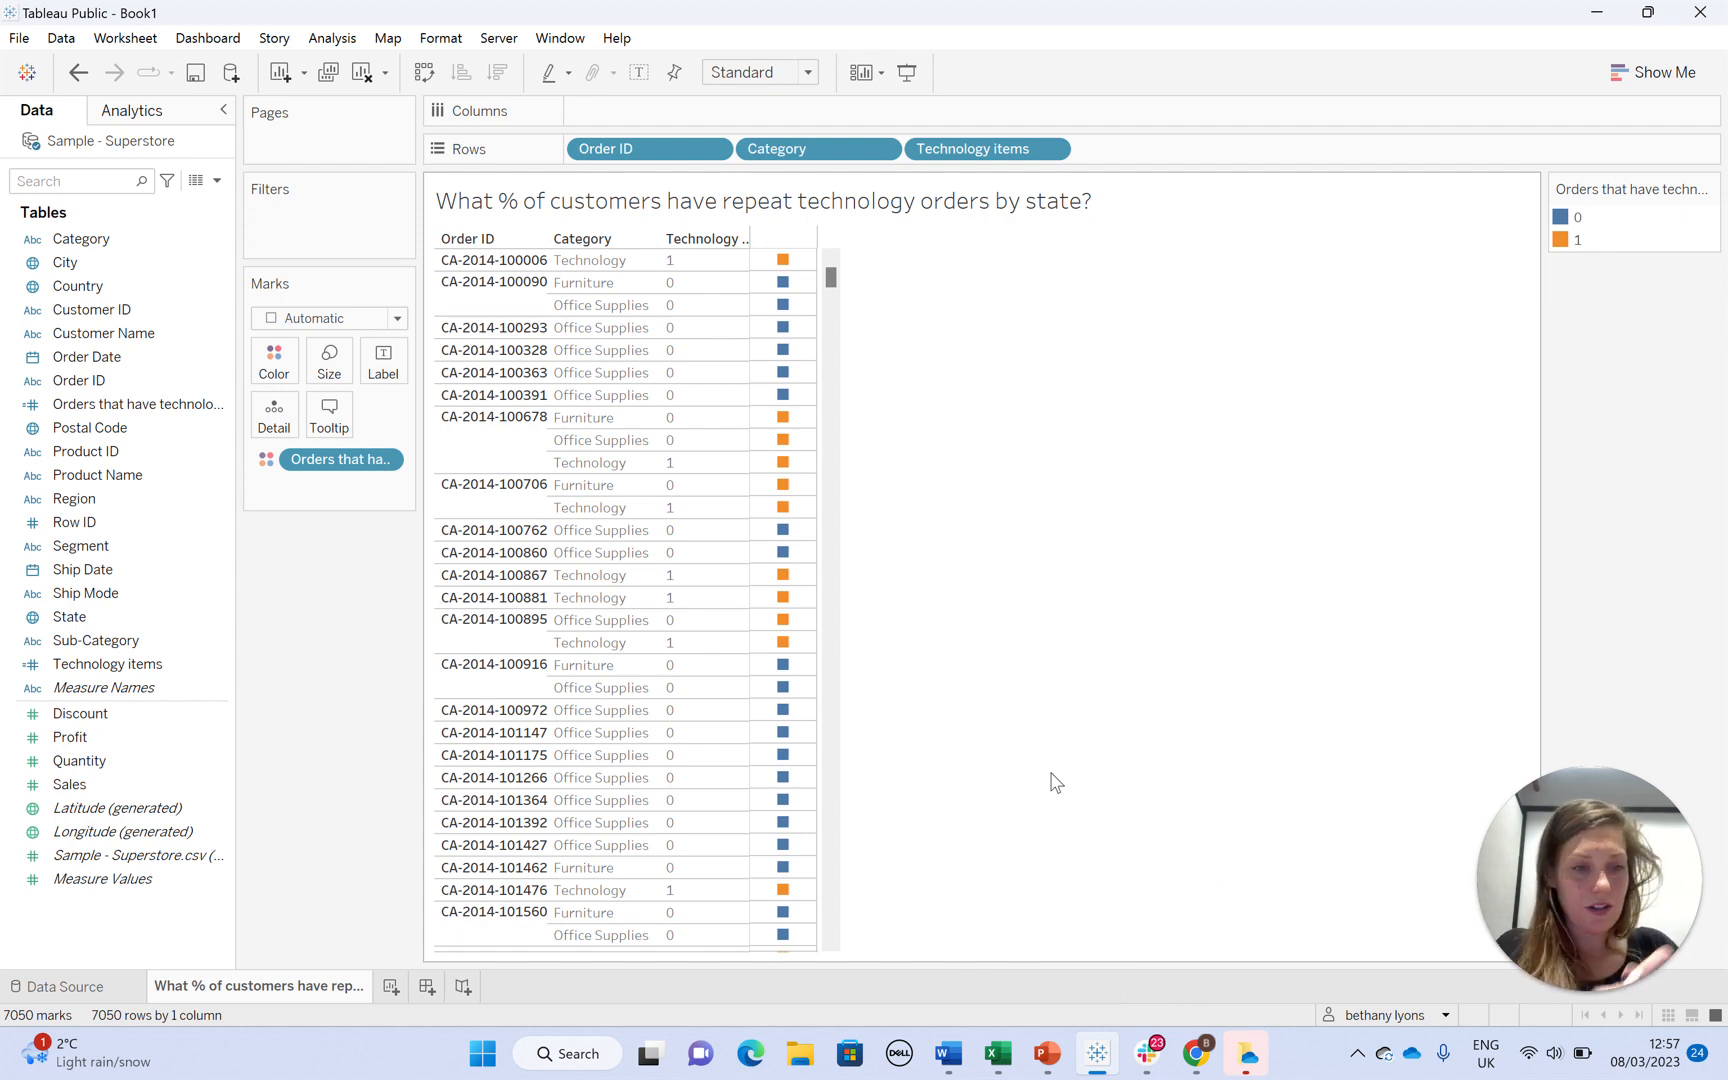
mouse_move(196, 180)
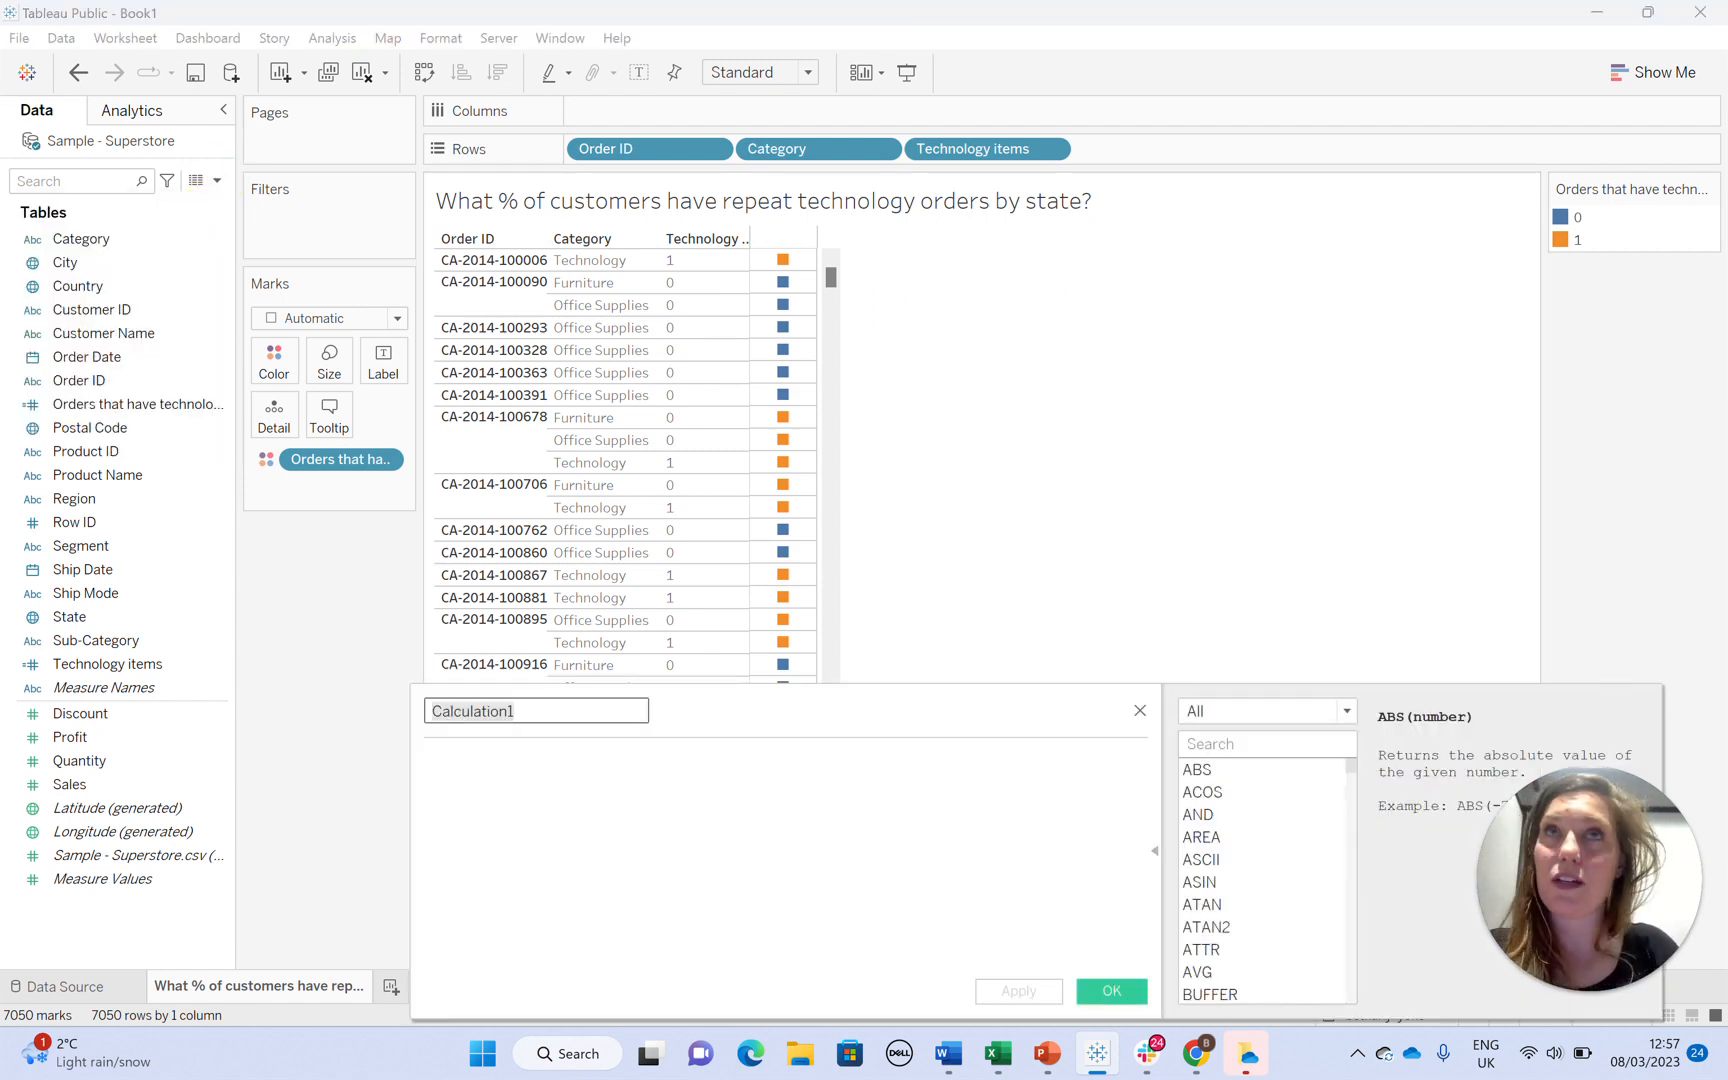
text(Number of te)
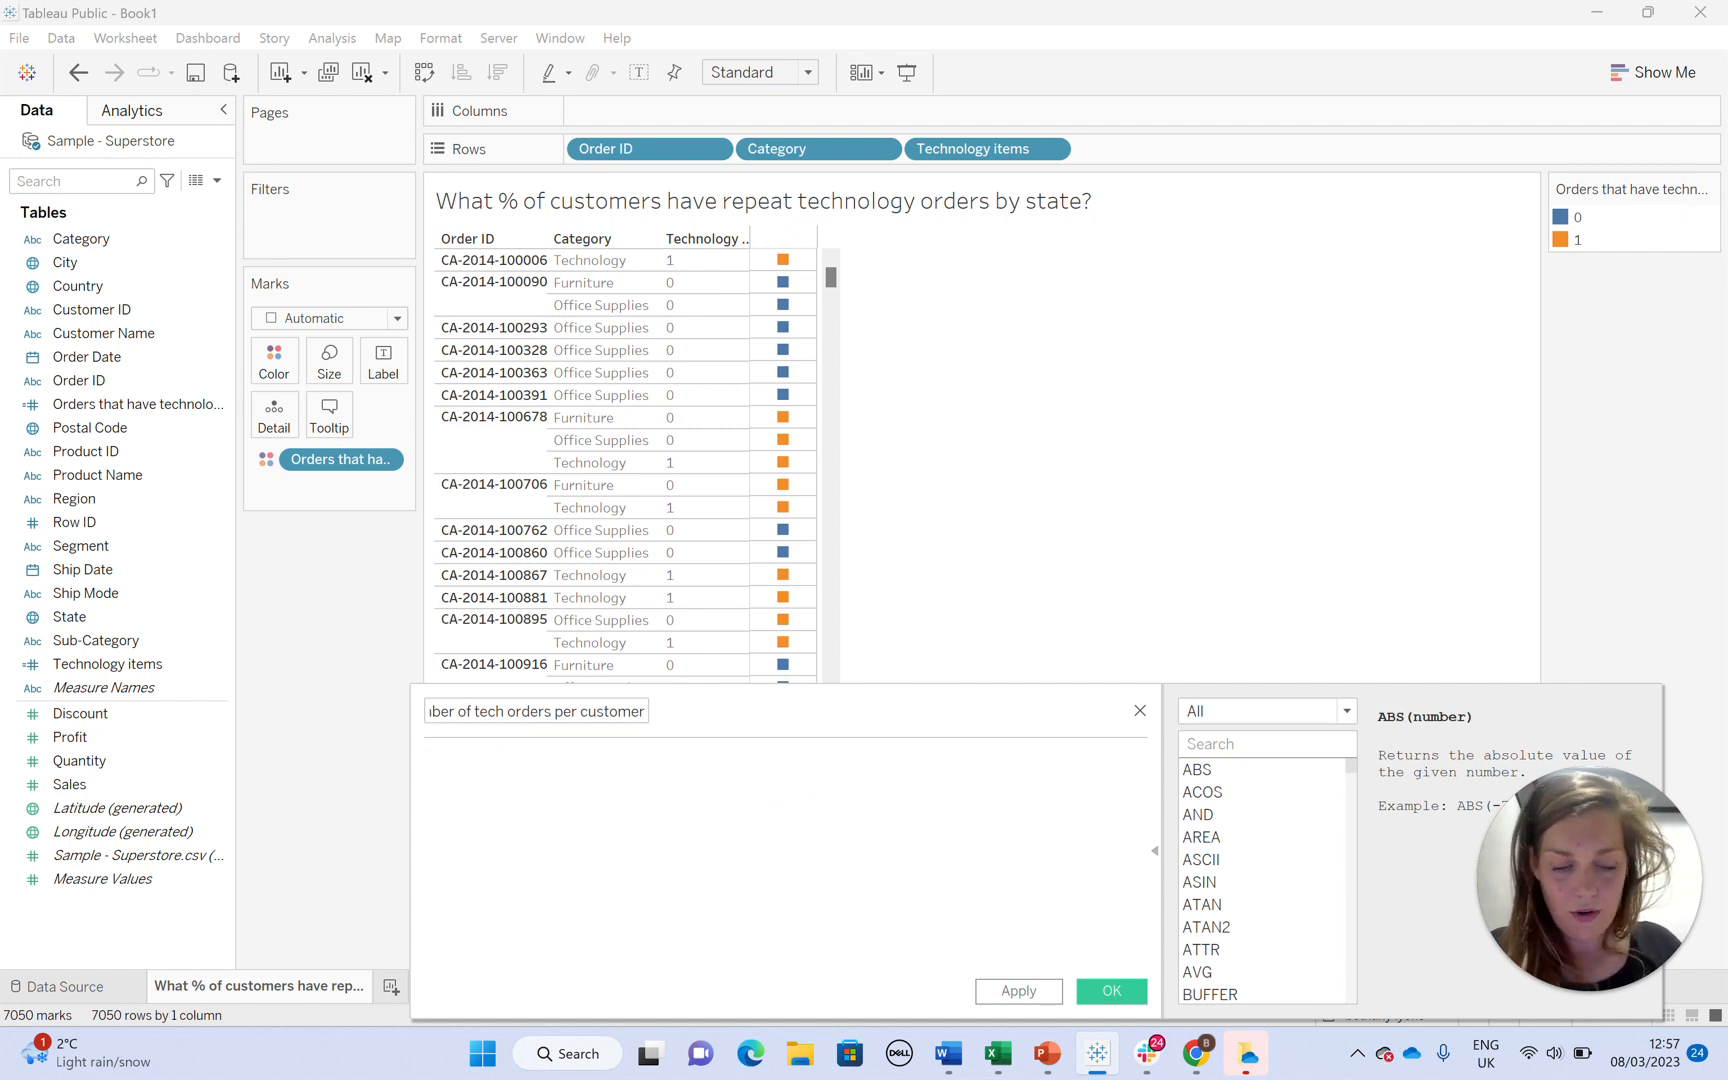
text({fi)
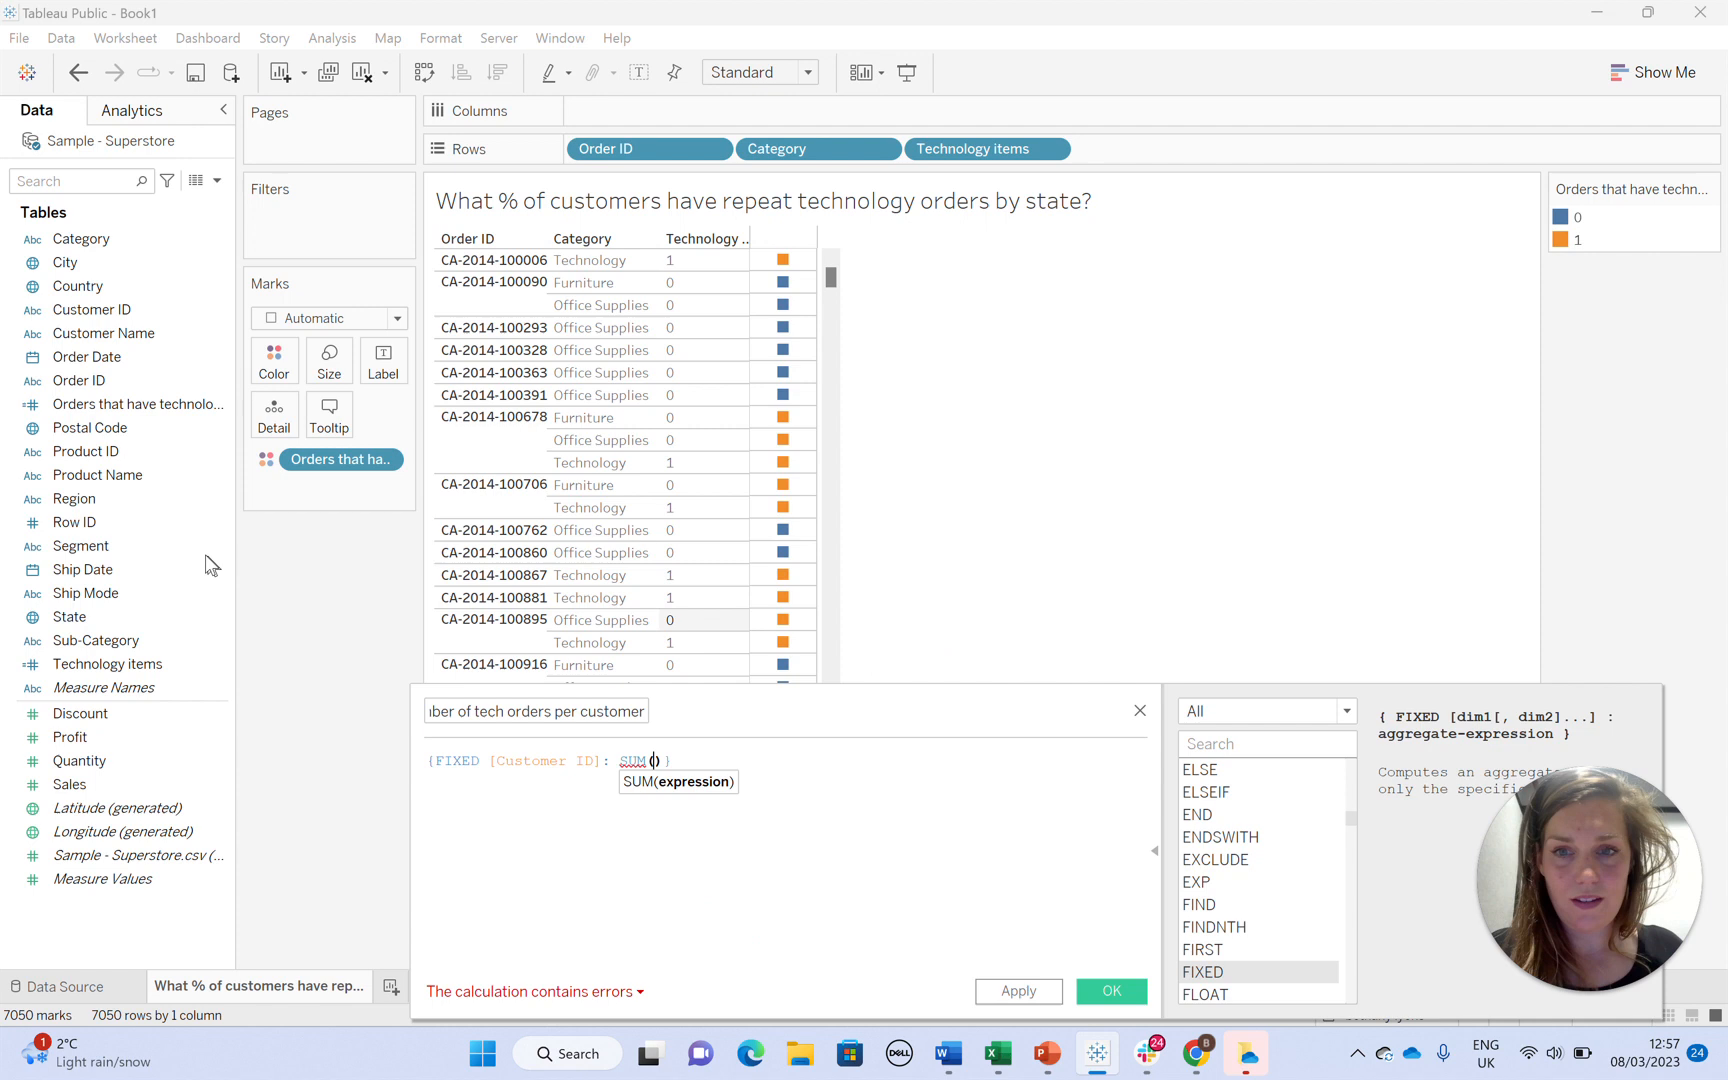
text([Orders that have technology])
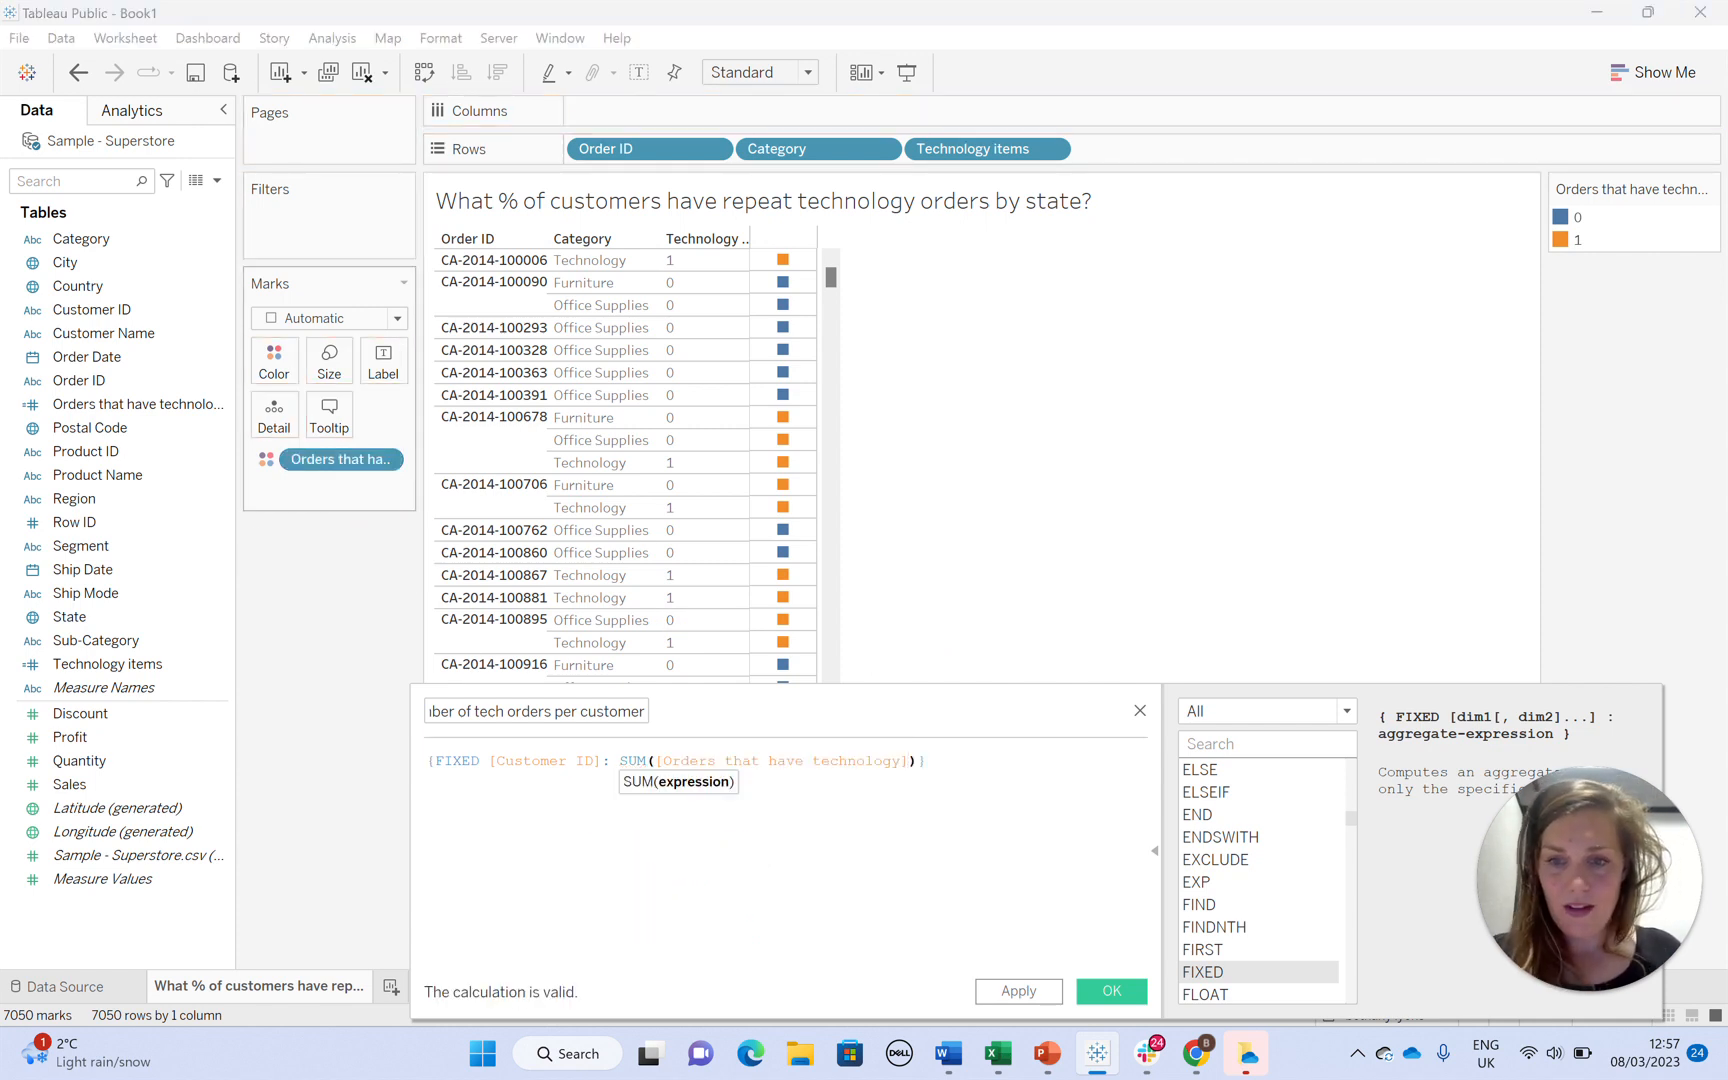
click(1016, 991)
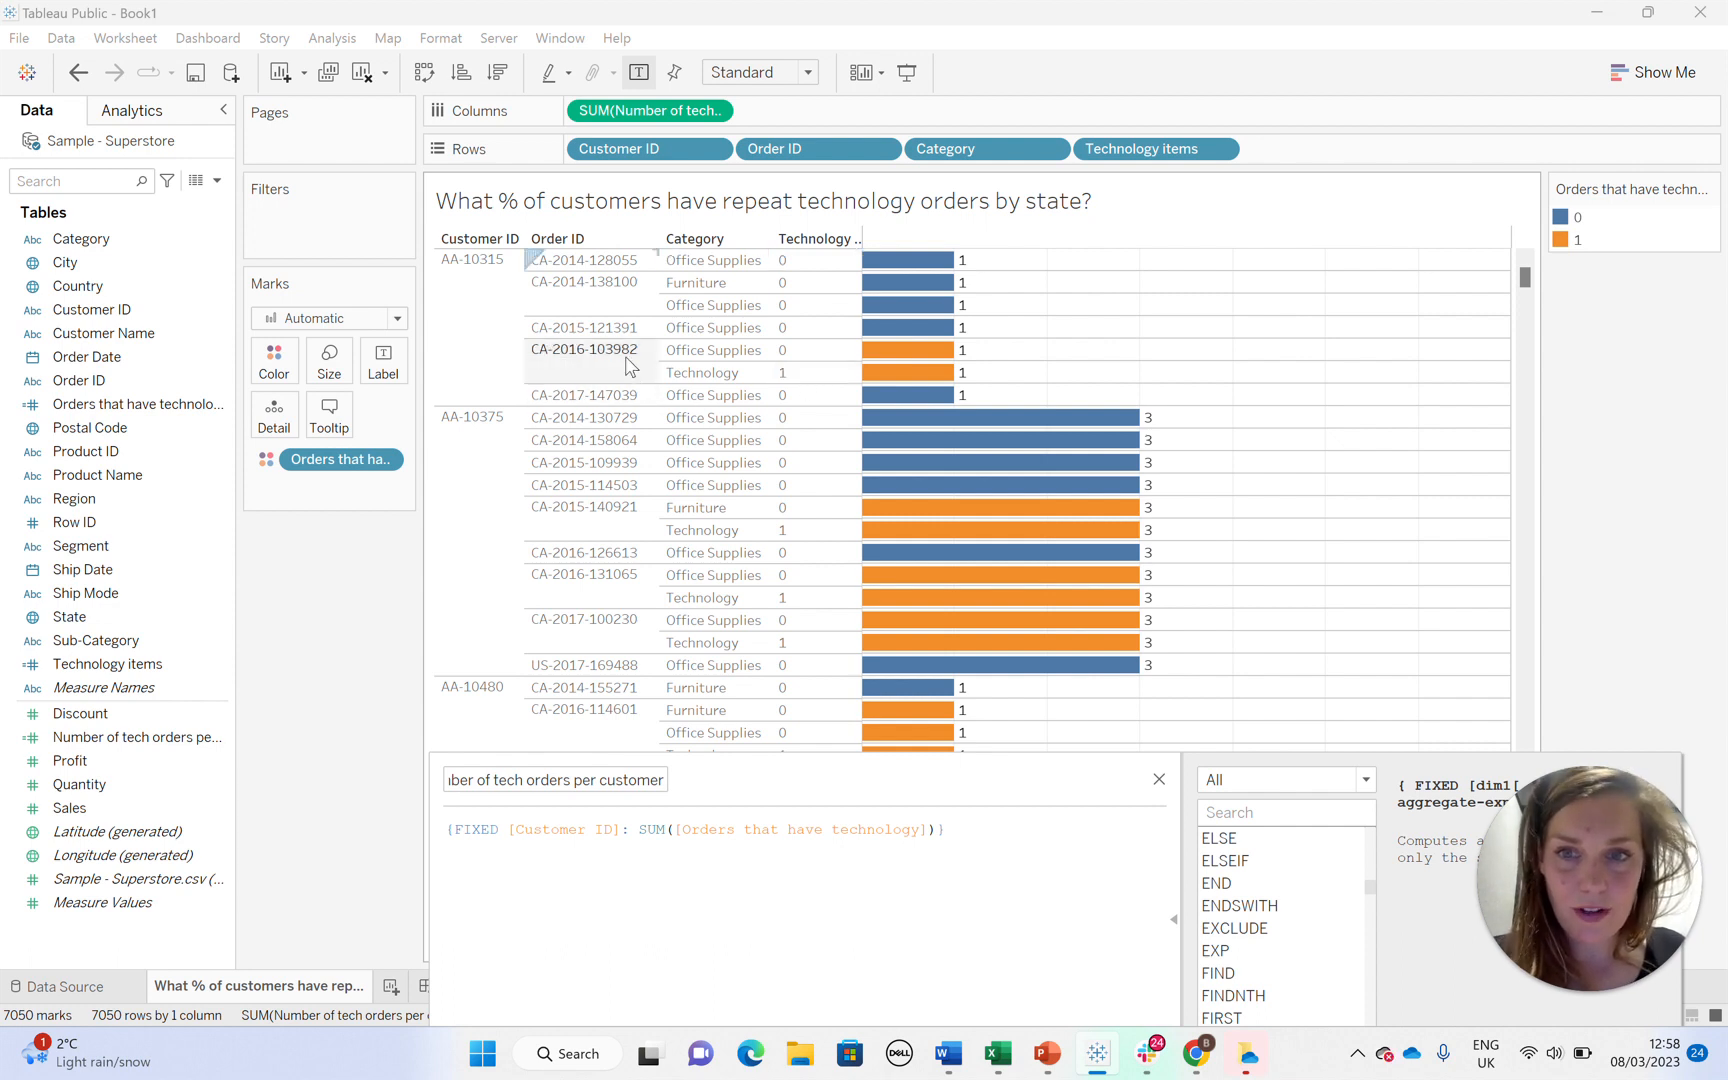
mouse_move(612, 372)
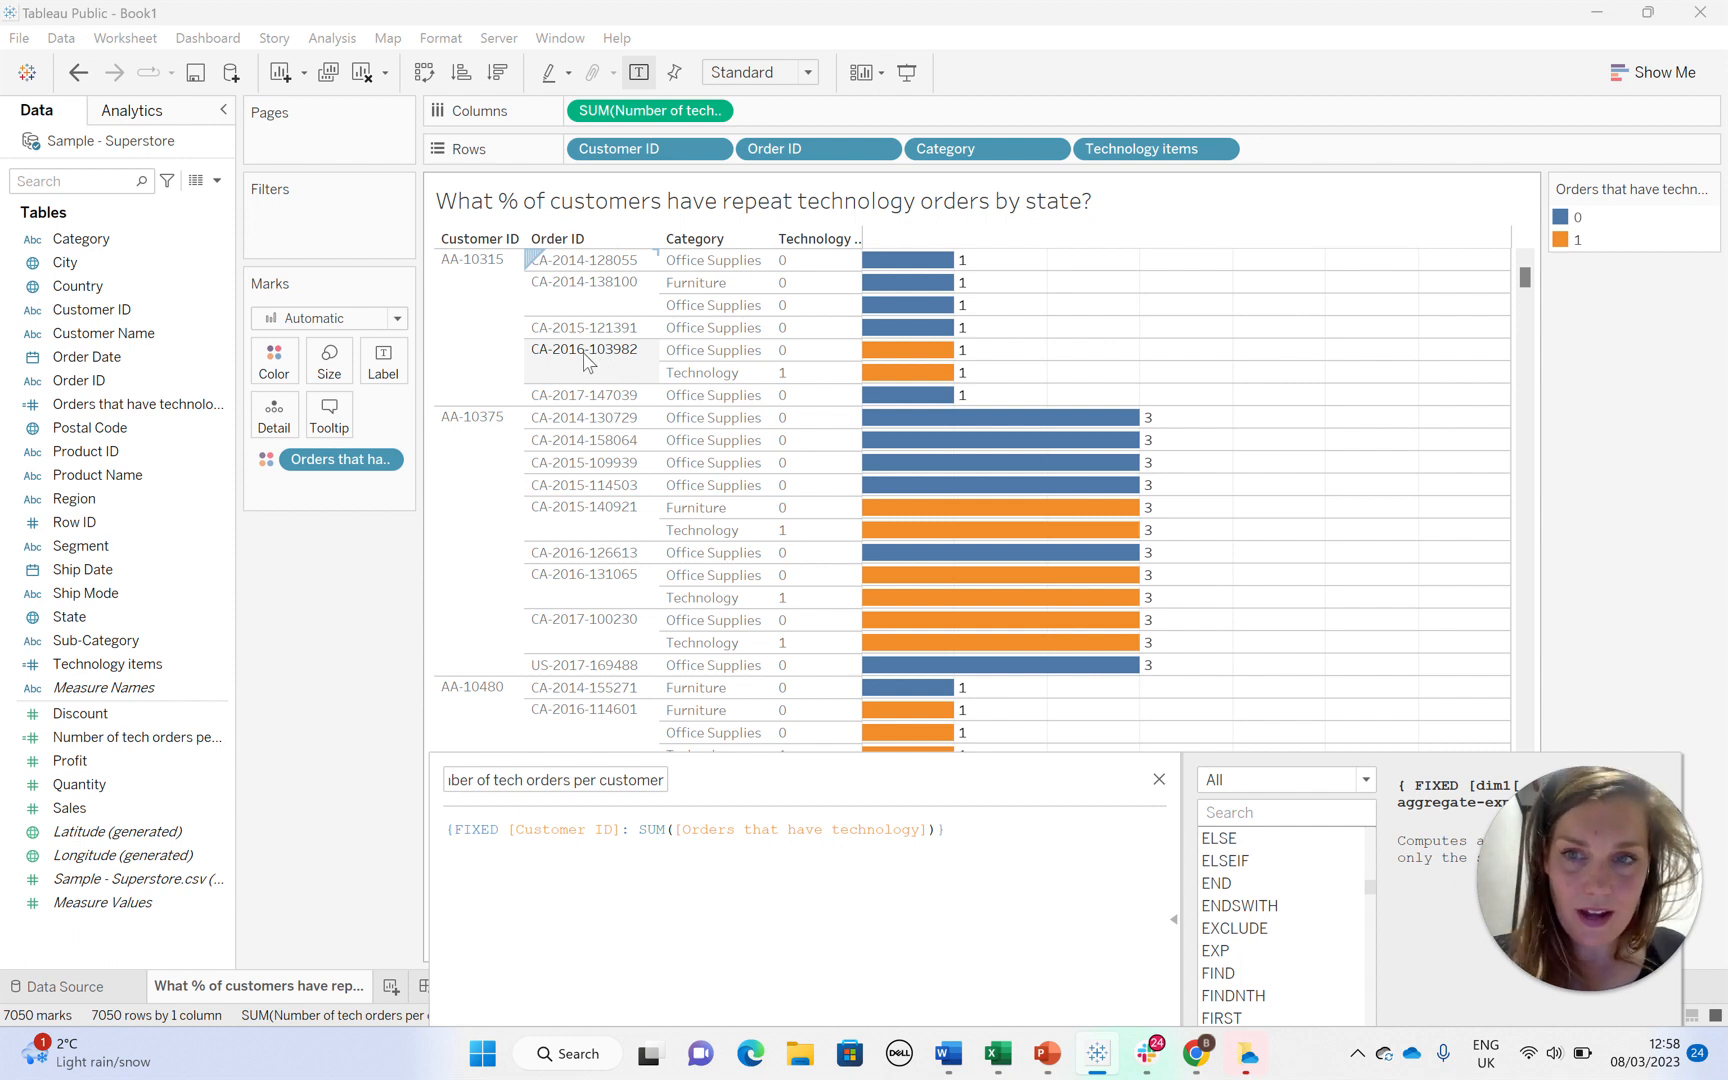
mouse_move(1099, 306)
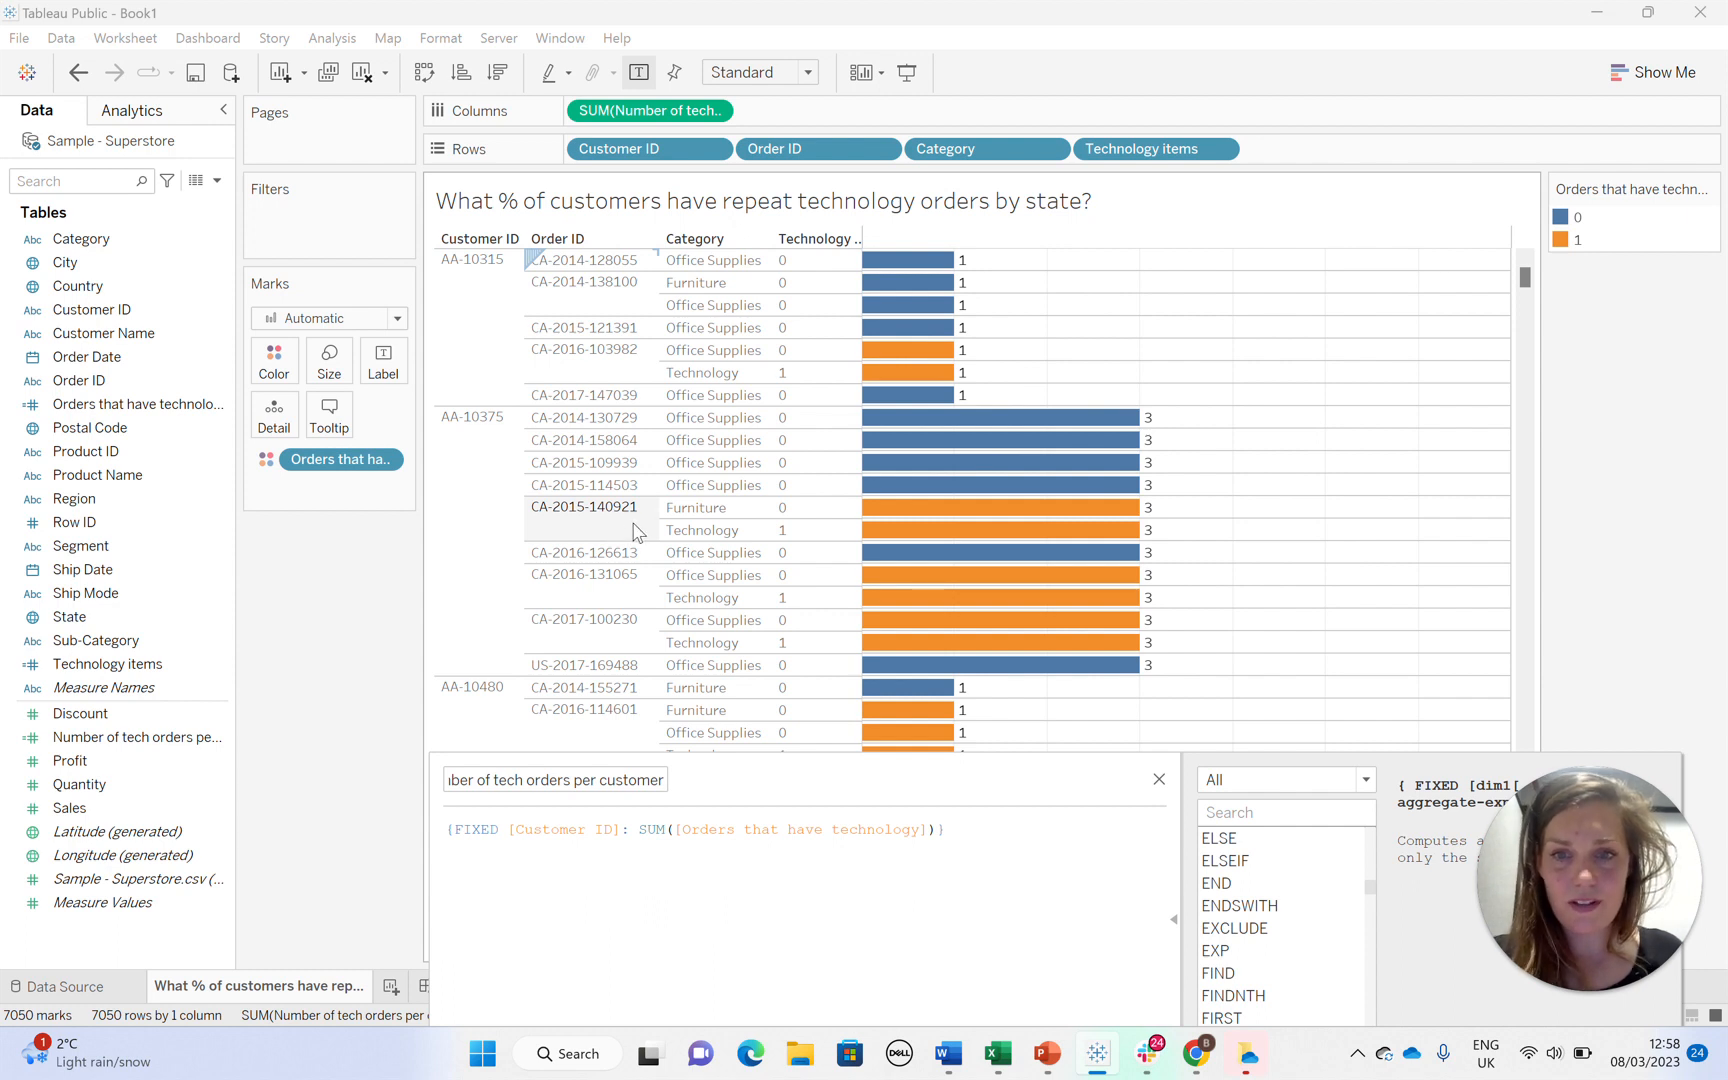
mouse_move(607, 584)
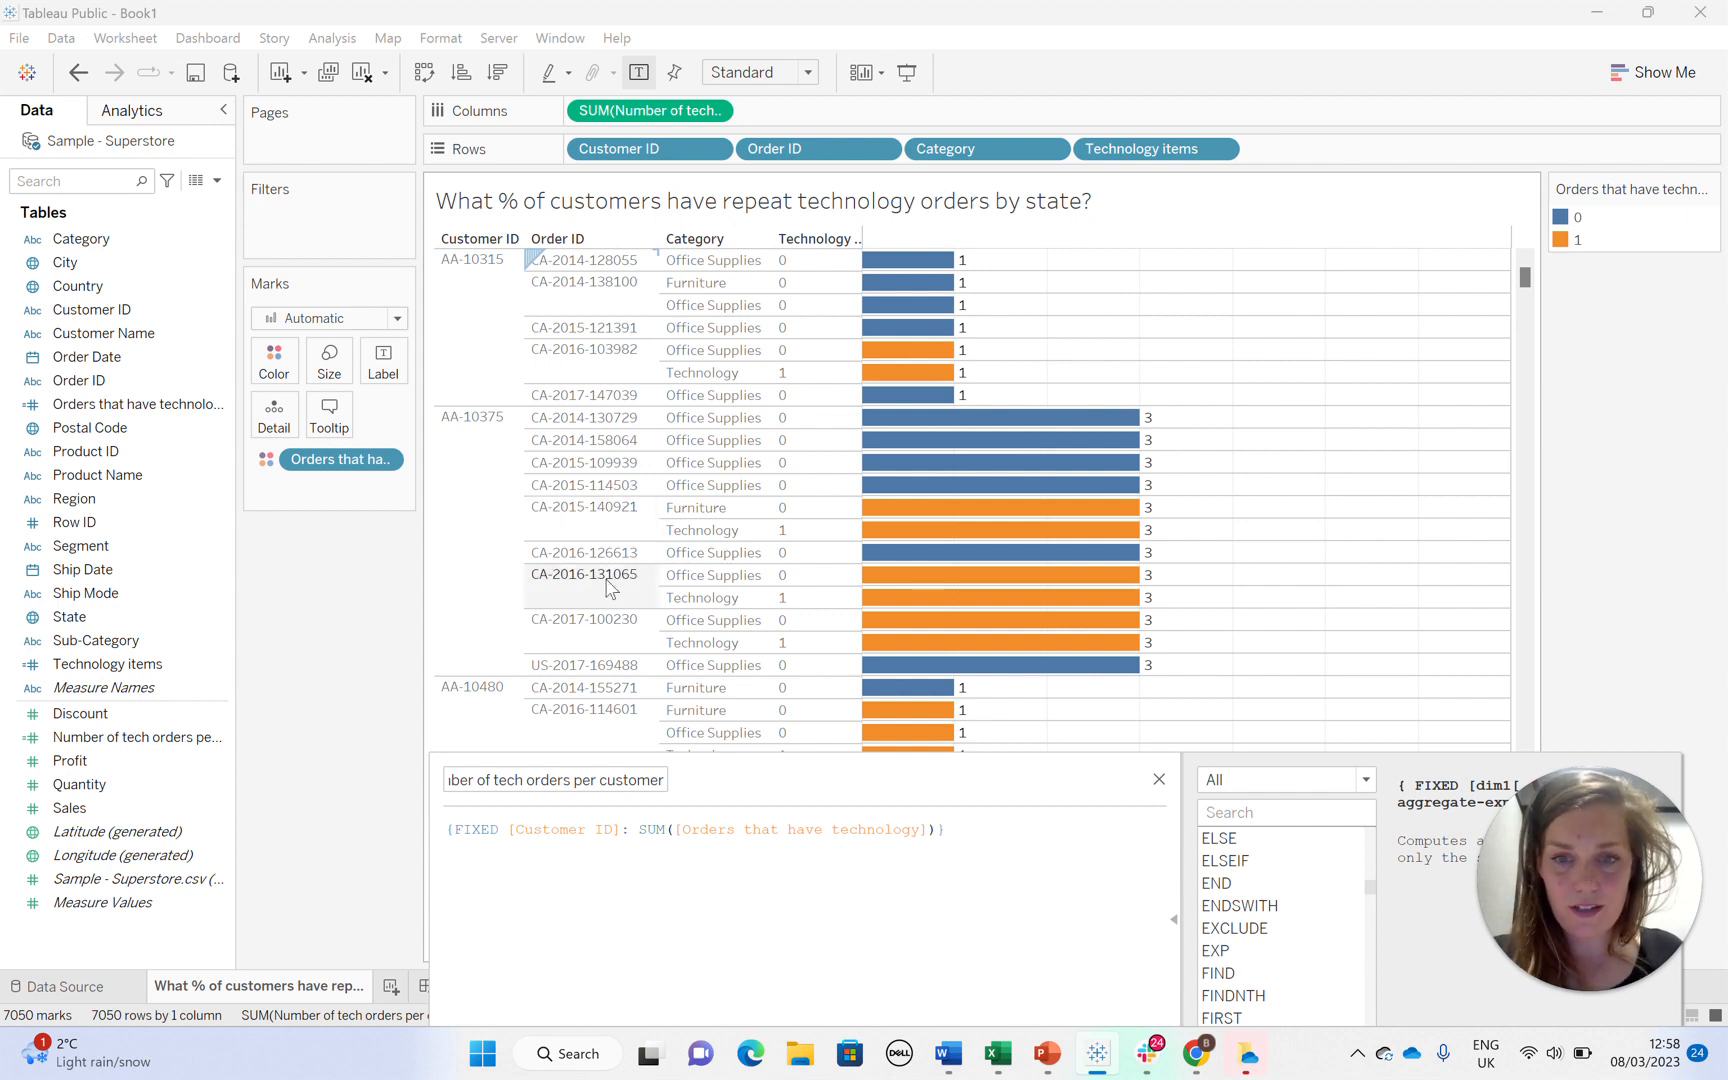
mouse_move(604, 637)
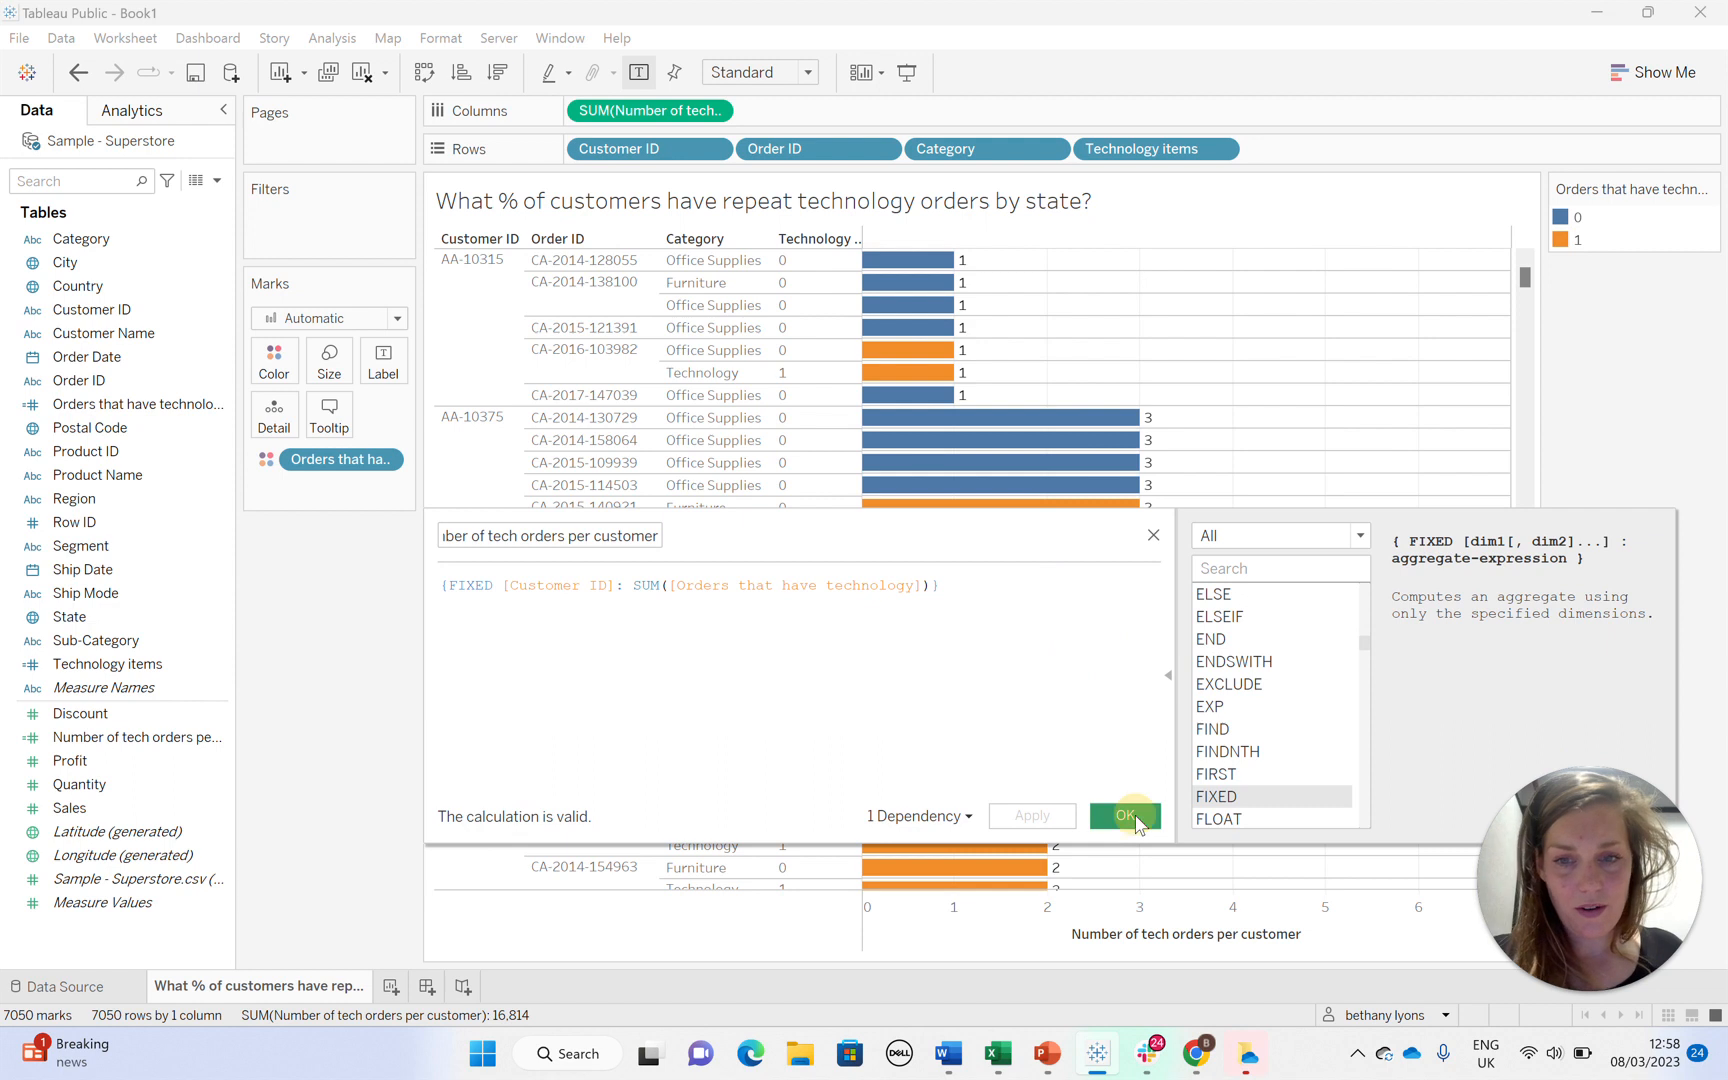
- Confirm the {FIXED [Customer ID]: SUM([Orders that have technology])} calculation
click(1122, 816)
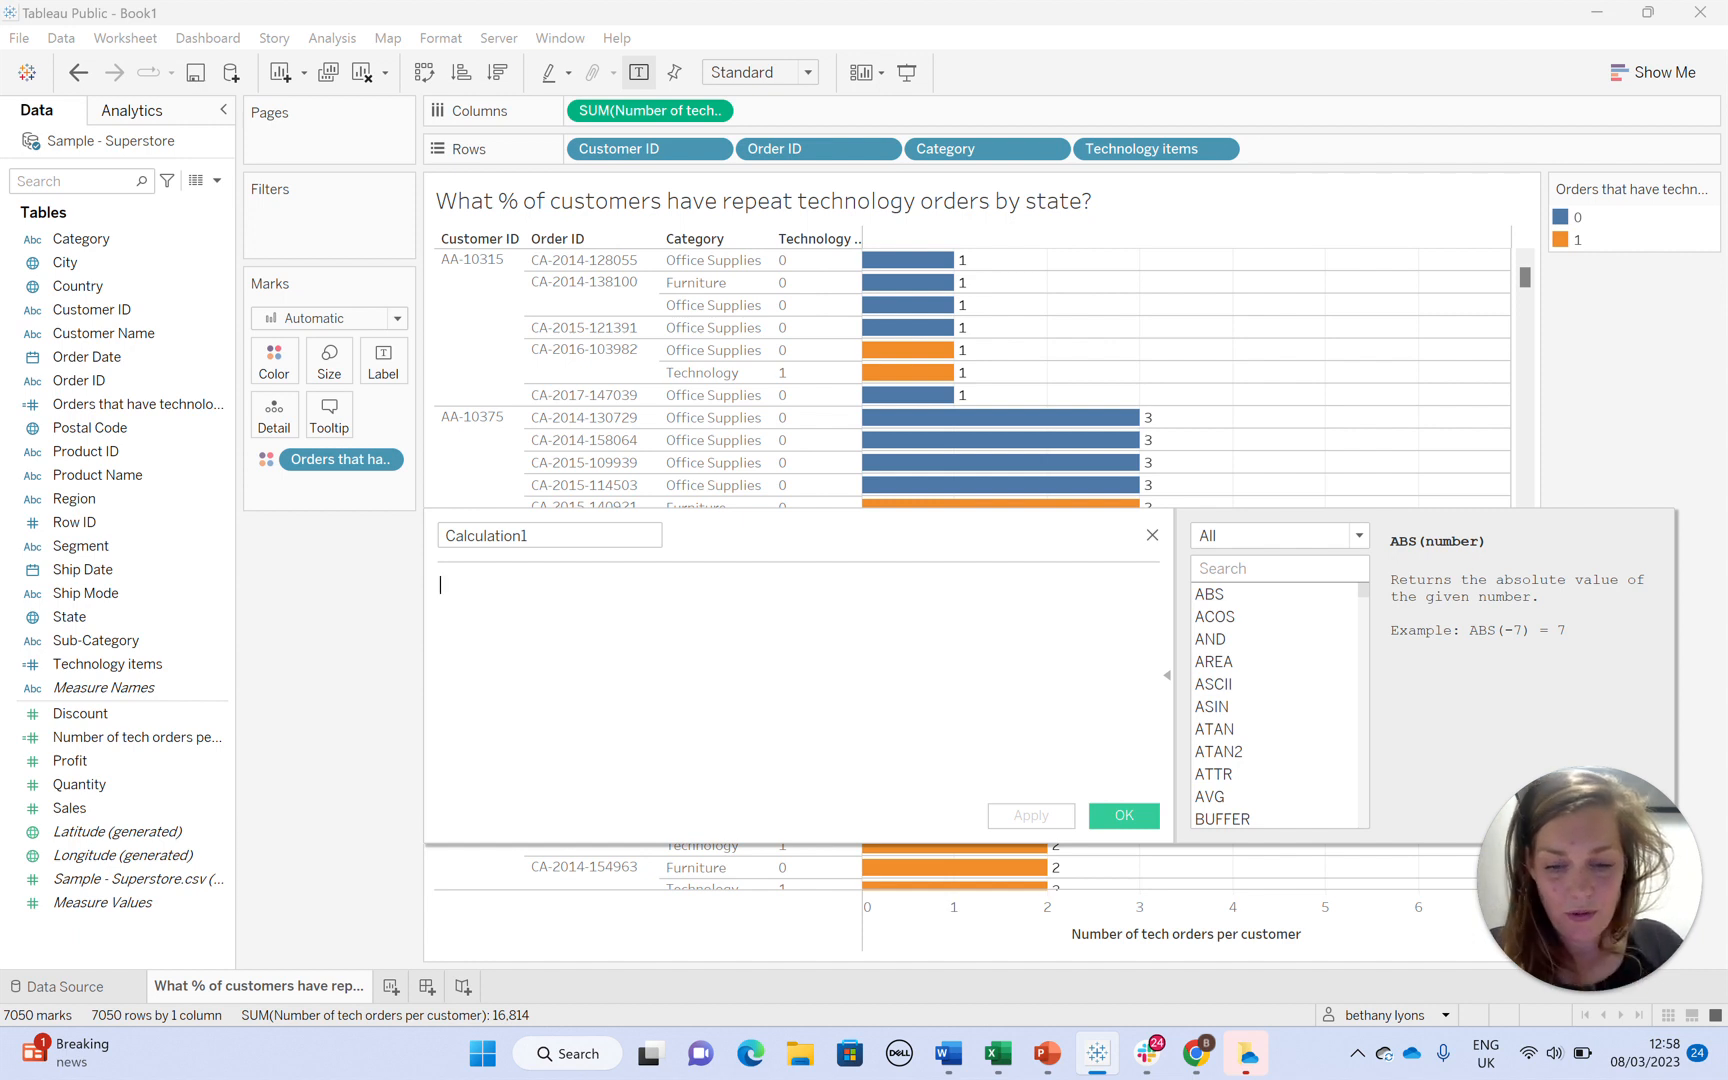
- Create 'Customers with repeat tech orders' as IIF([Number of tech orders per customer]>=2,1,0)
text(IIF()
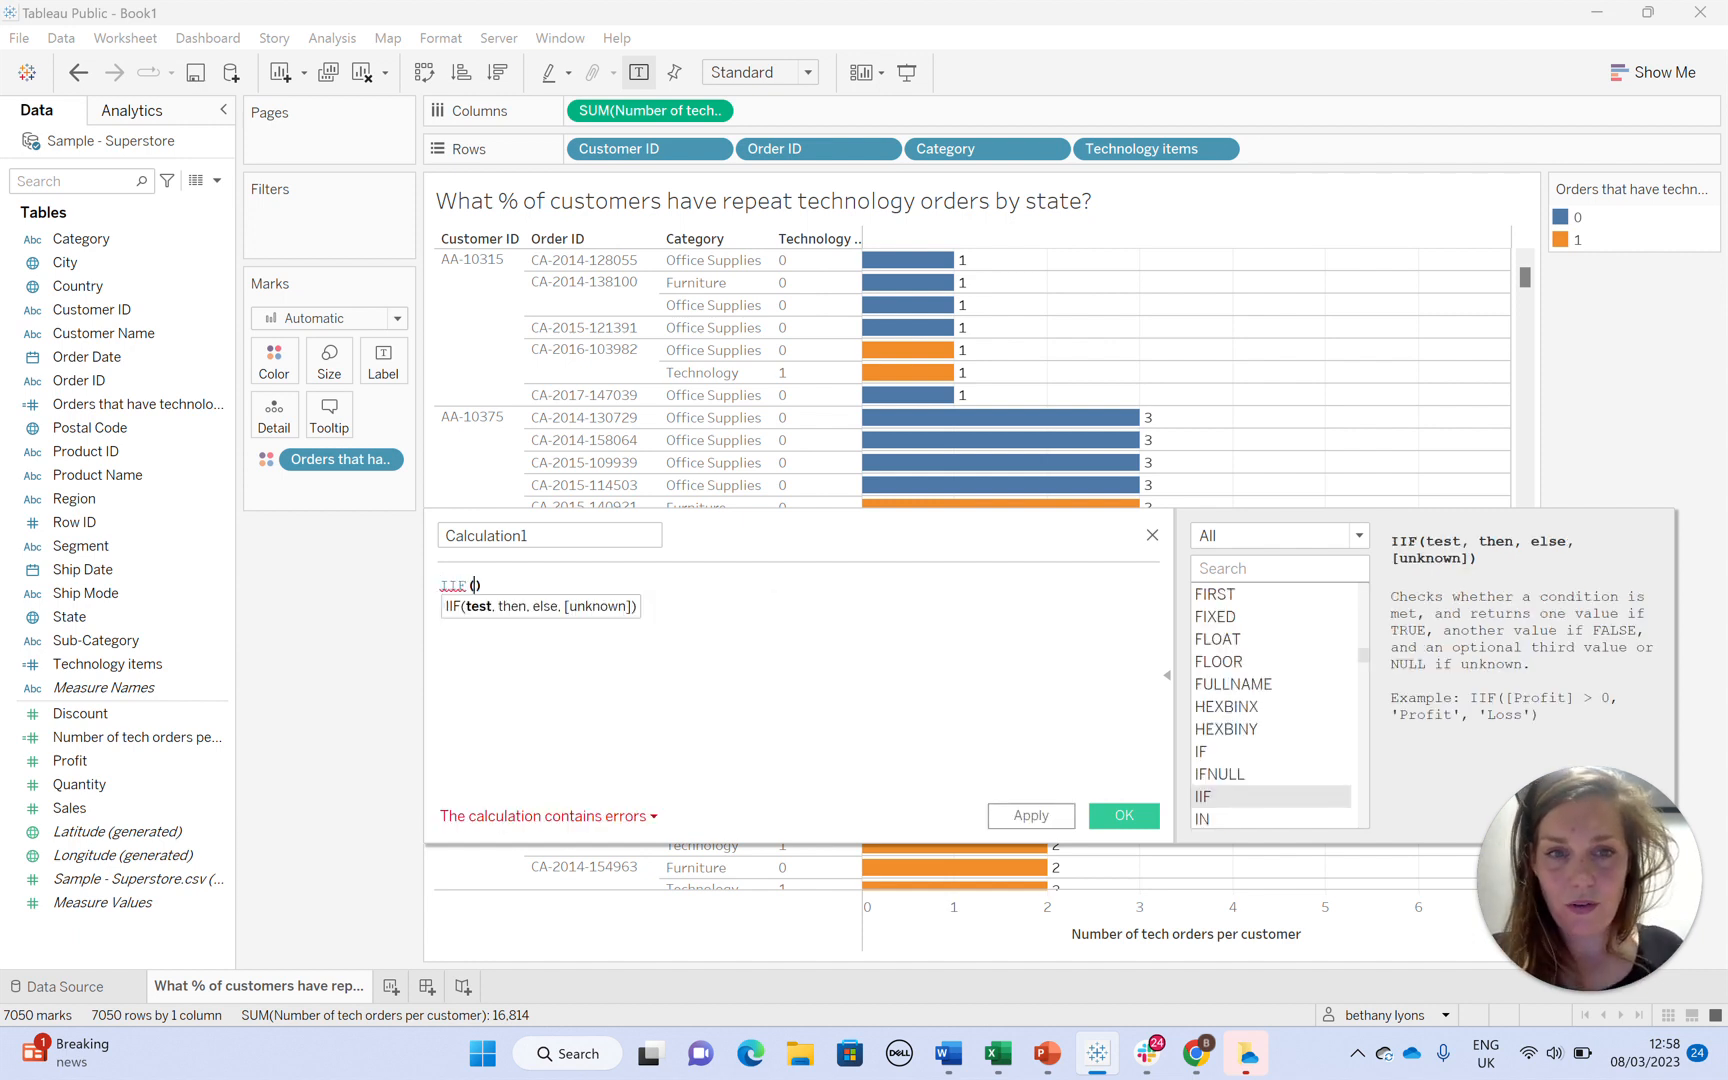
text(nu)
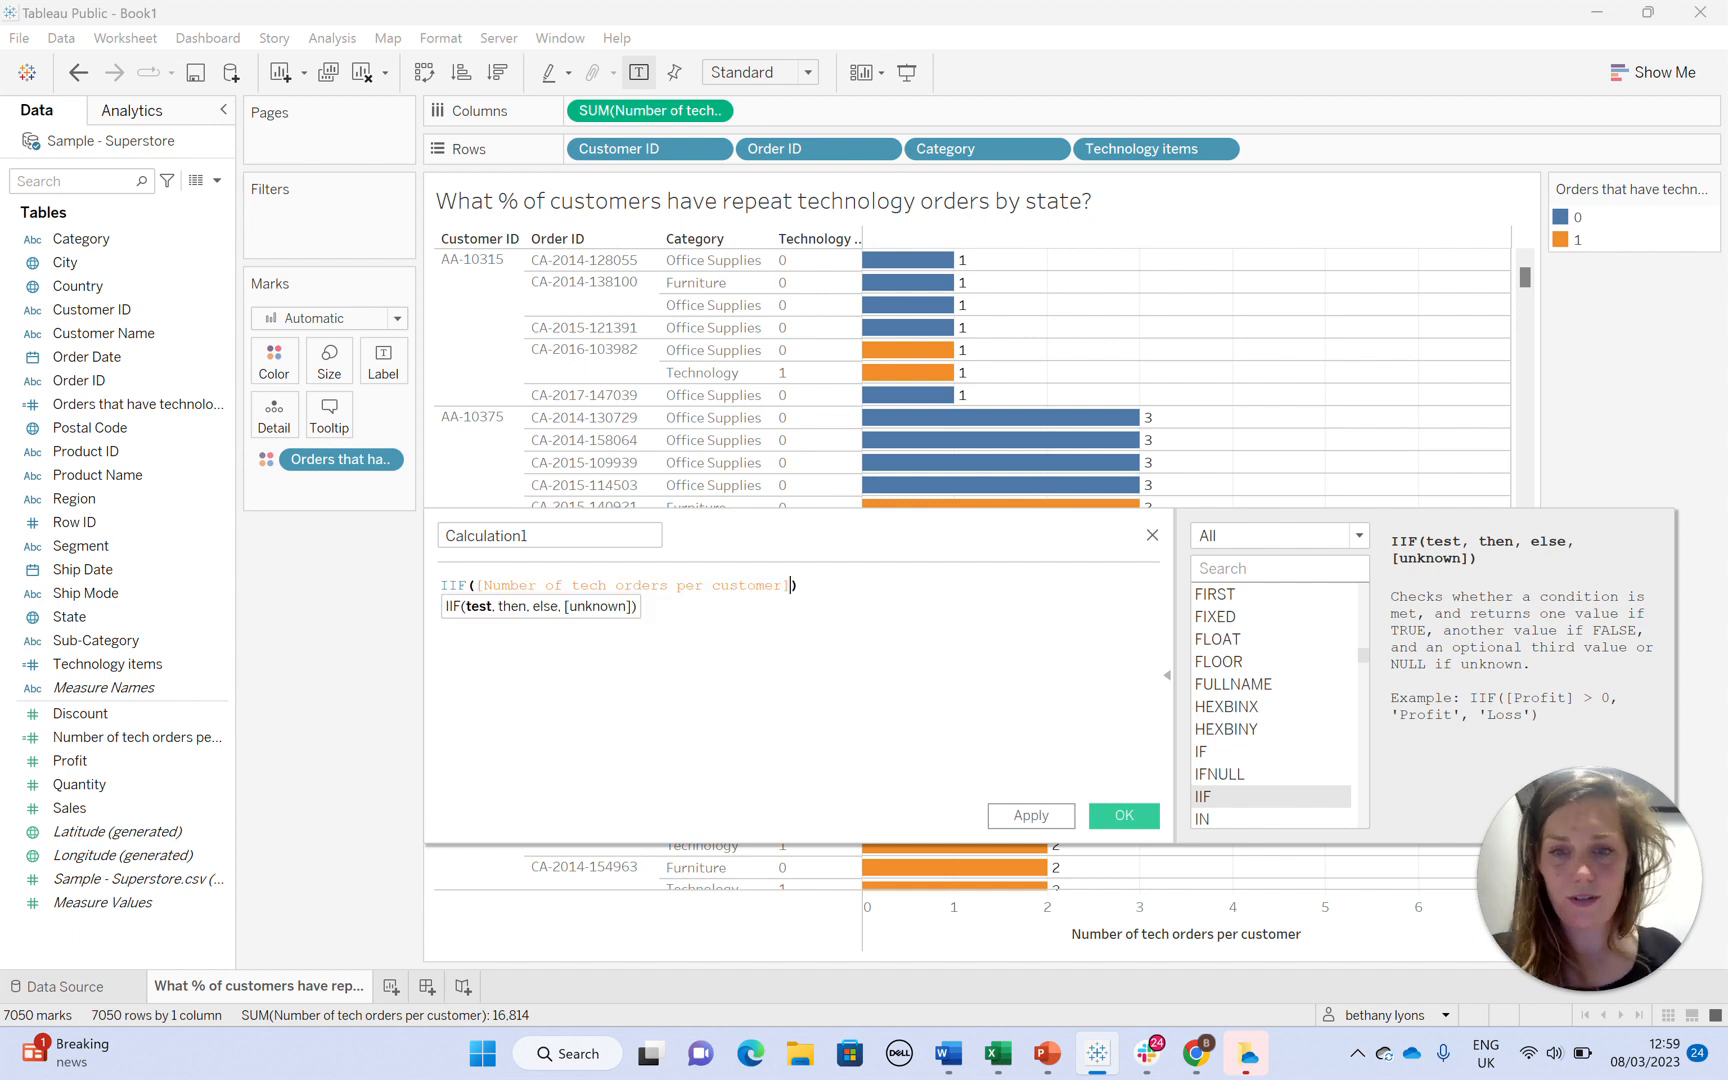
text(>)
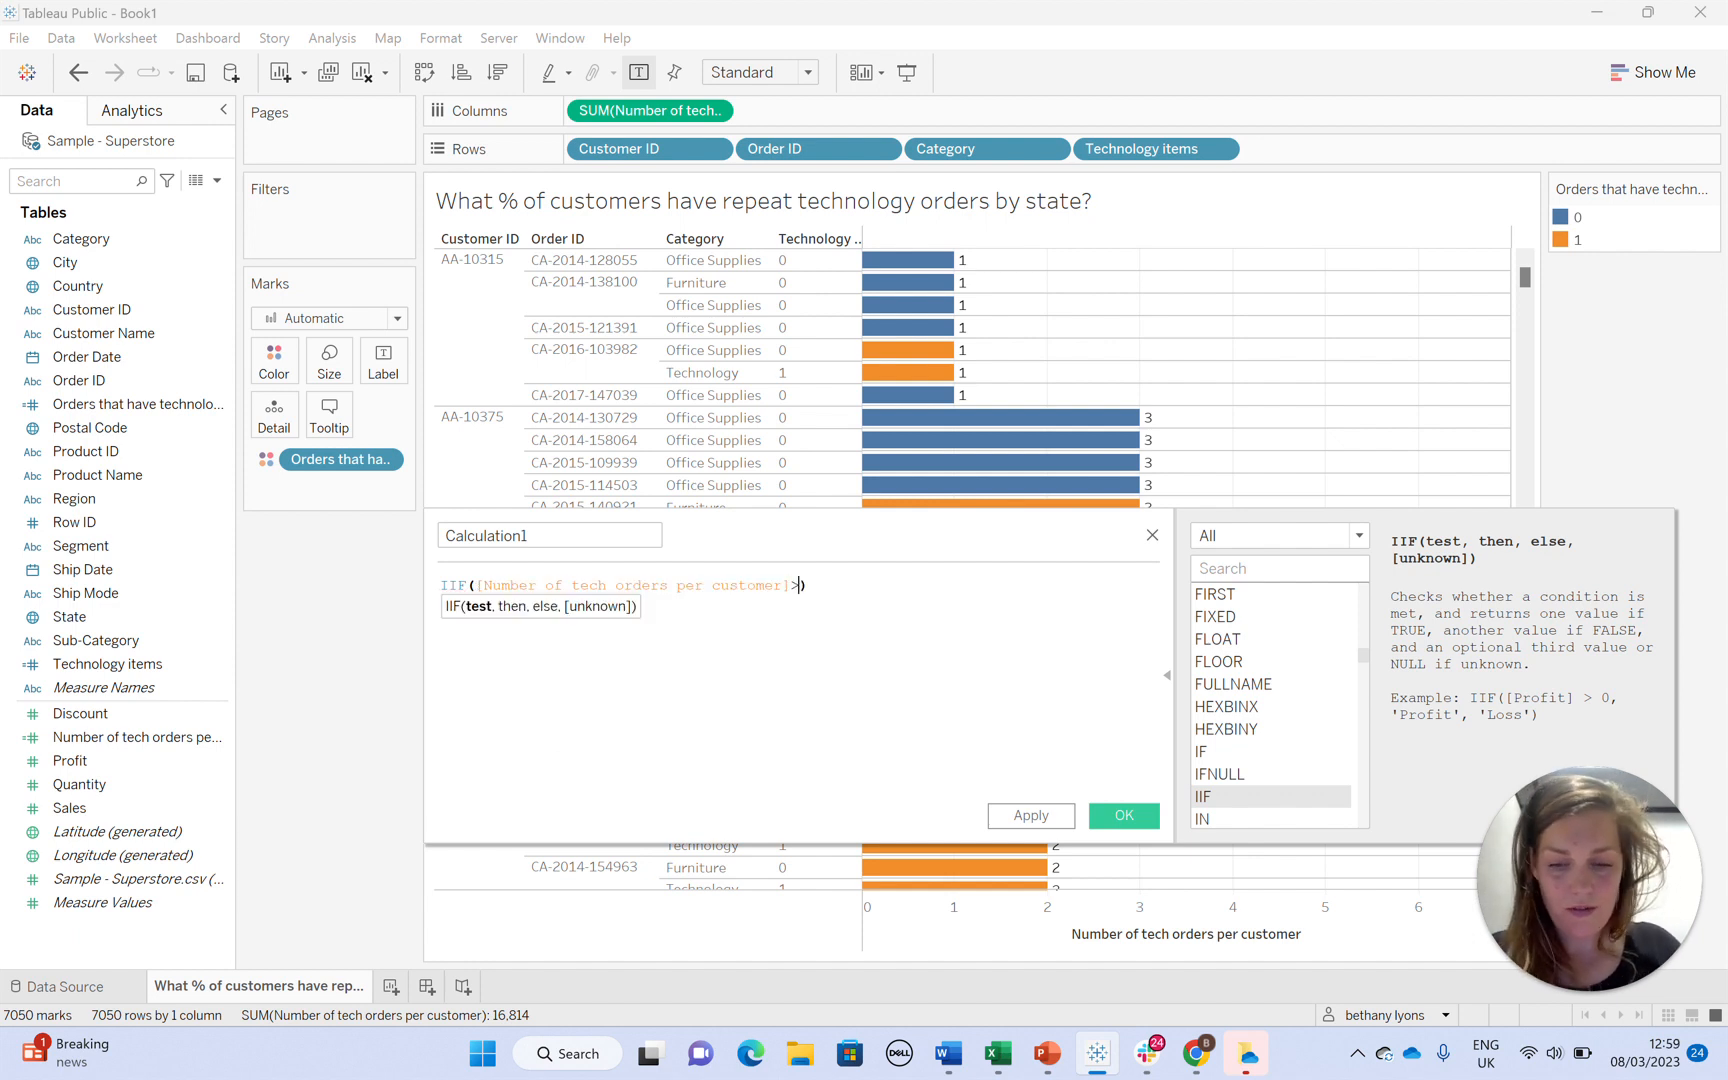
text(=2,)
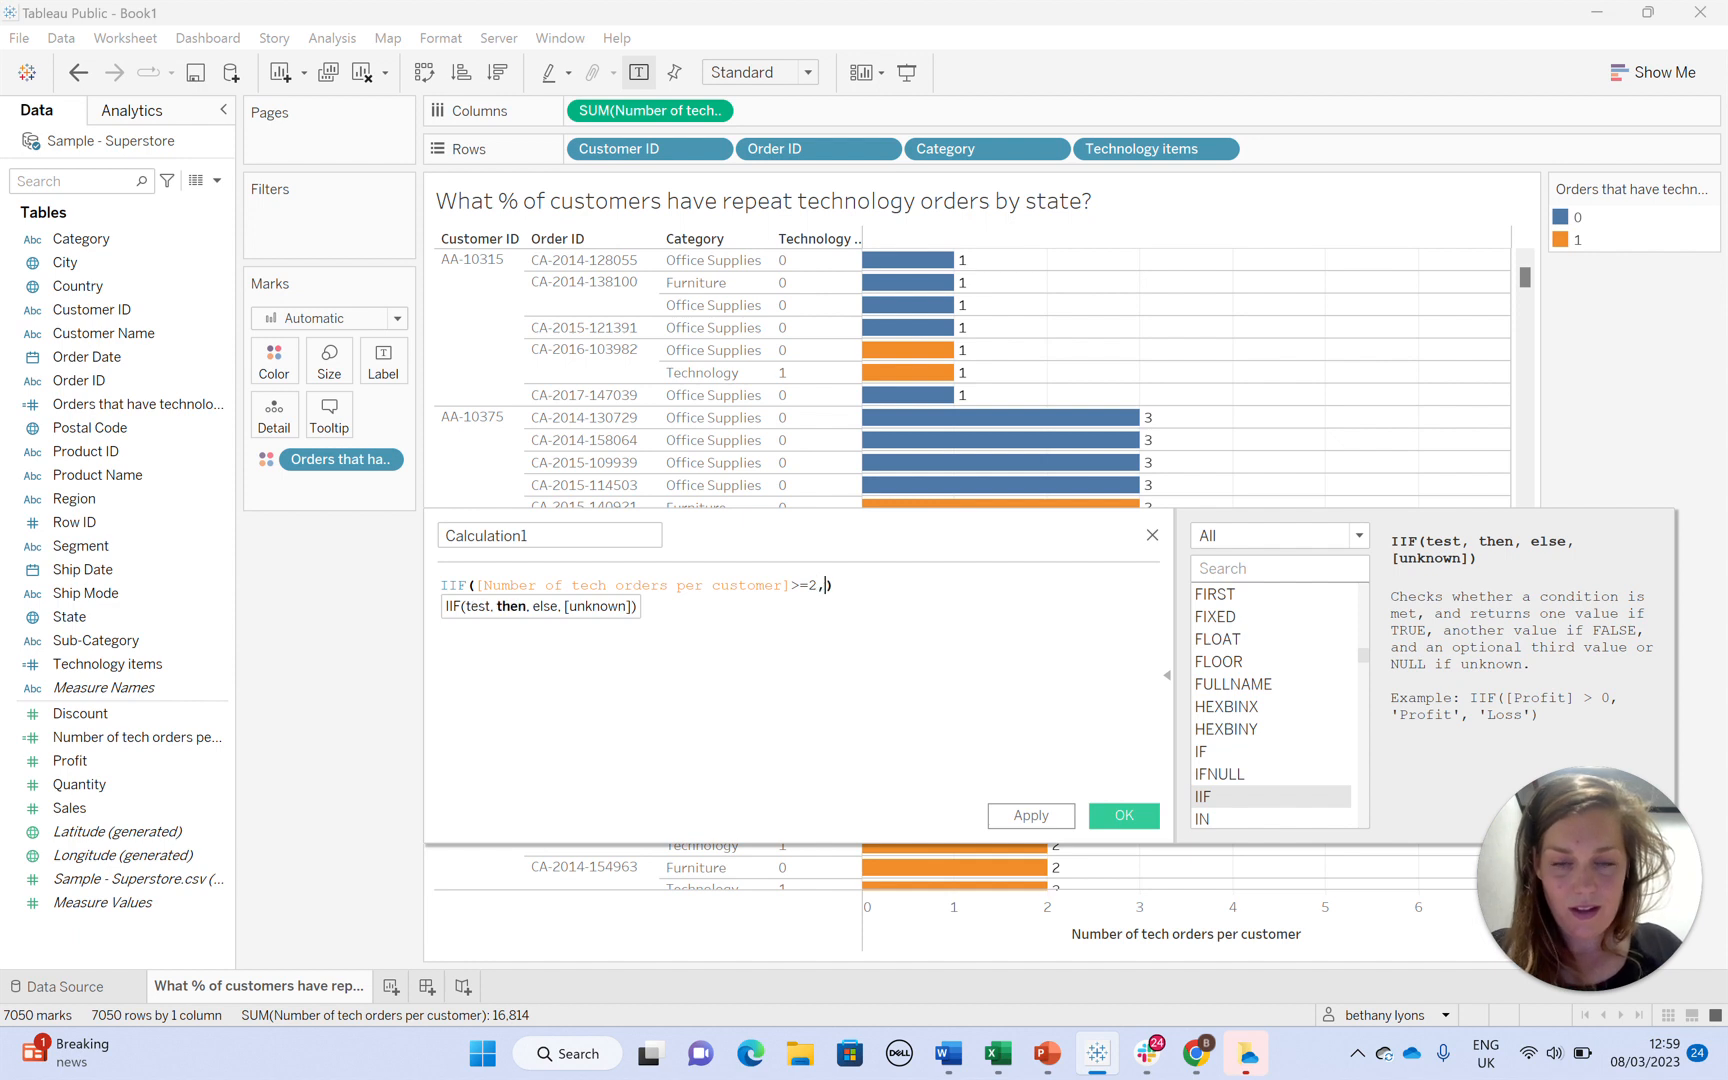
text(1,0)
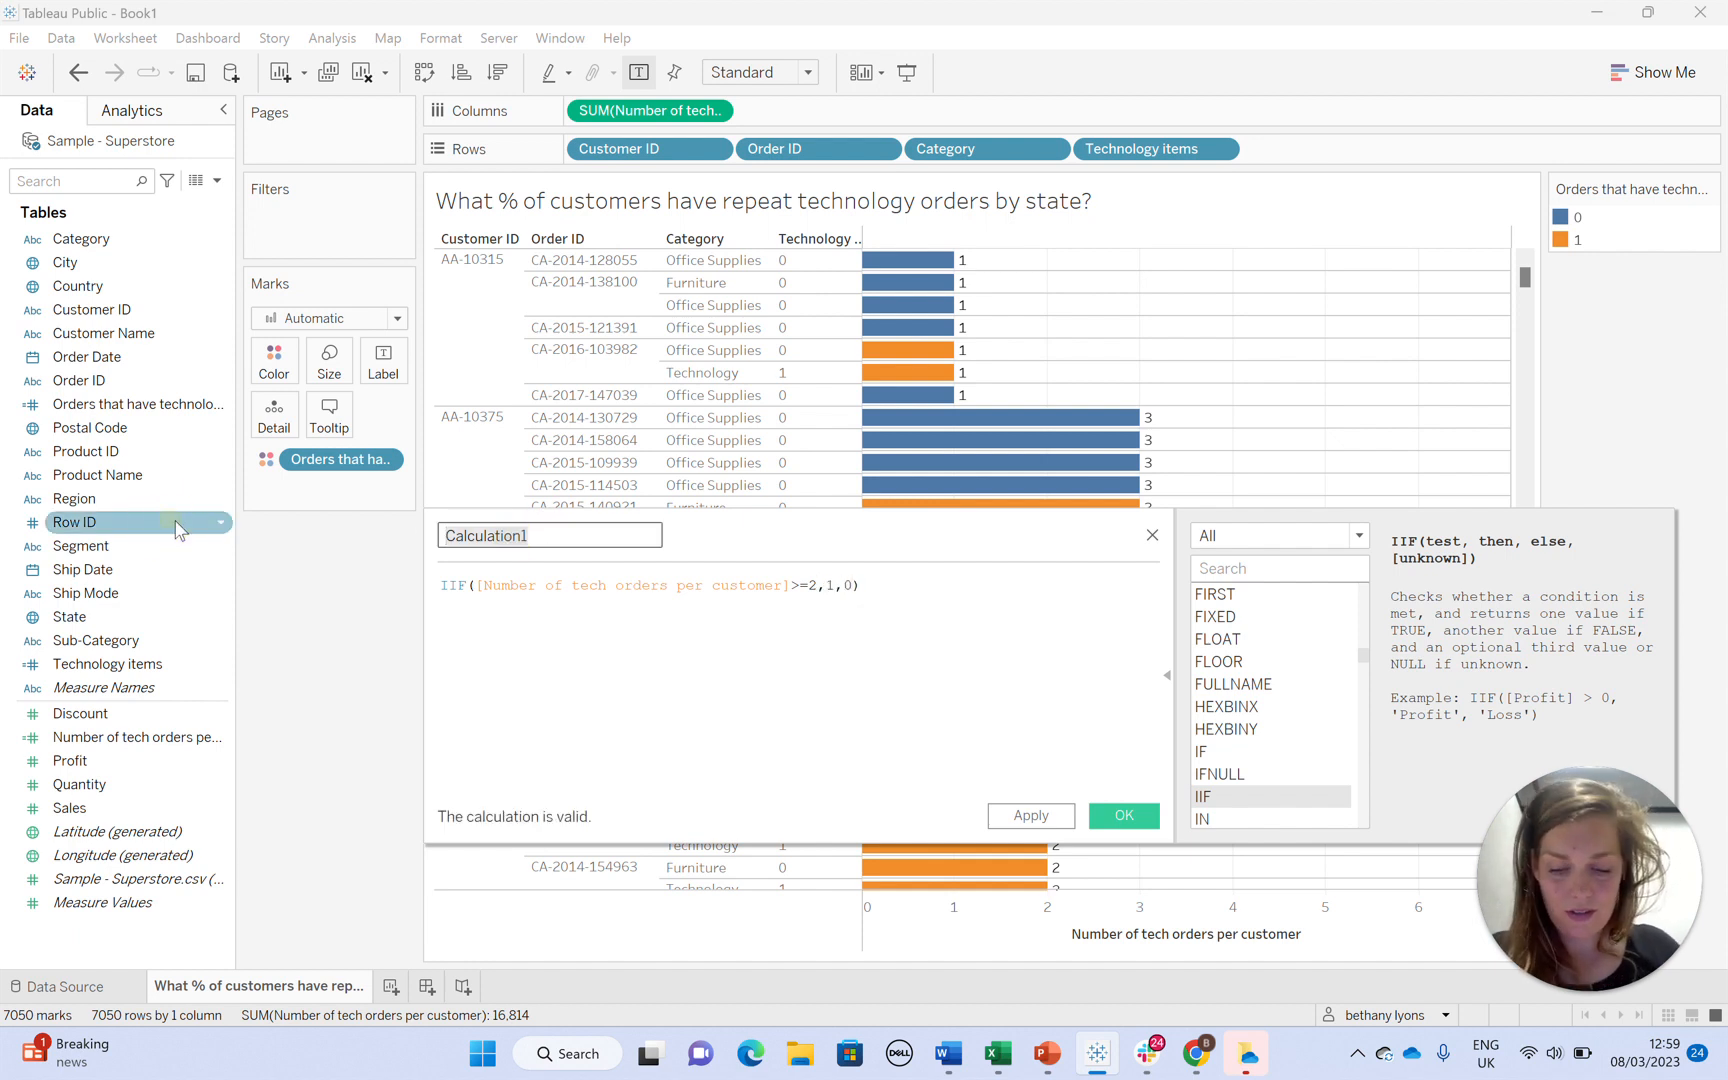
text(Customers wi)
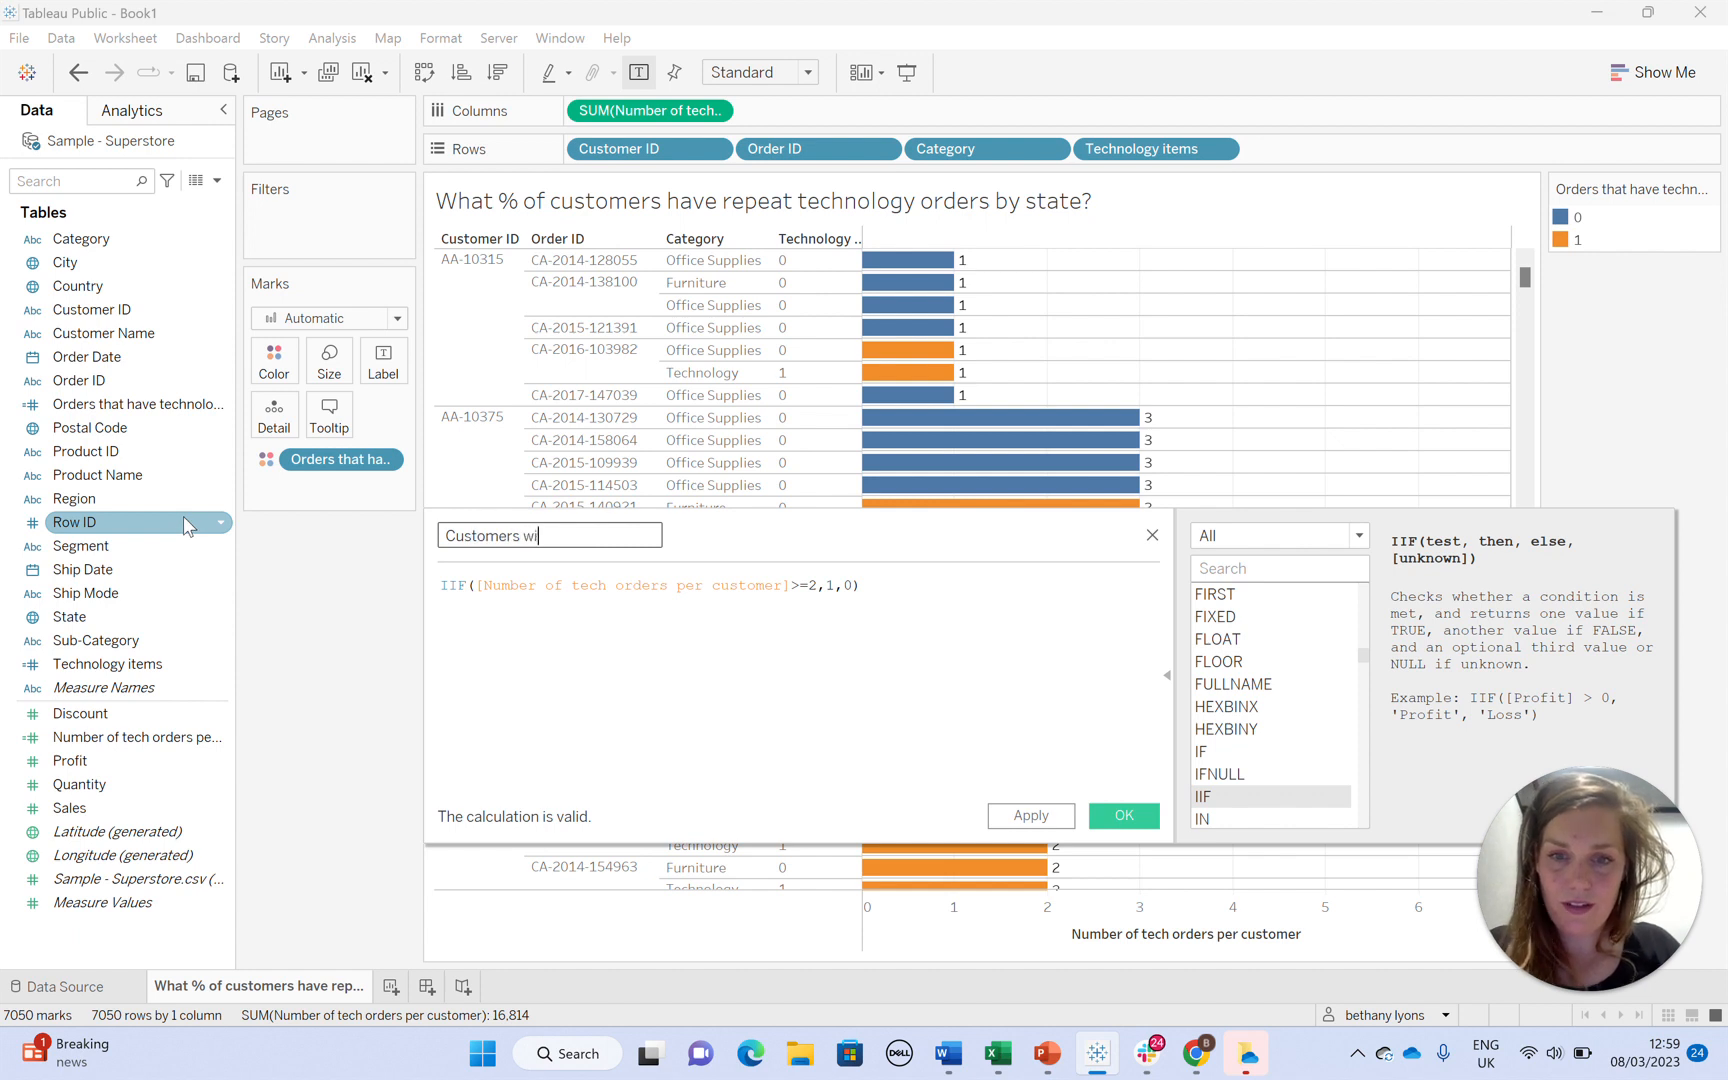
text(th)
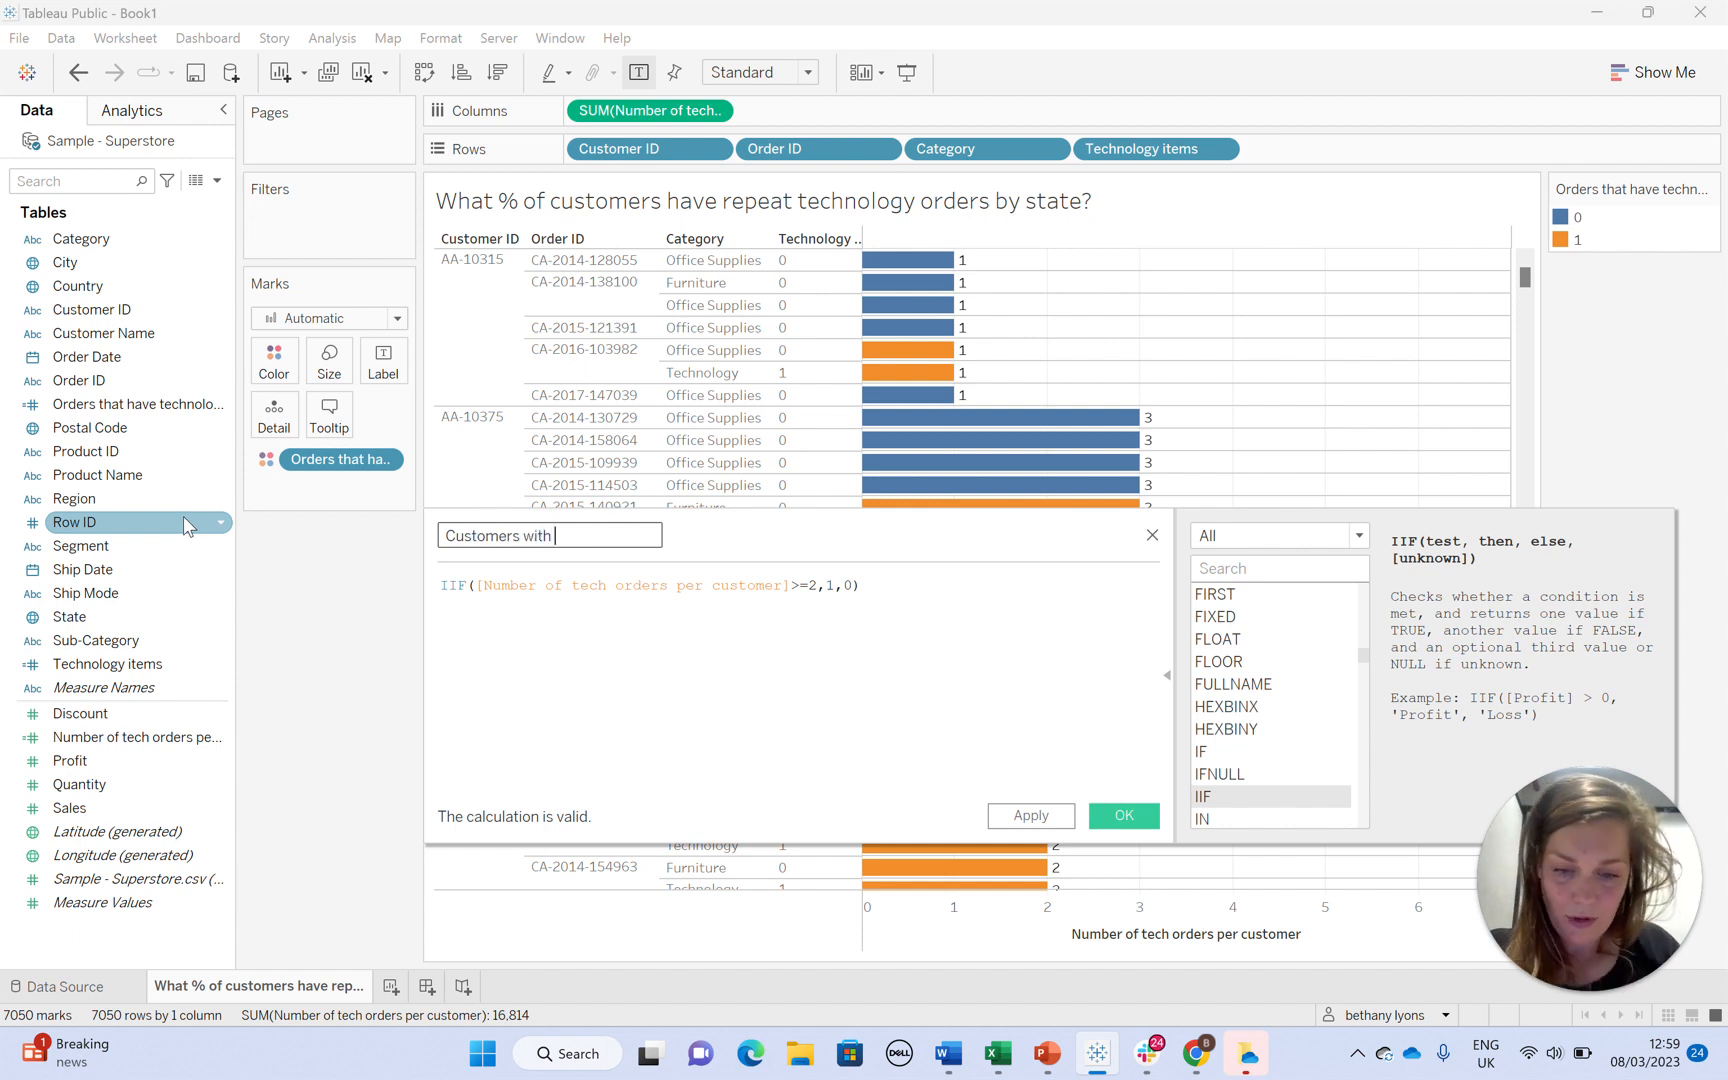
text(repeat tech orders)
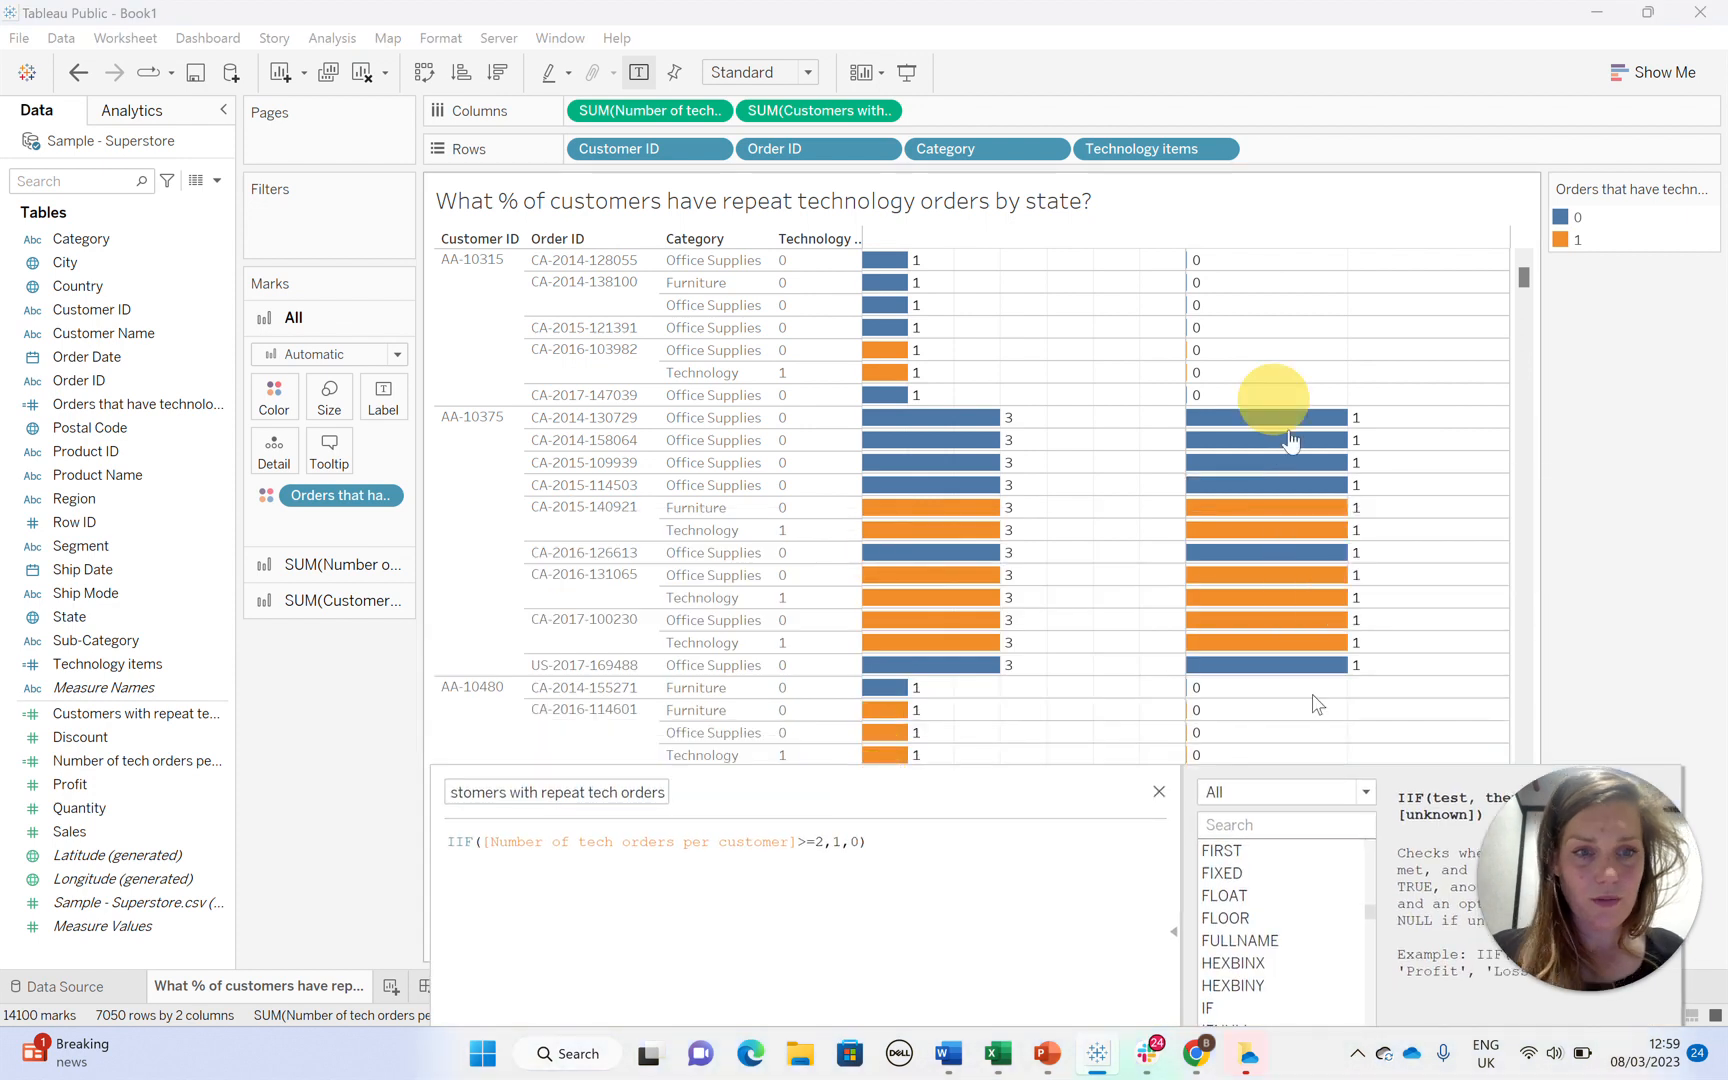
scroll(down, 3)
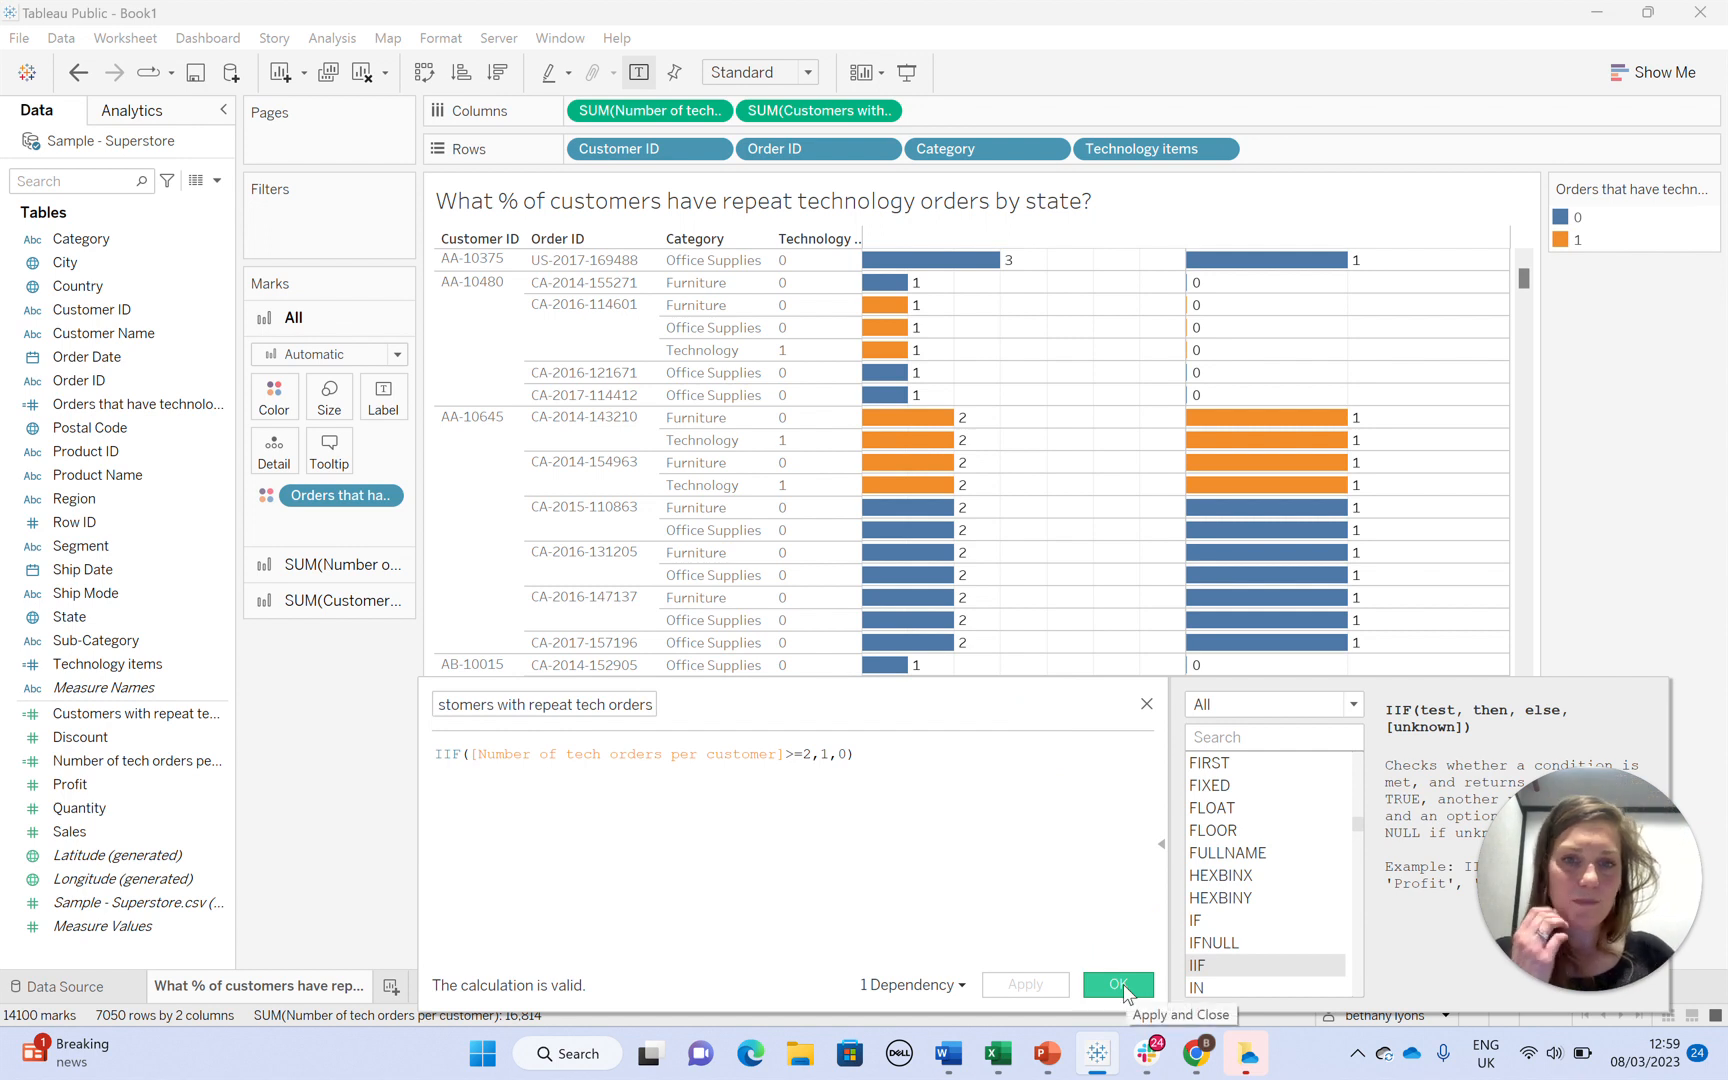
click(1117, 984)
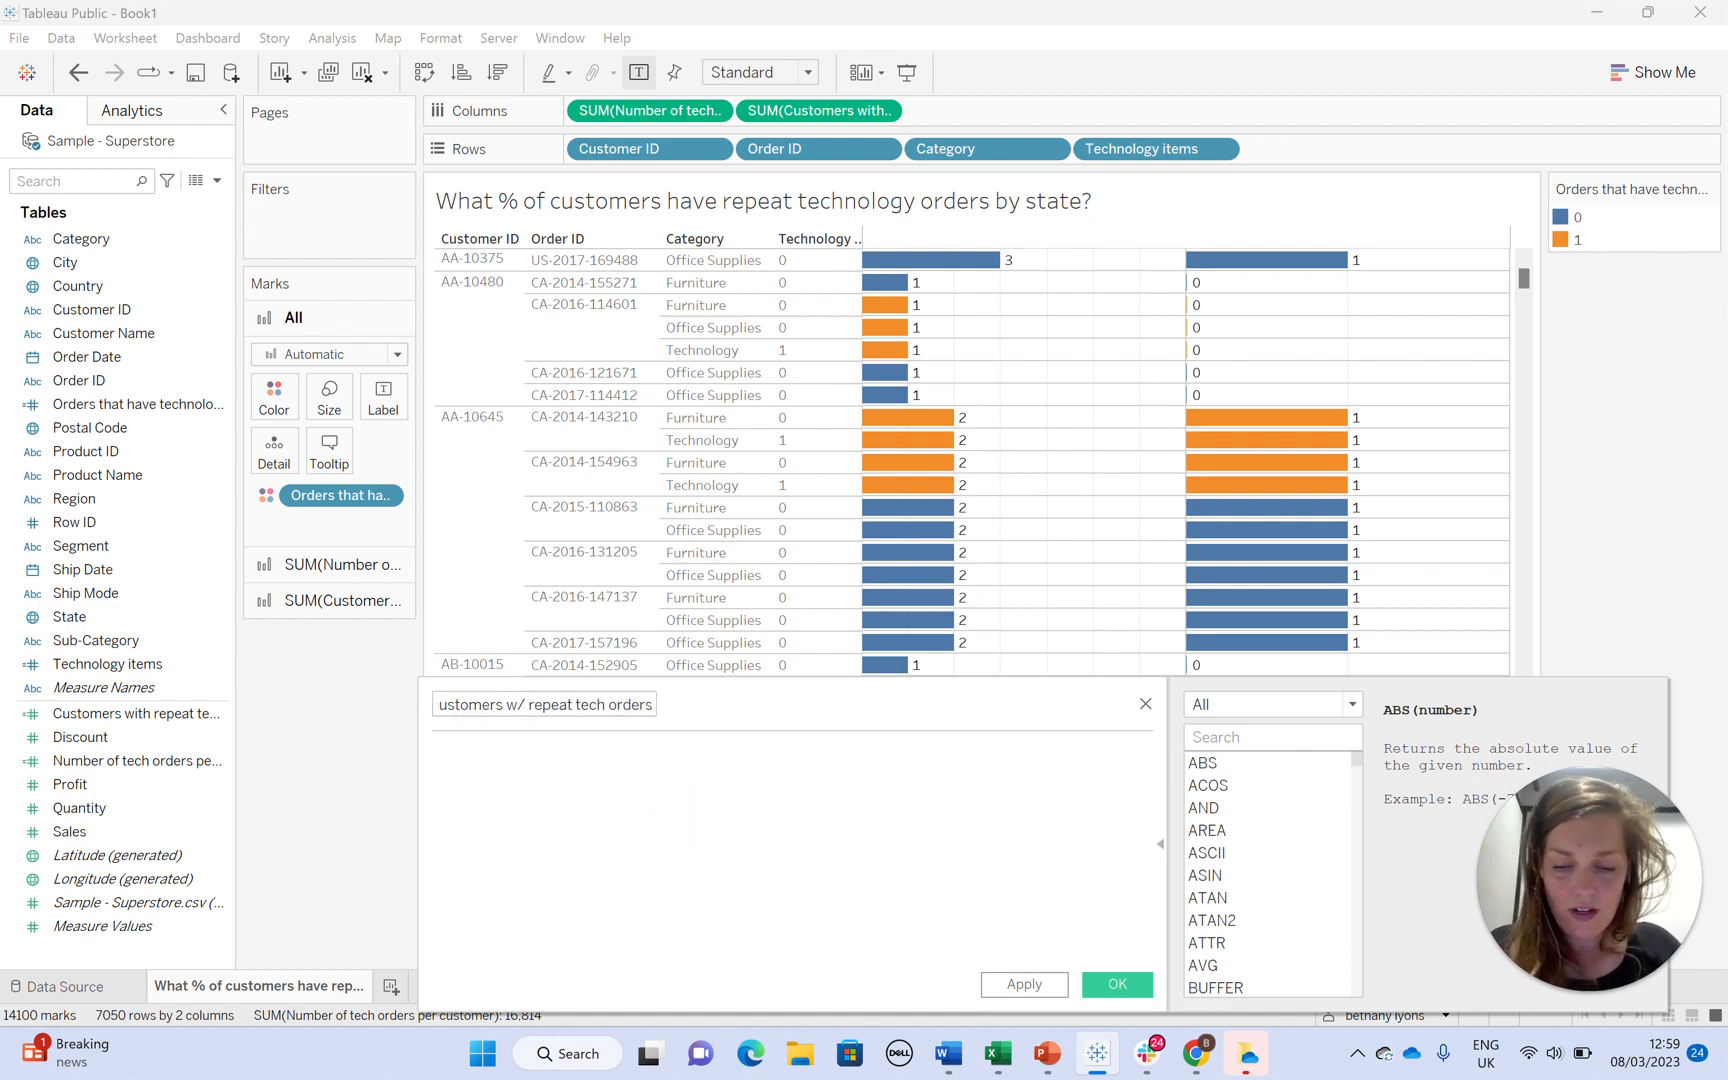
- Save the ratio SUM([Customers with repeat tech orders])/COUNTD([Customer ID]) and start Sheet 2
text(SUM([Customers with repeat tech orders)
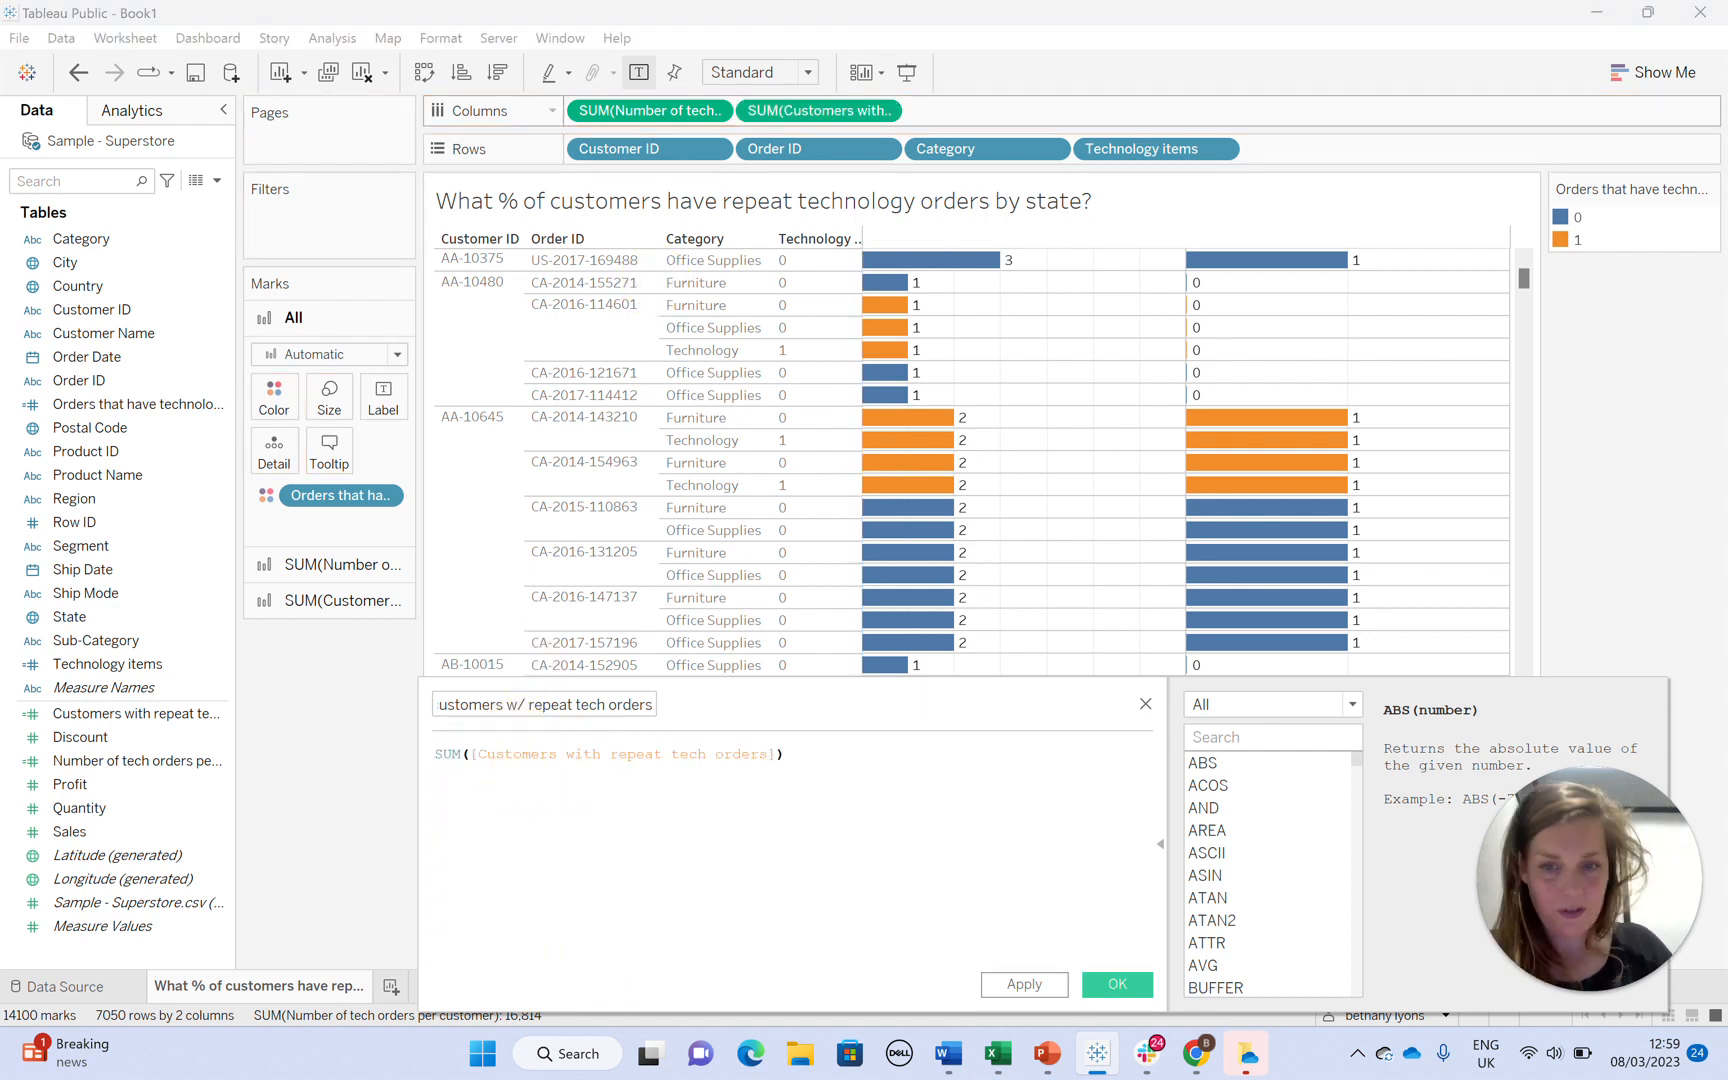
text(/COUN)
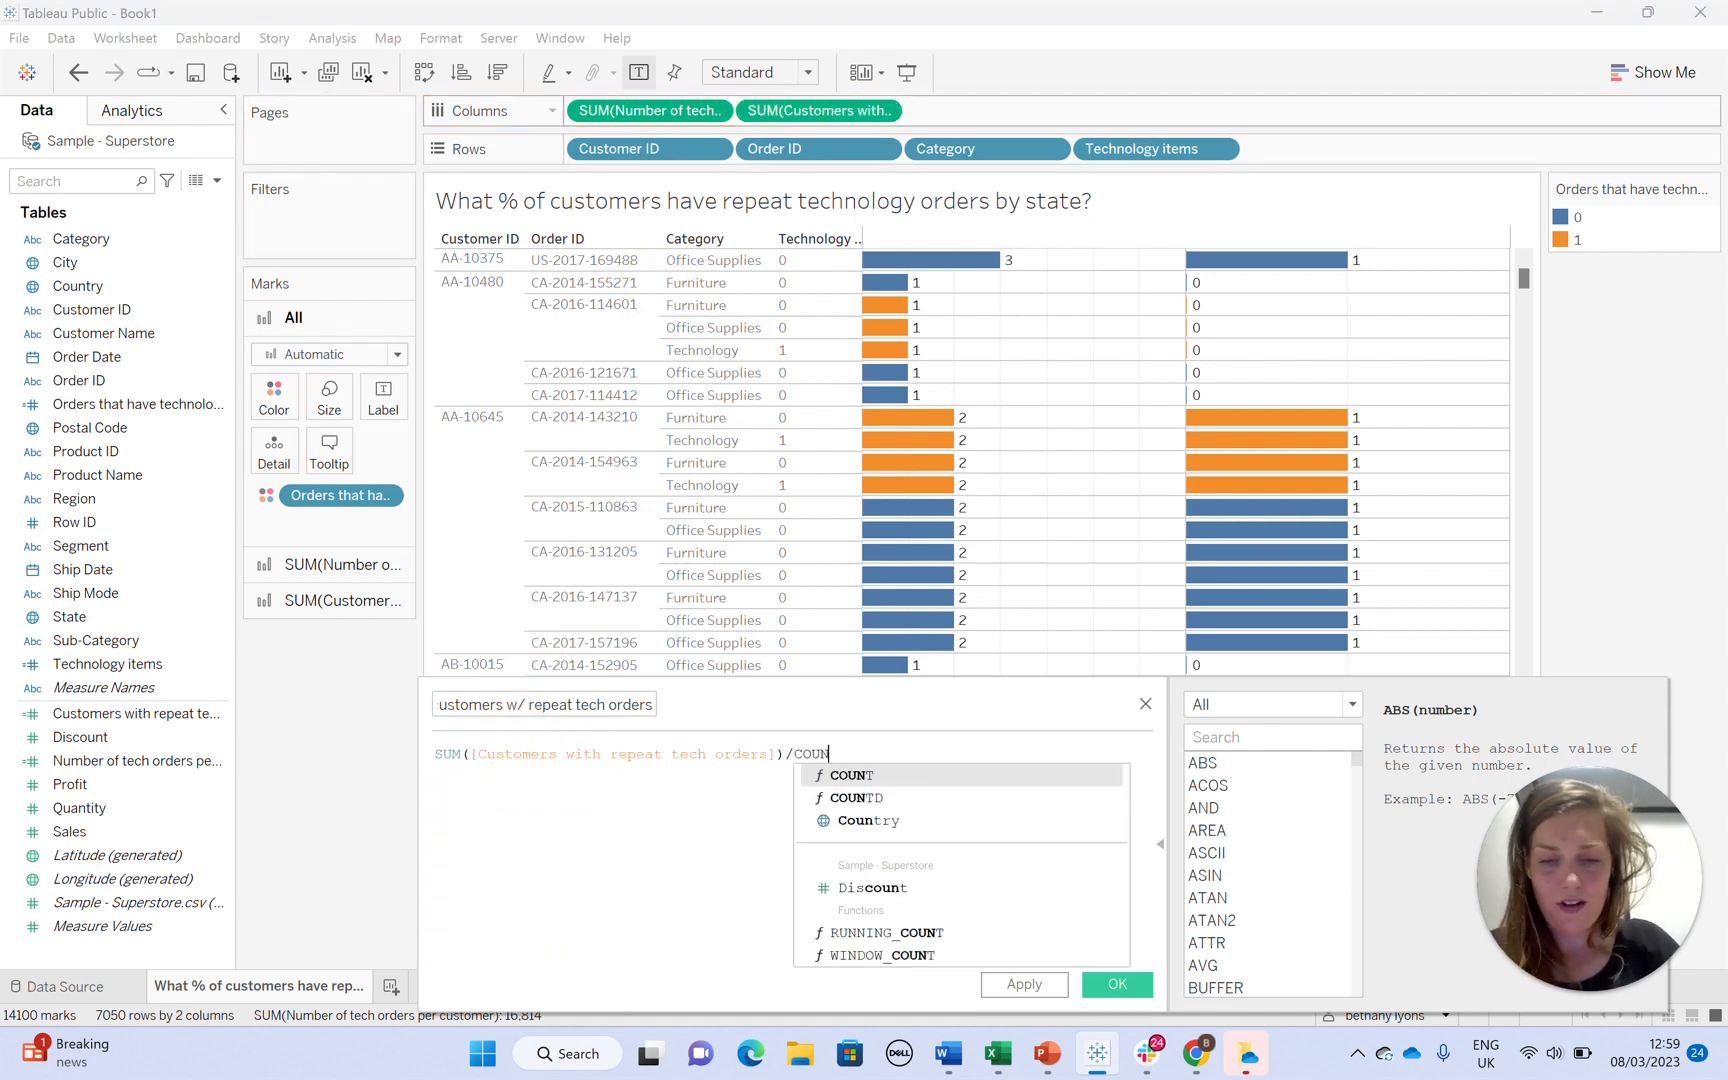
text(TD(cus)
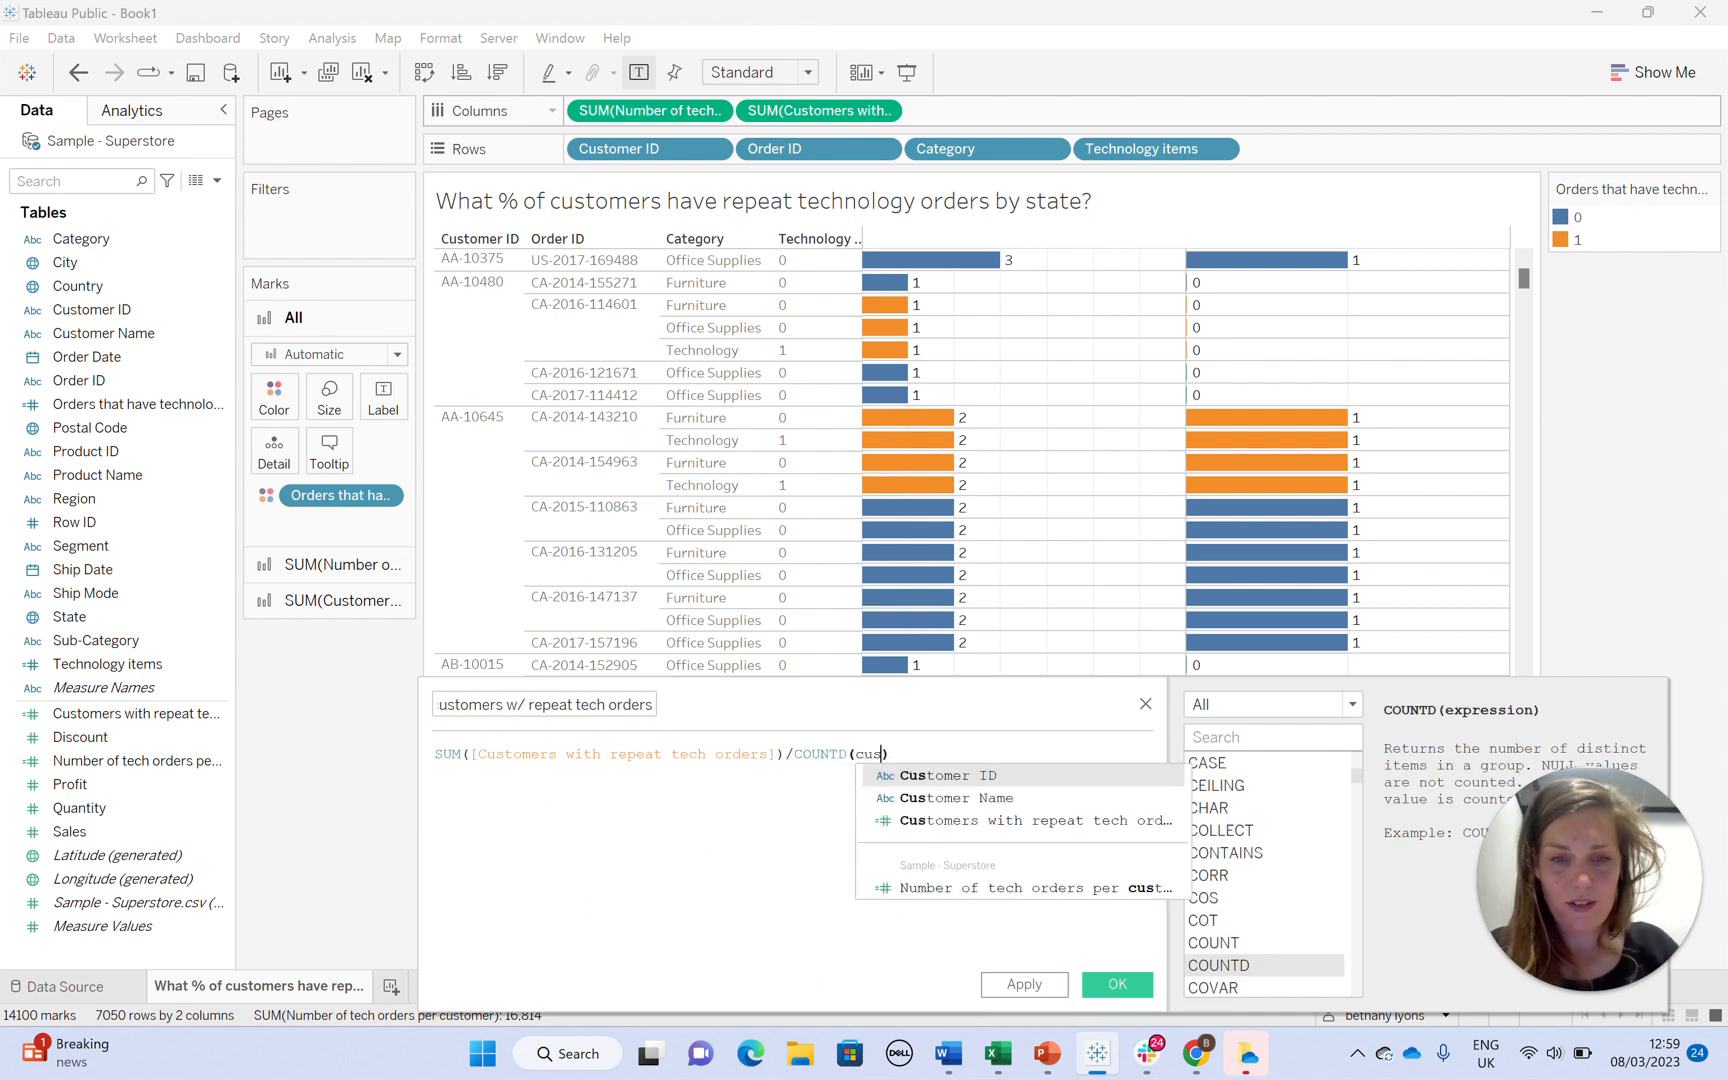
click(954, 775)
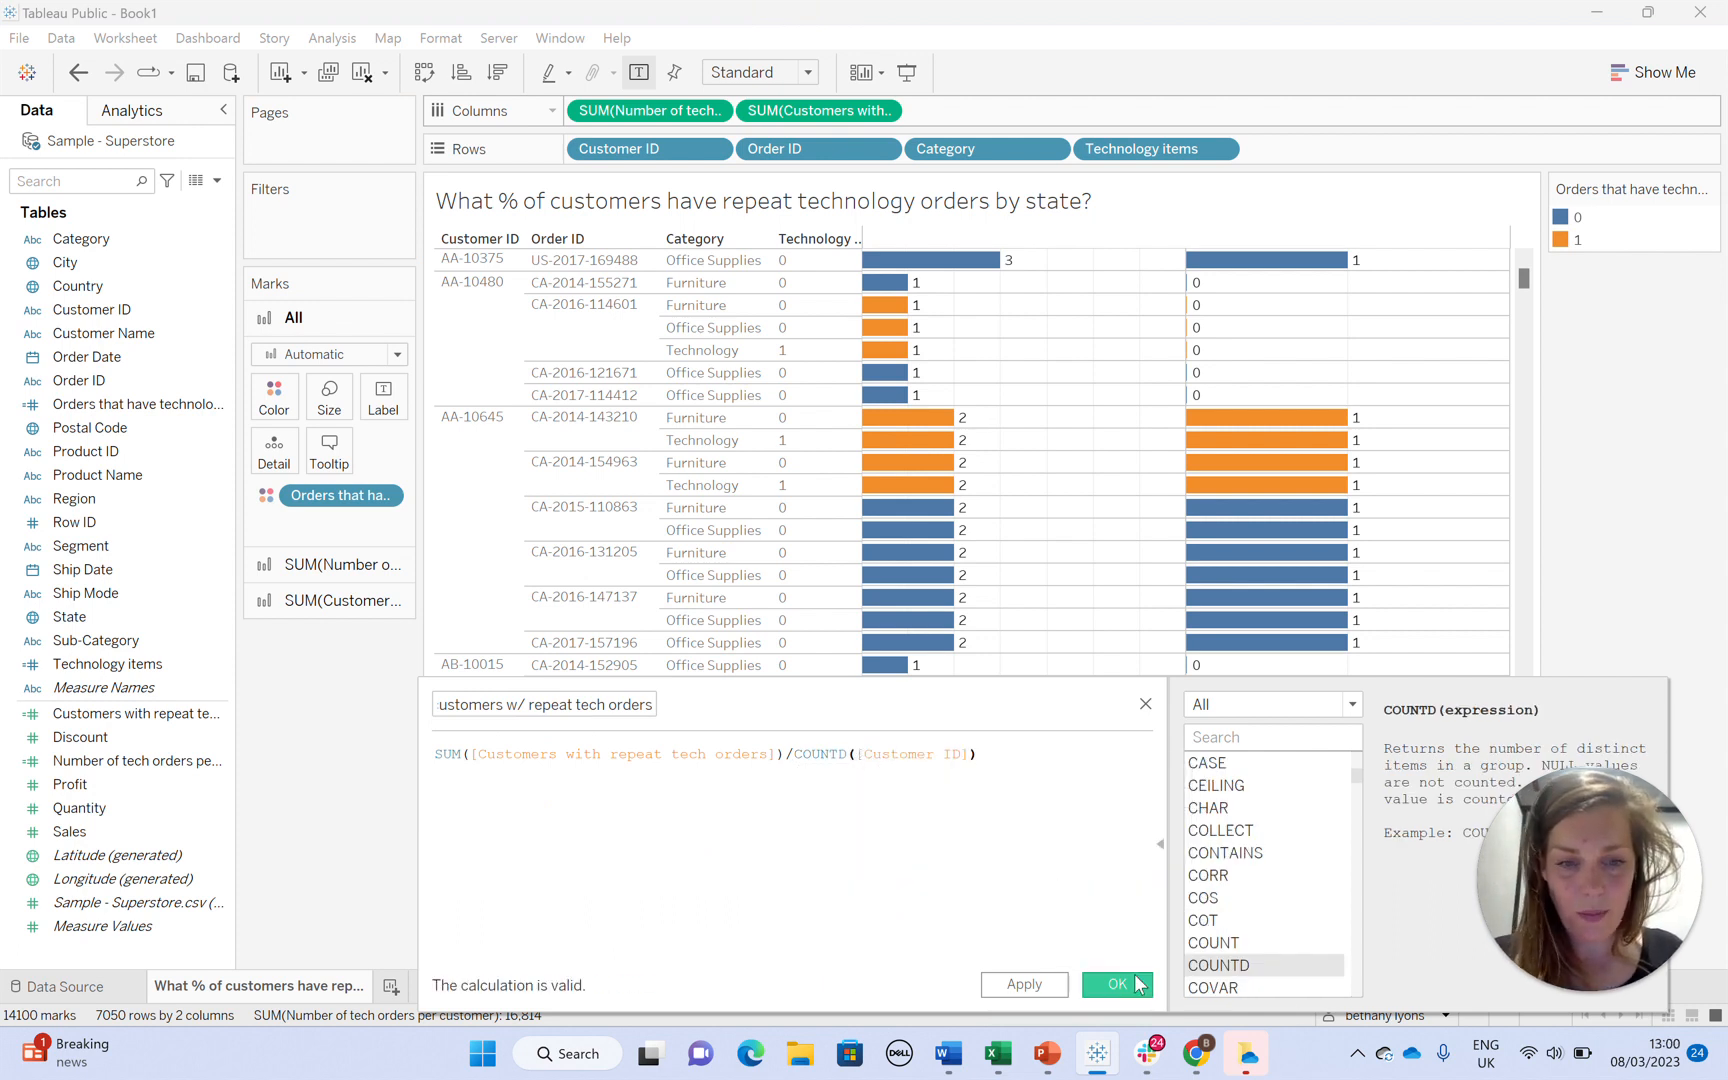
click(1114, 984)
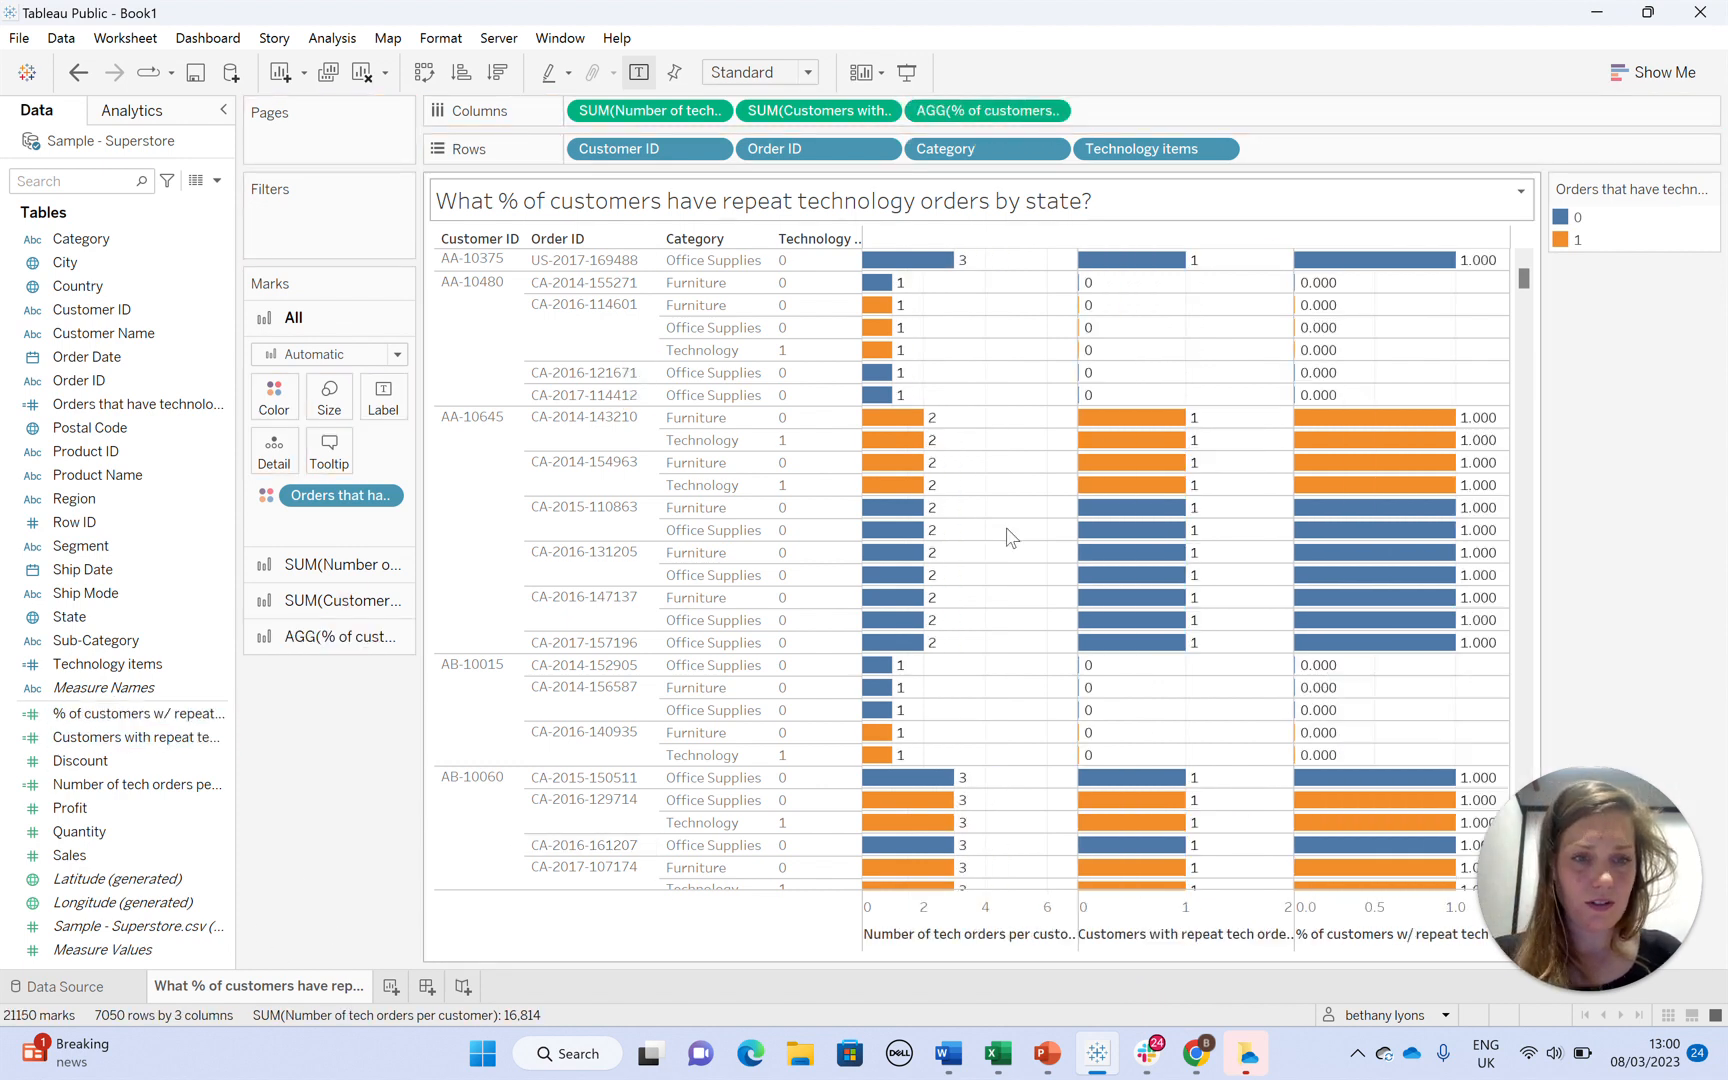
click(390, 986)
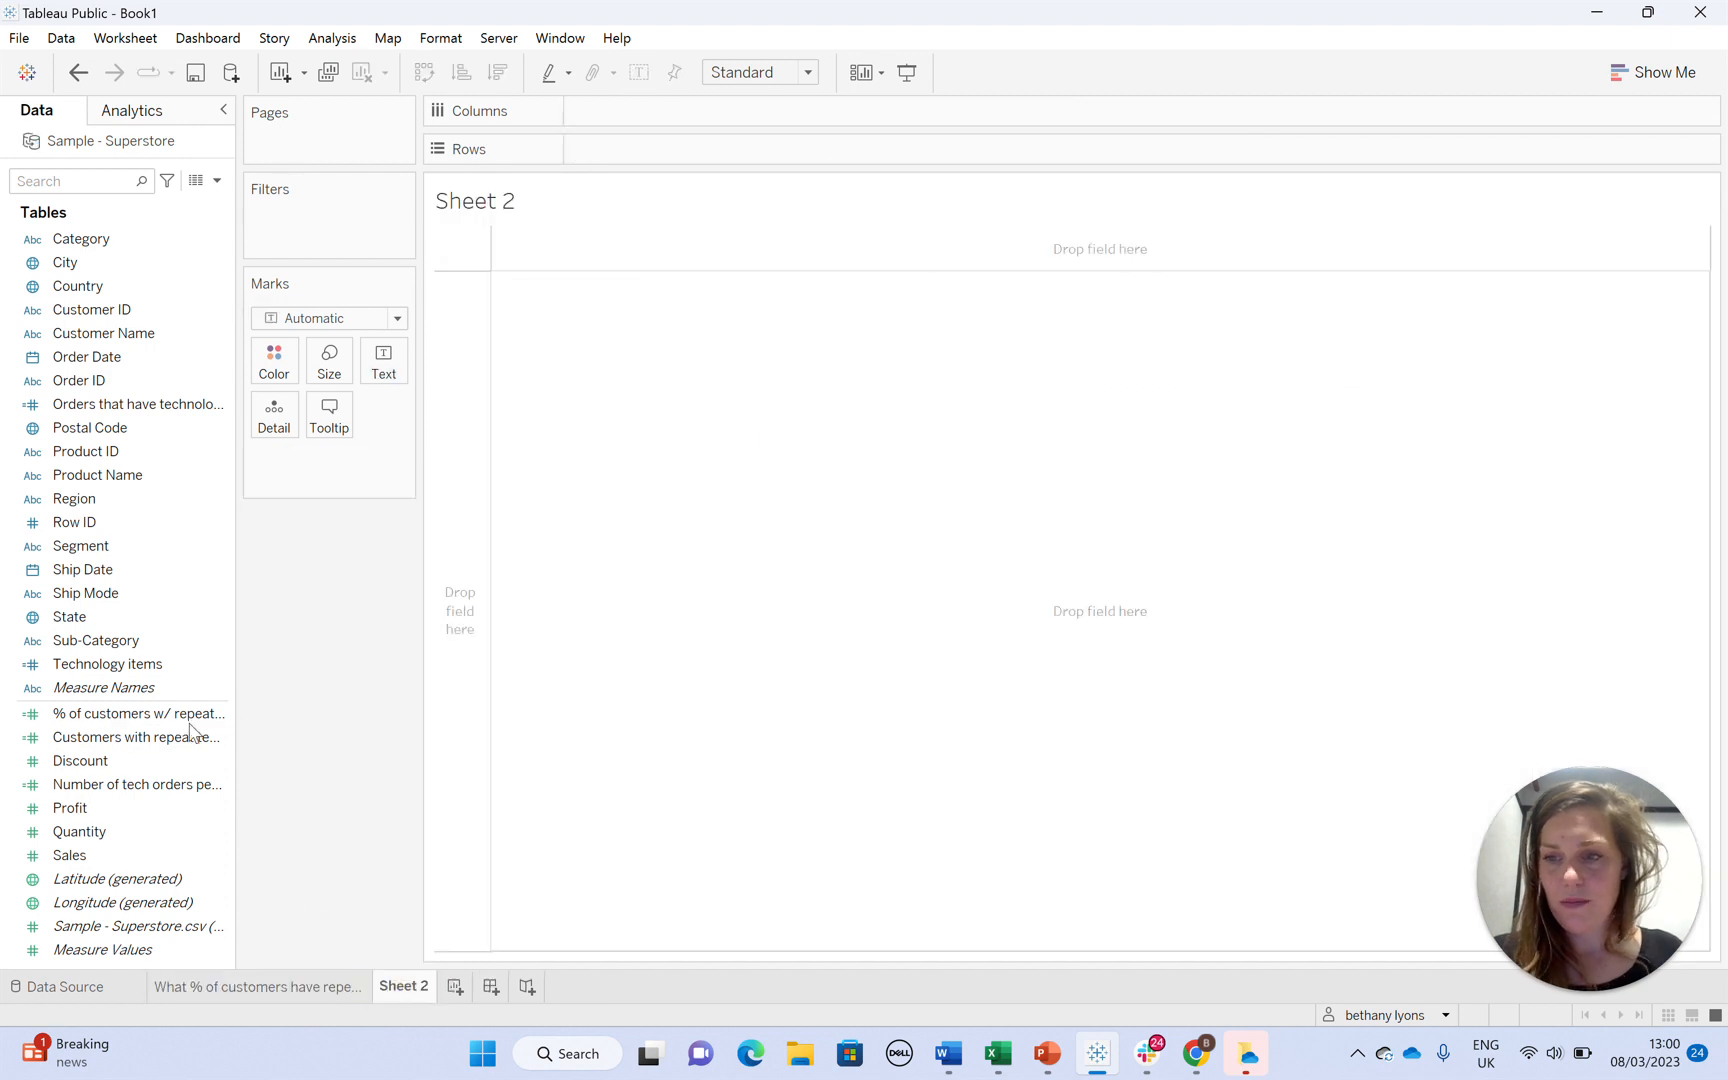
- Drag % of customers w/ repeat tech orders onto Columns
drag(138, 713, 650, 110)
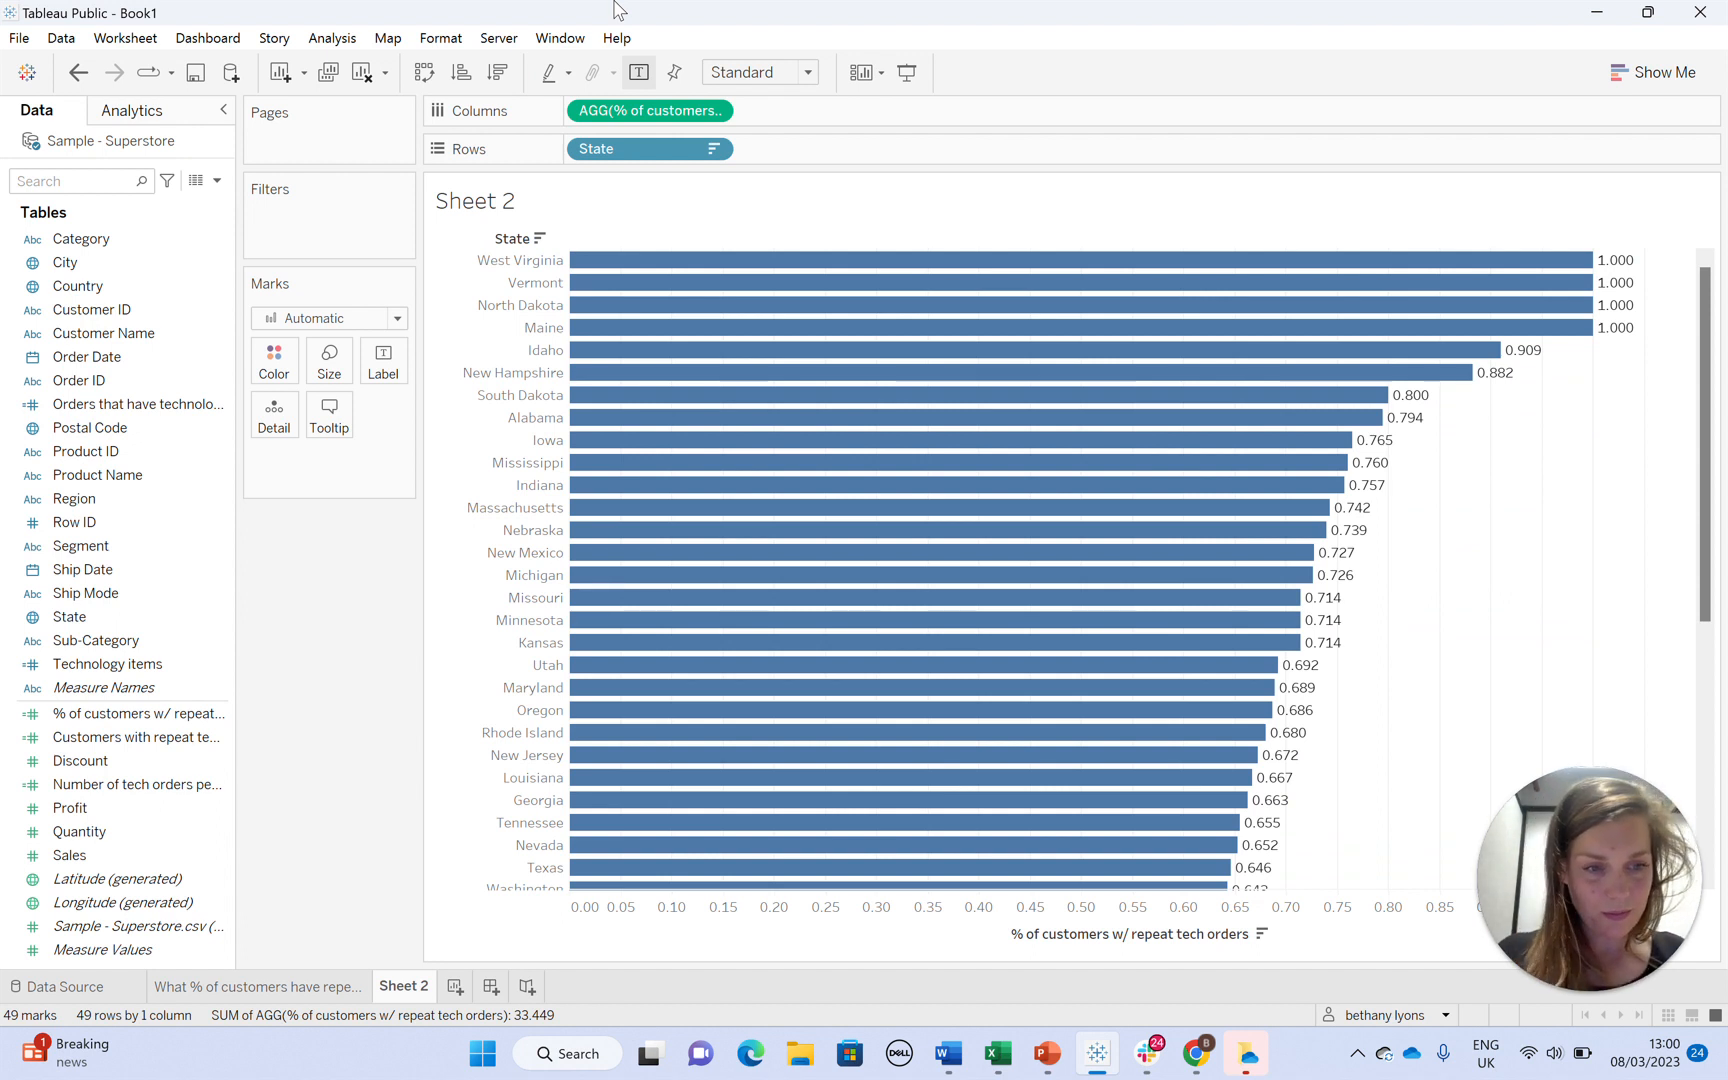
mouse_move(1543, 11)
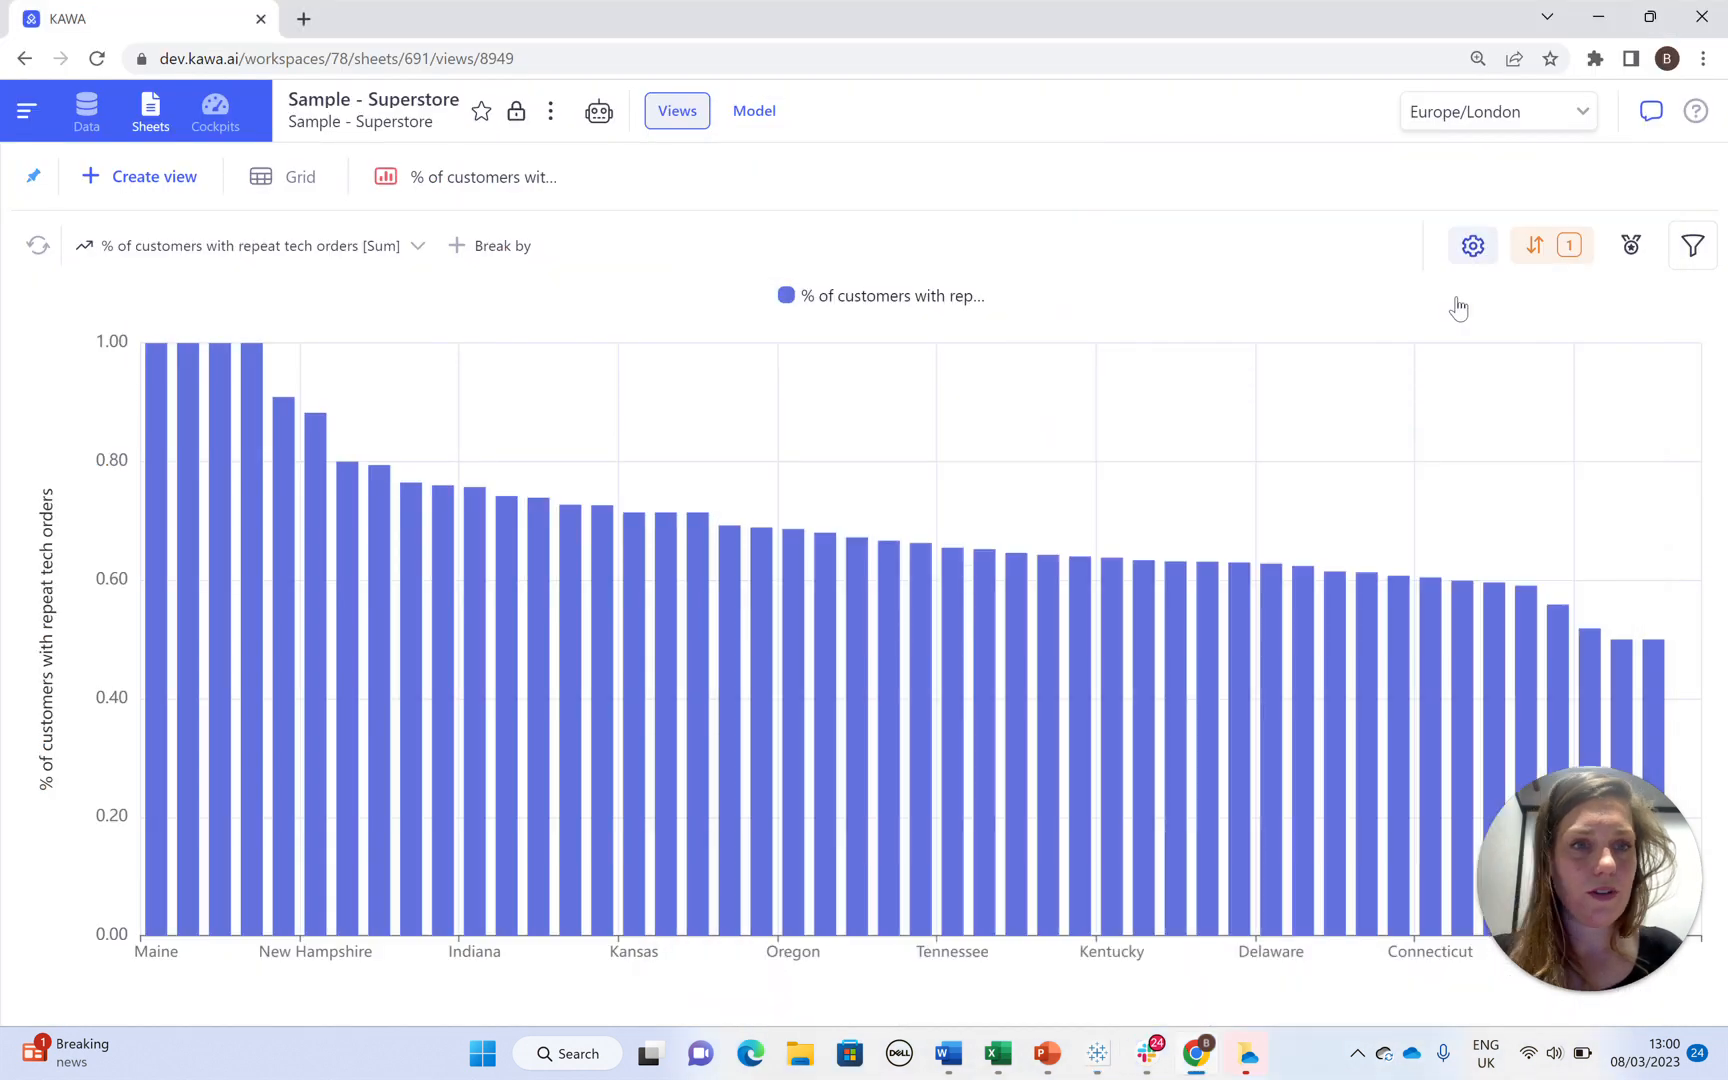
- Show KAWA's per-state repeat-customer percentages as a grid
click(1472, 245)
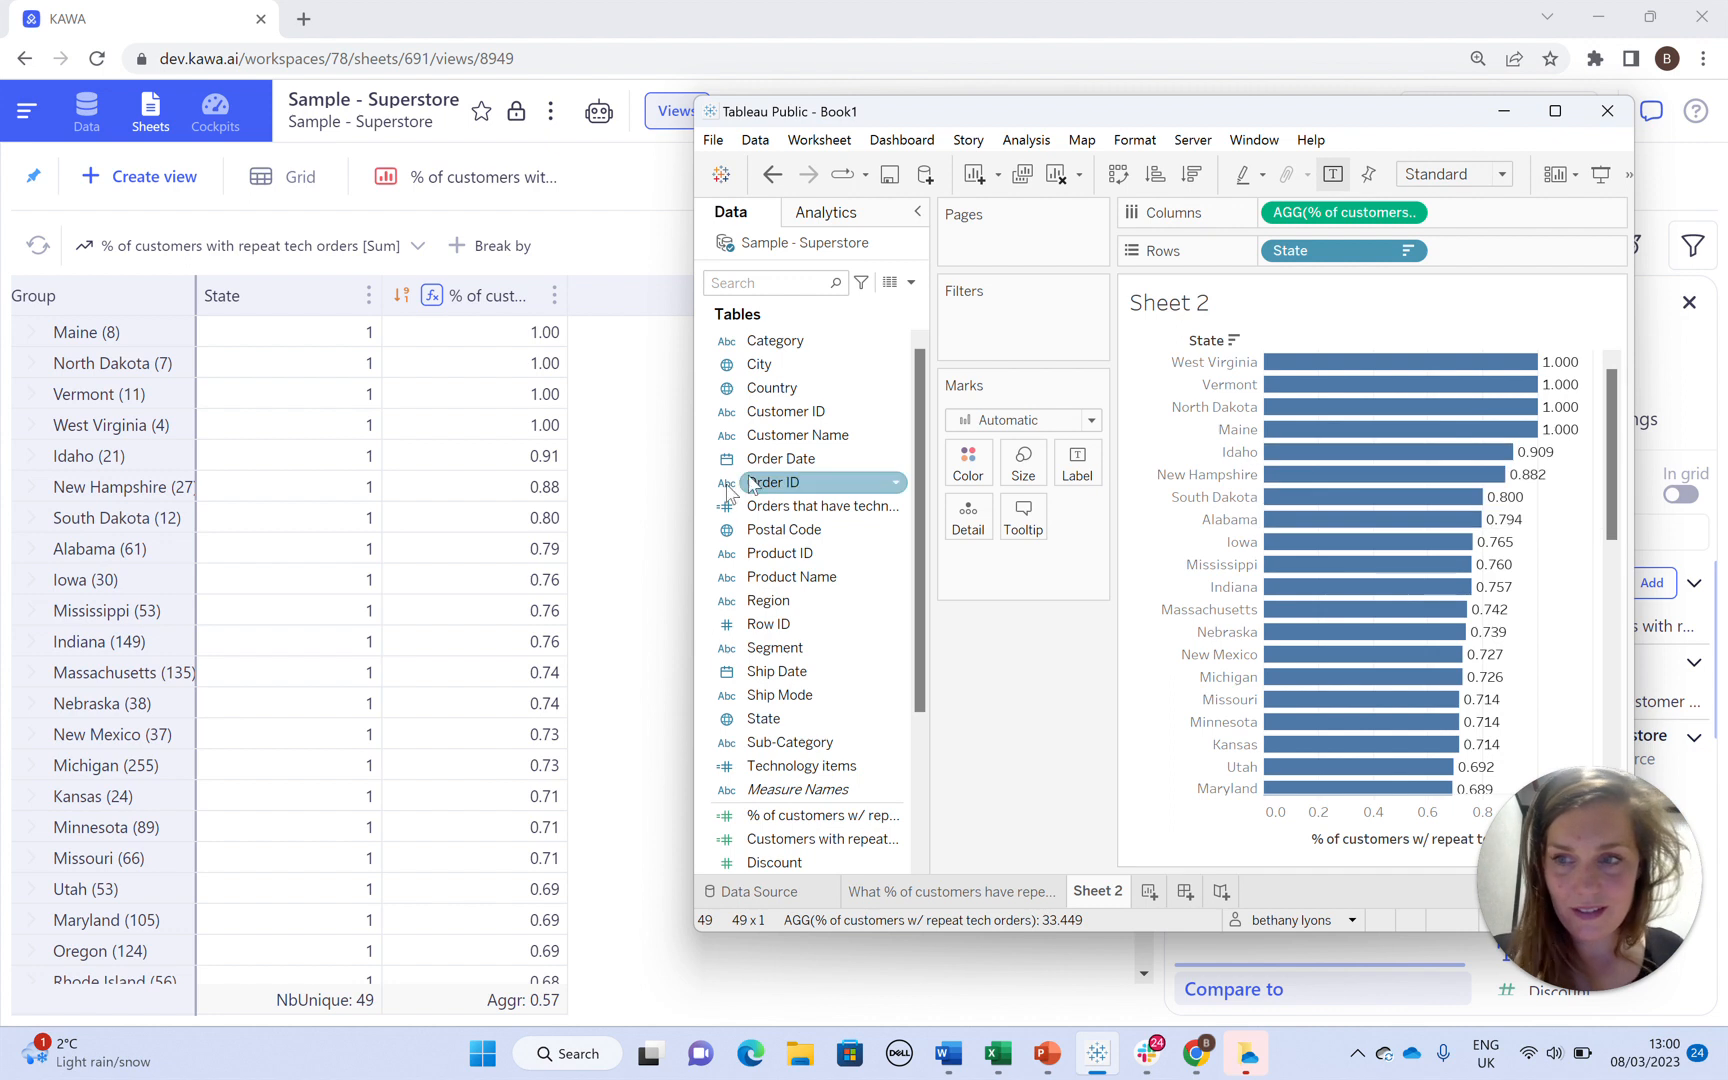
mouse_move(1322, 496)
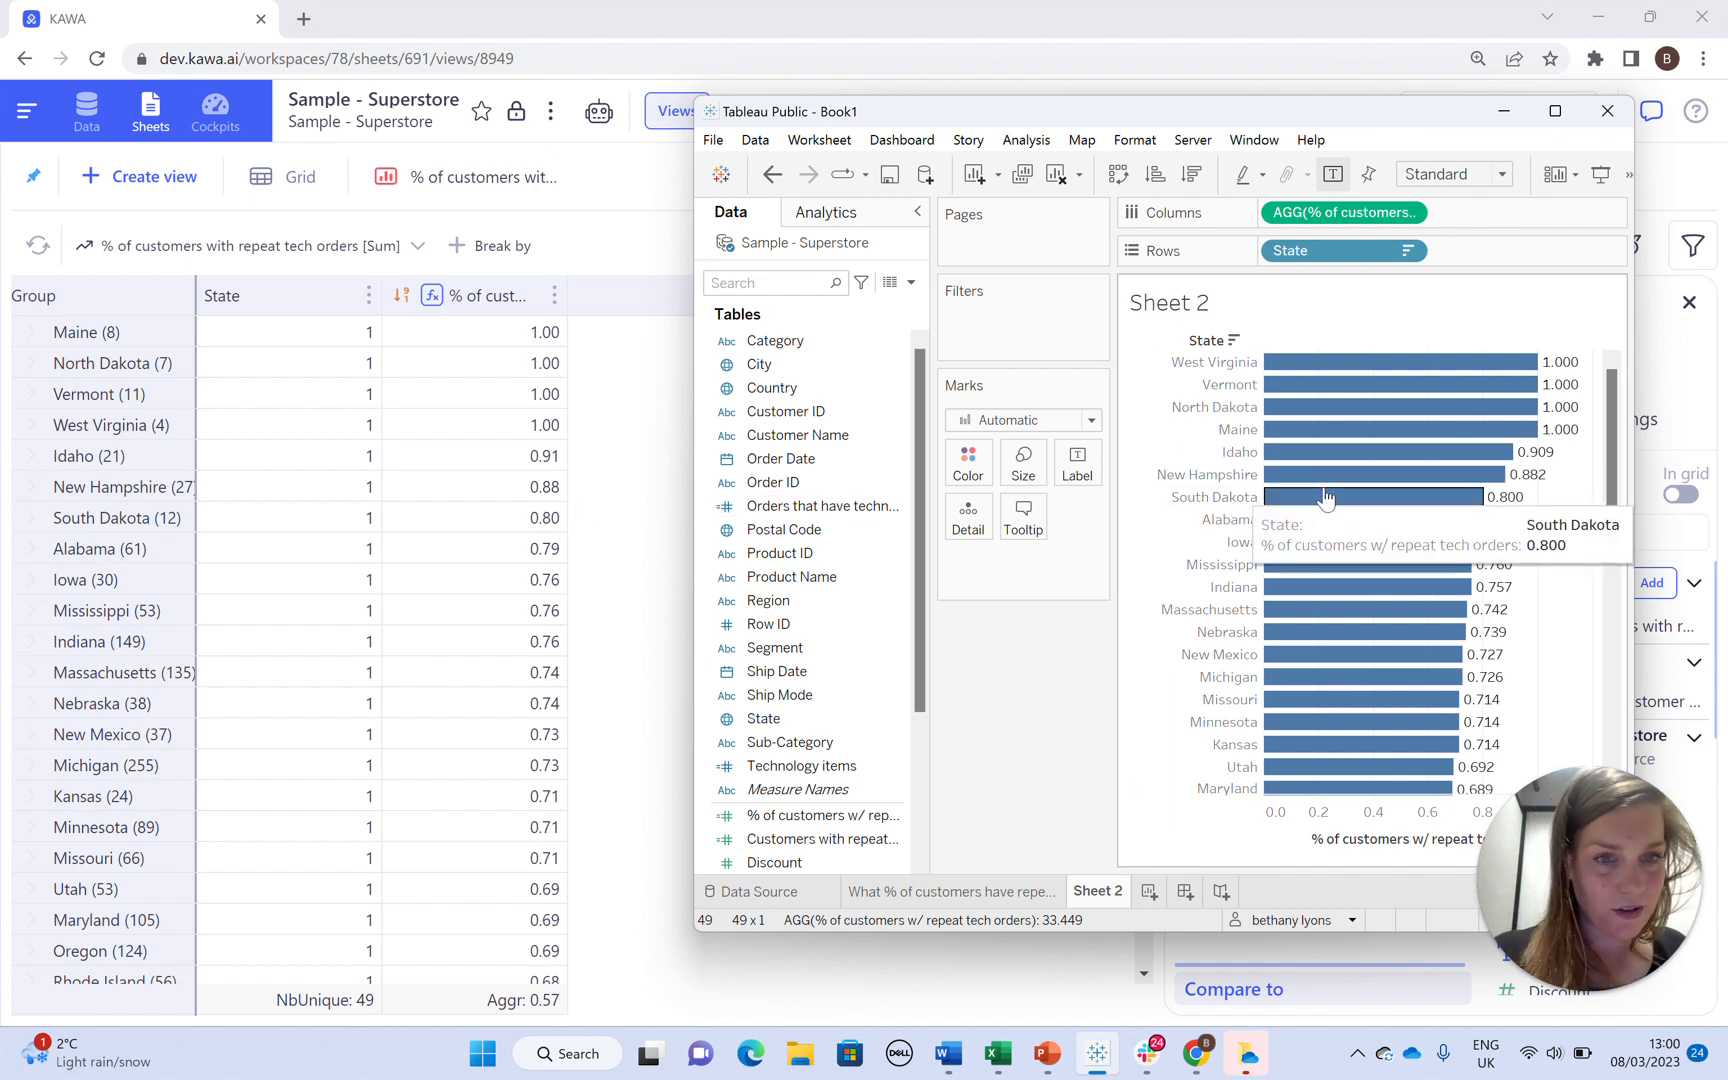
mouse_move(1322, 475)
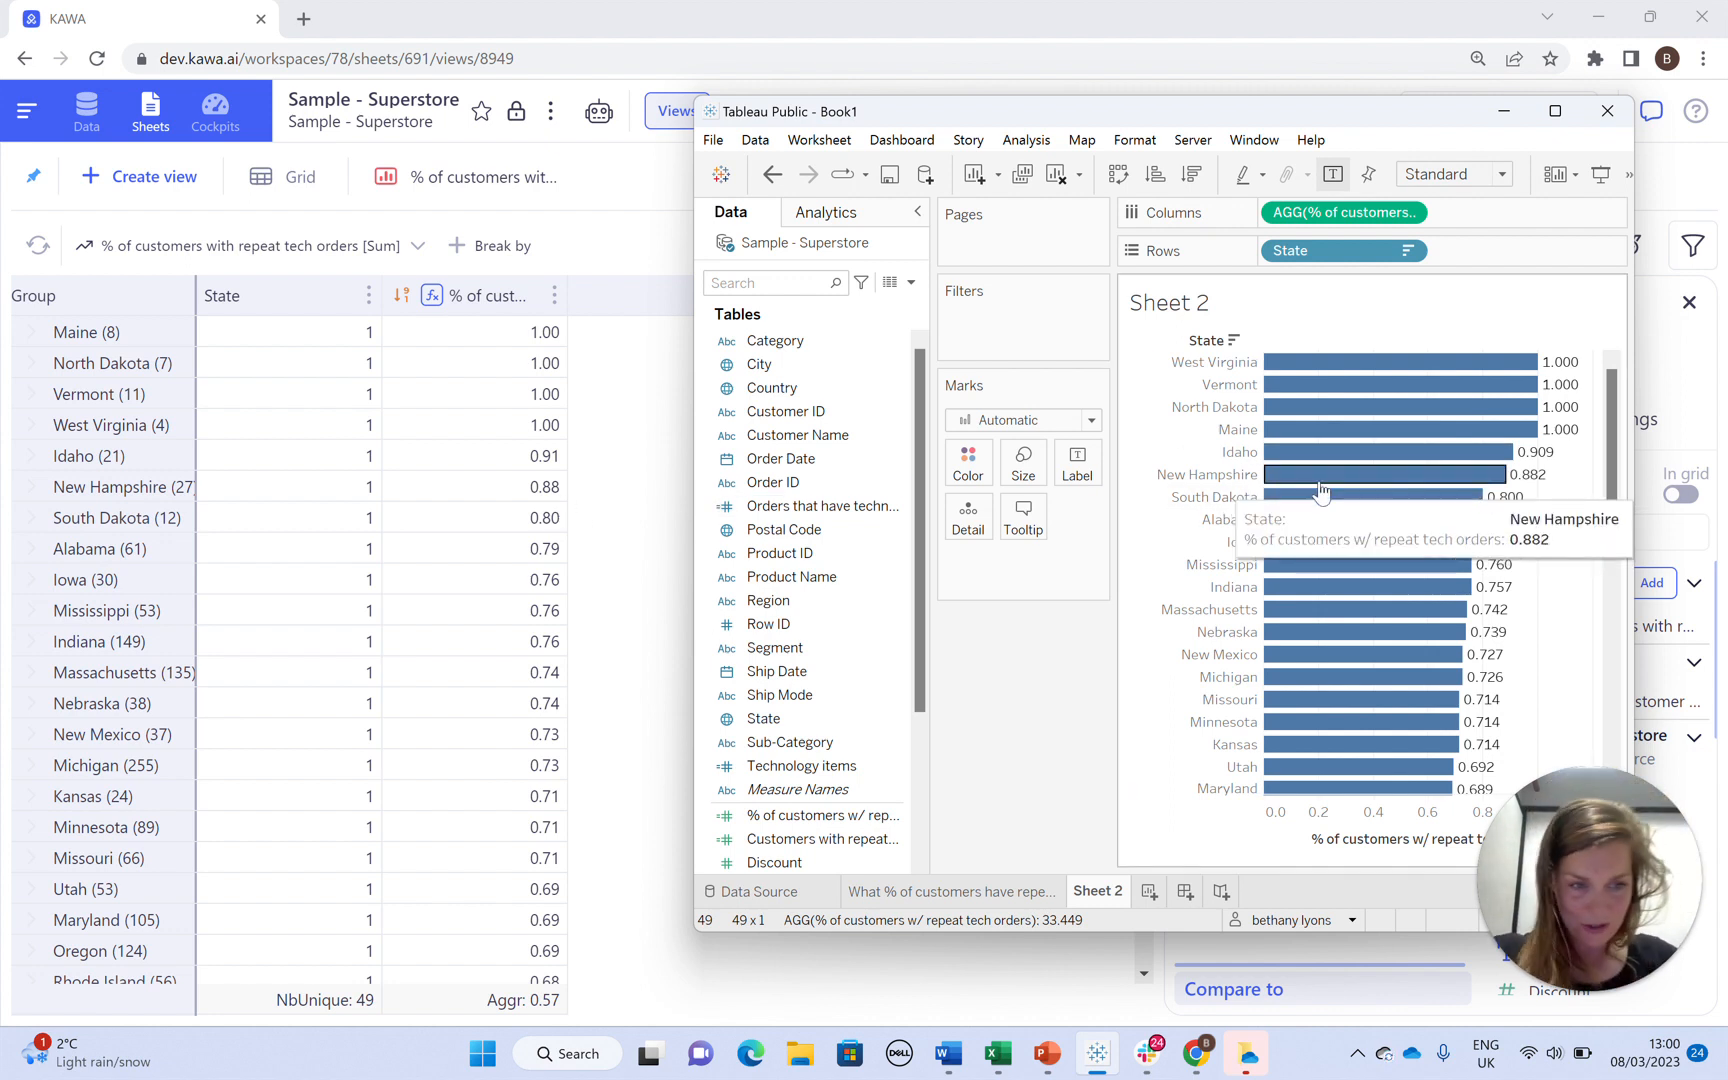